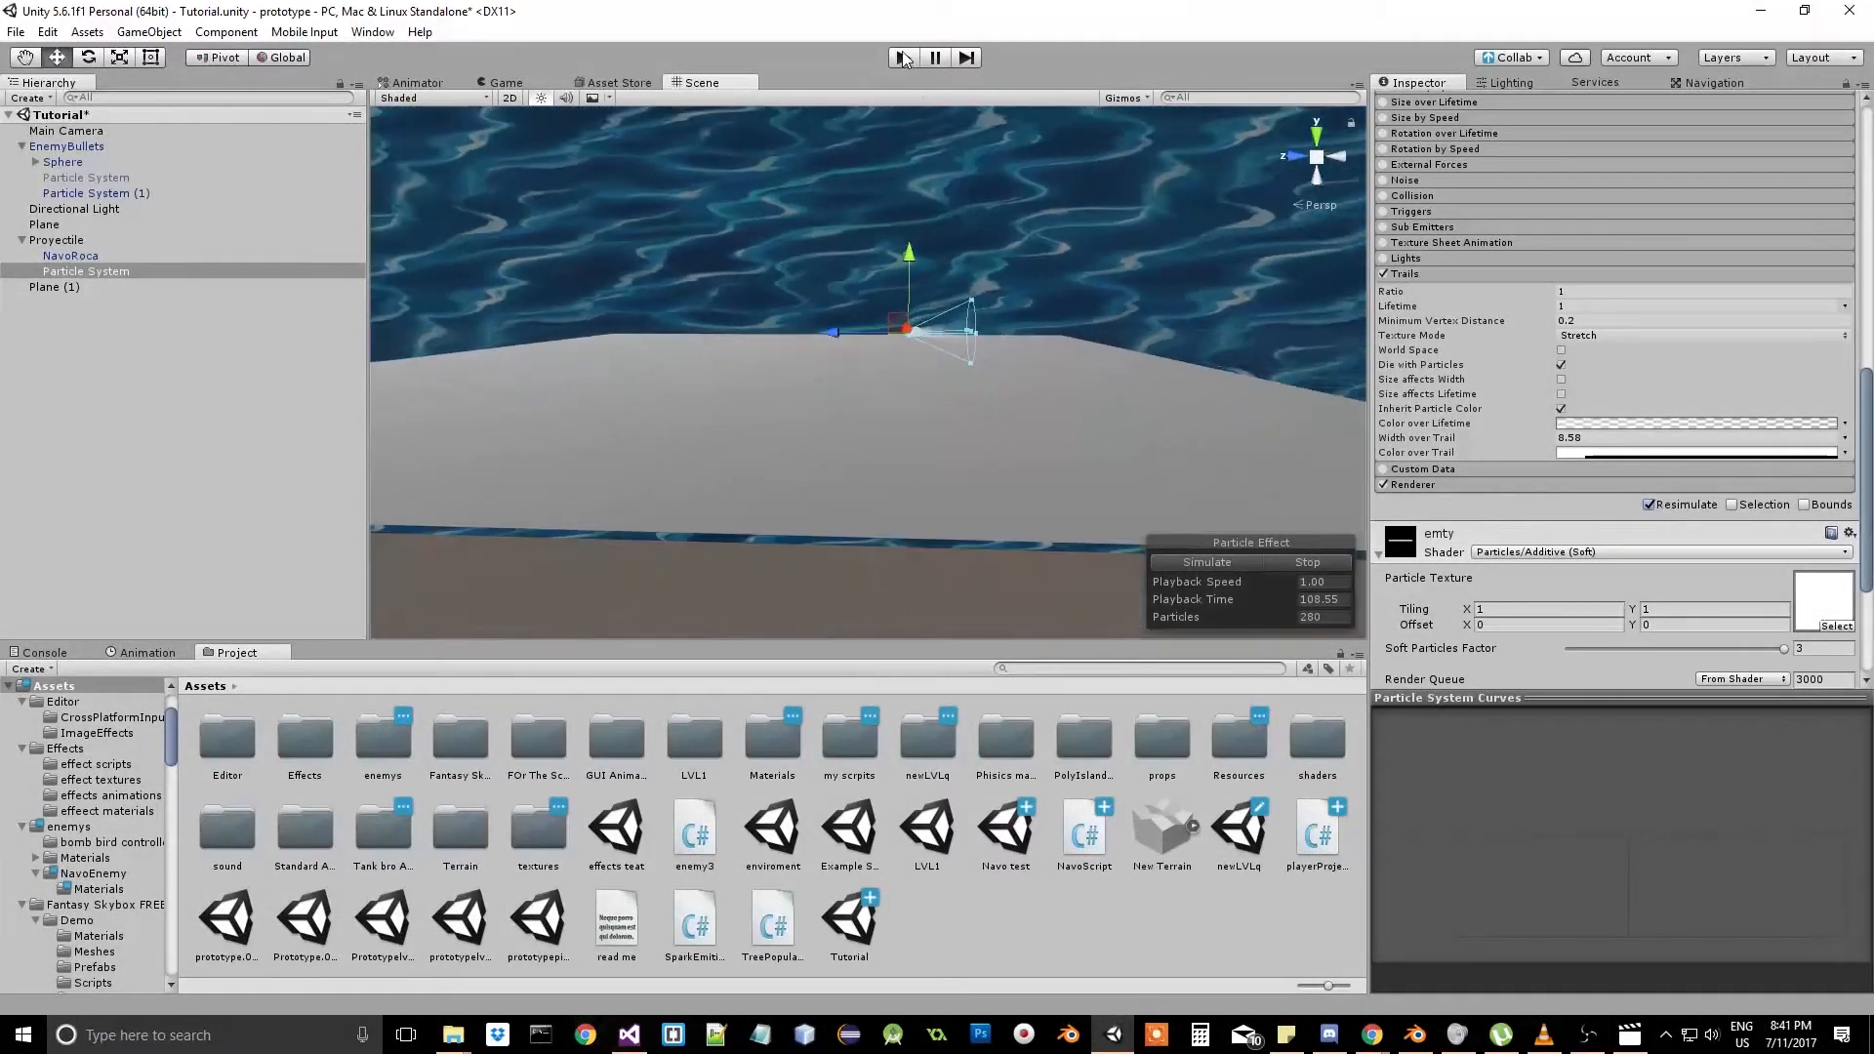
Preview the projectile in Play mode, then select Plane (1) in the Scene view.
left_click(902, 56)
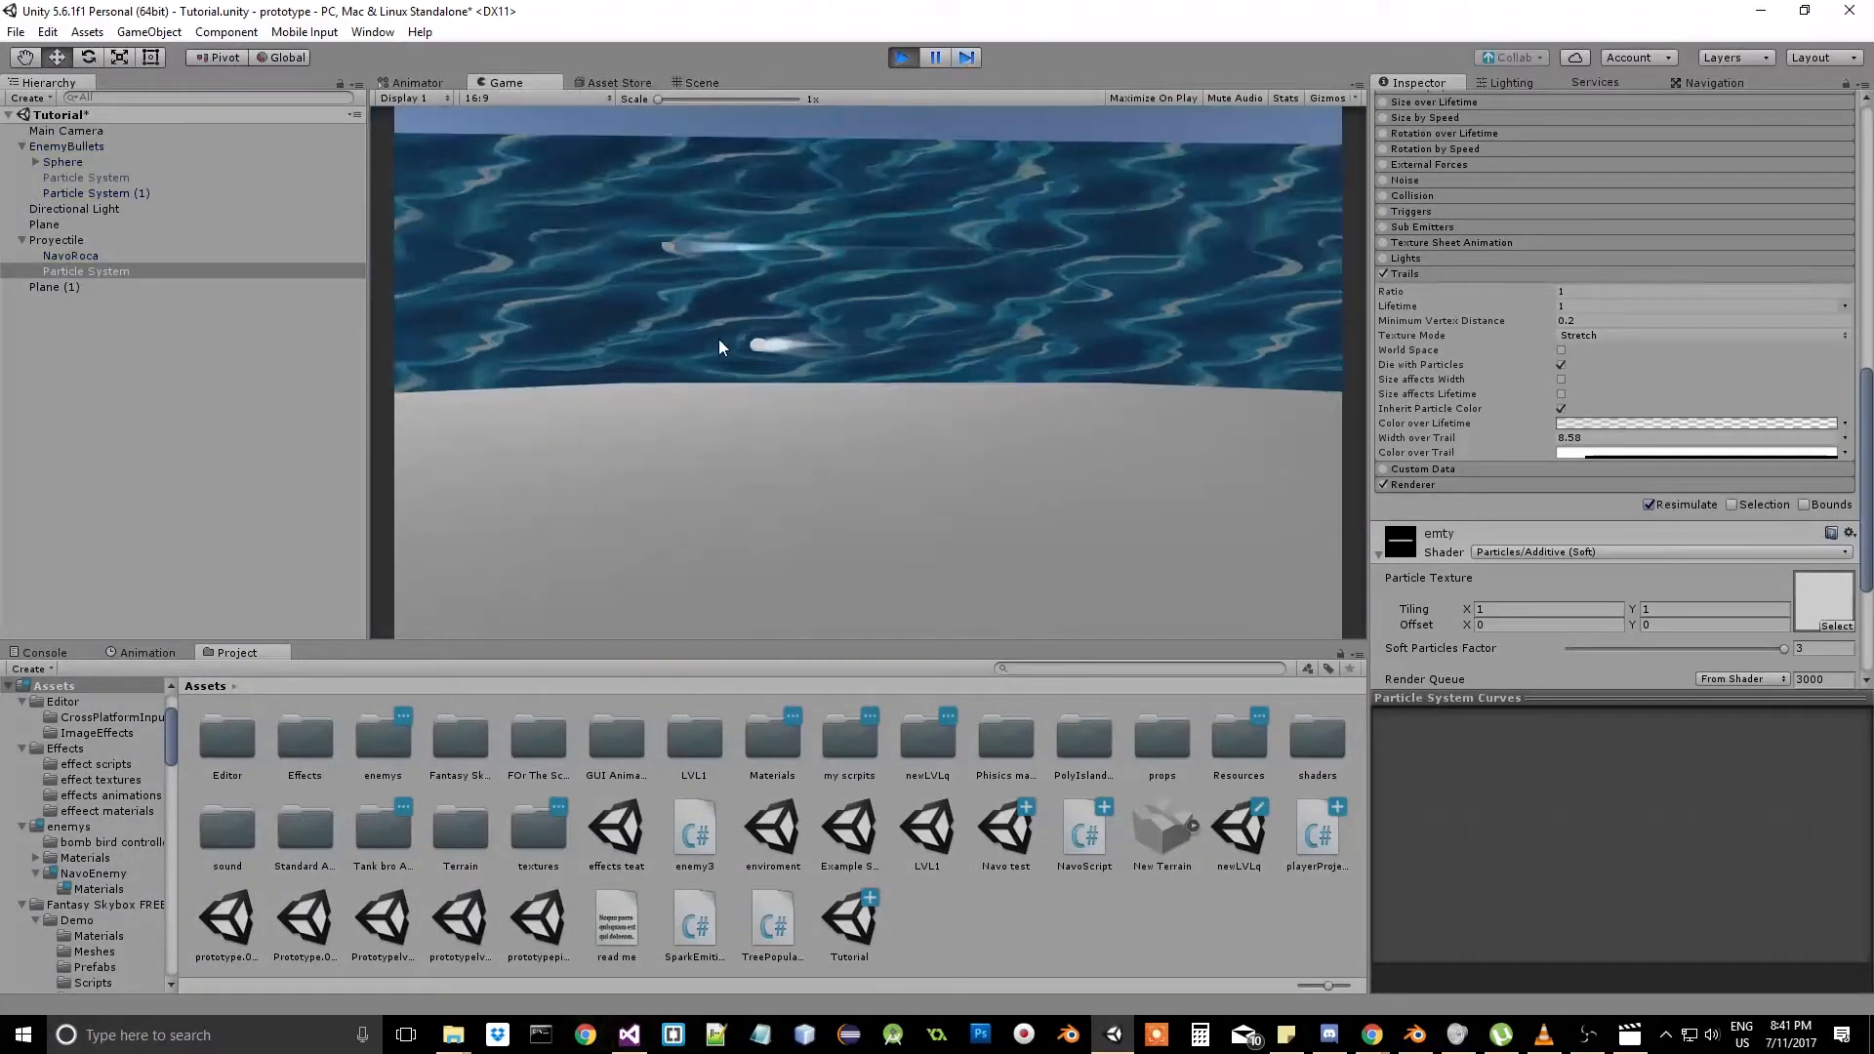
left_click(701, 82)
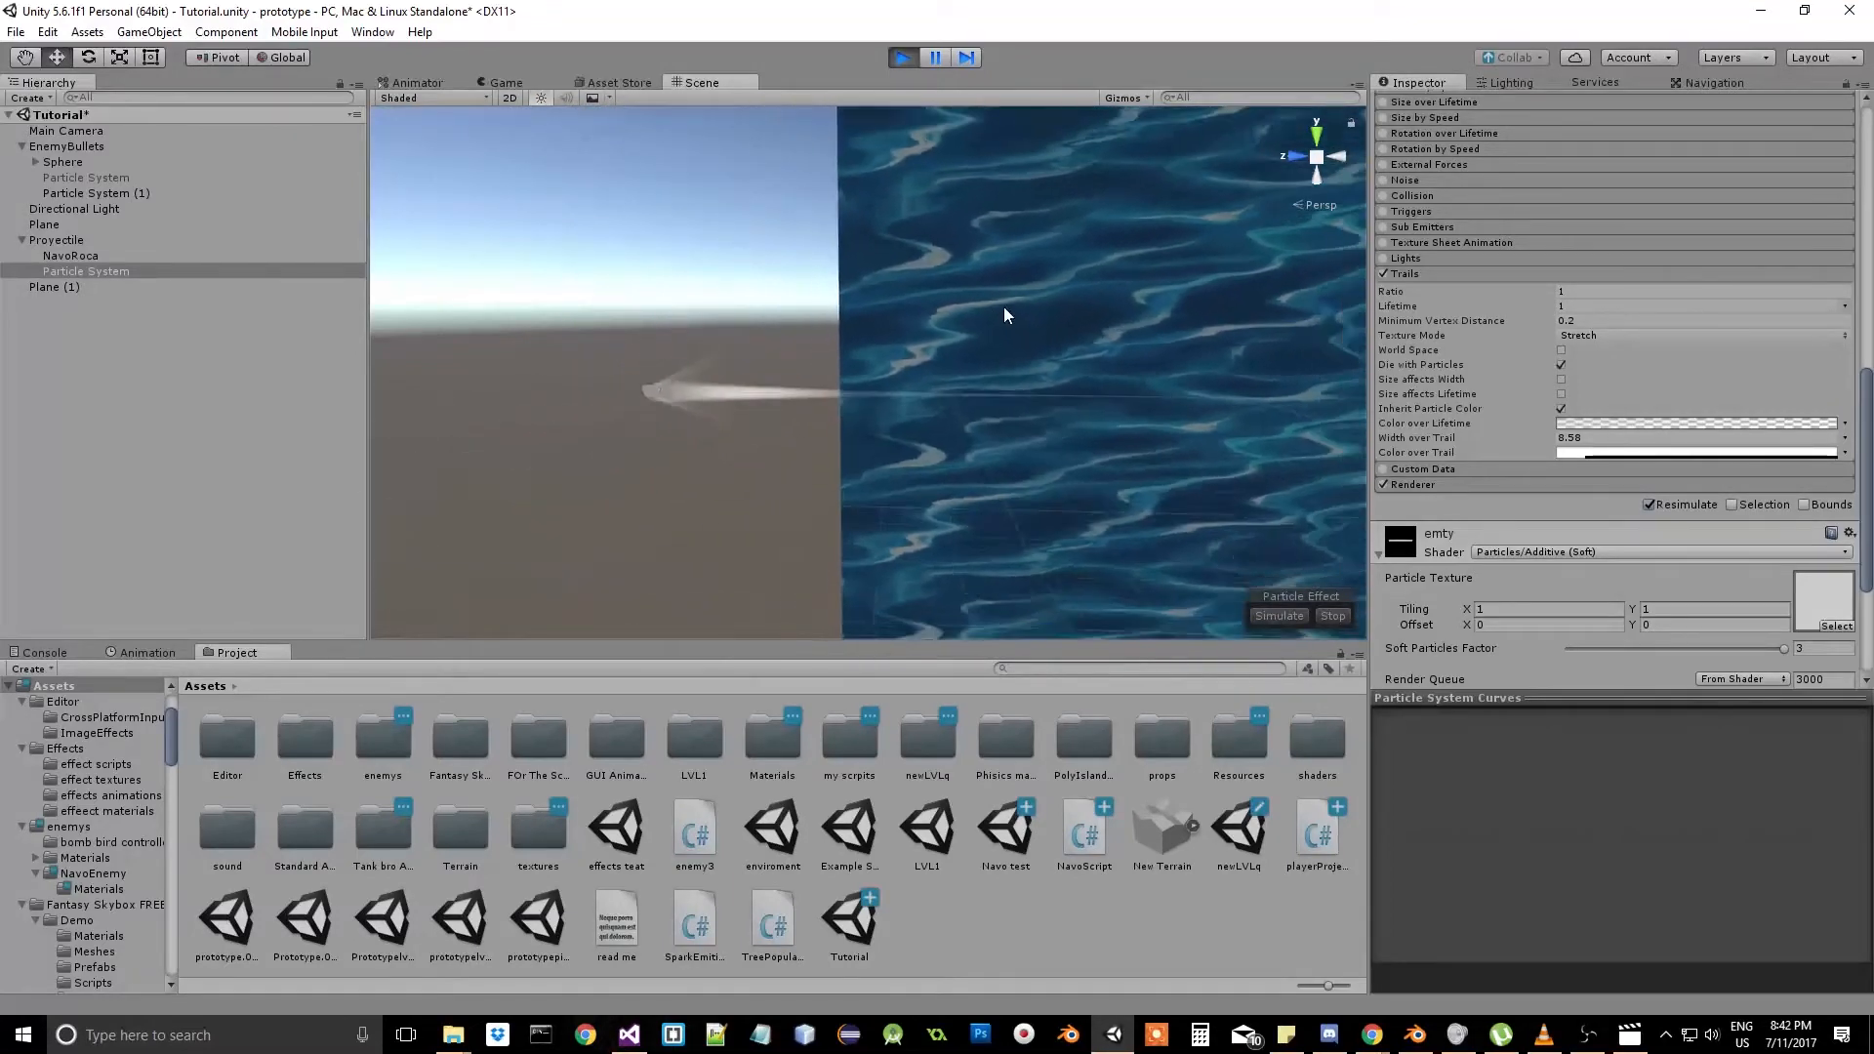
left_click(54, 287)
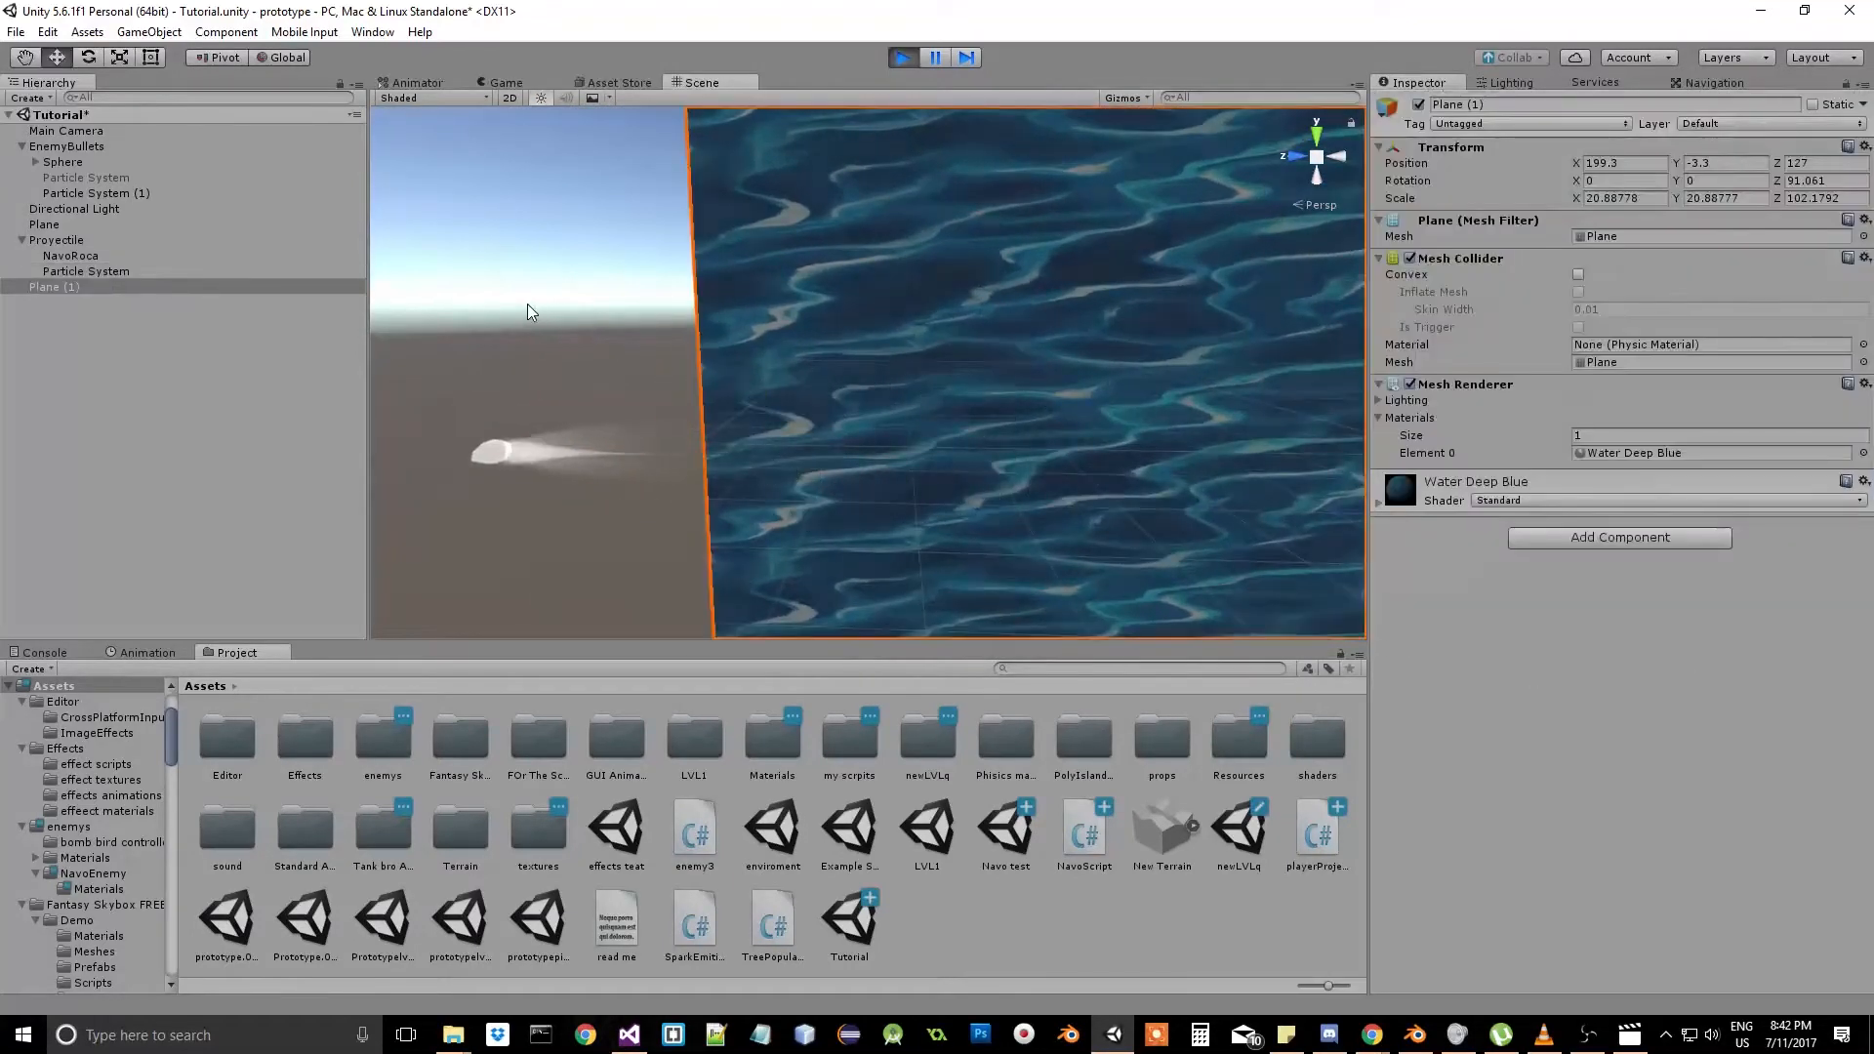
left_click(900, 57)
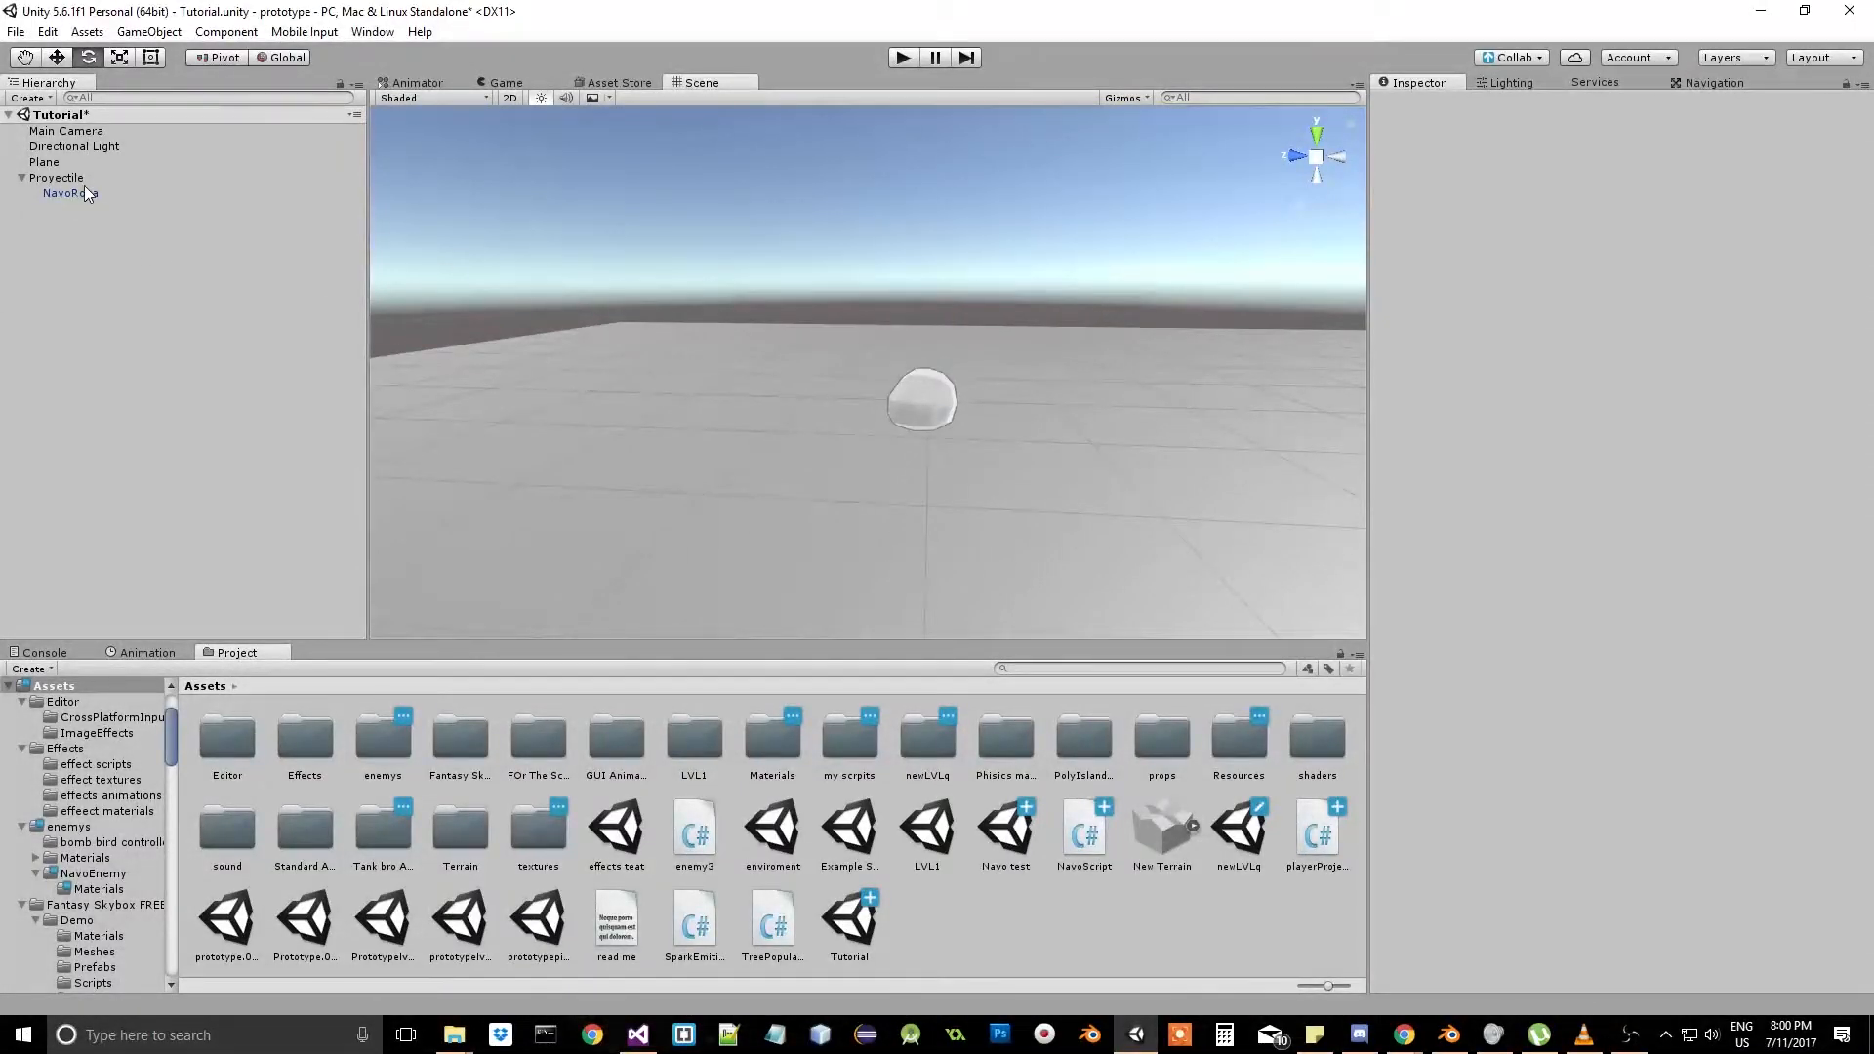
left_click(57, 177)
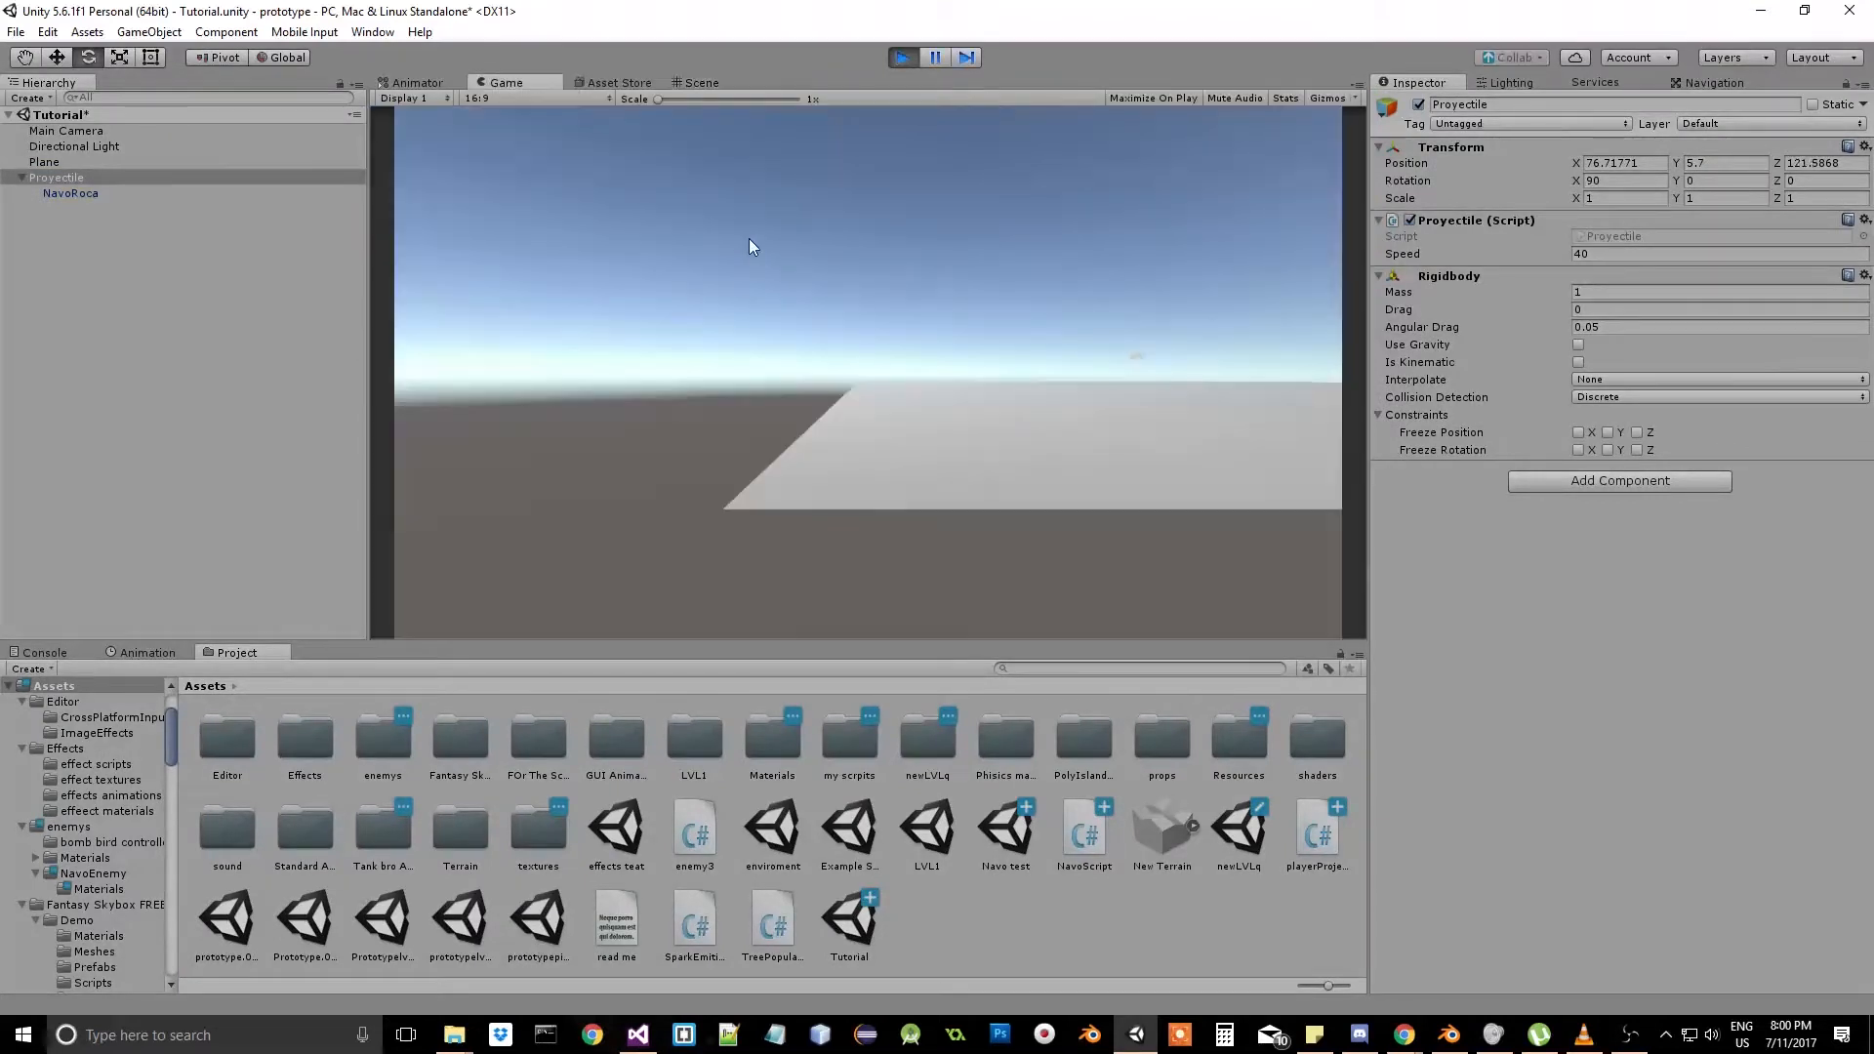
left_click(699, 82)
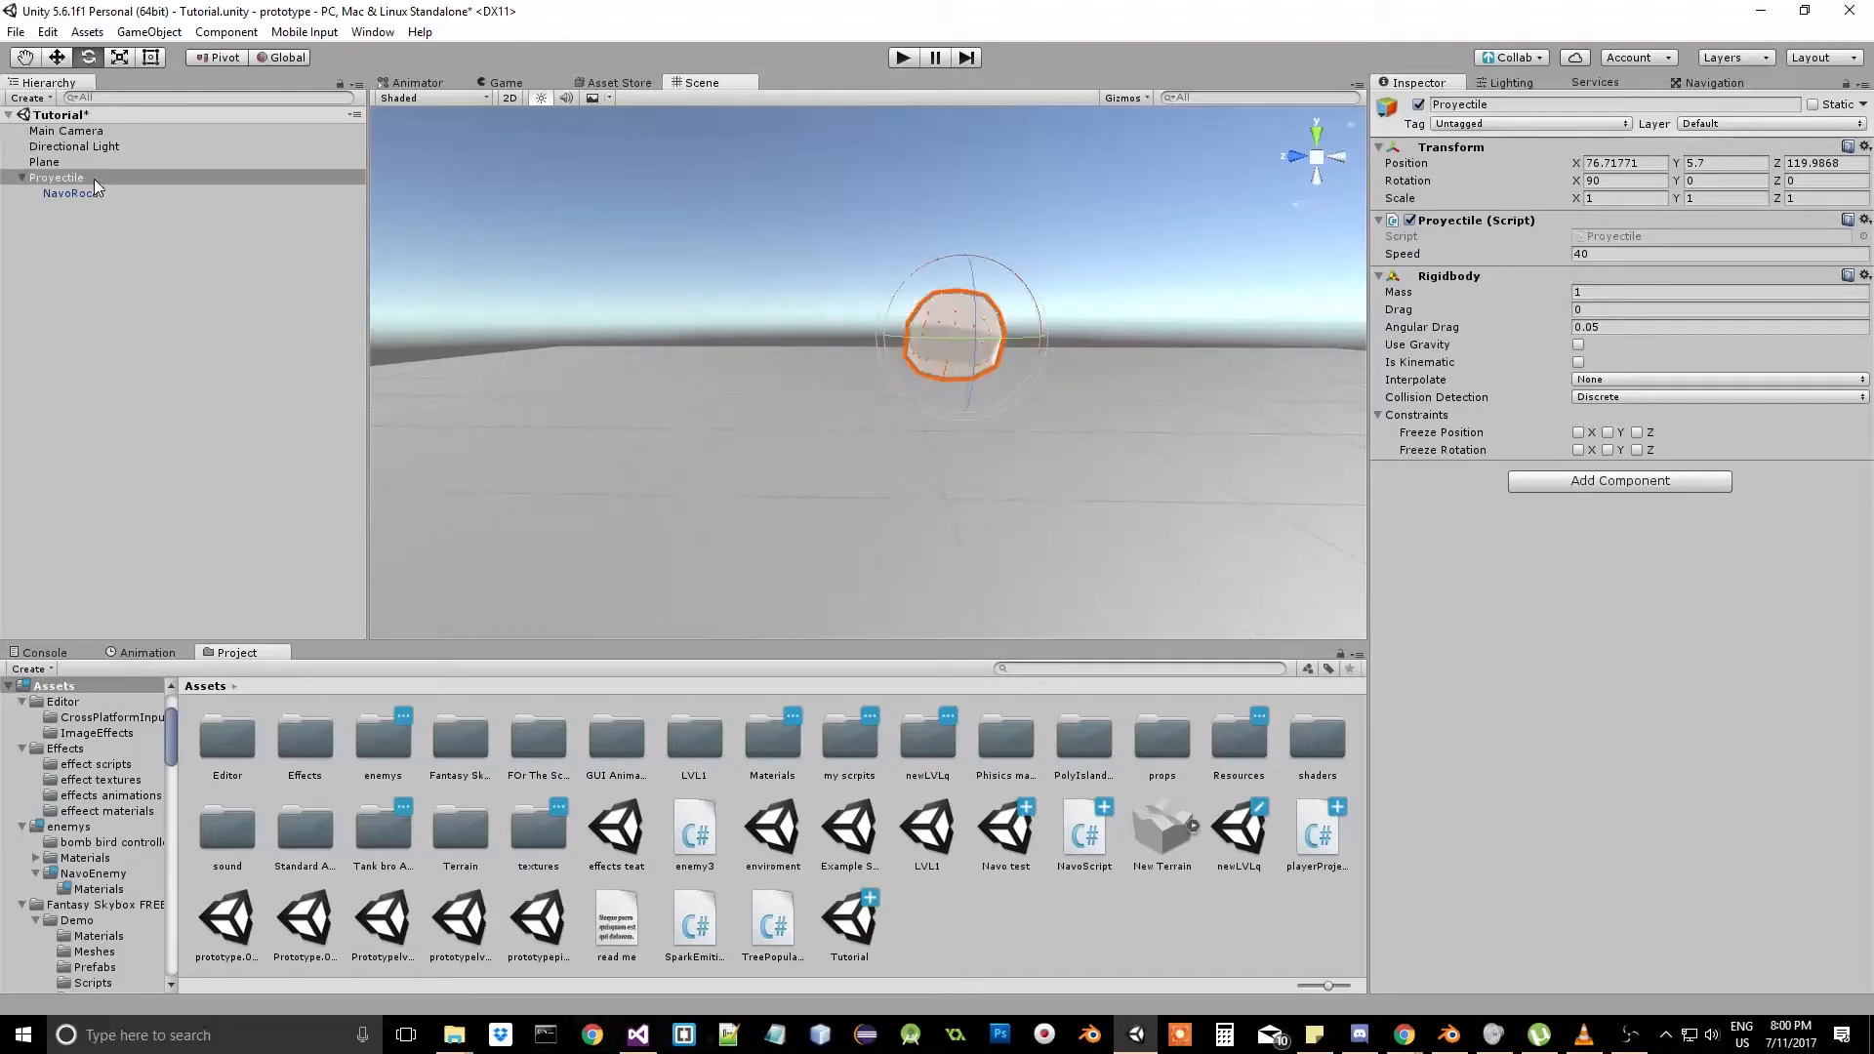
Create a Particle System as a child of Projectile and select it.
right_click(57, 177)
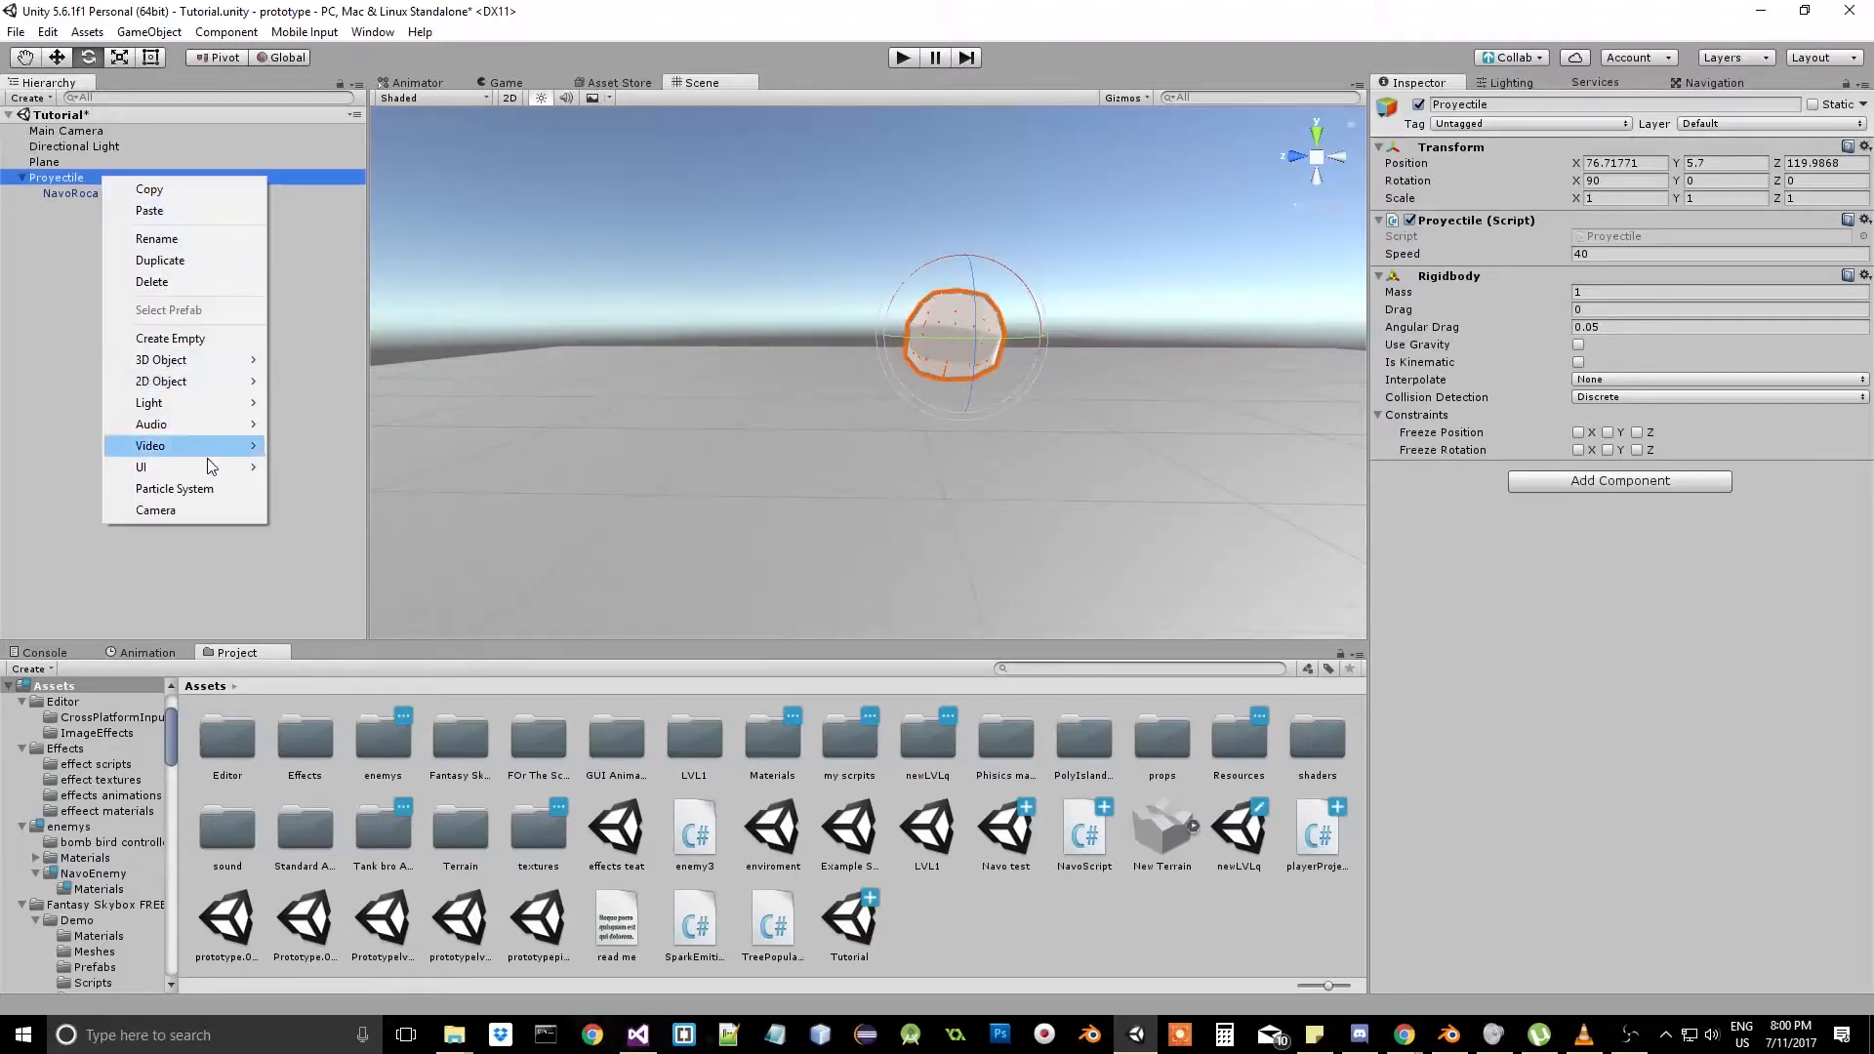
left_click(174, 488)
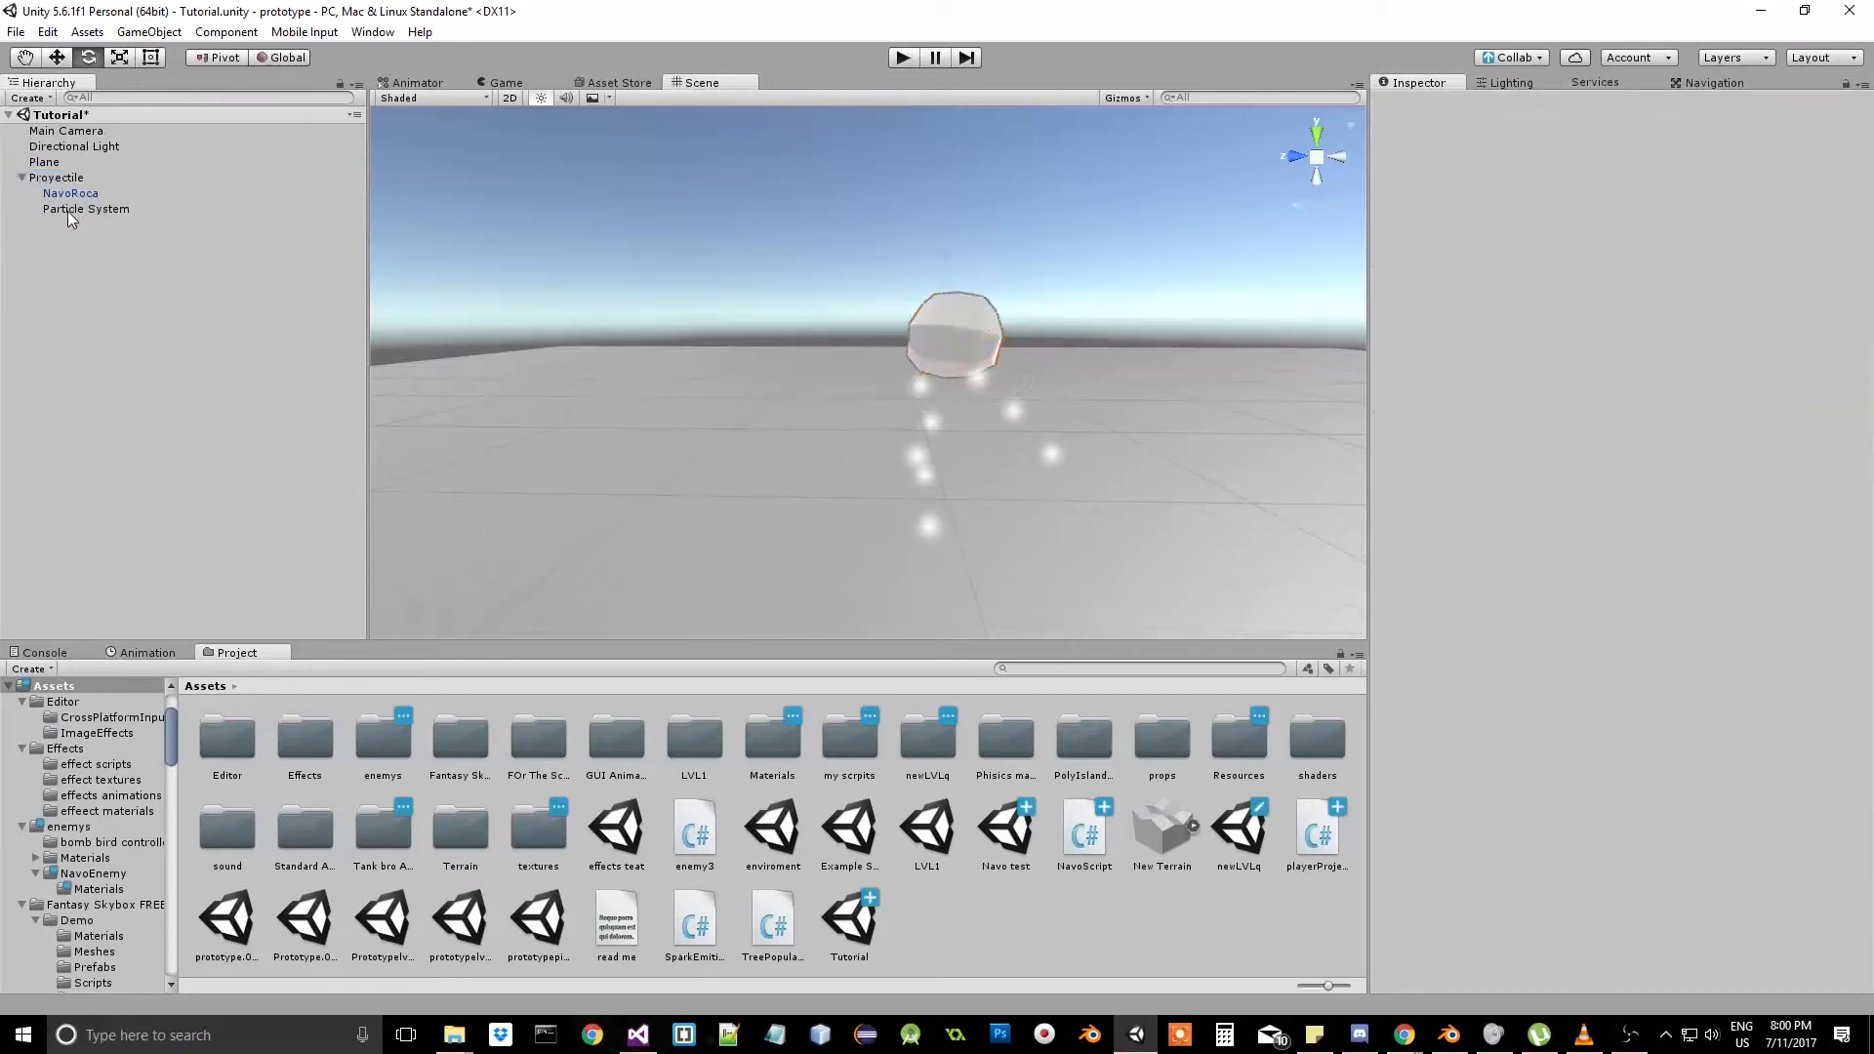
left_click(86, 208)
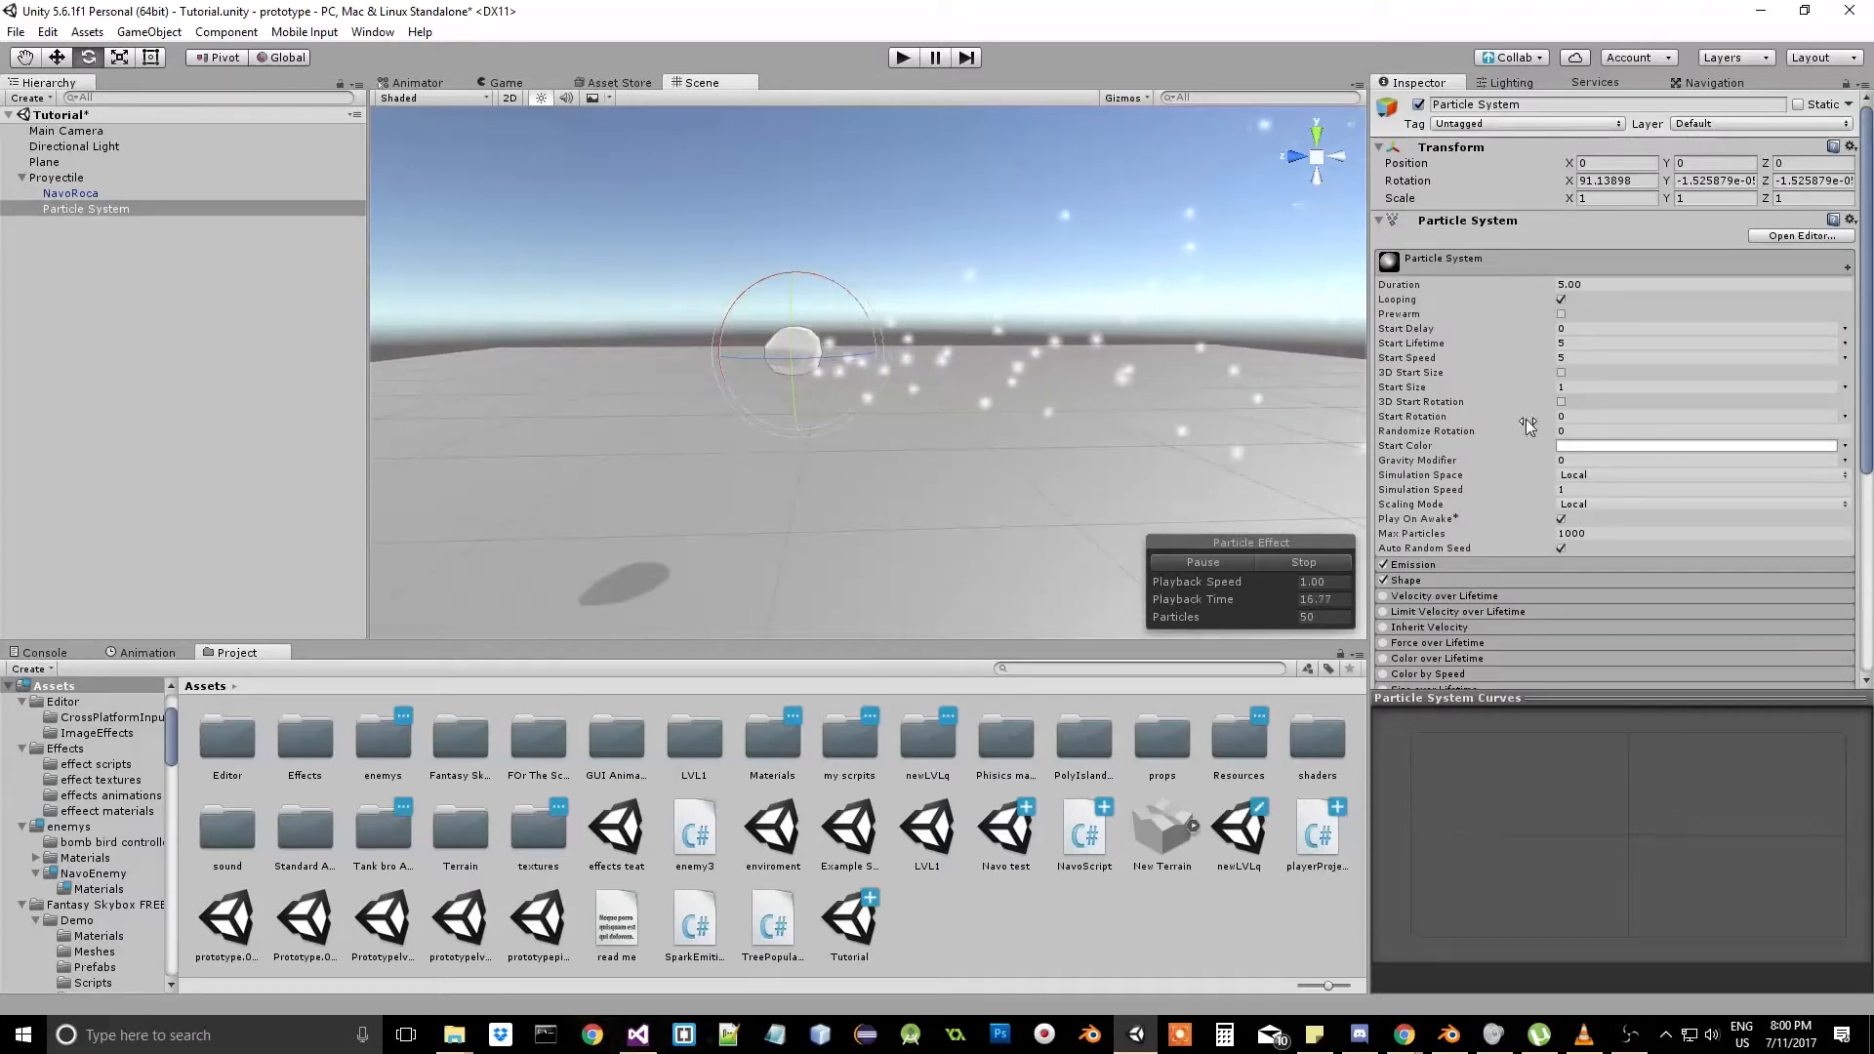
Set Emission Rate over Time to 0 with infinite bursts of 40 every 0.38 seconds.
left_click(1404, 564)
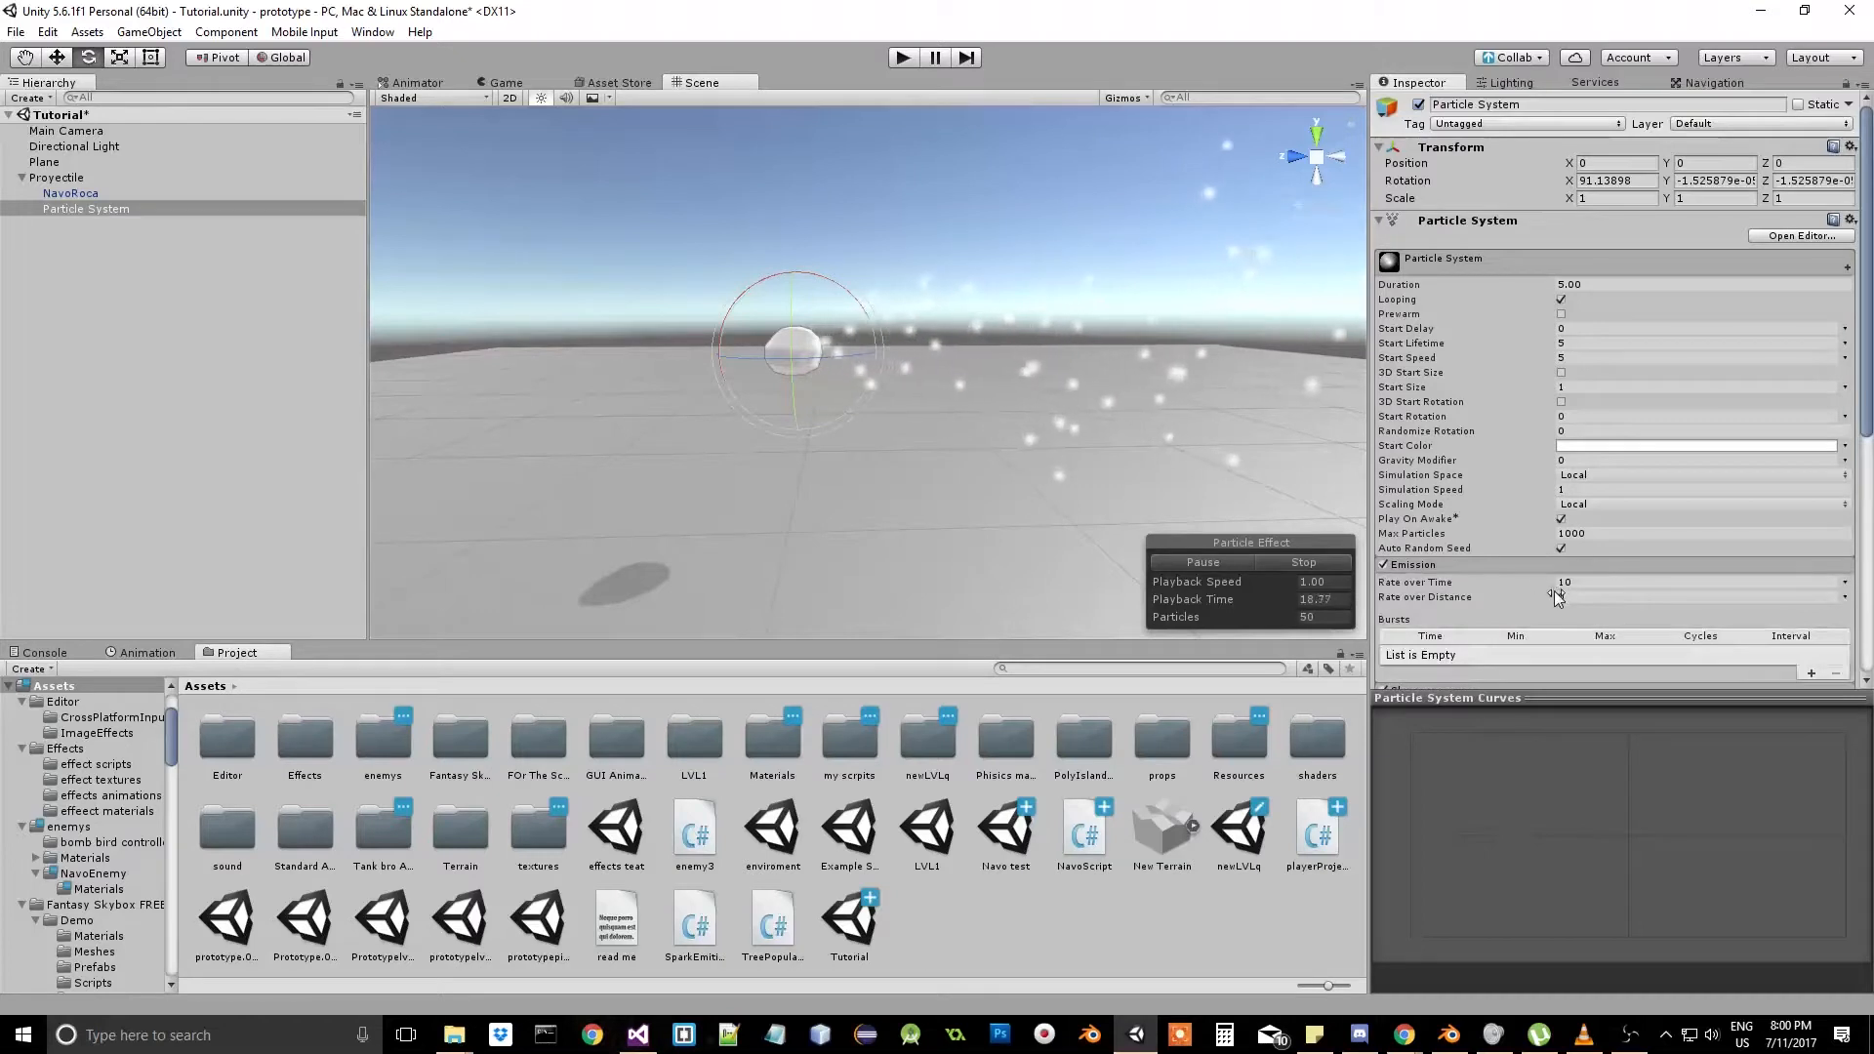
left_click(1697, 581)
type("0")
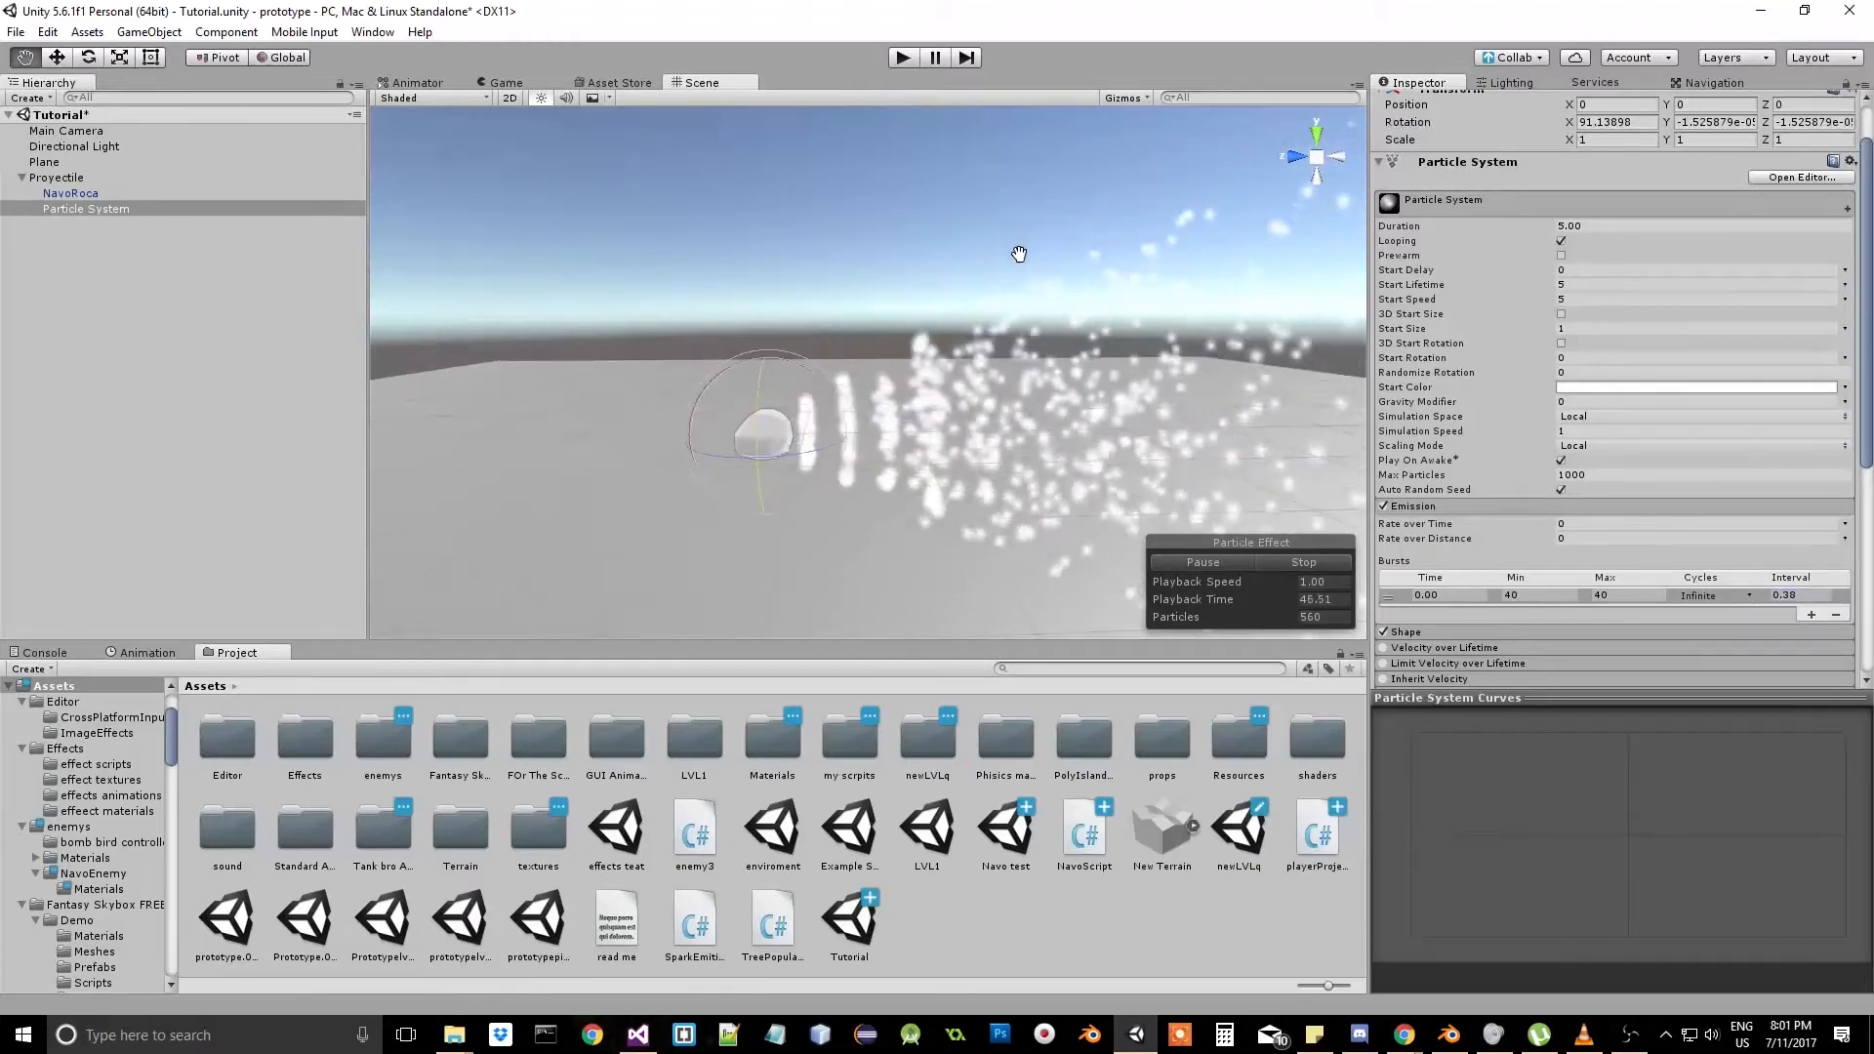
scroll("down", 3)
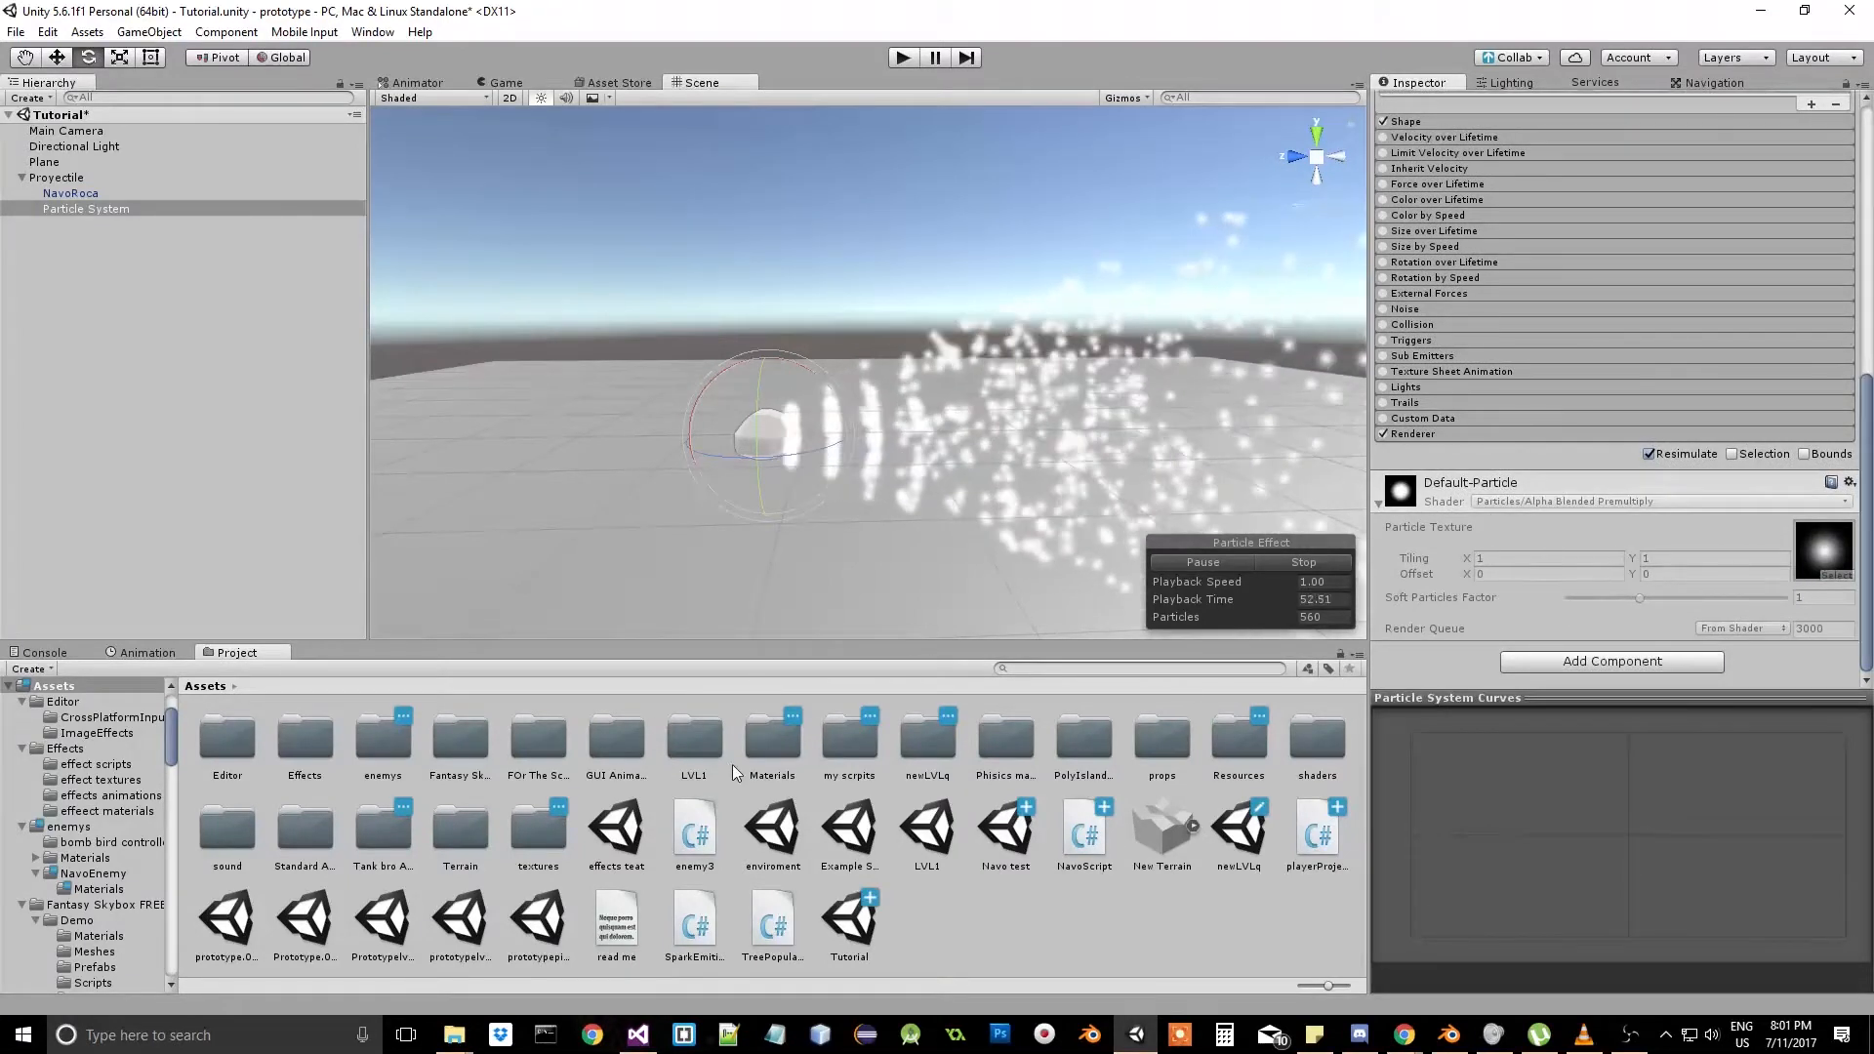
Open the Materials folder and reselect the Particle System in the Hierarchy.
double_click(772, 741)
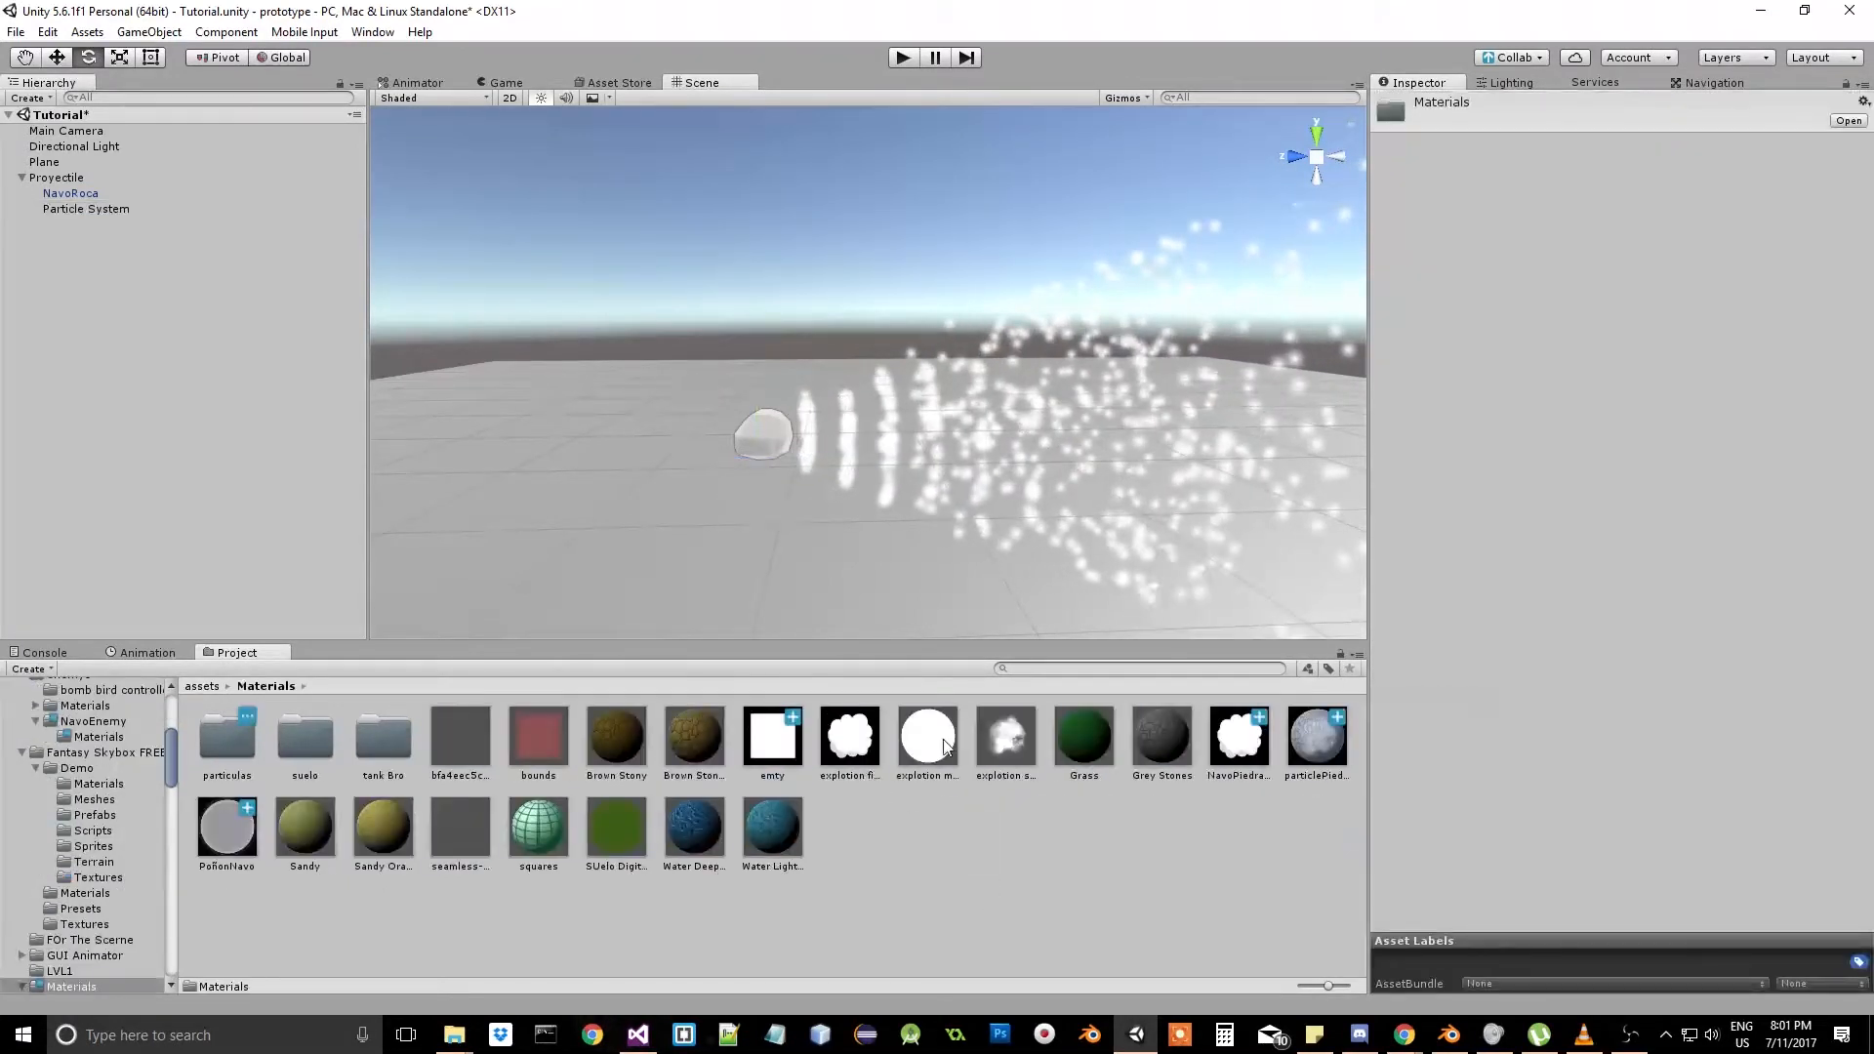
left_click(85, 208)
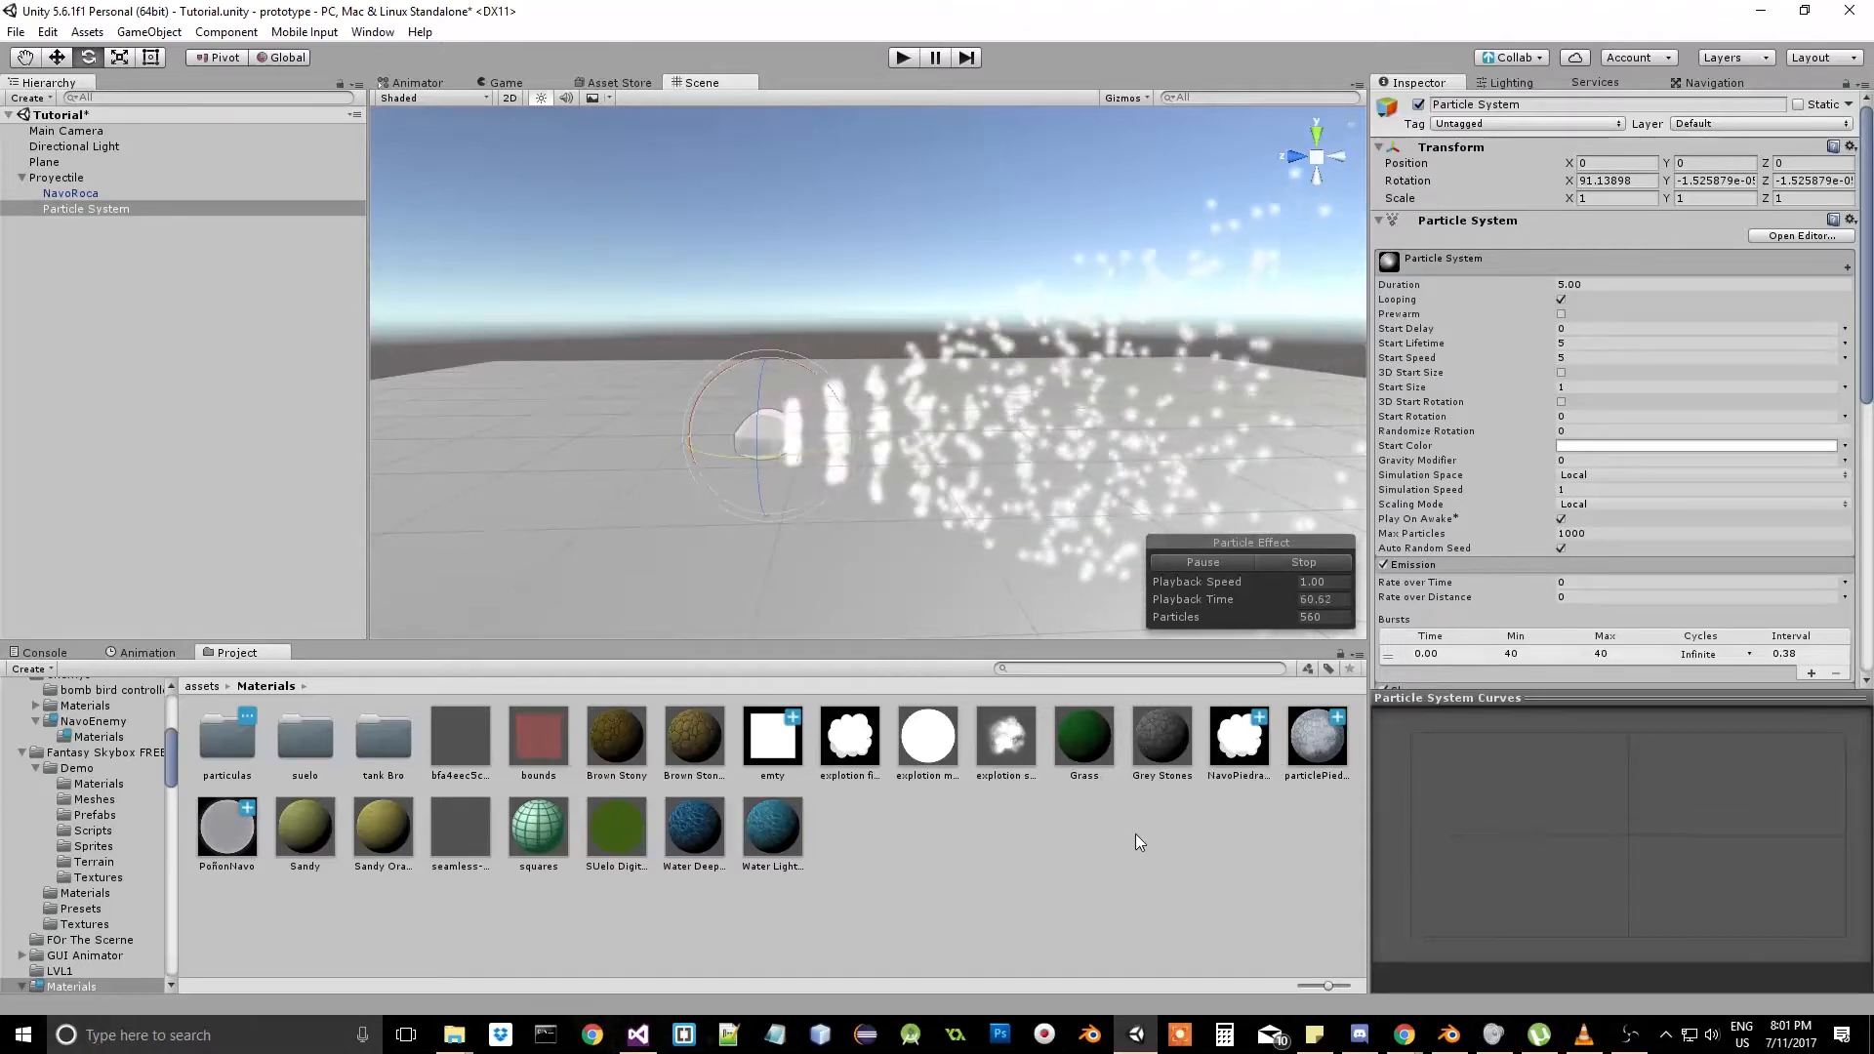
scroll("down", 3)
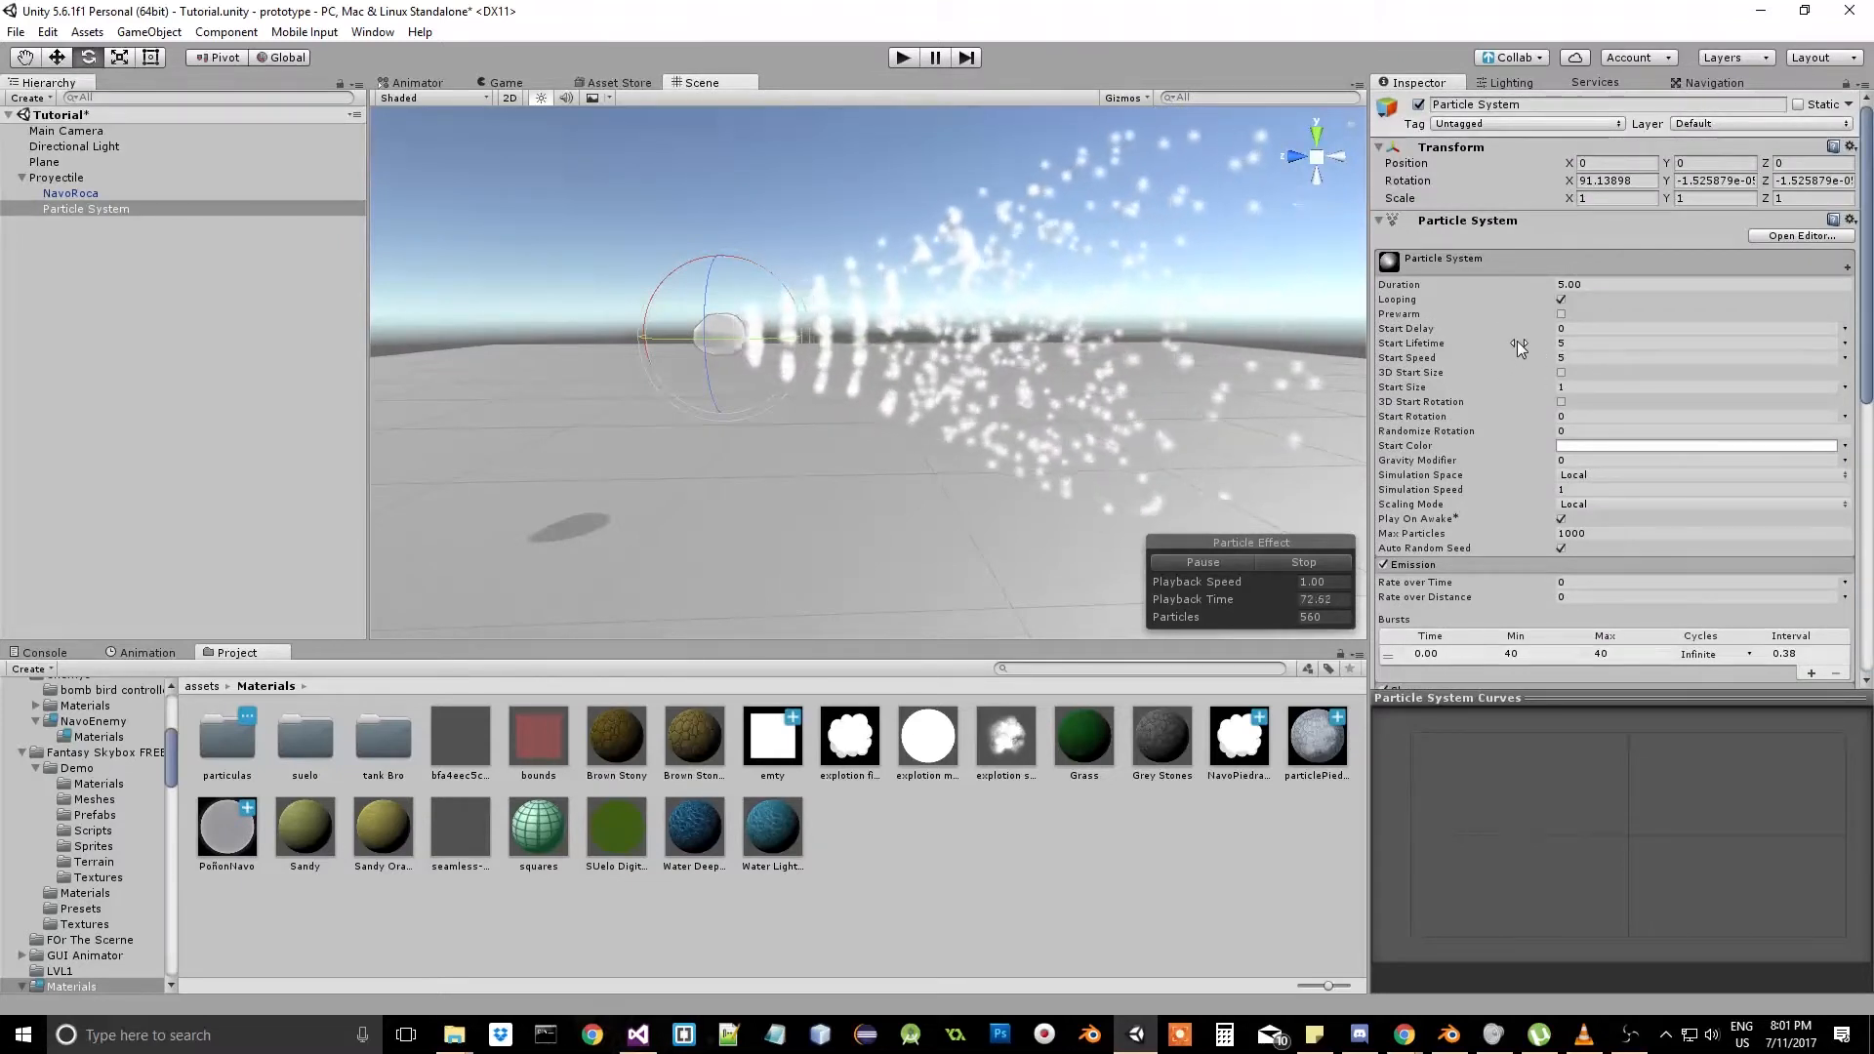
Set Start Size to 0 and enable and expand the Trails module.
left_click(1698, 386)
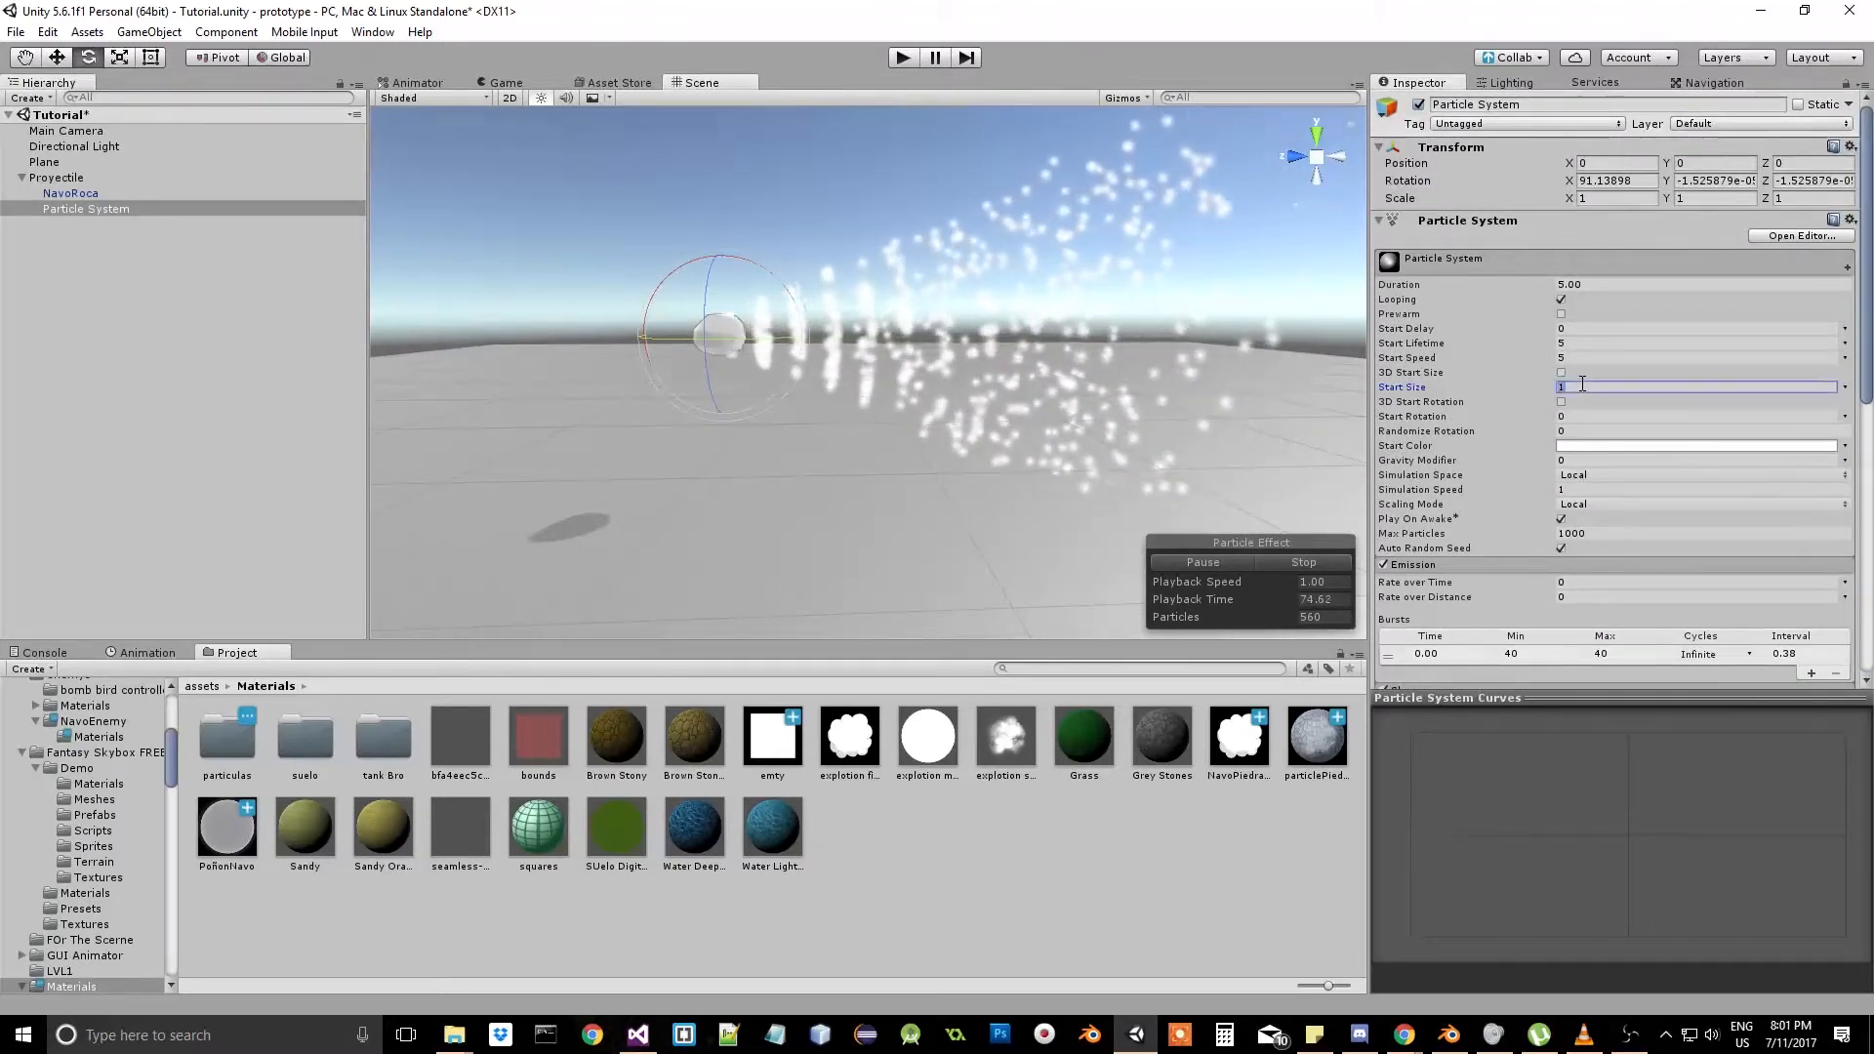
type("0")
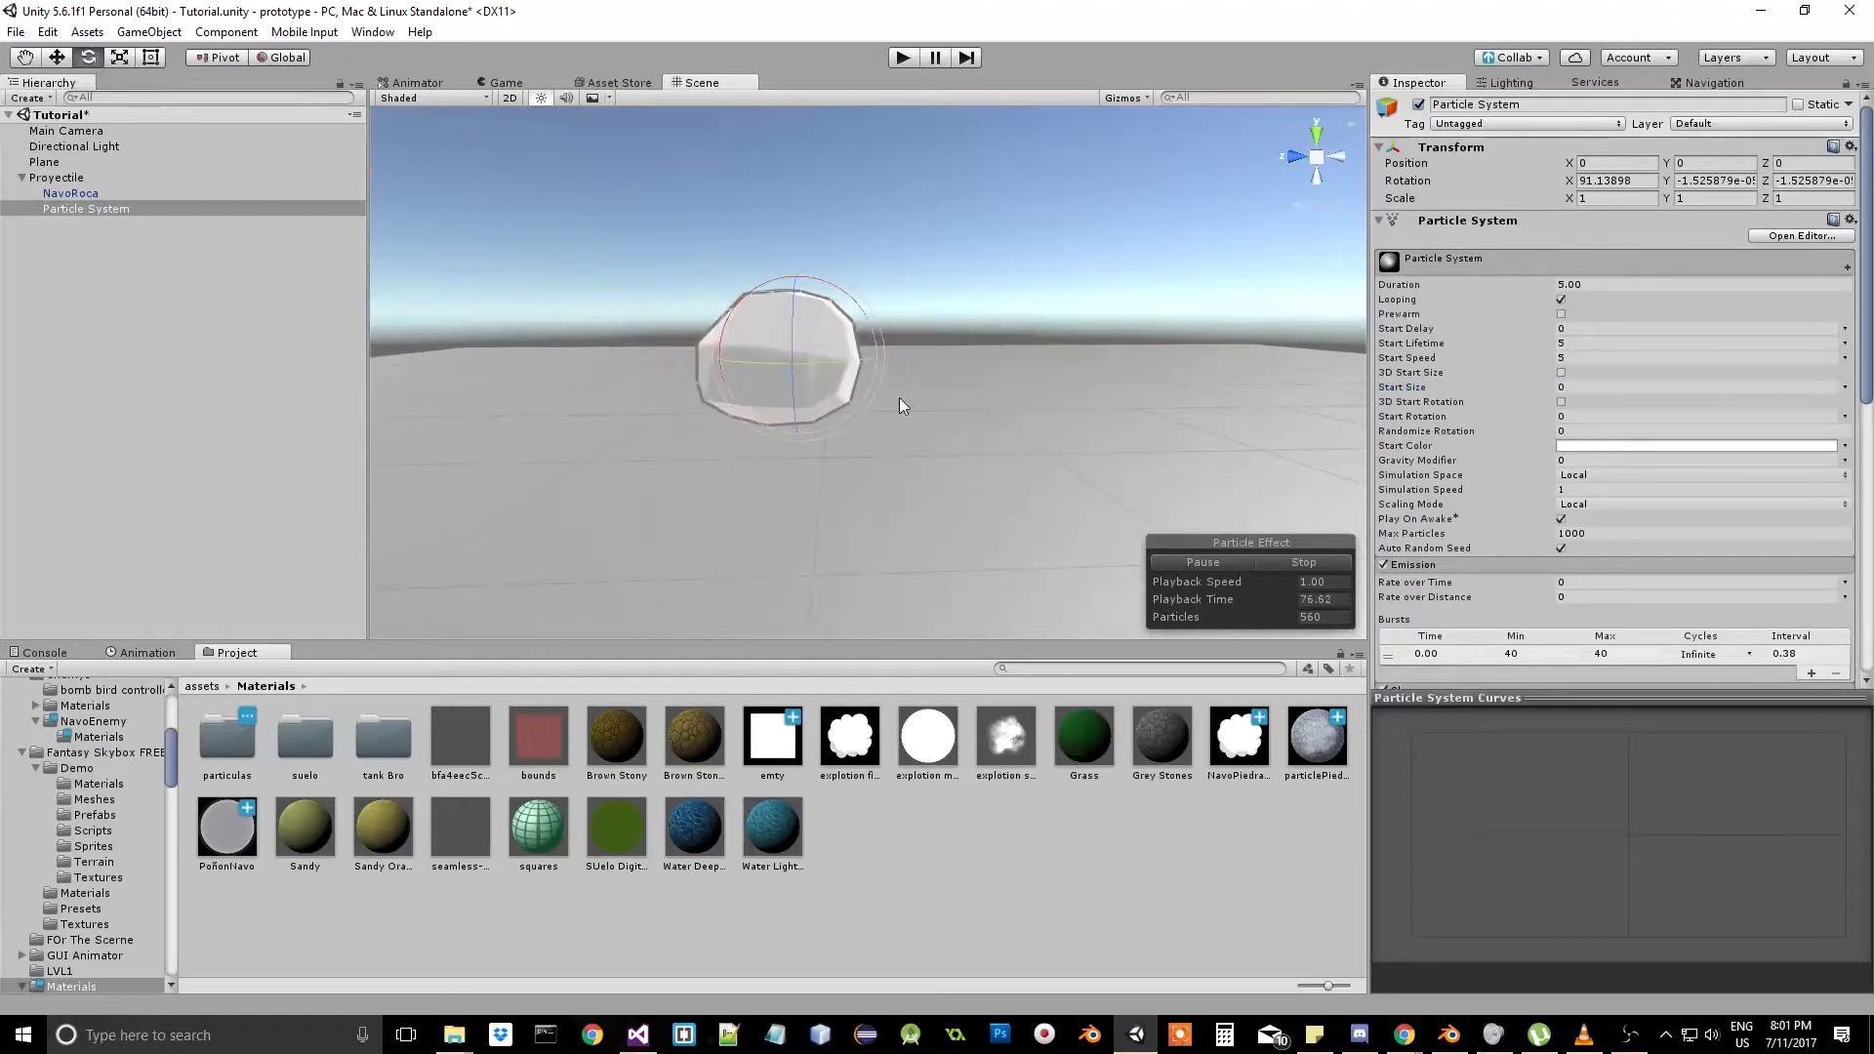
scroll("down", 3)
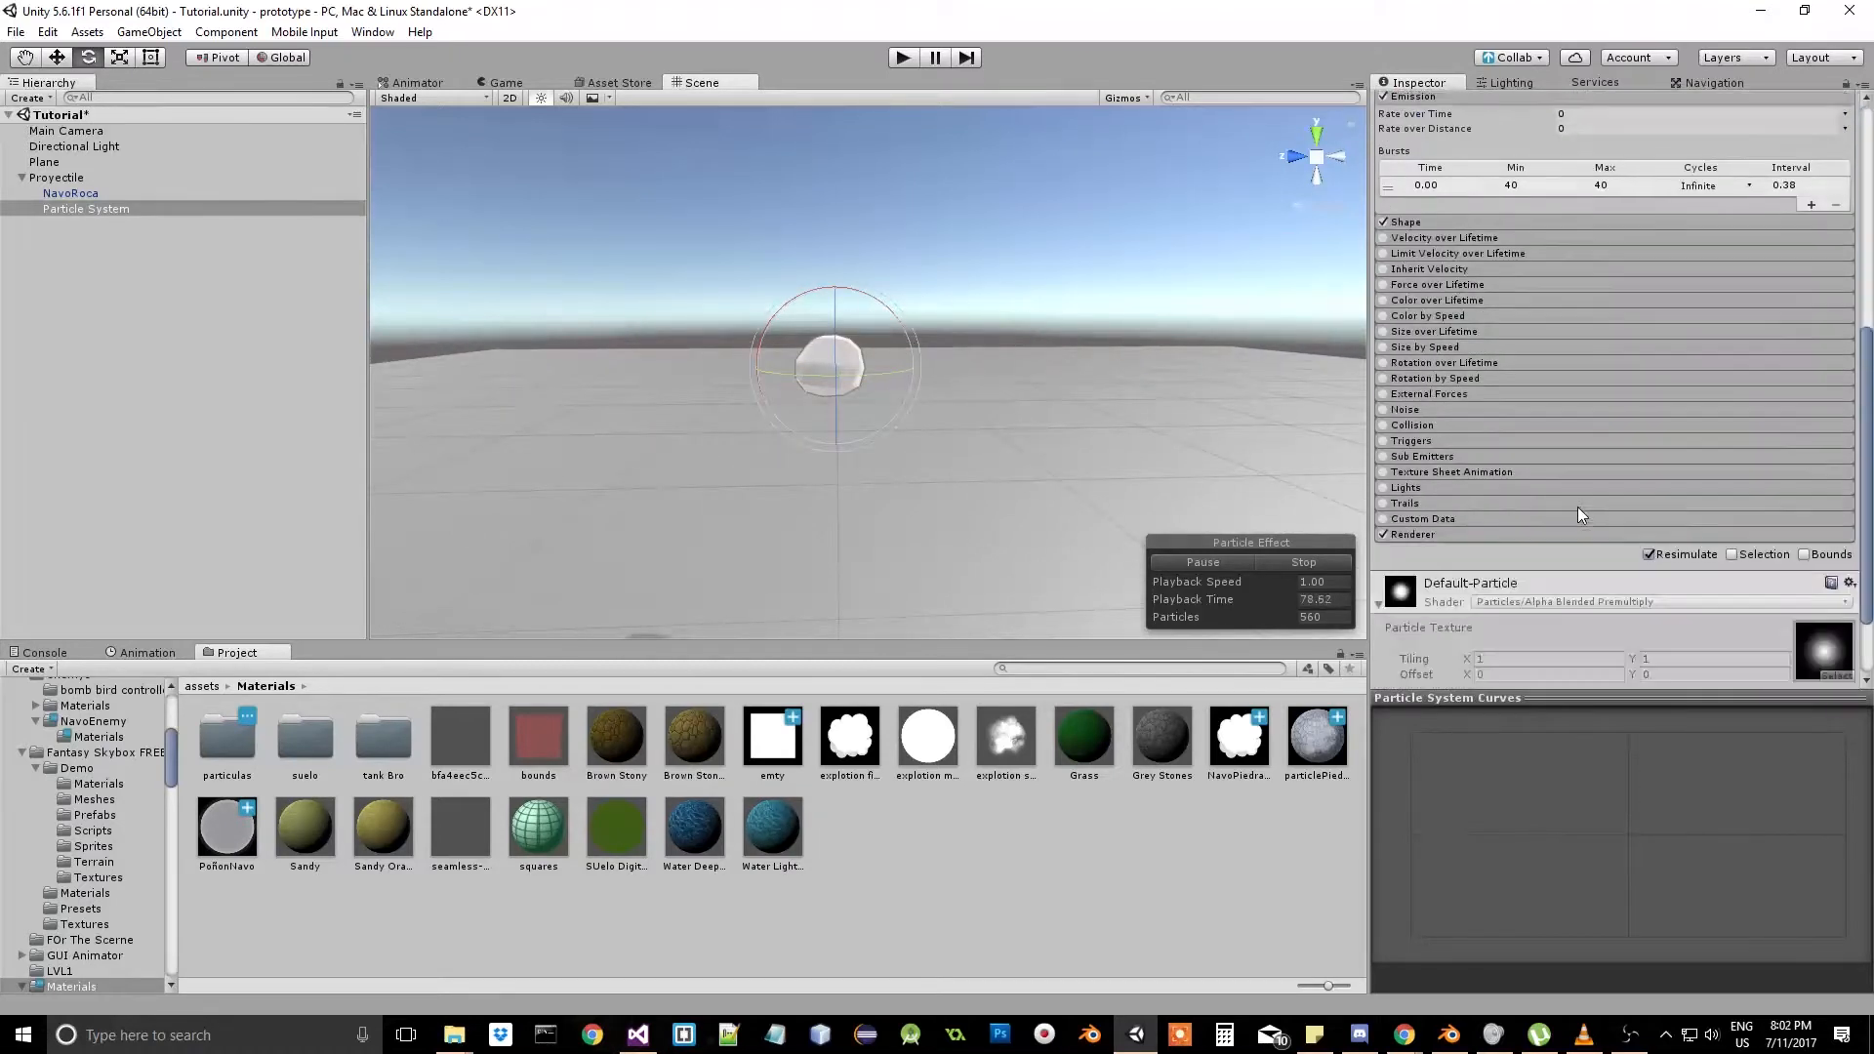
left_click(1384, 502)
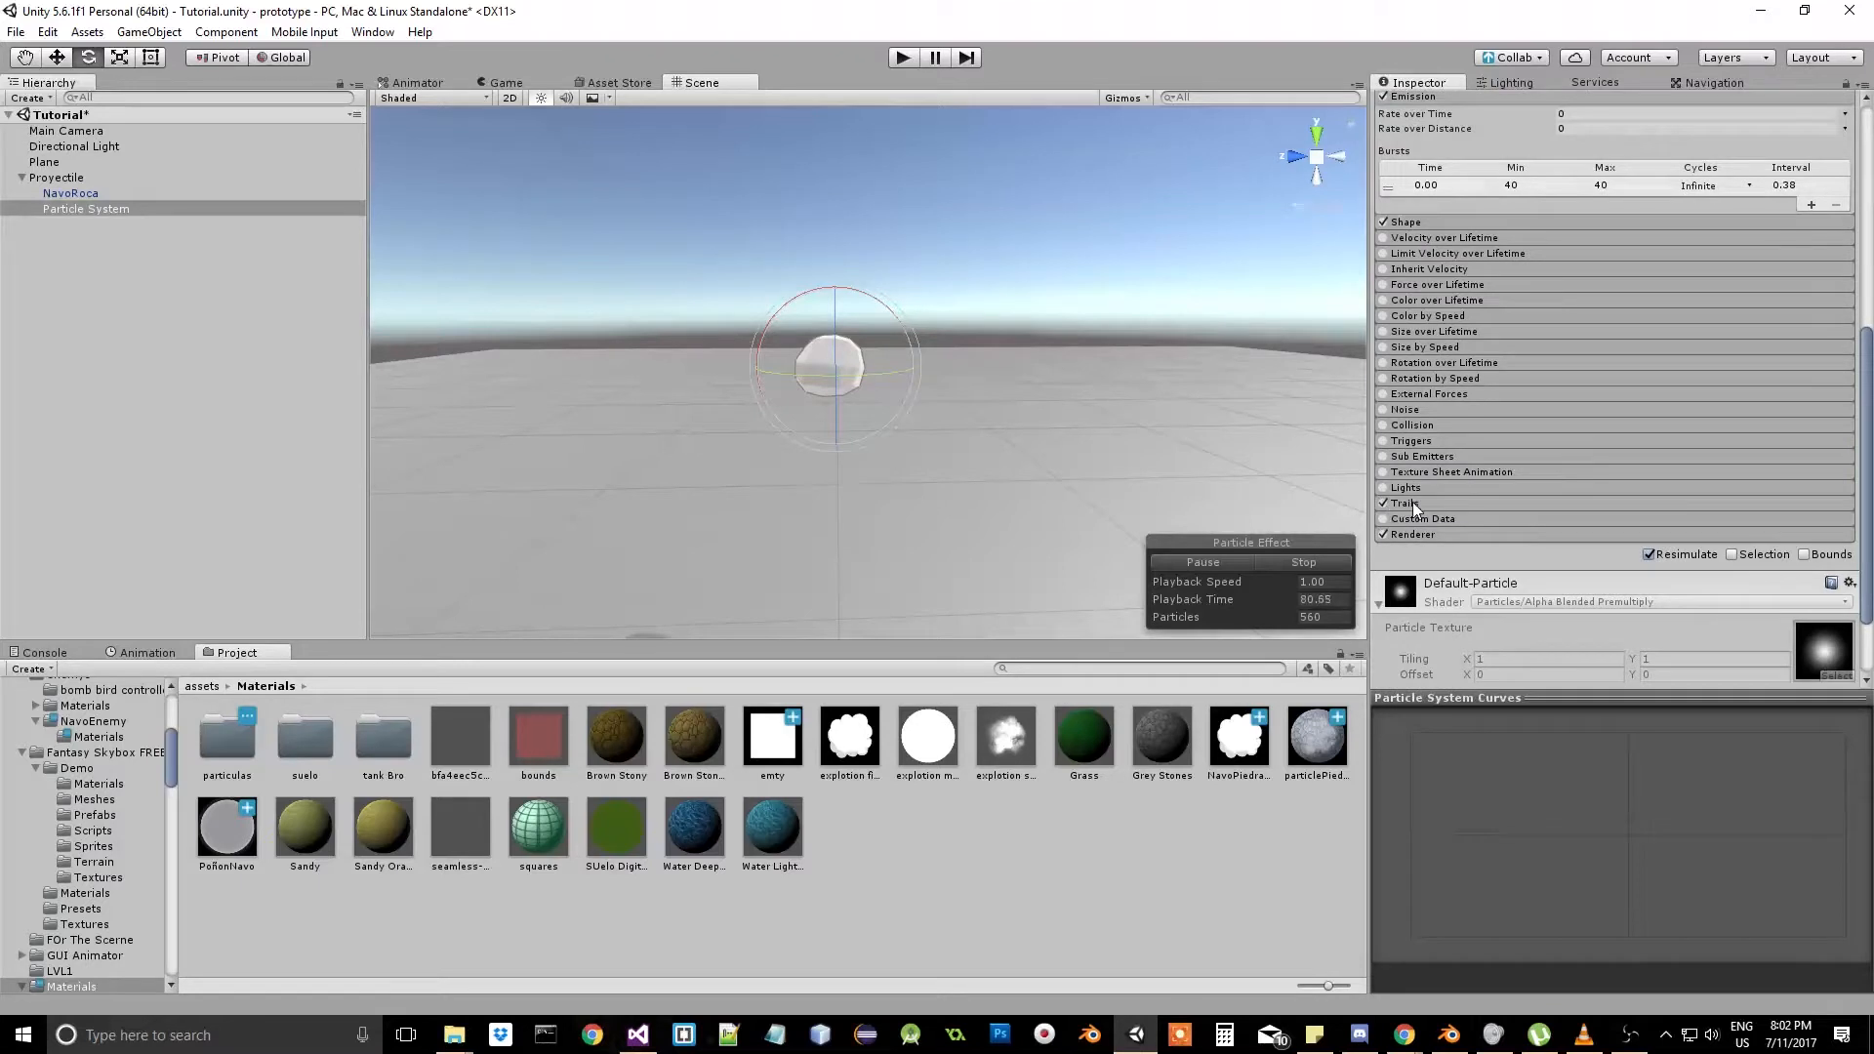
left_click(1405, 502)
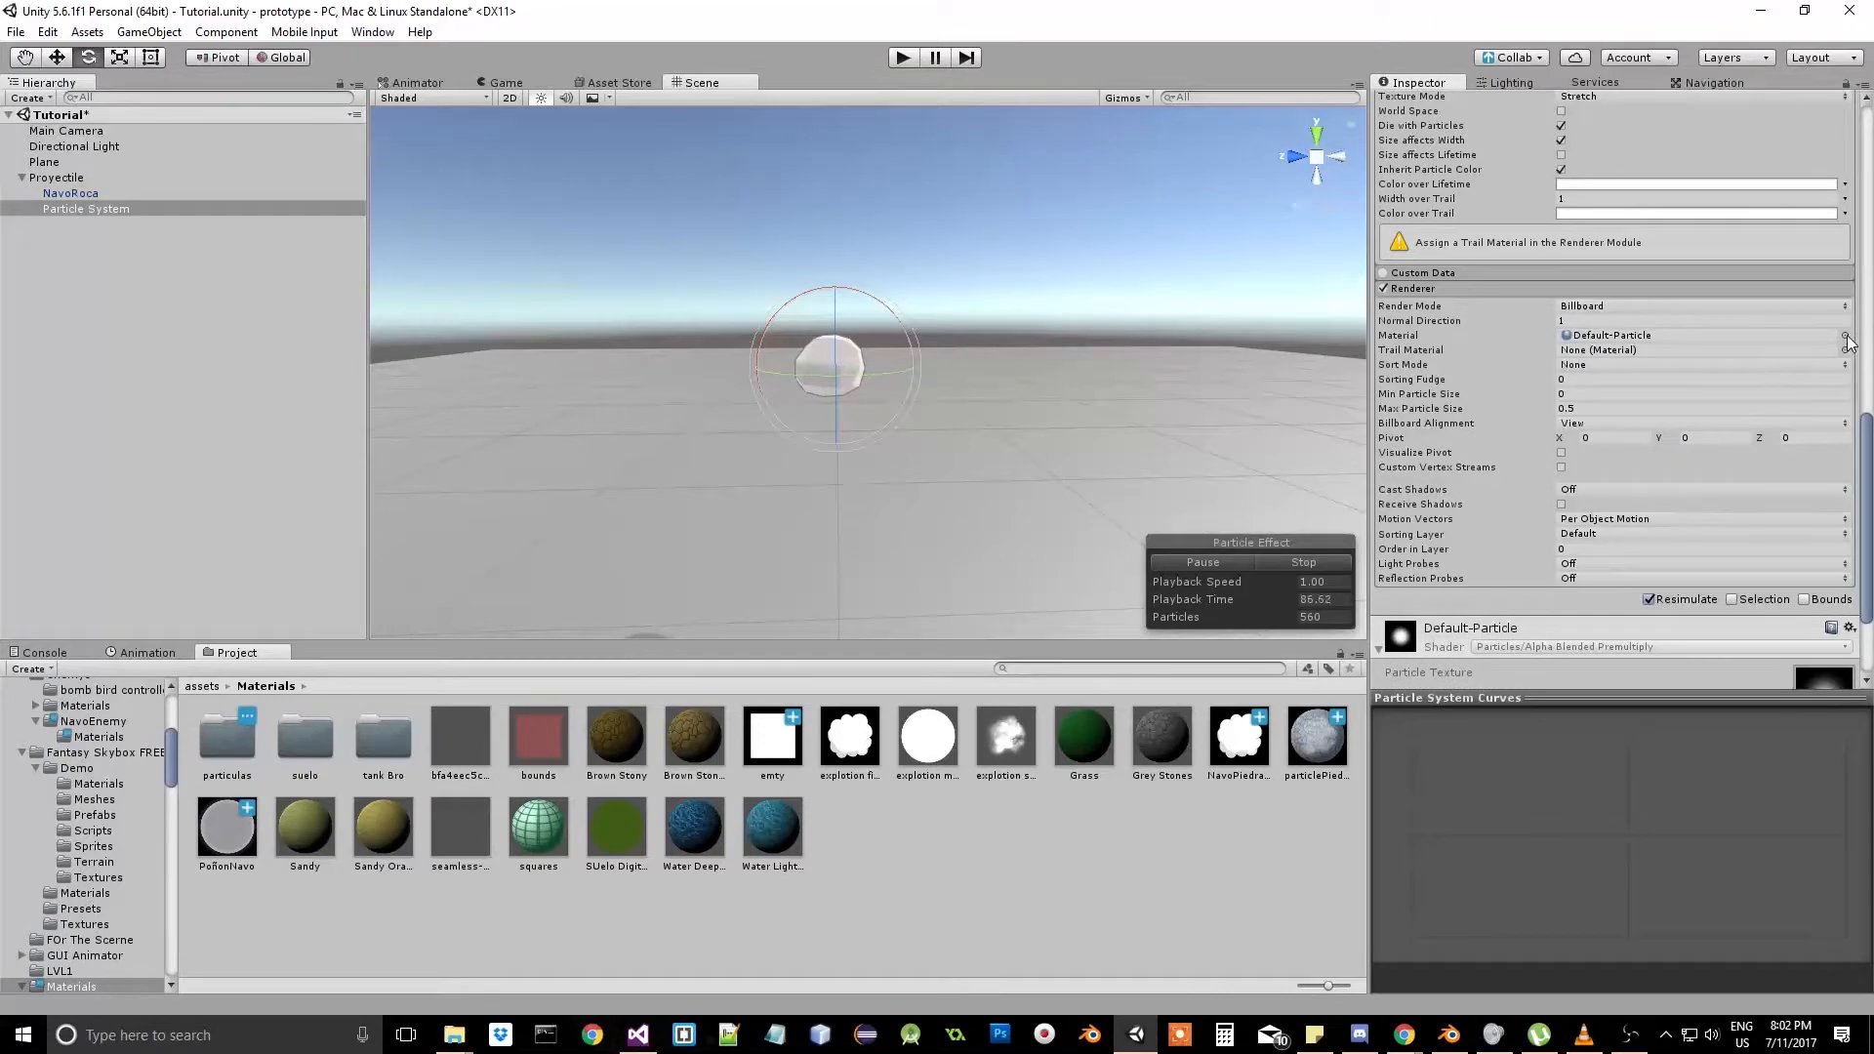
Assign the emty material to the particle renderer.
left_click(1844, 336)
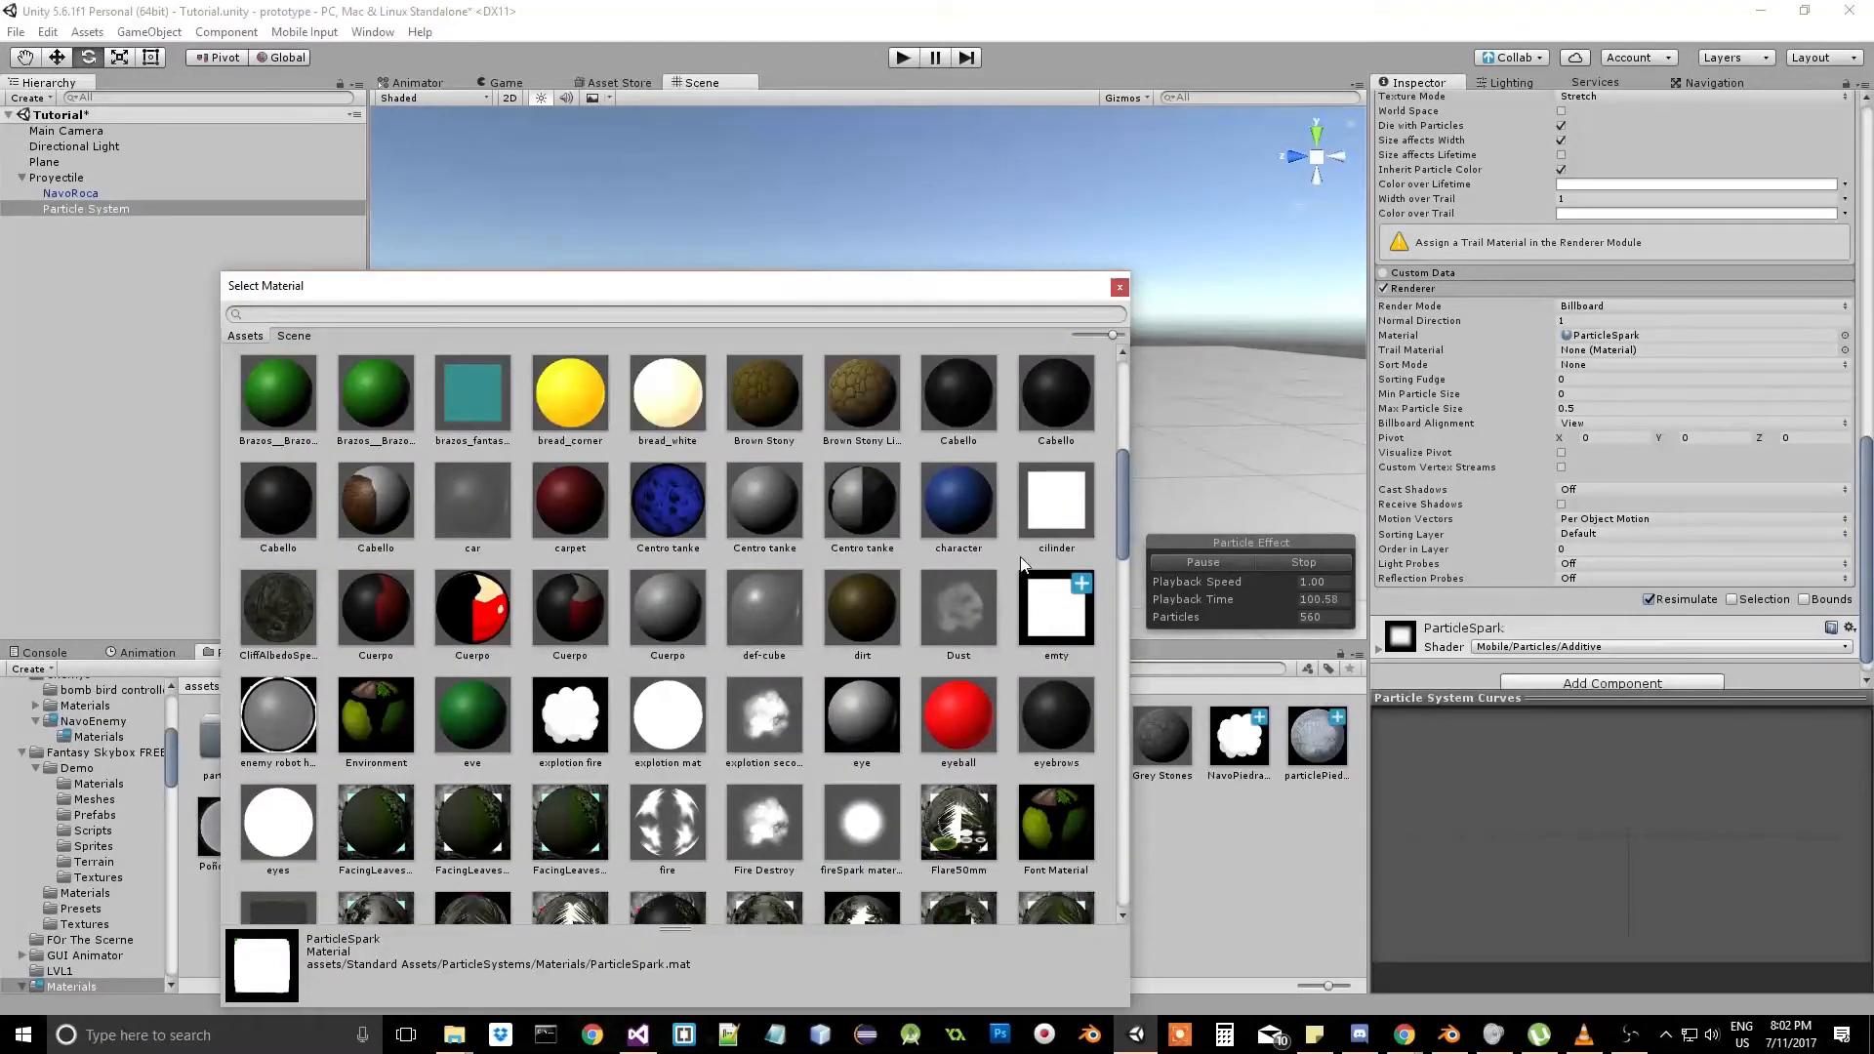
left_click(1055, 666)
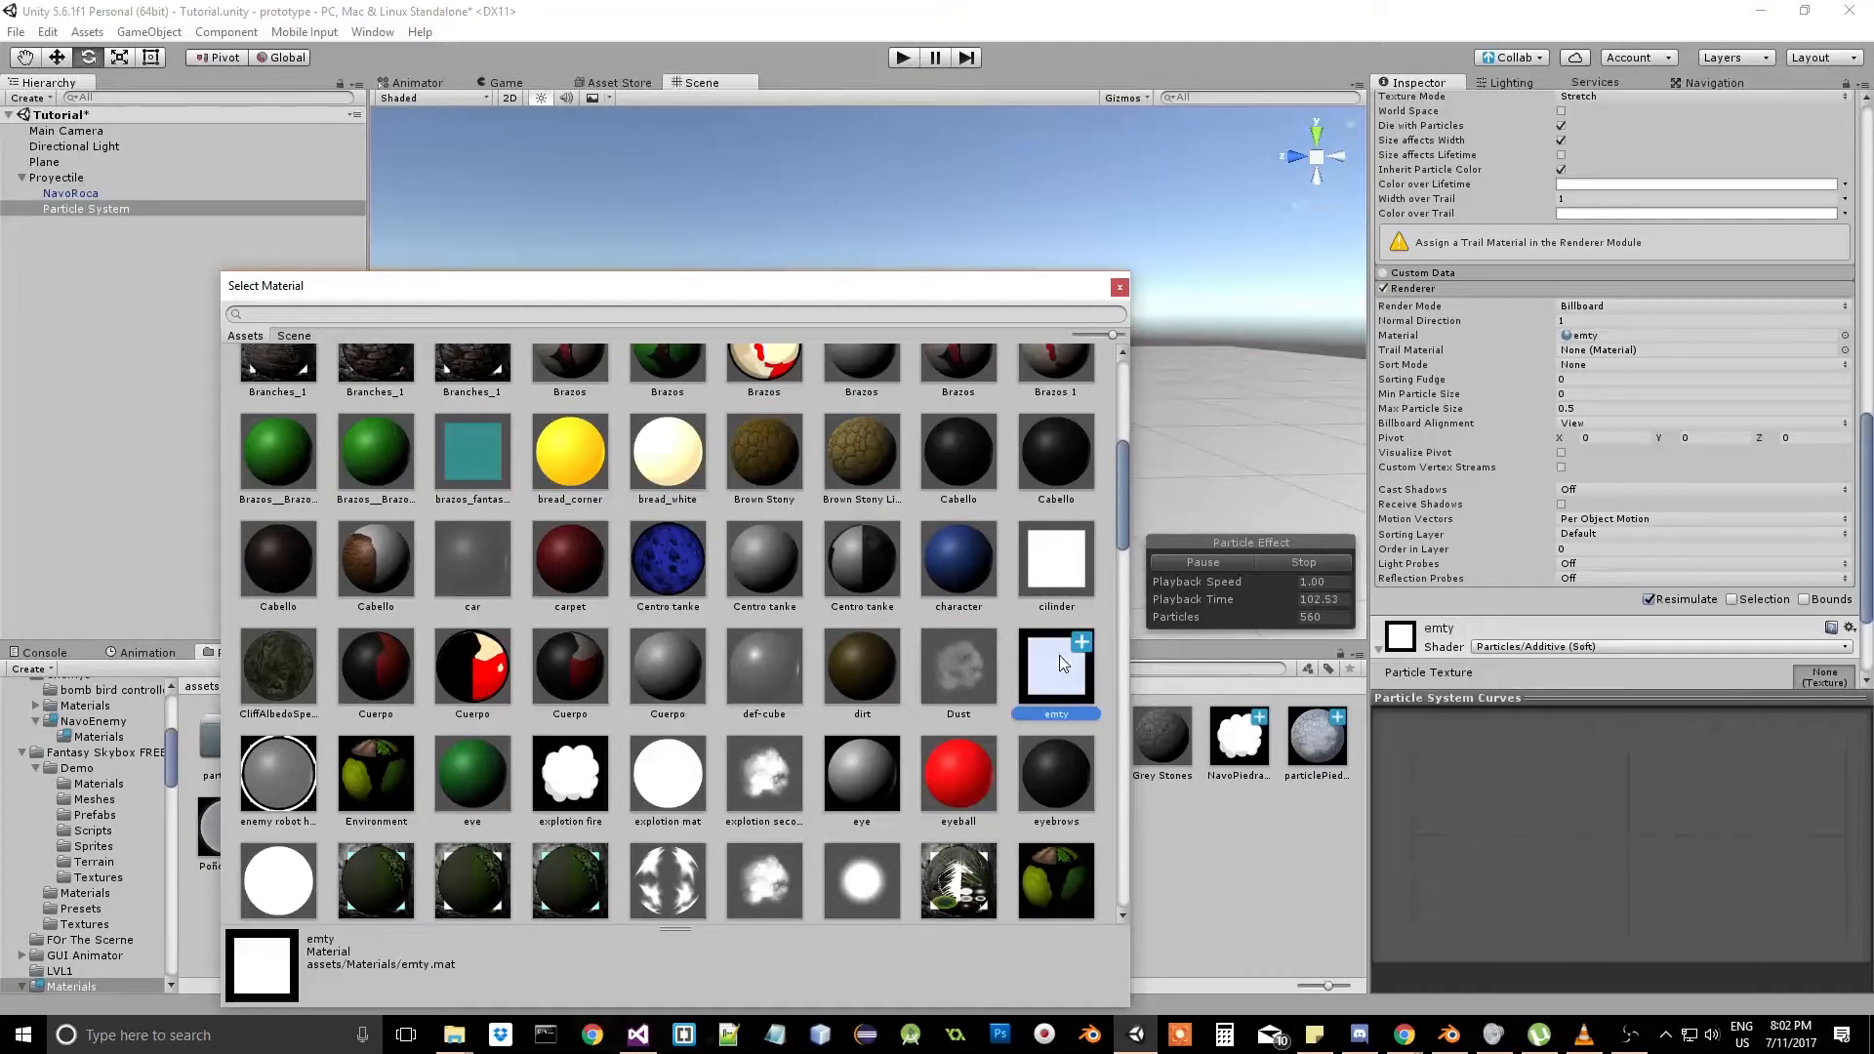
double_click(1054, 665)
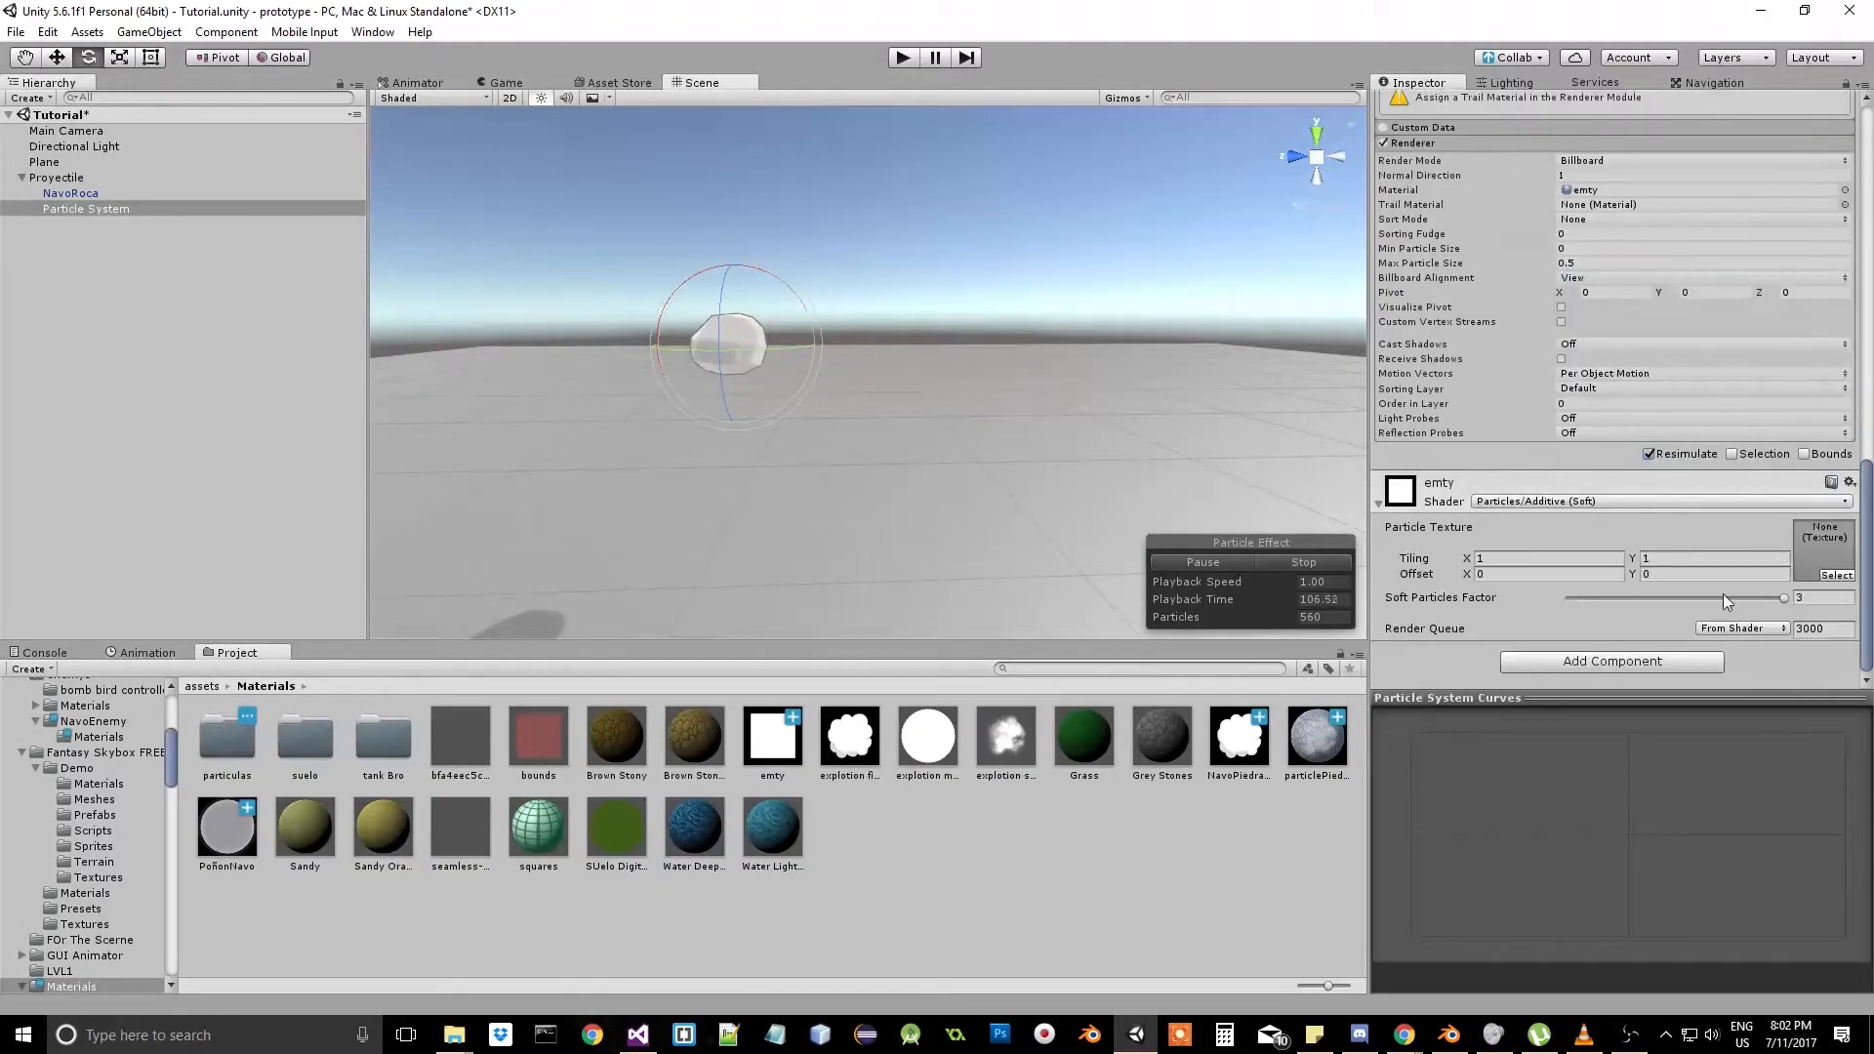
Set the material's Particle Texture to haduken rings.
left_click(1835, 575)
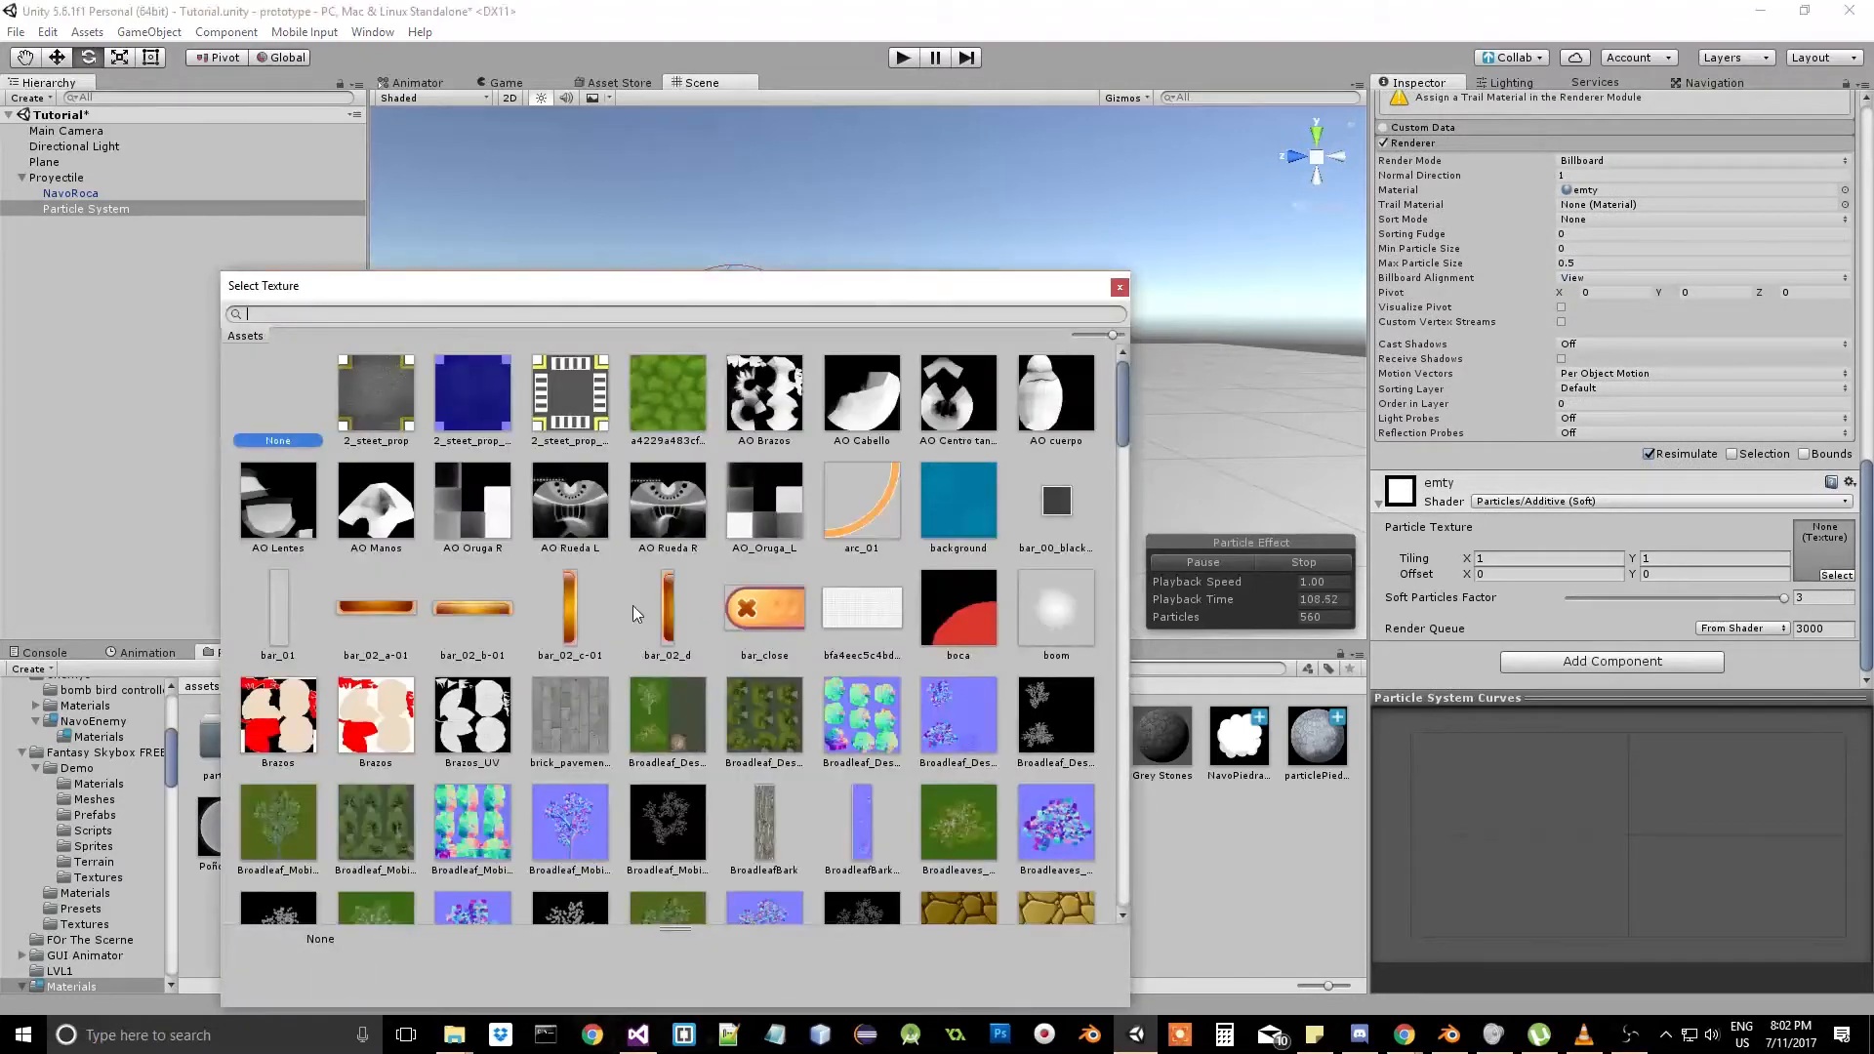
scroll("down", 3)
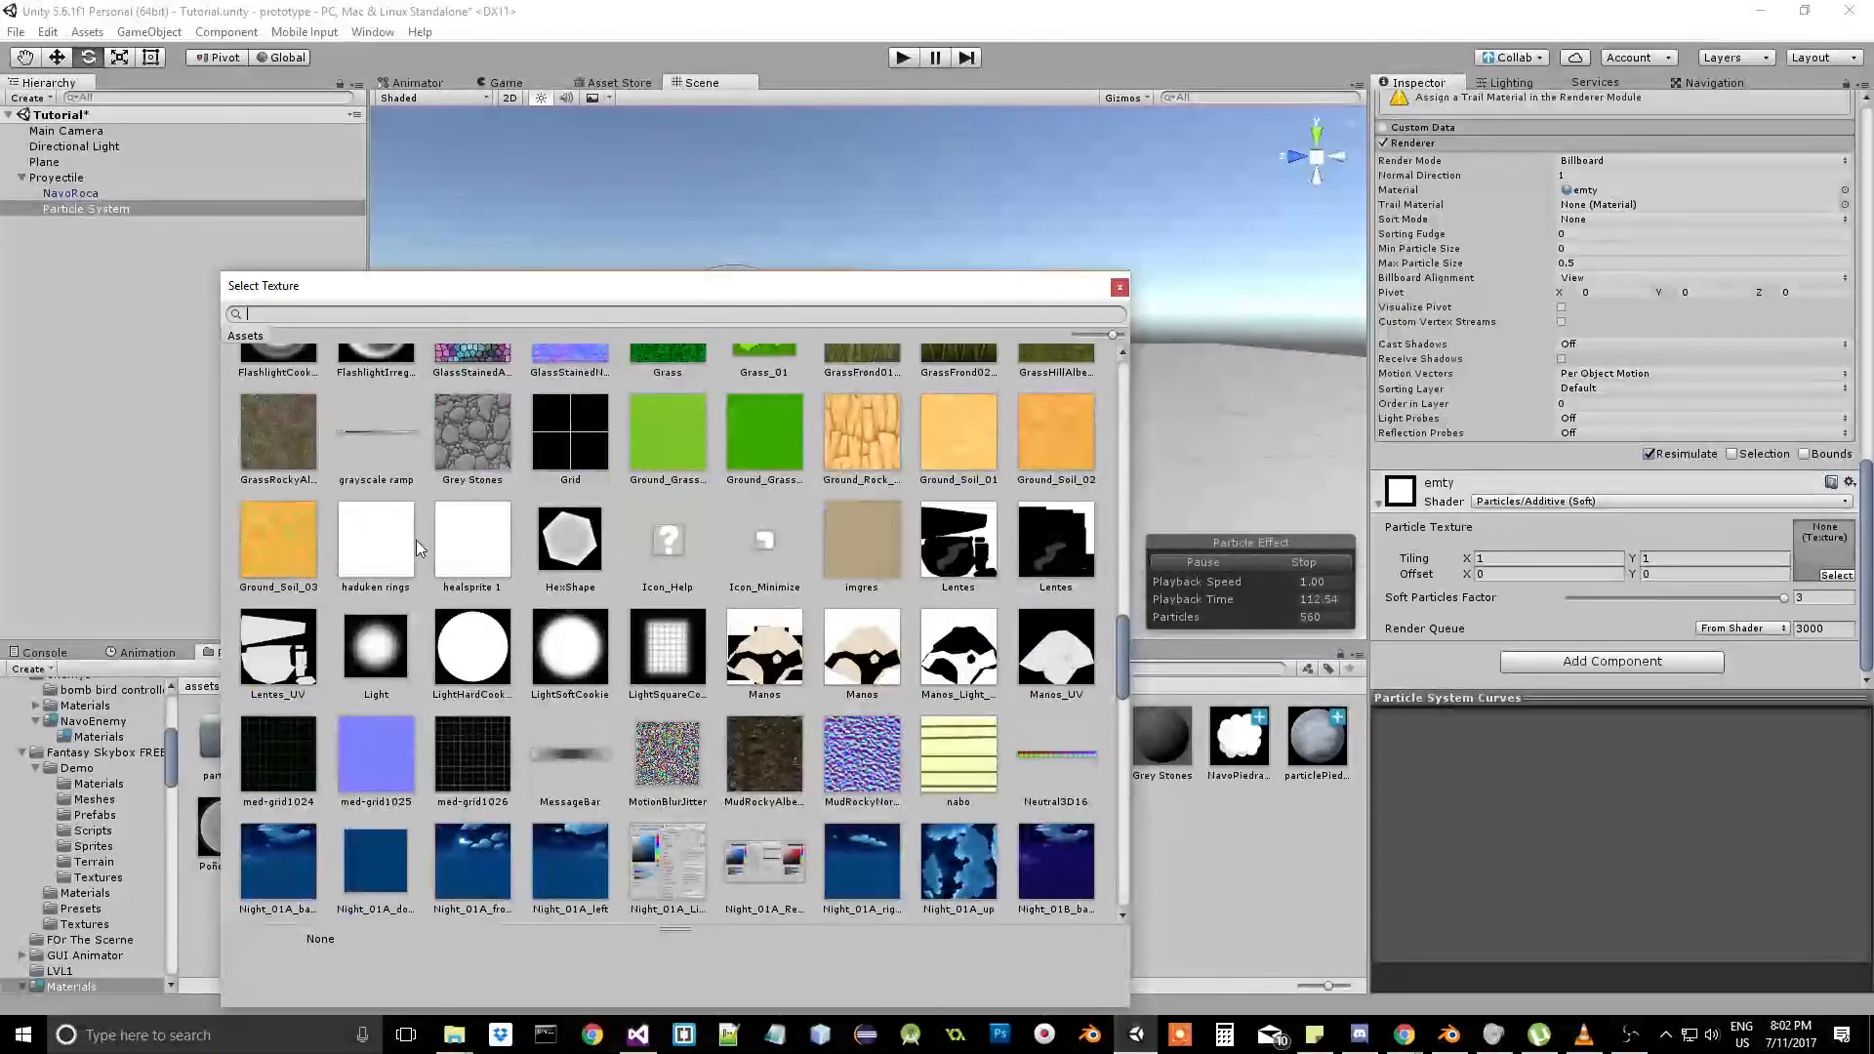
left_click(375, 536)
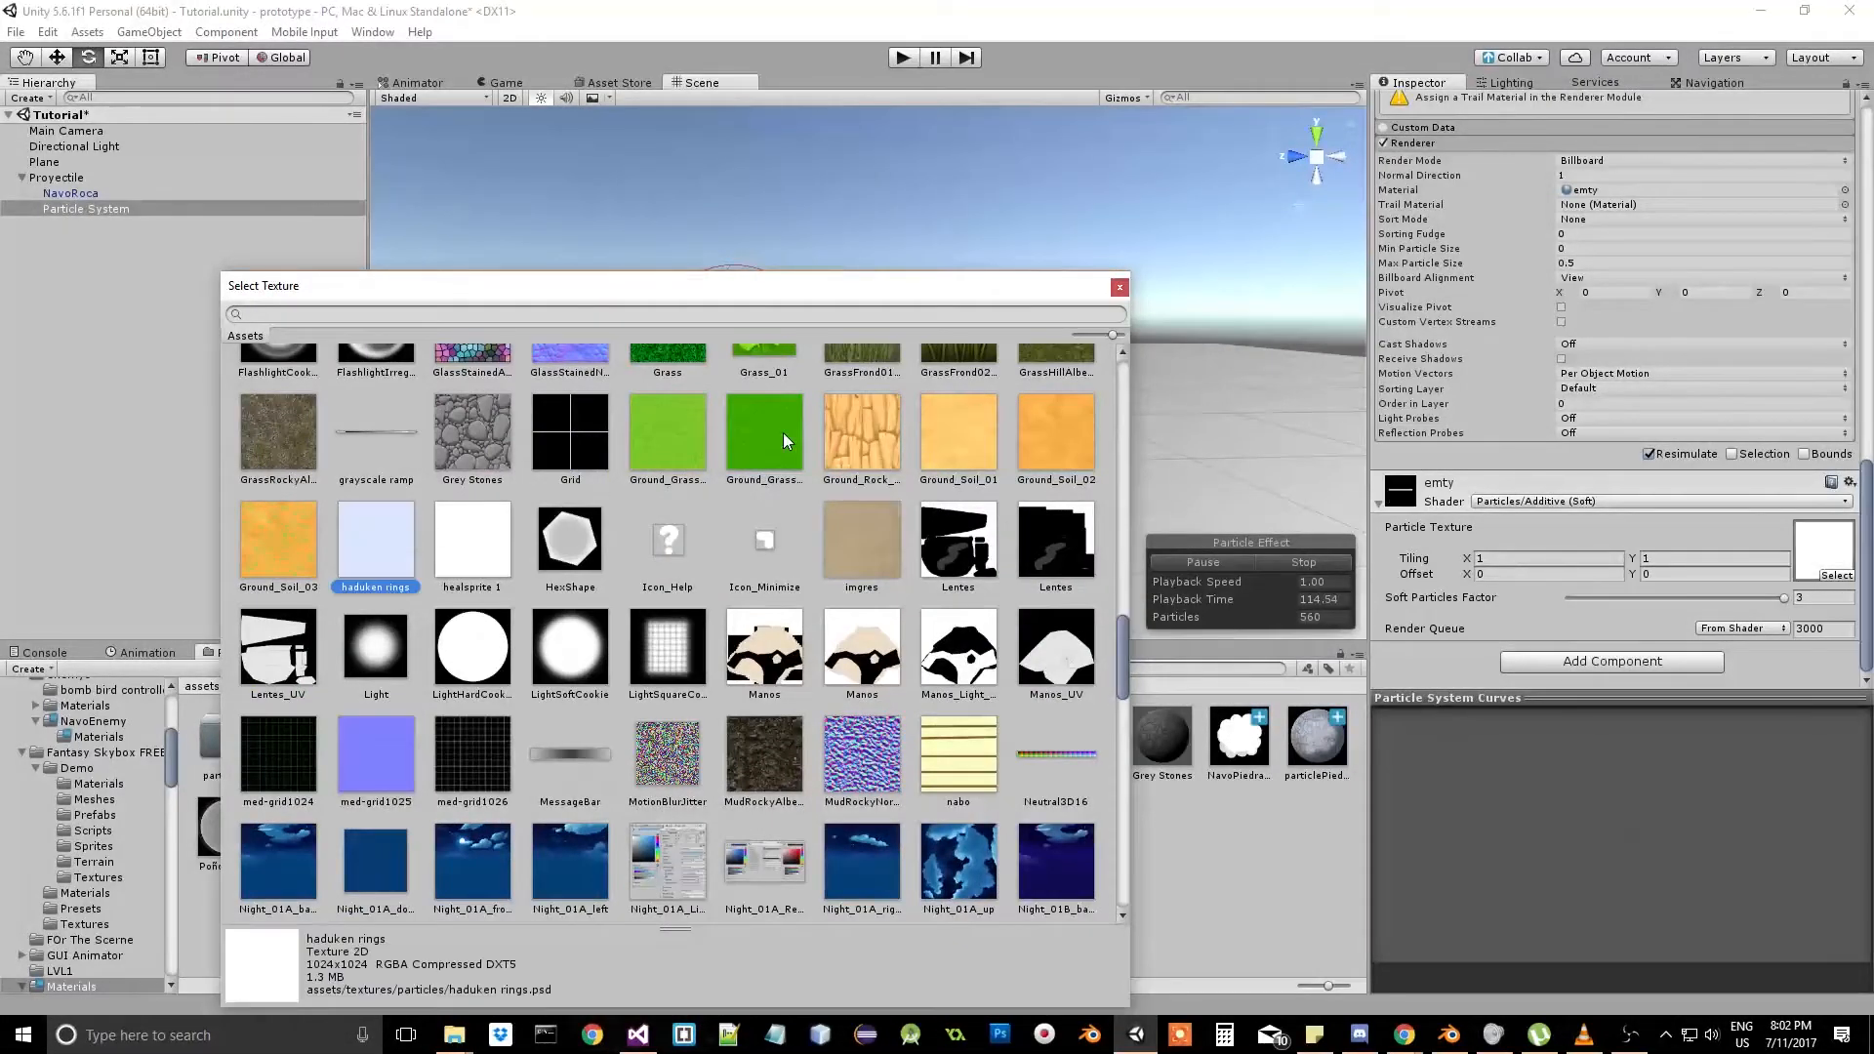
left_click(1119, 287)
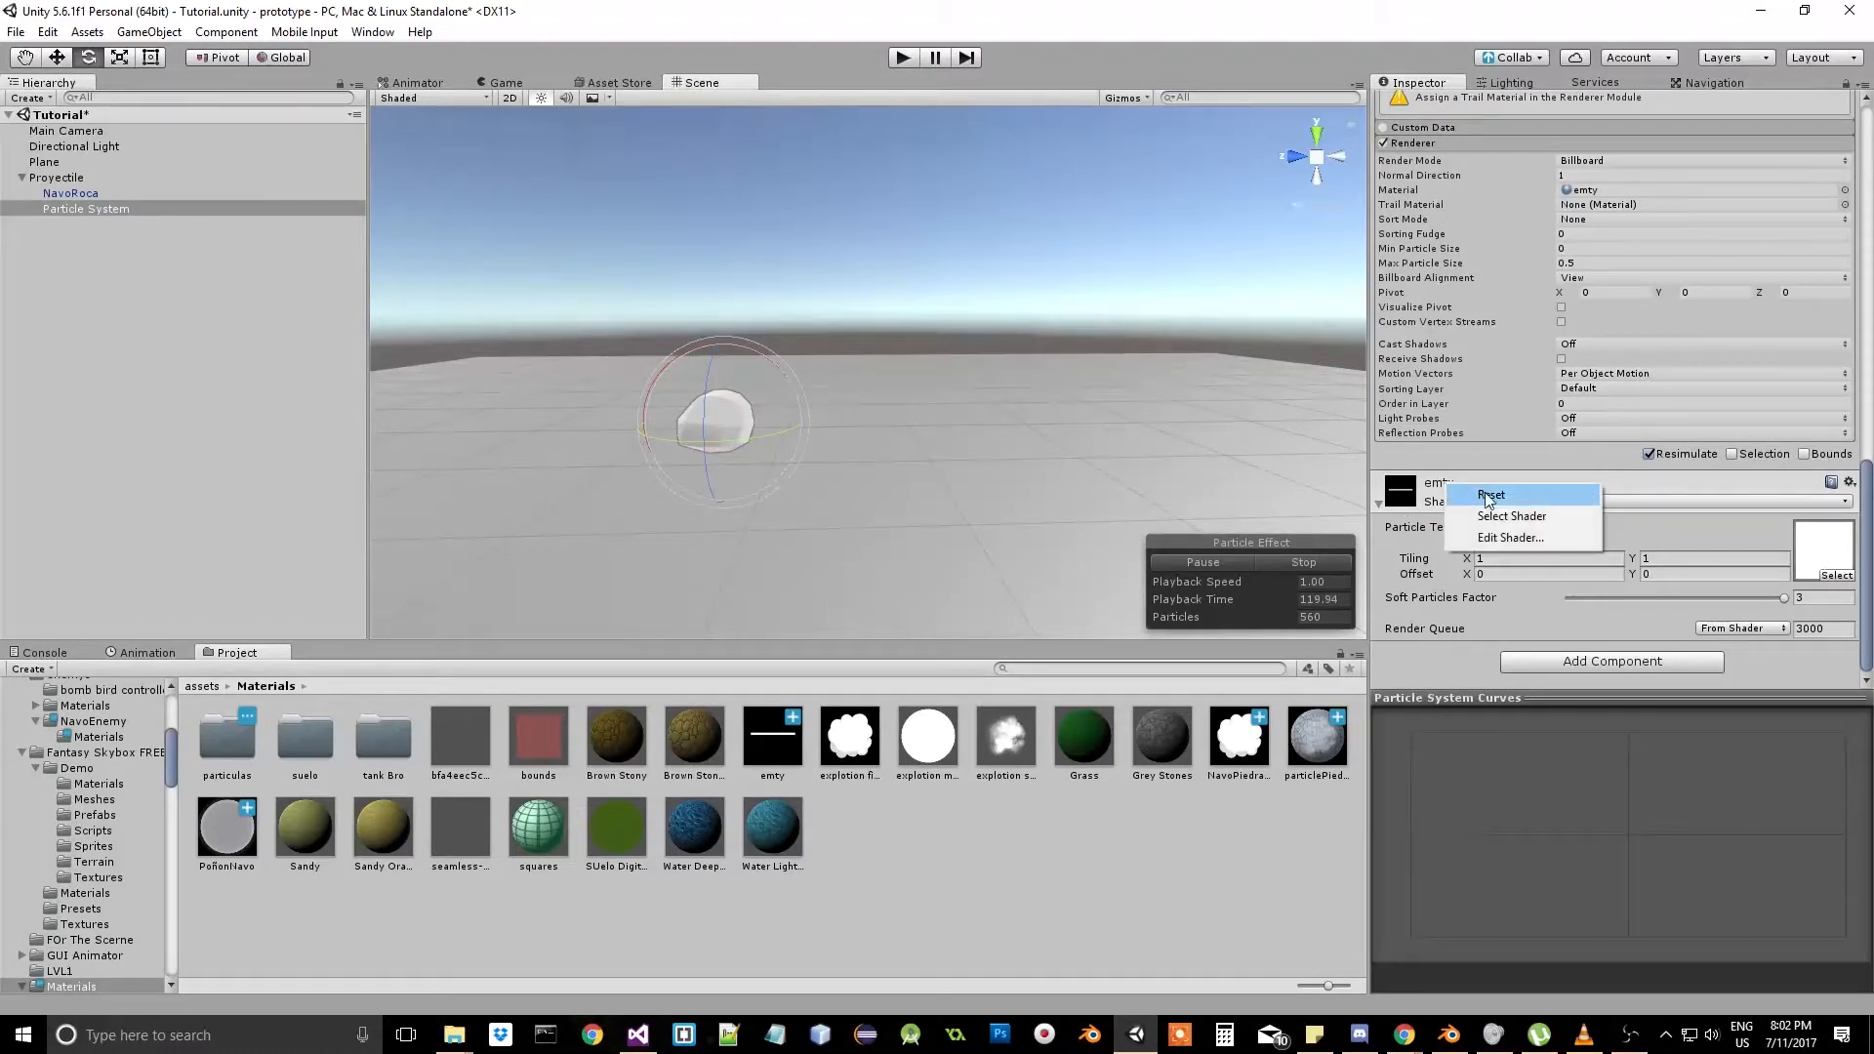
Reset the emty material and set the Trail Material to hadukeen.
left_click(1490, 495)
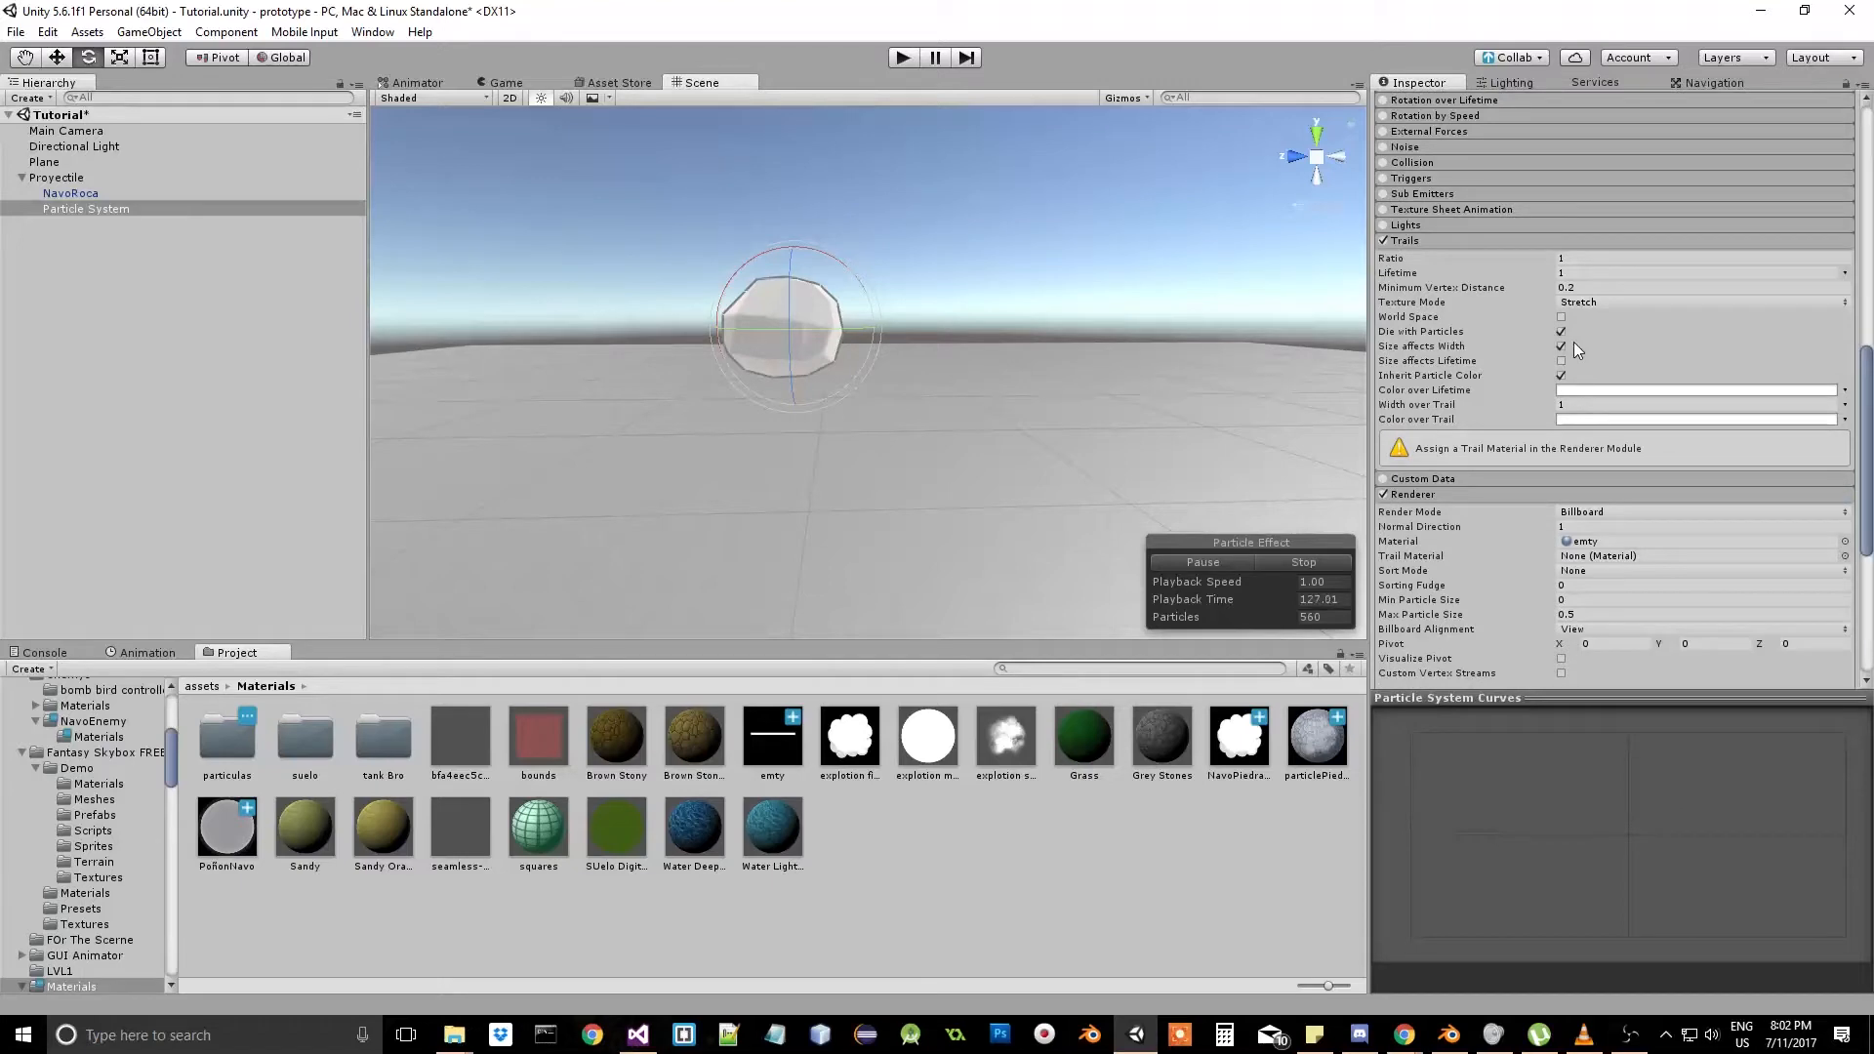
left_click(1843, 555)
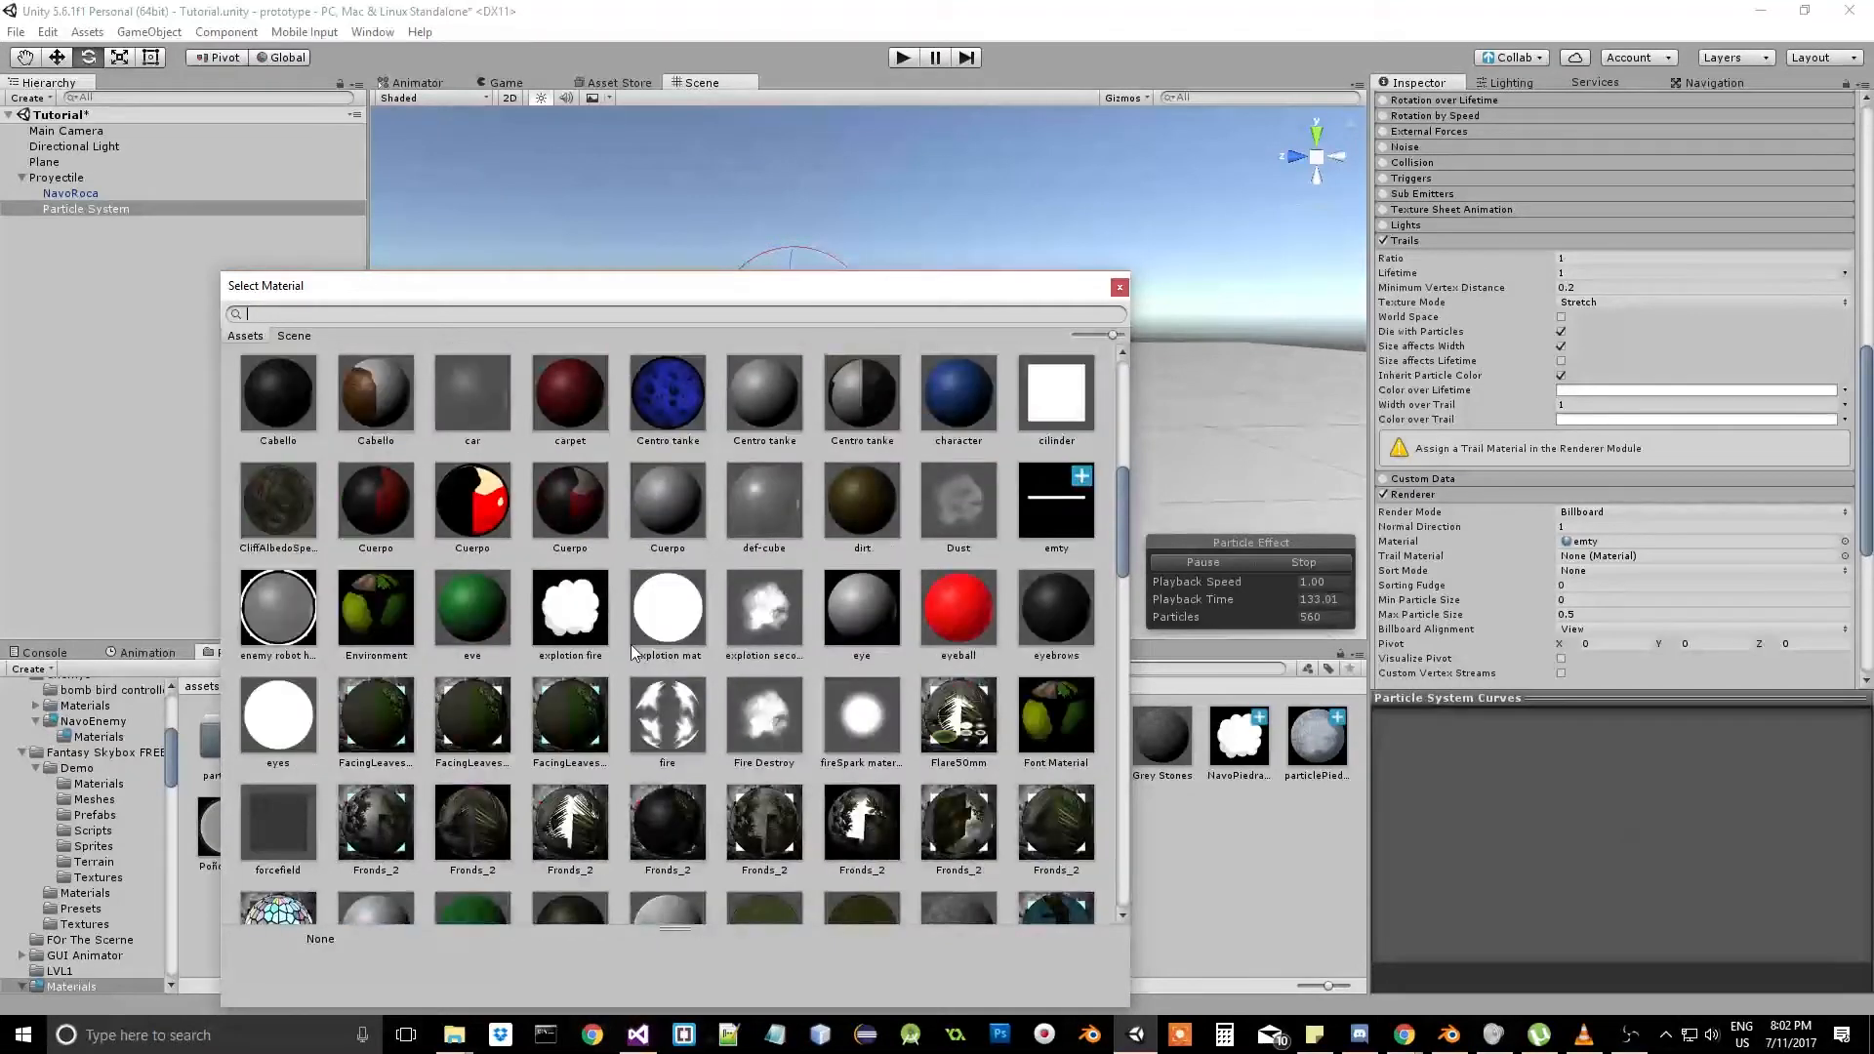
scroll("down", 3)
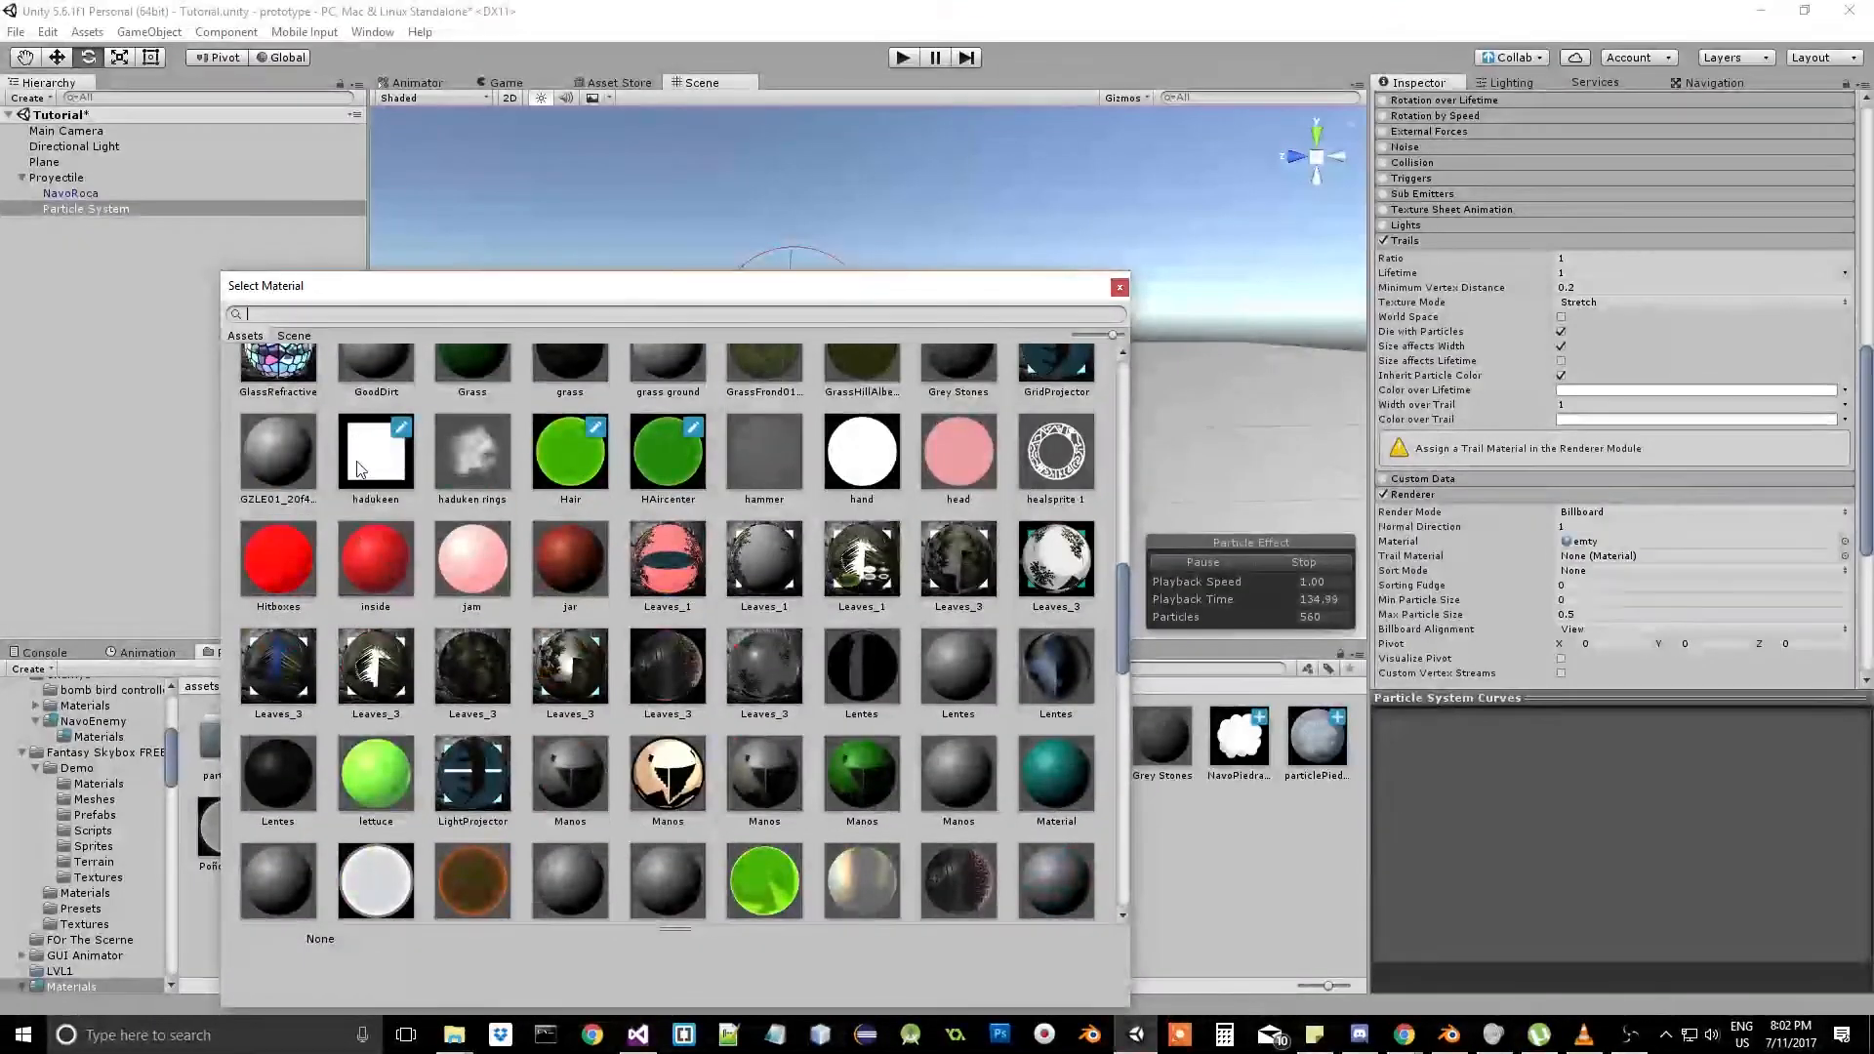
double_click(375, 452)
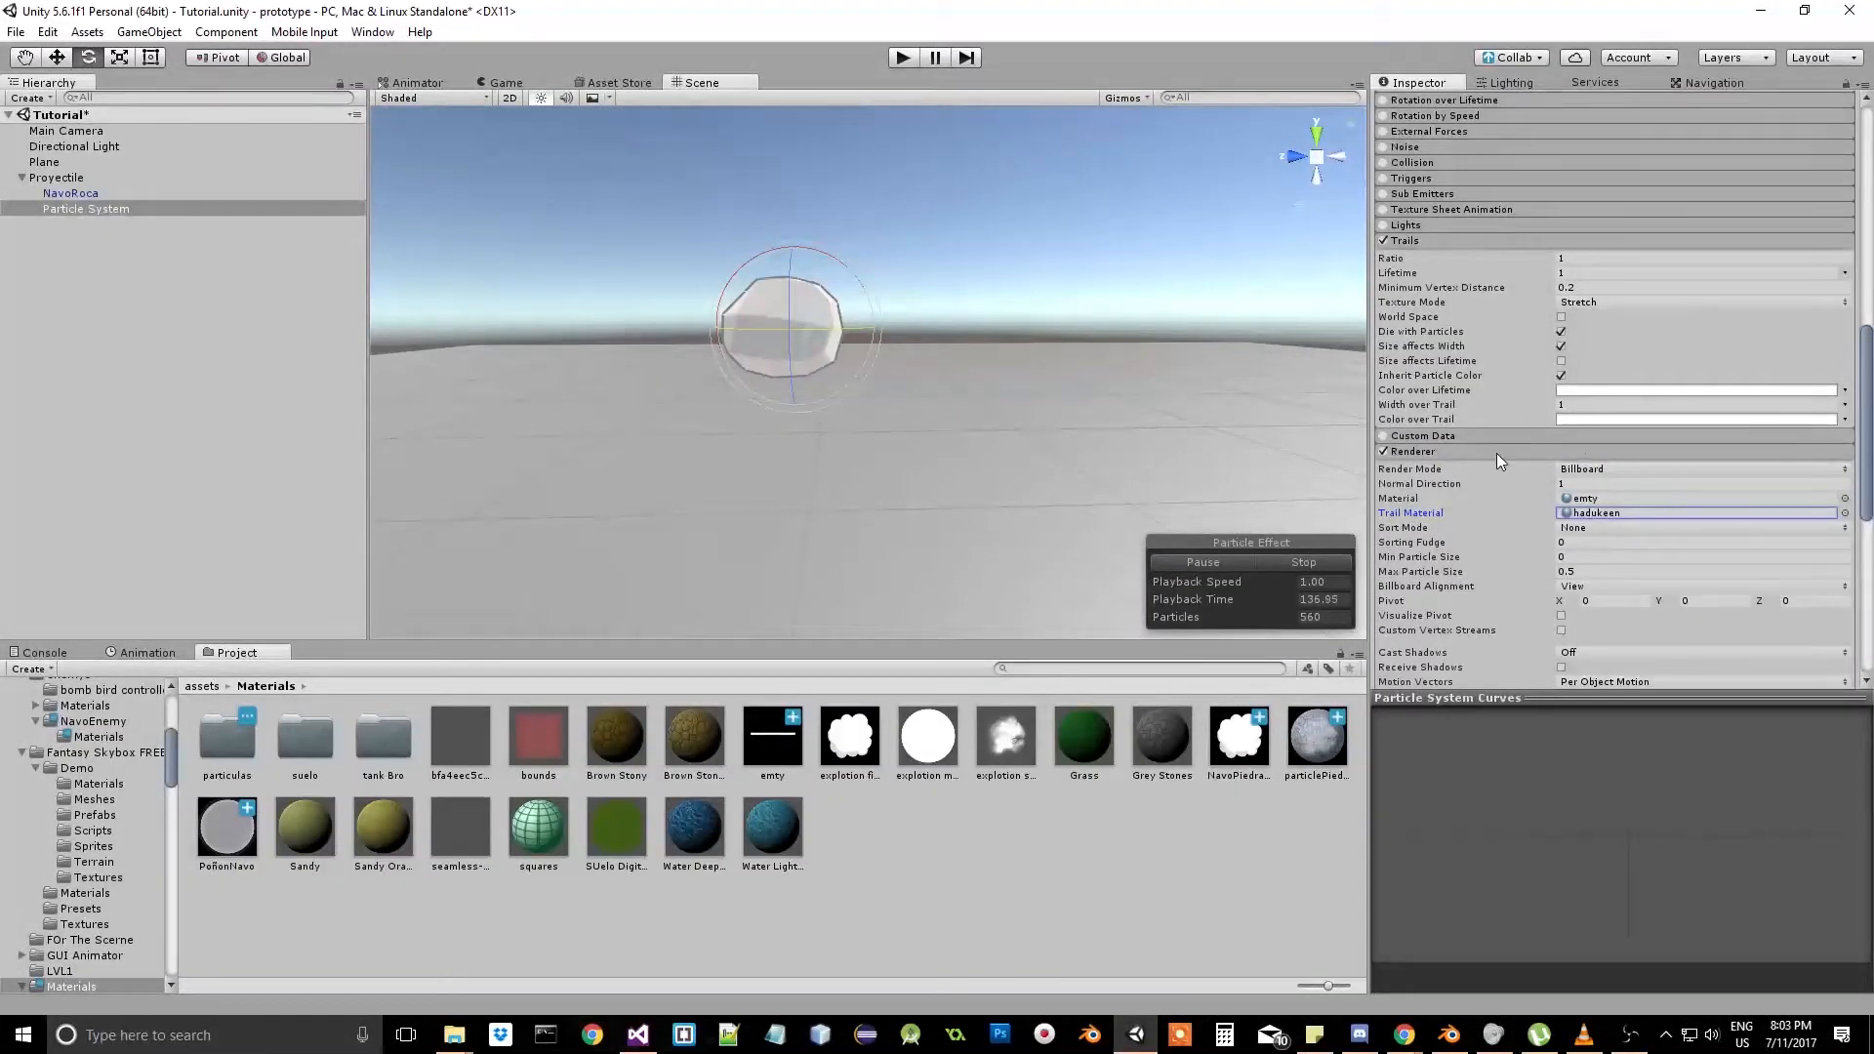
scroll("down", 3)
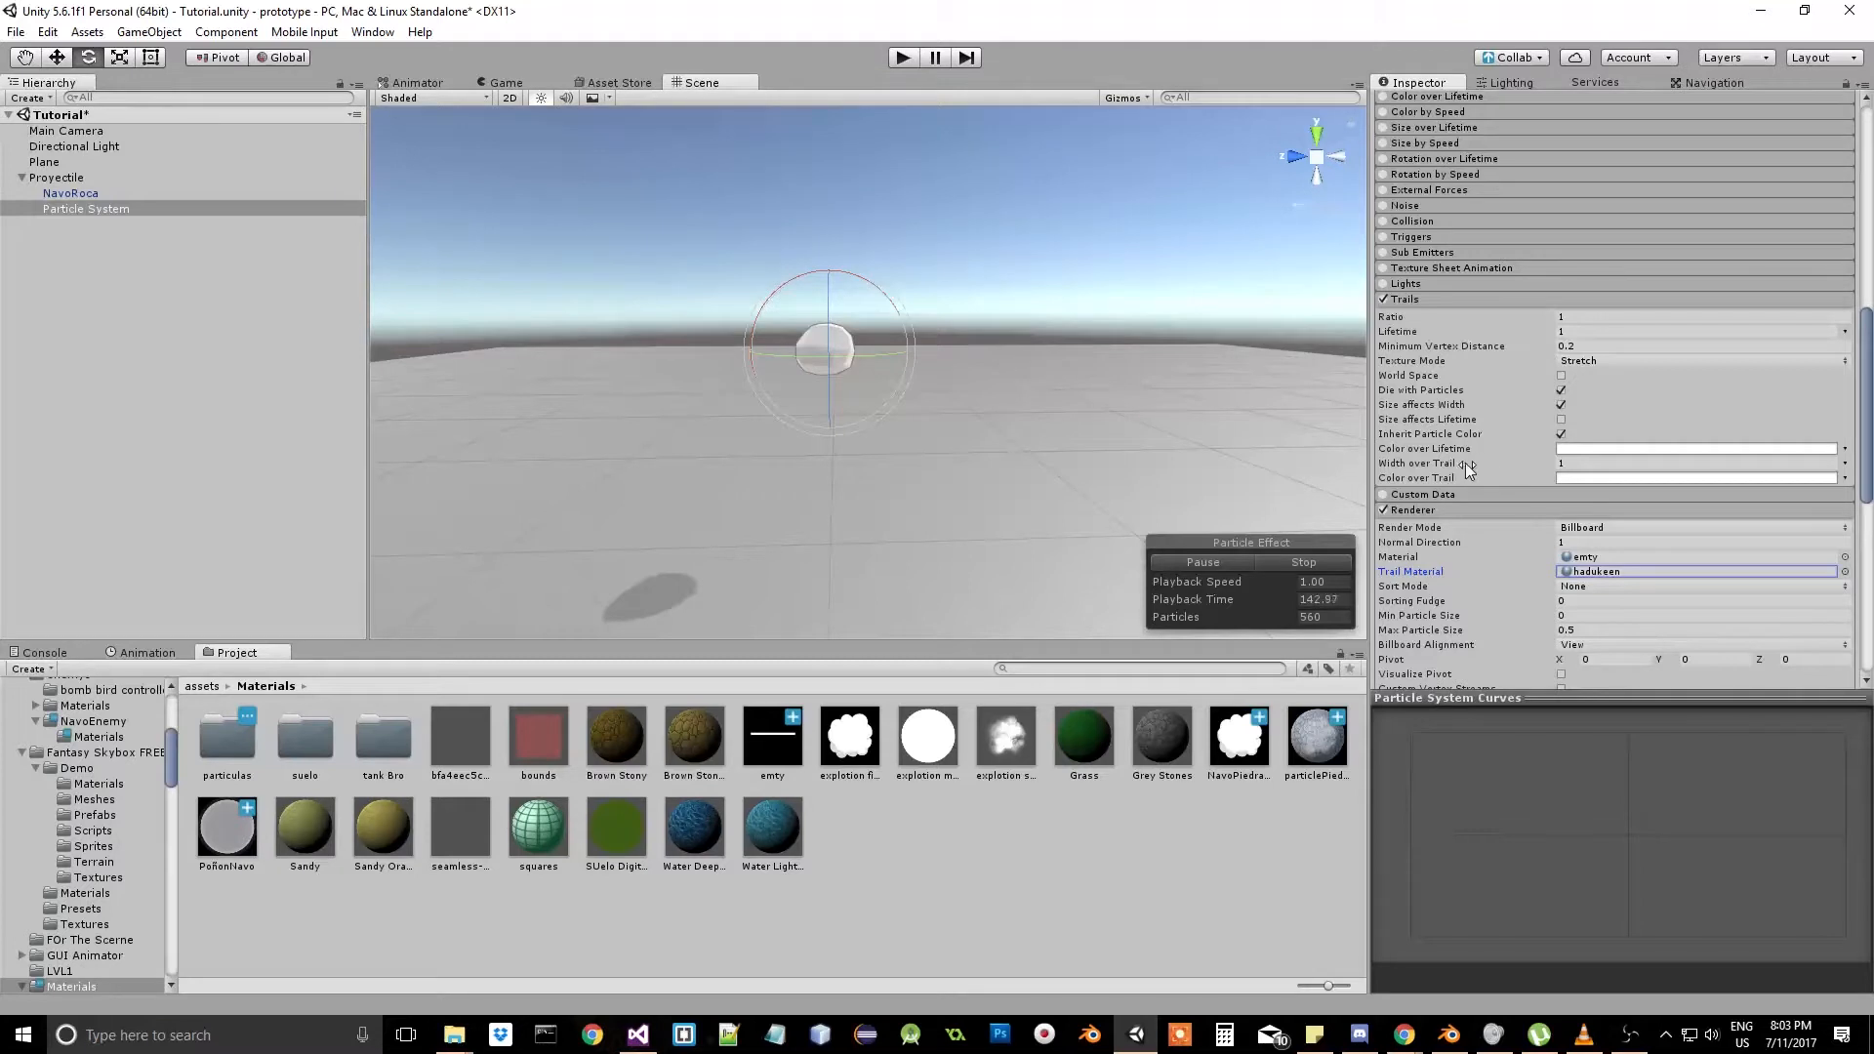
mouse_move(1488, 427)
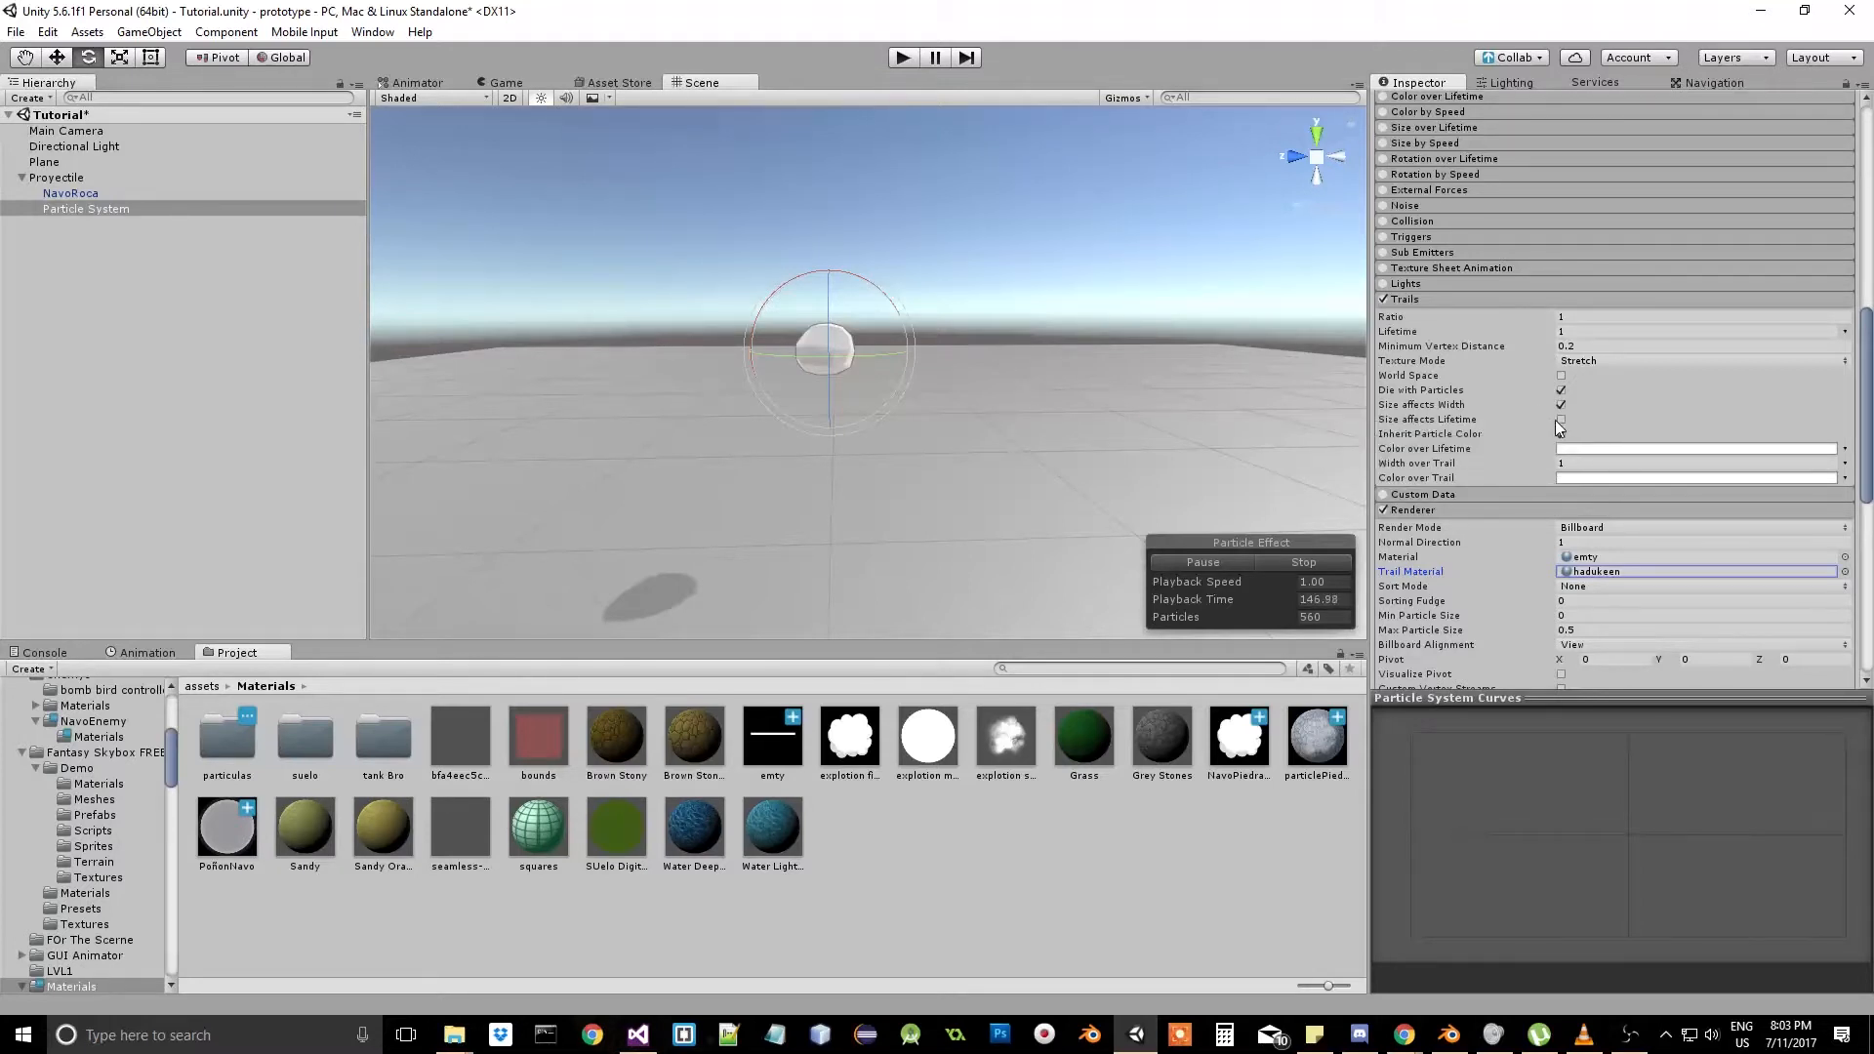
Turn off Size affects Width in the Trails module.
left_click(1560, 404)
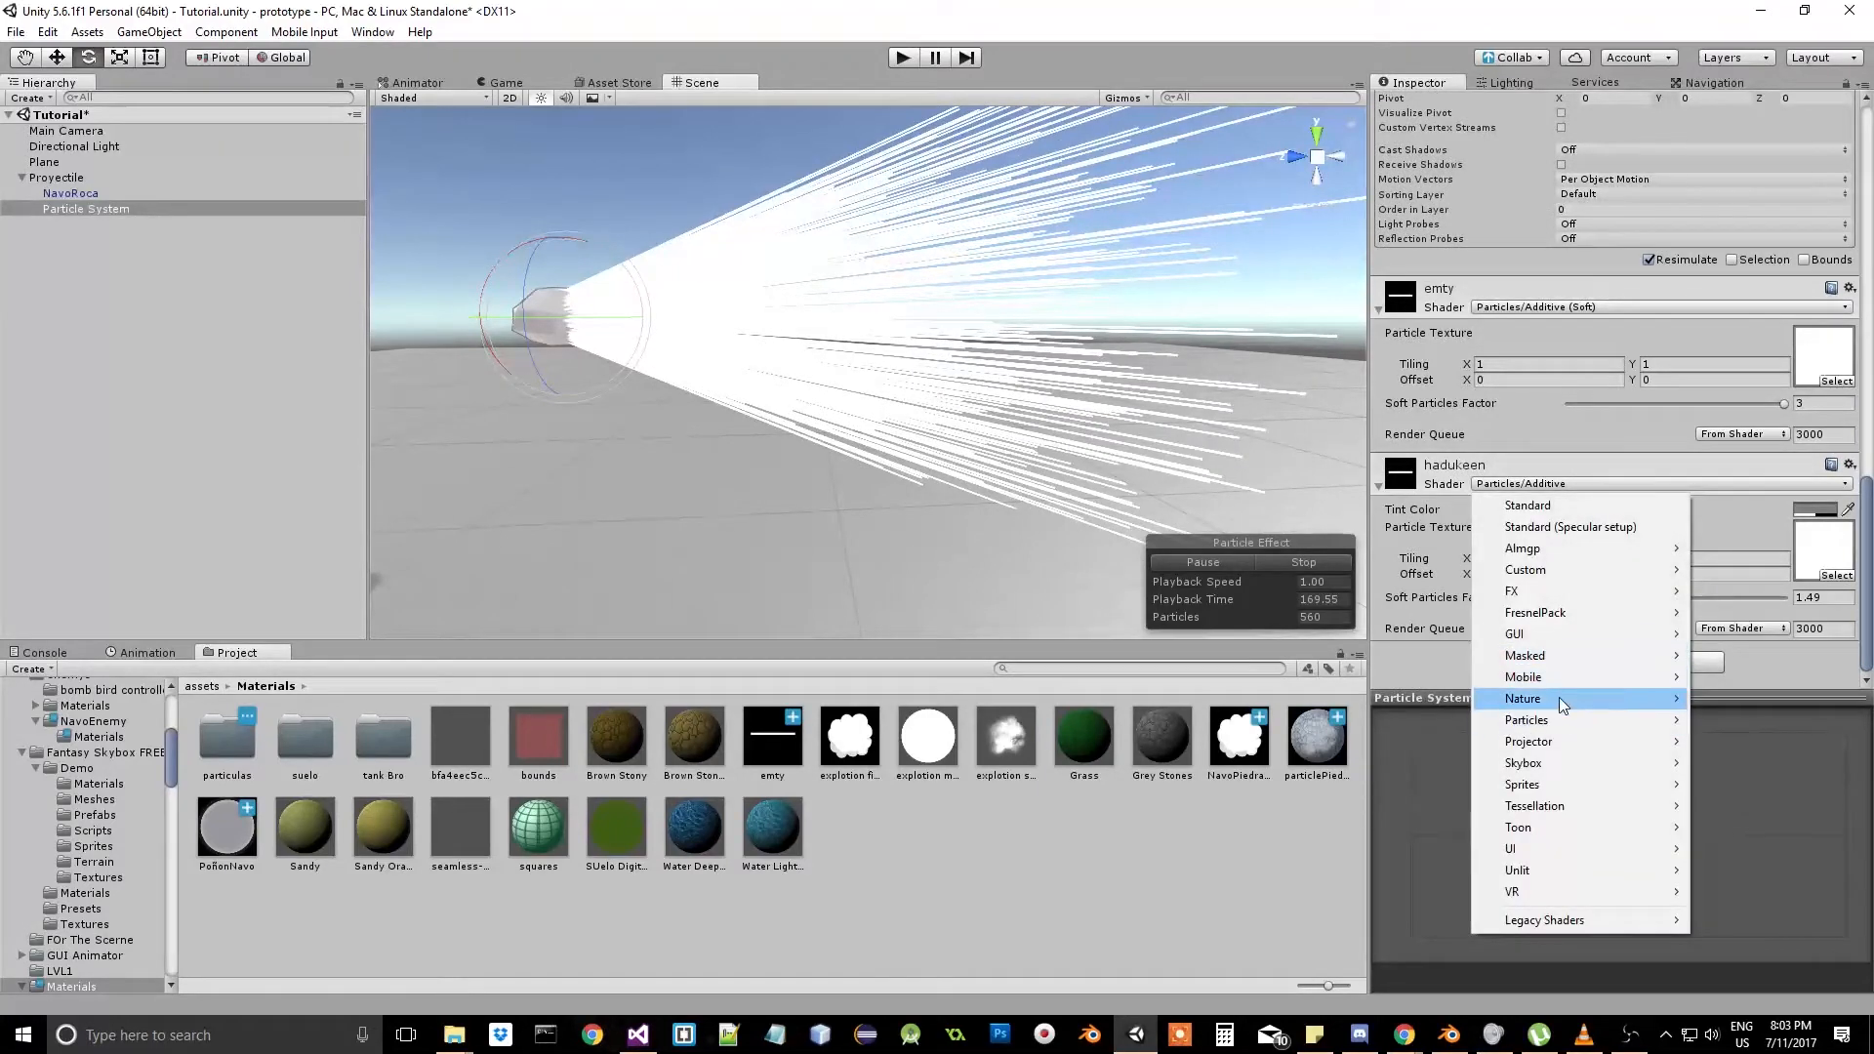
mouse_move(1572, 720)
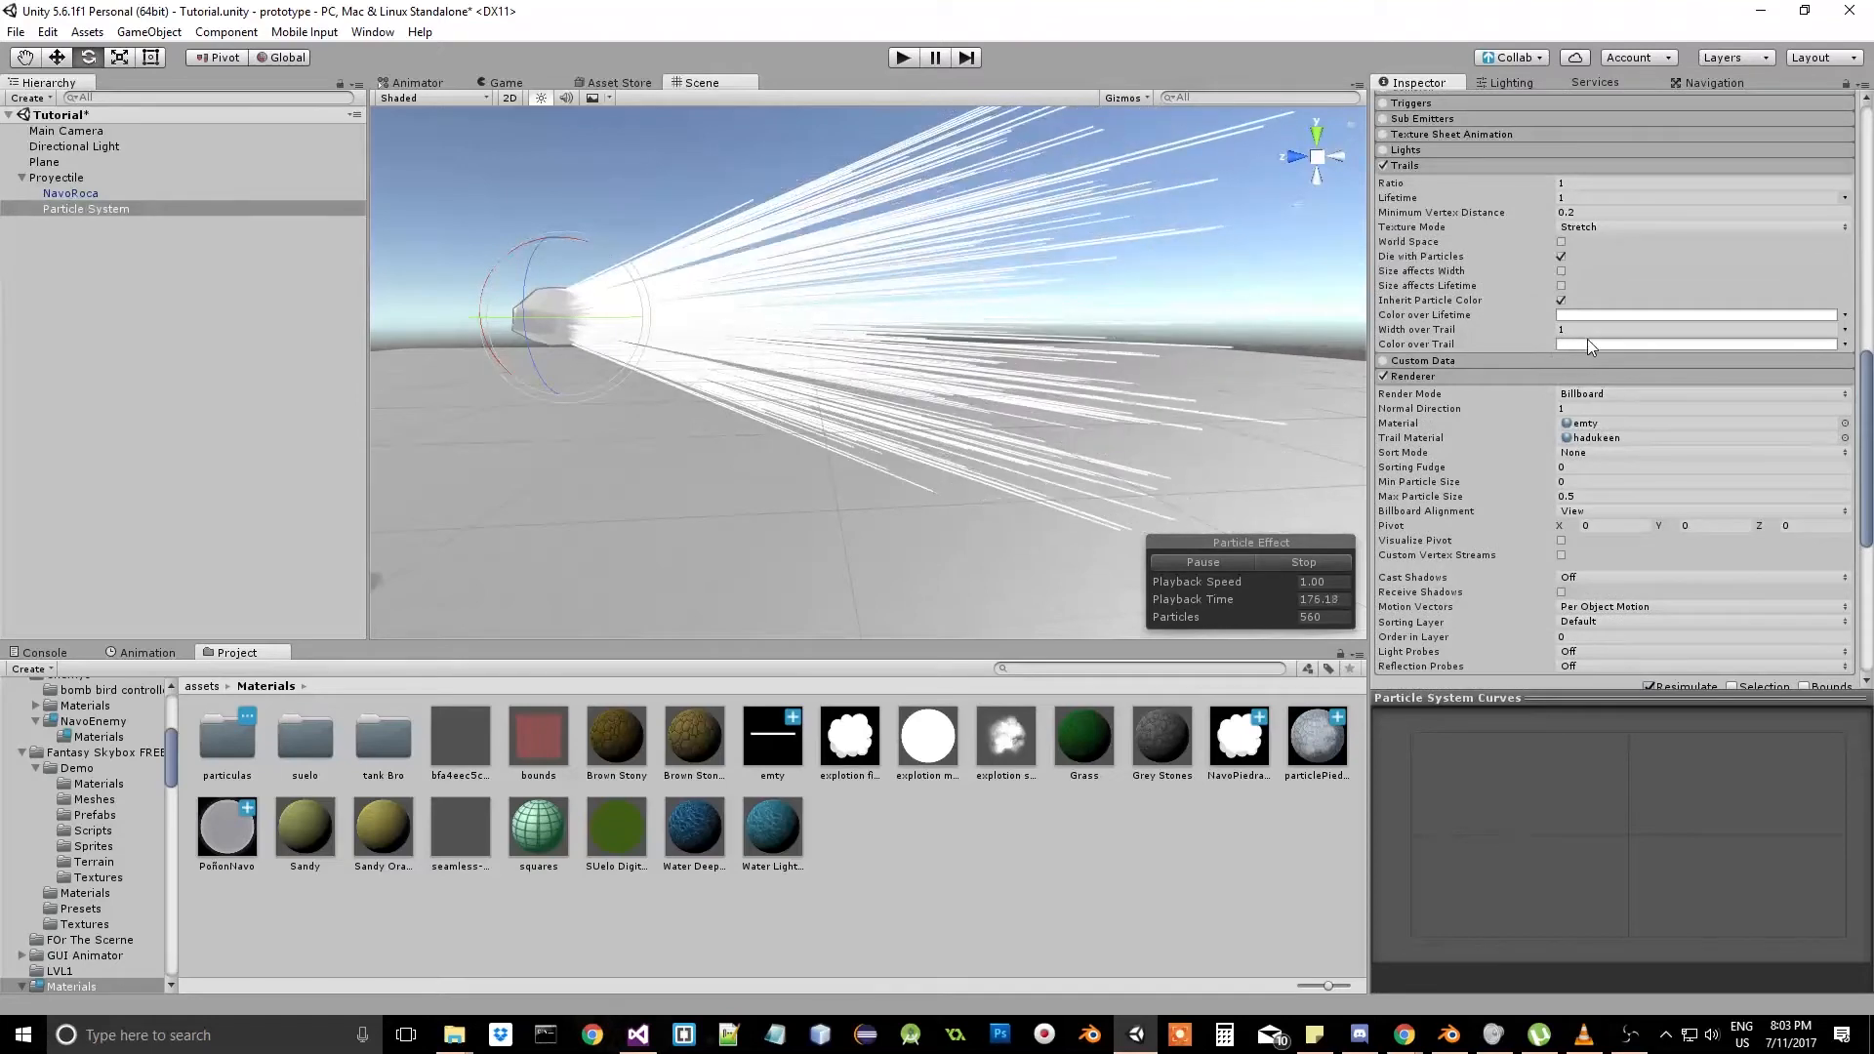
Give Color over Trail a gradient fading to alpha 0, with a faint mid-trail alpha key.
left_click(1697, 345)
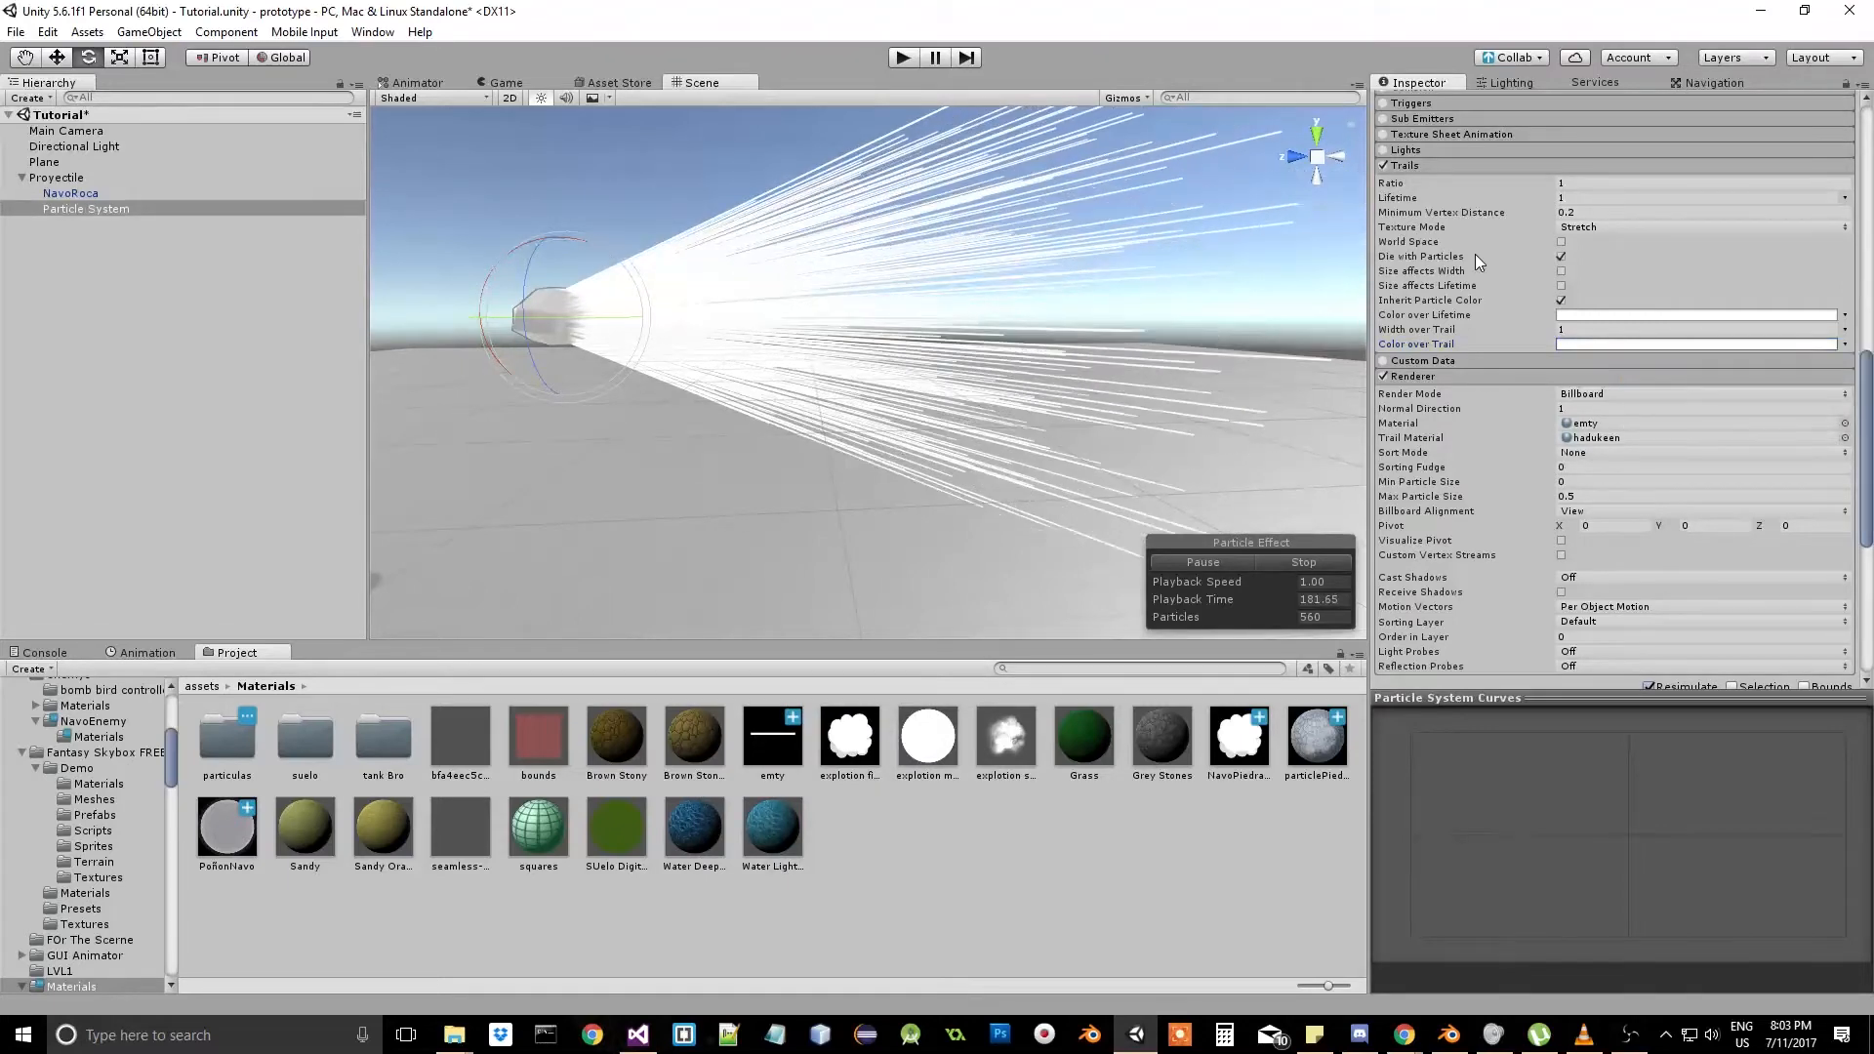
left_click(1695, 314)
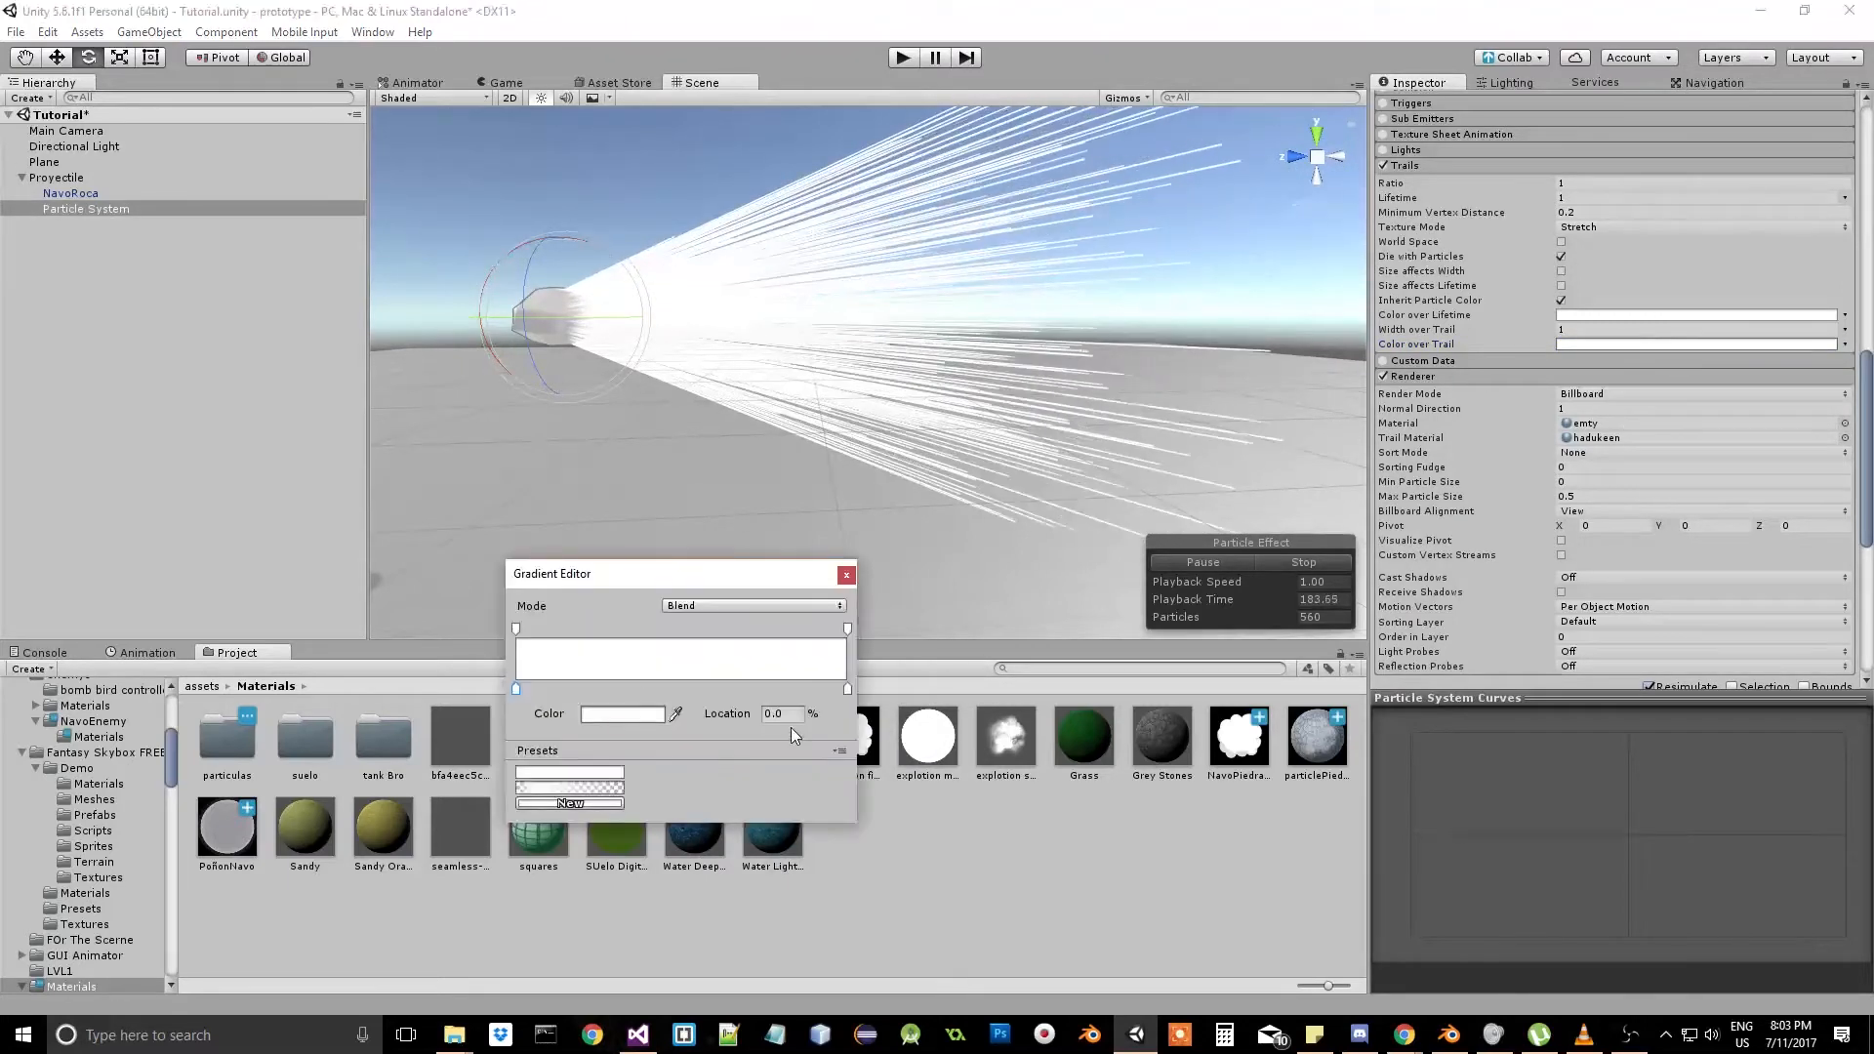
left_click(848, 629)
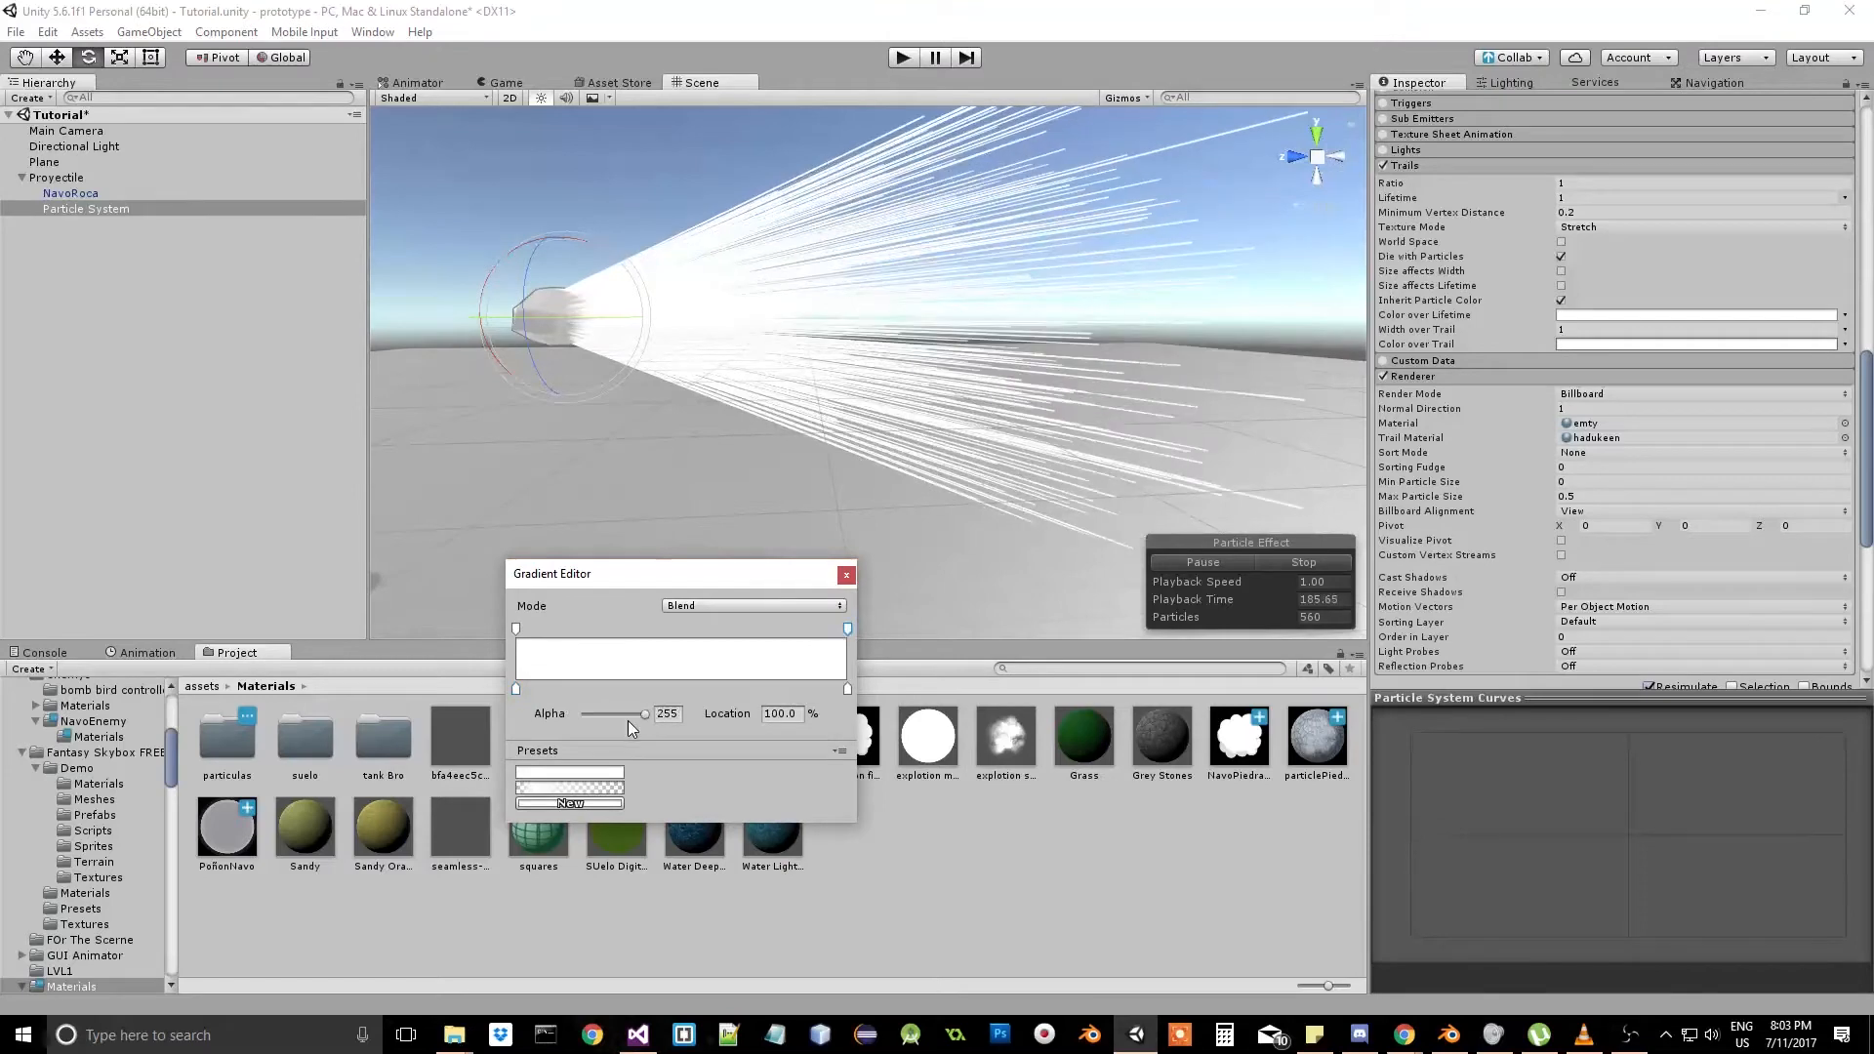
left_click_drag(648, 713, 582, 714)
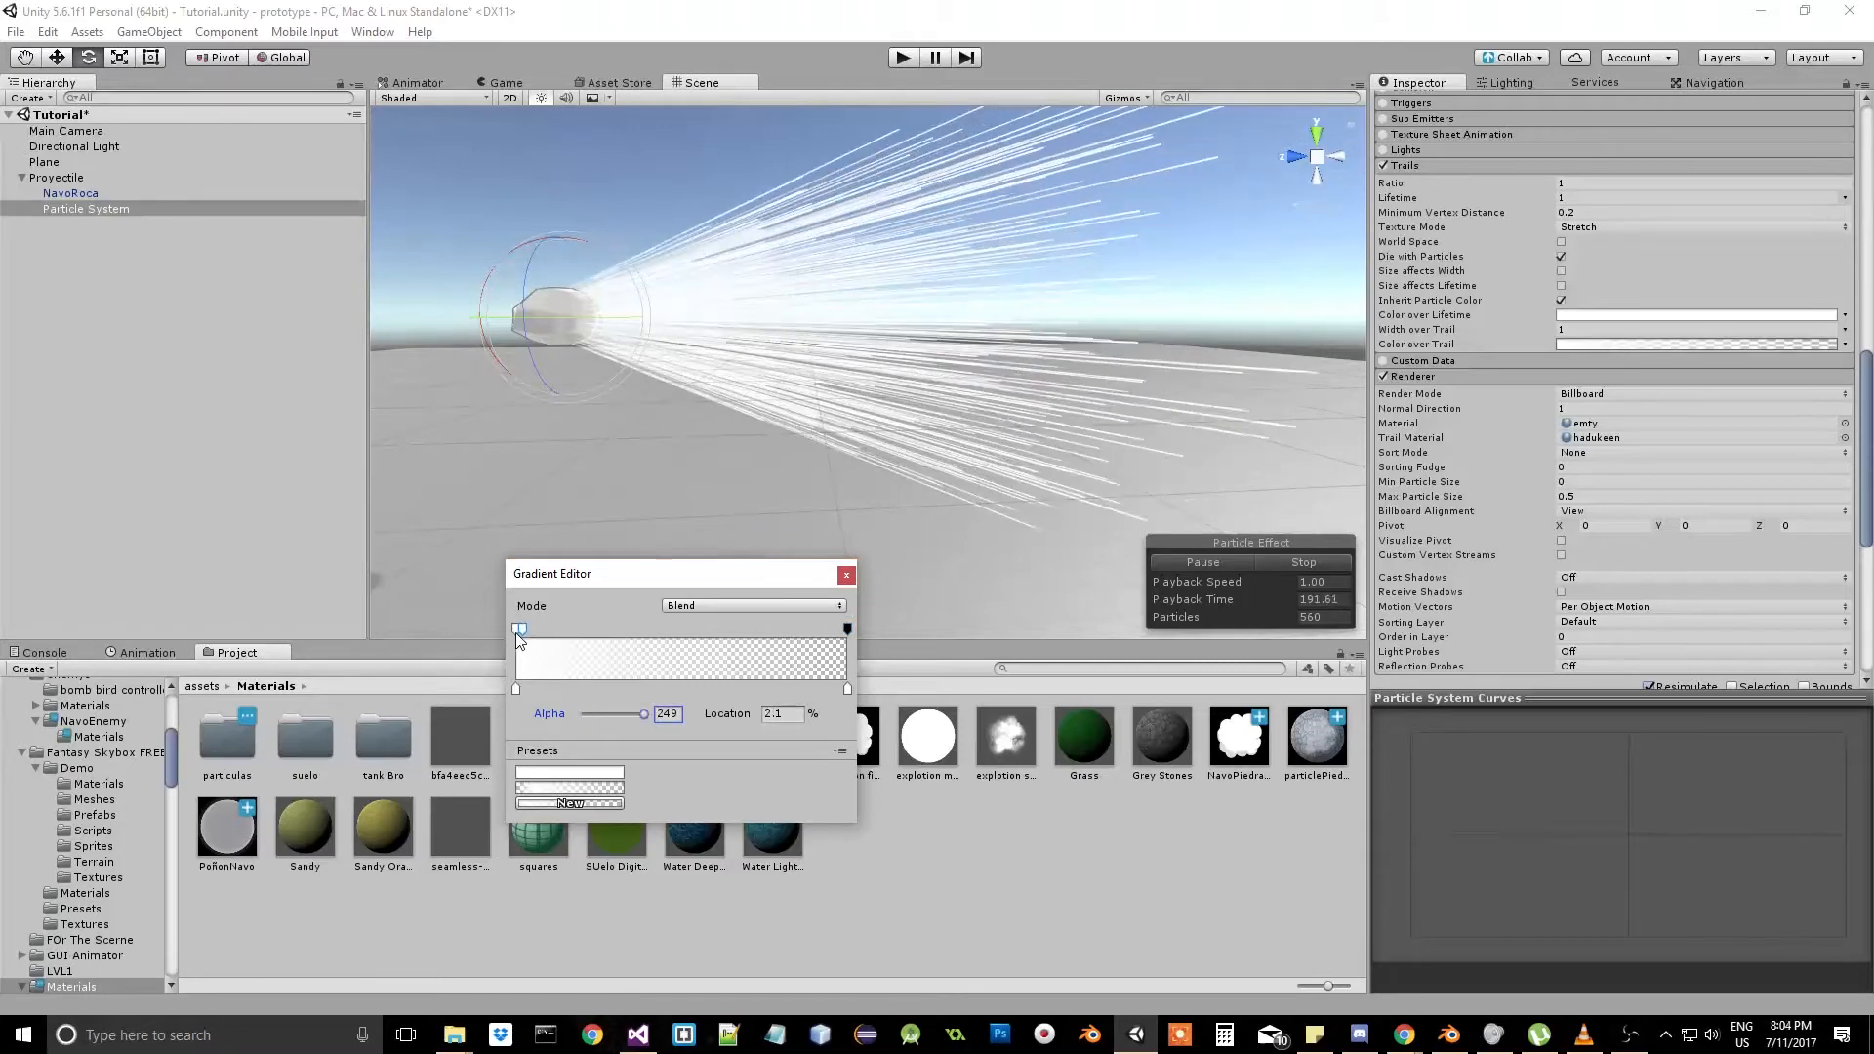
left_click_drag(520, 629, 638, 629)
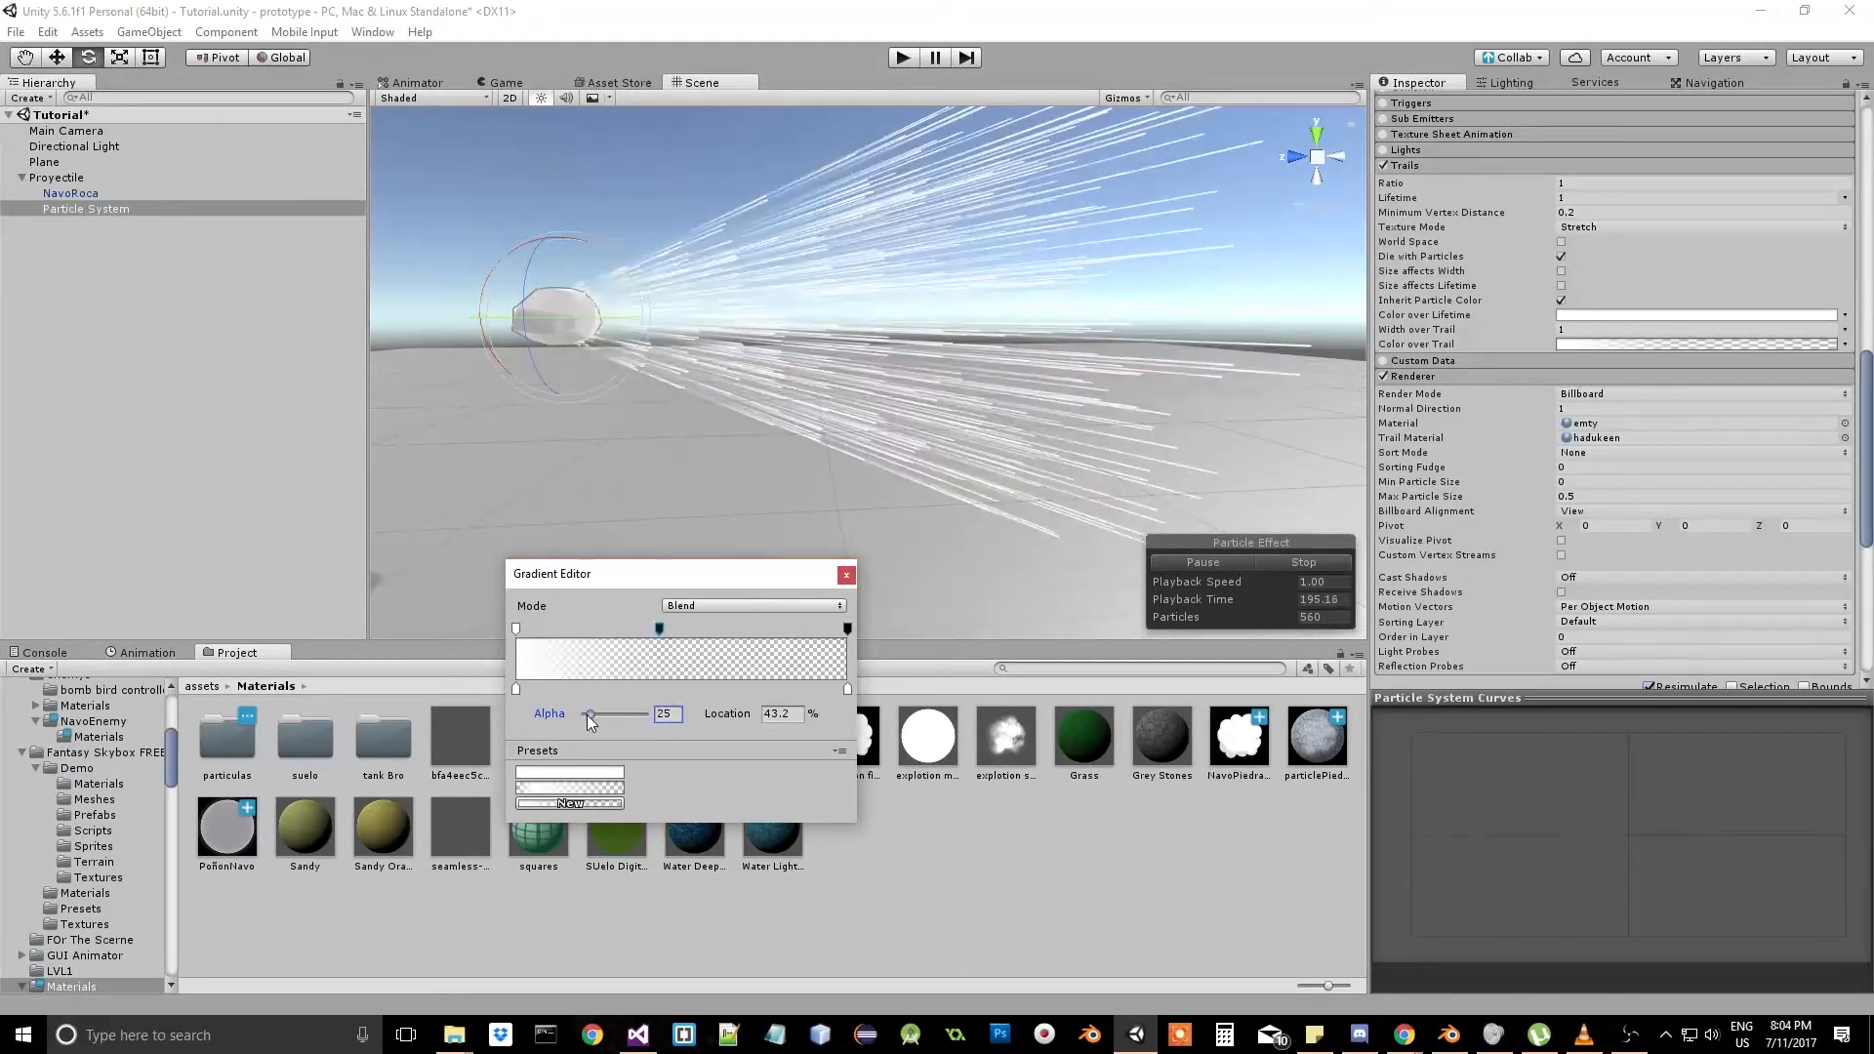
left_click_drag(585, 713, 598, 714)
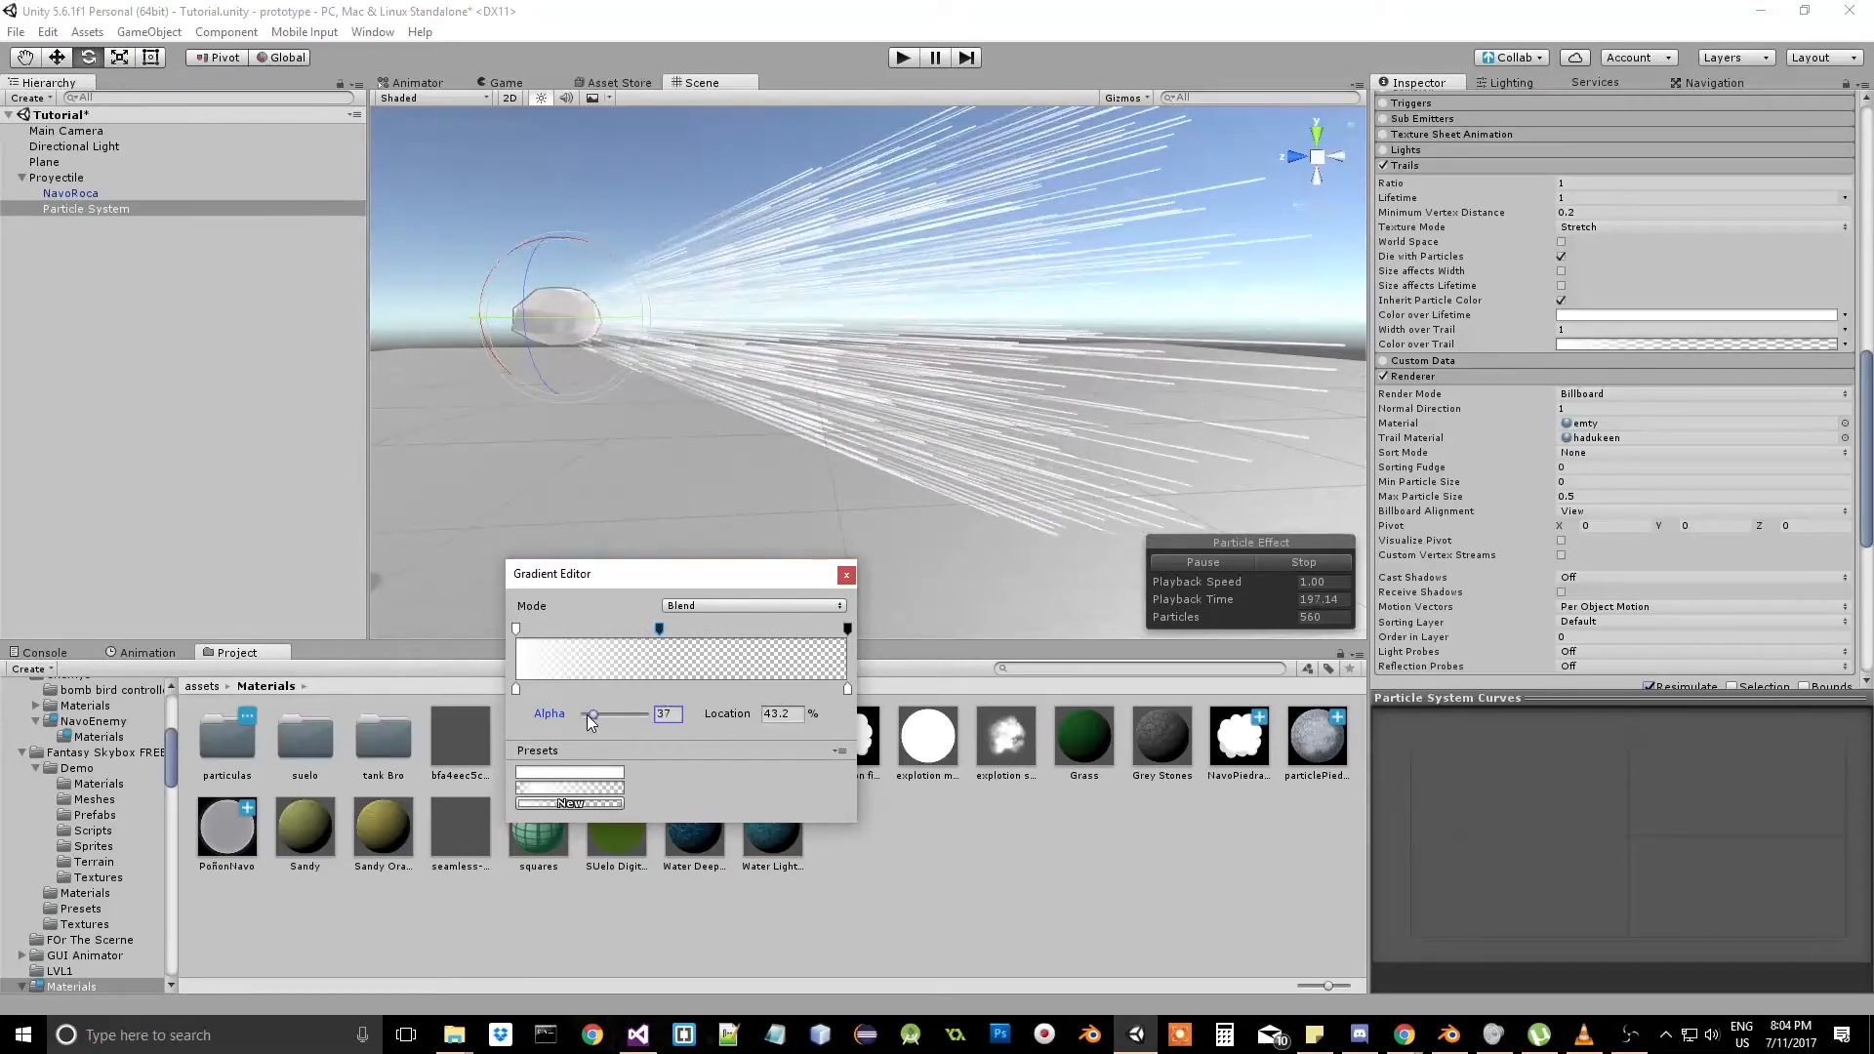
left_click_drag(593, 713, 584, 713)
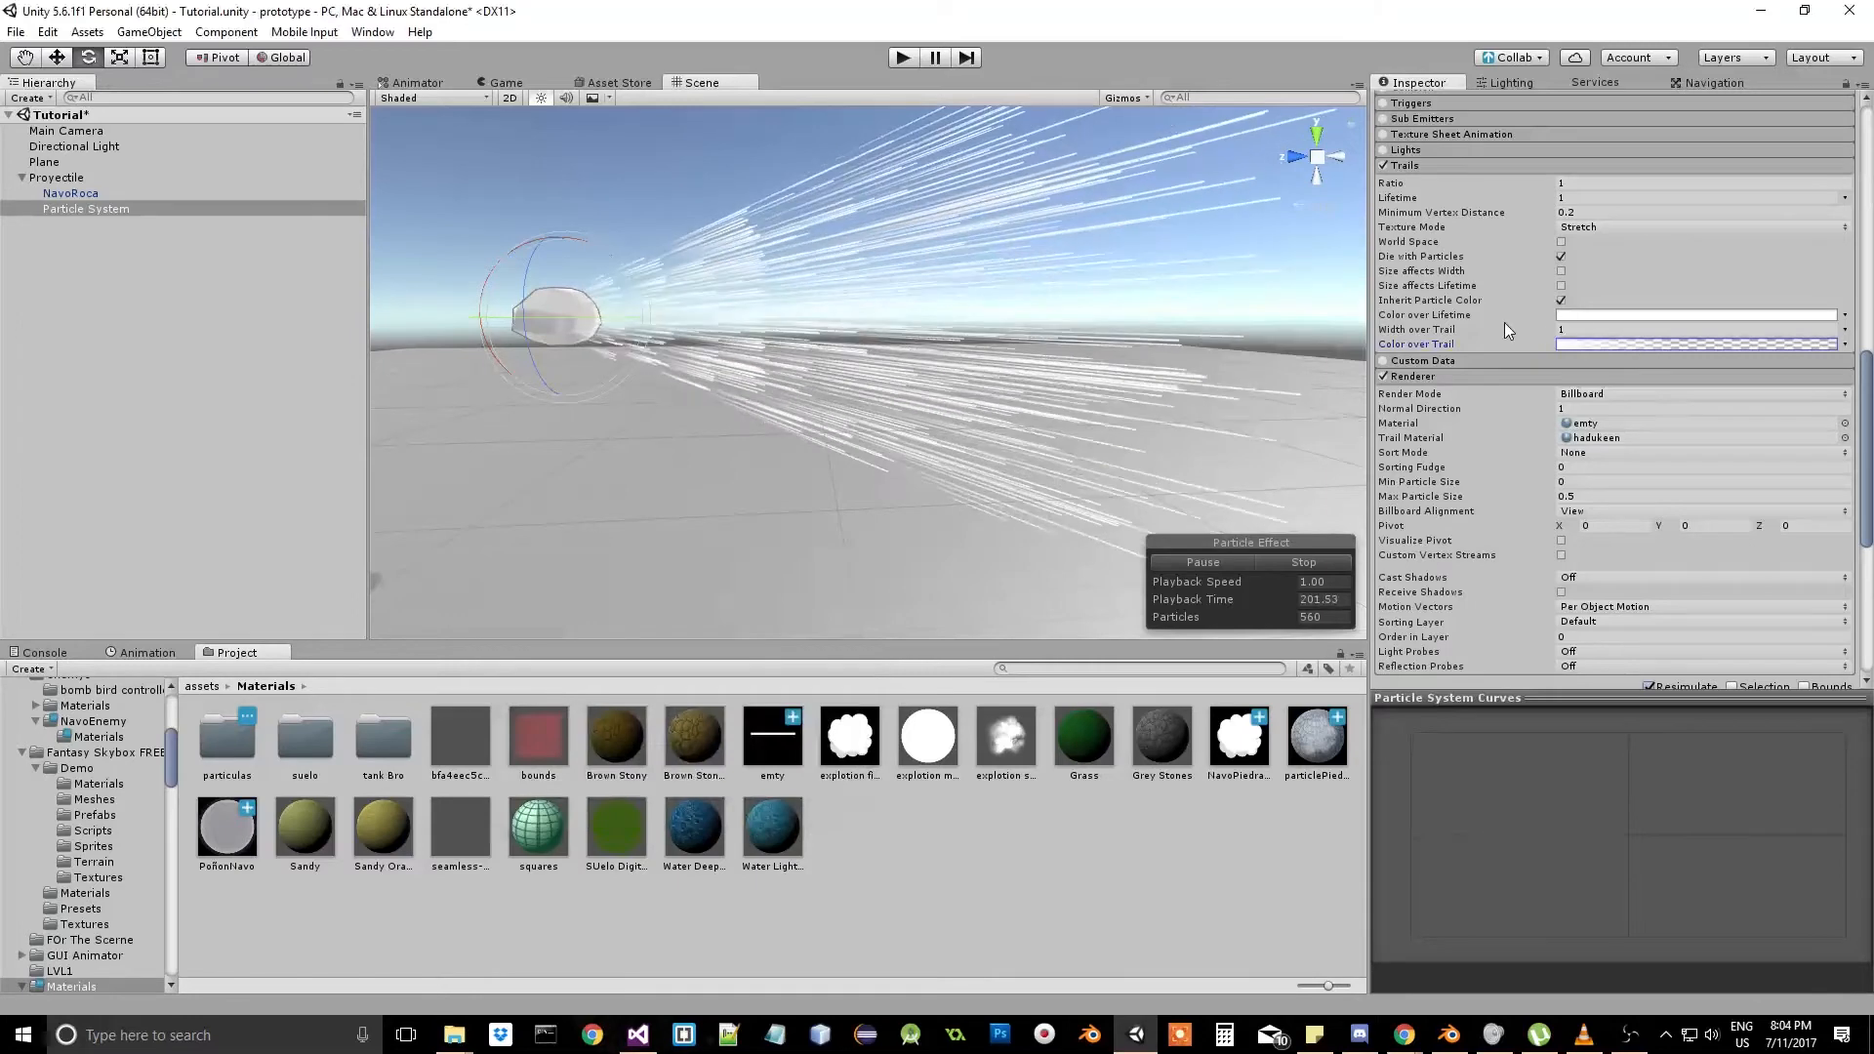
Set Color over Lifetime to Gradient with the end alpha lowered to about 90.
left_click(1698, 345)
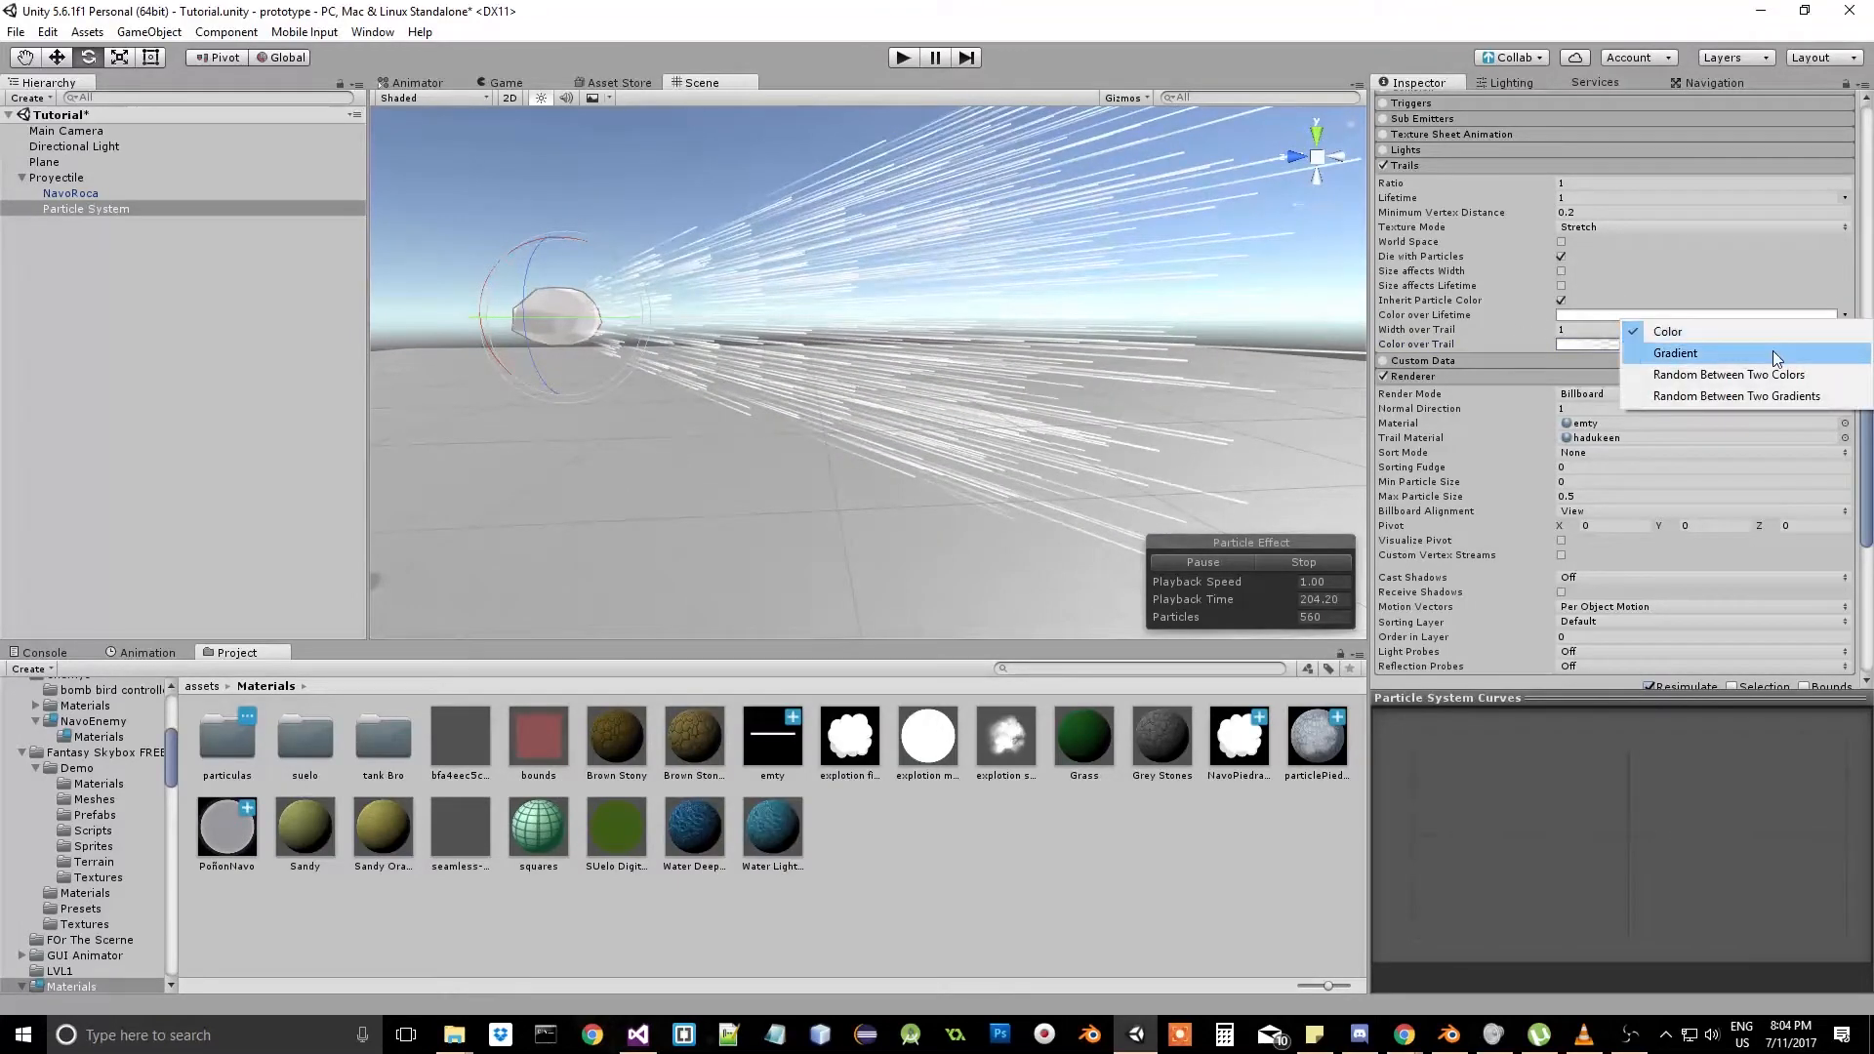
left_click(1675, 352)
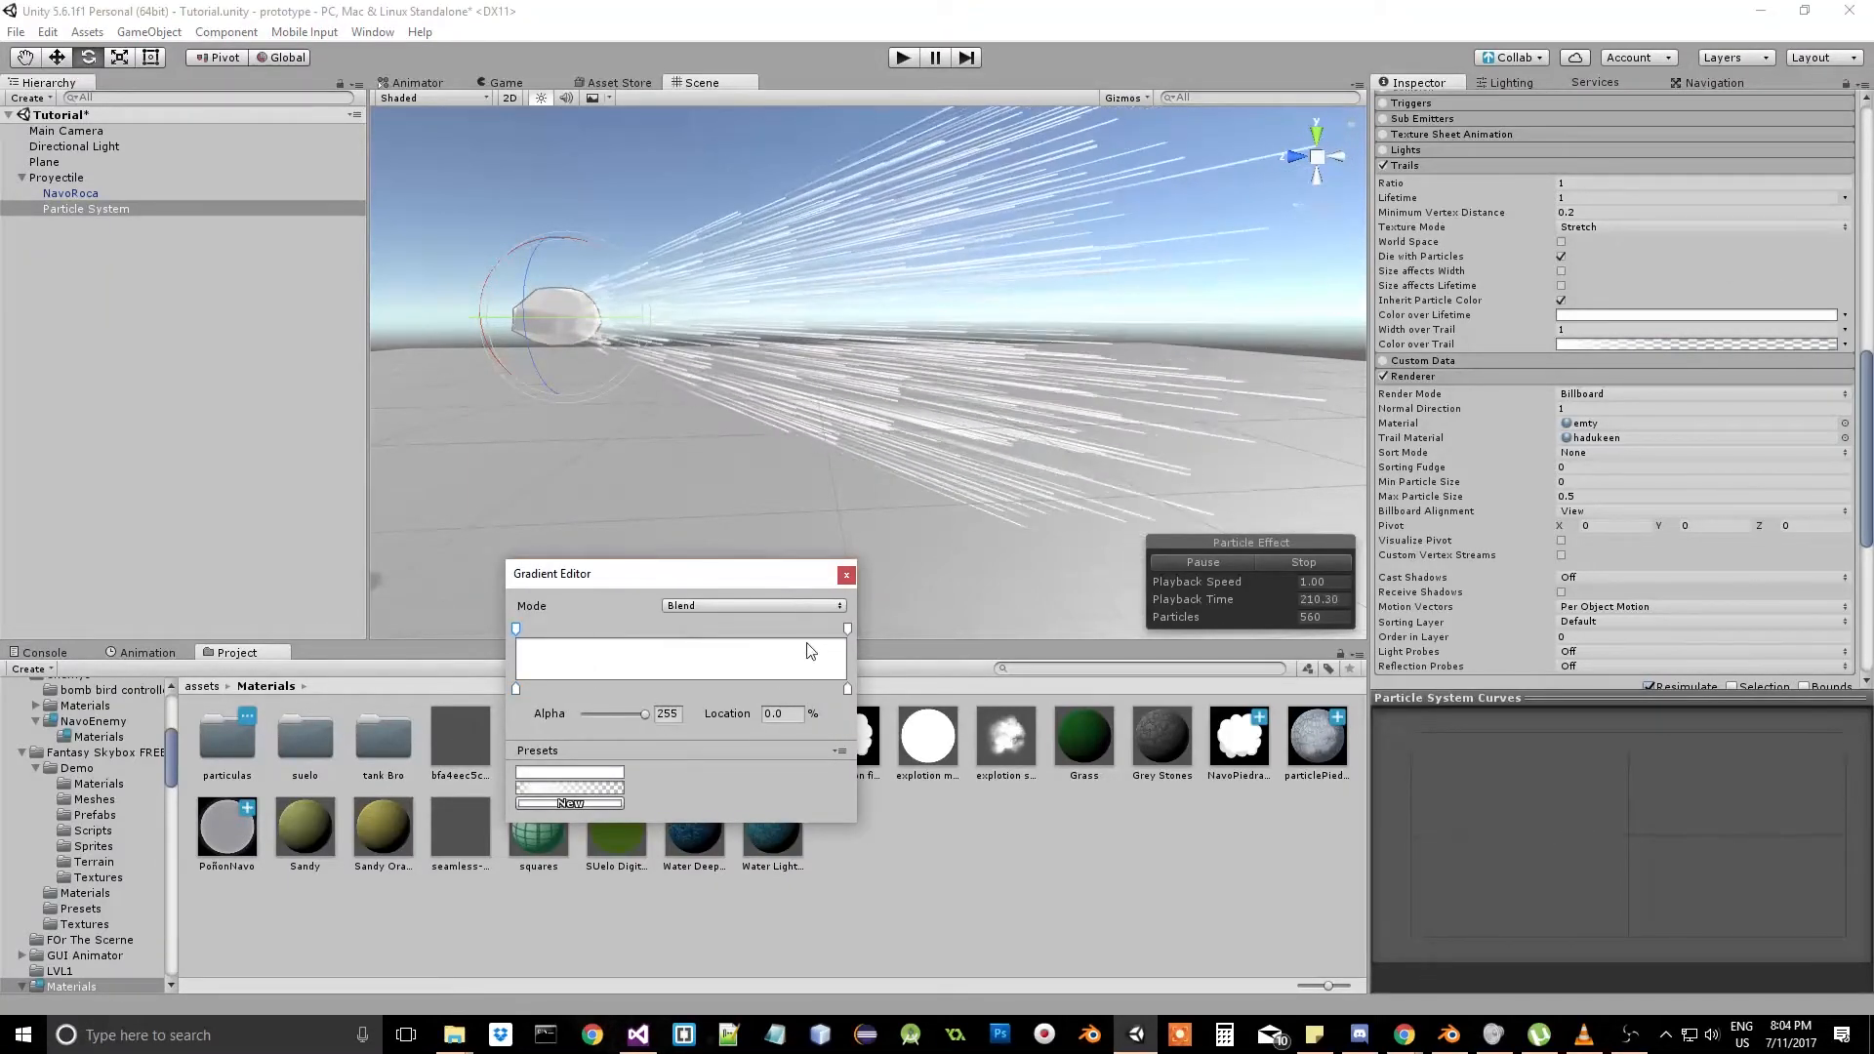
left_click_drag(646, 714, 611, 713)
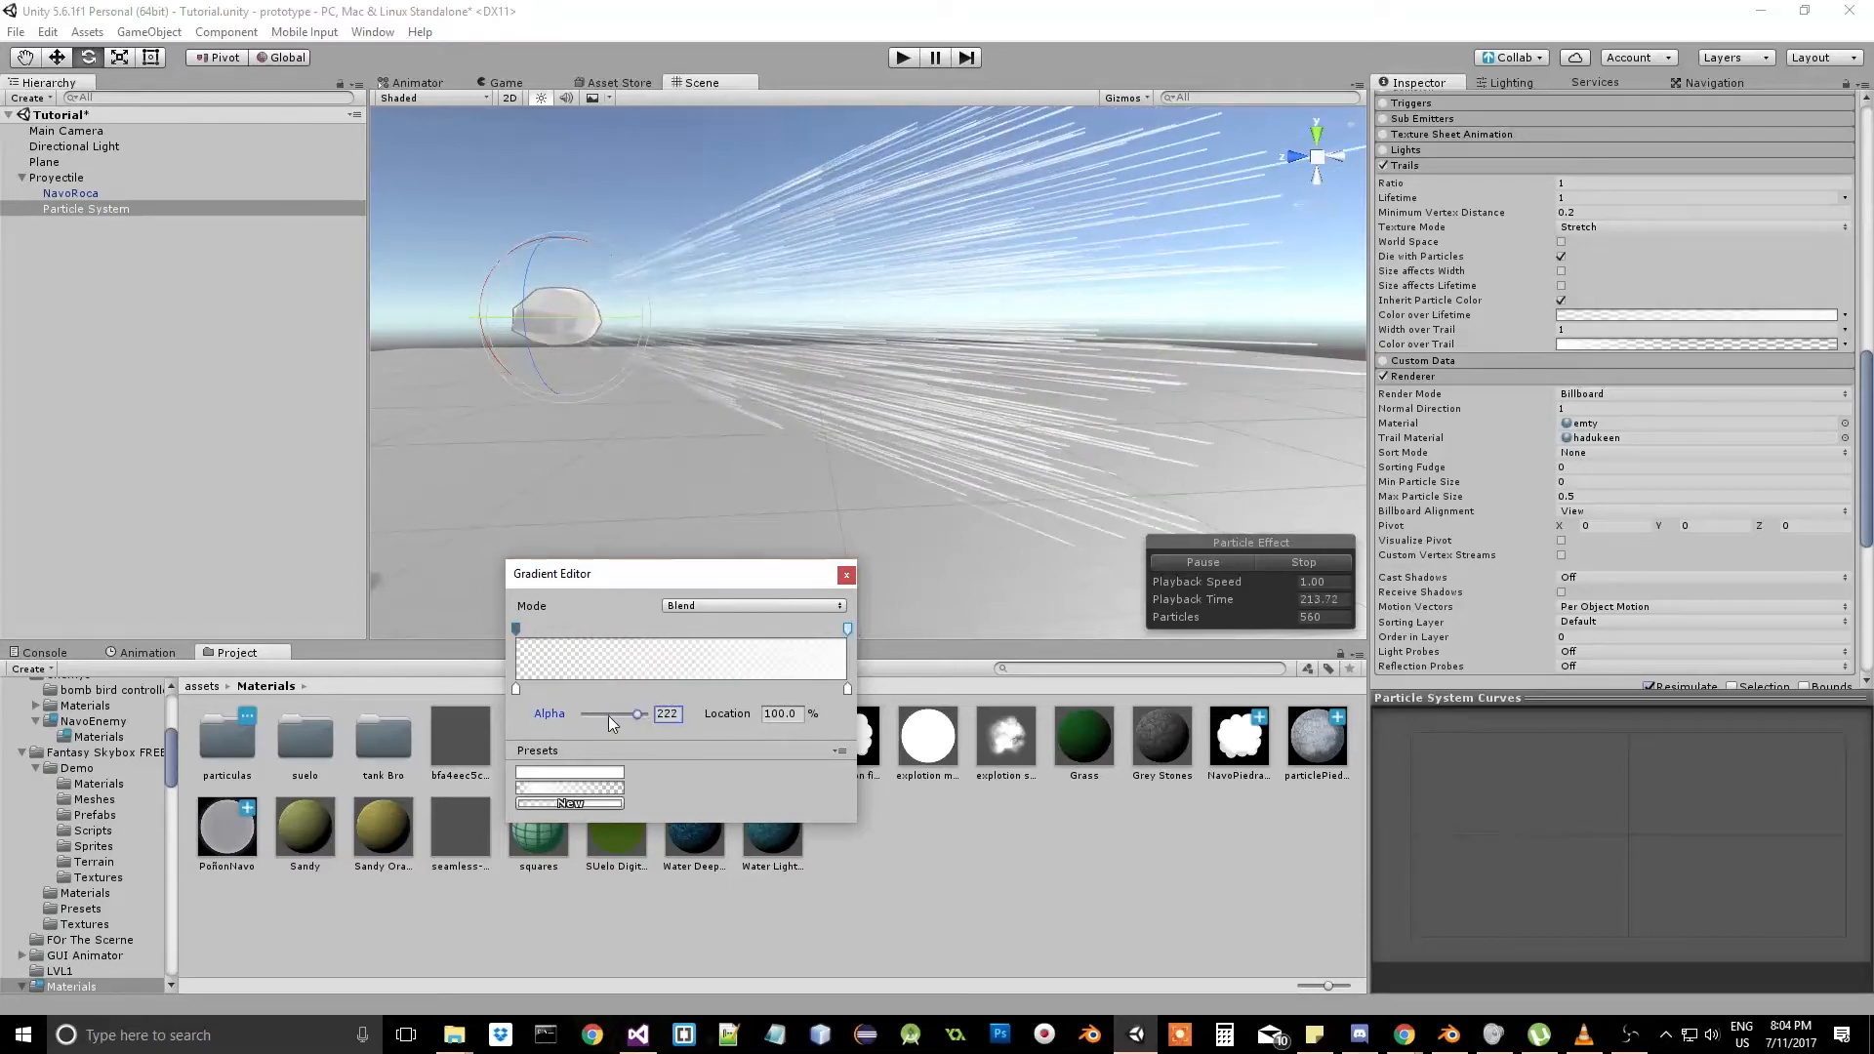
left_click_drag(639, 713, 603, 714)
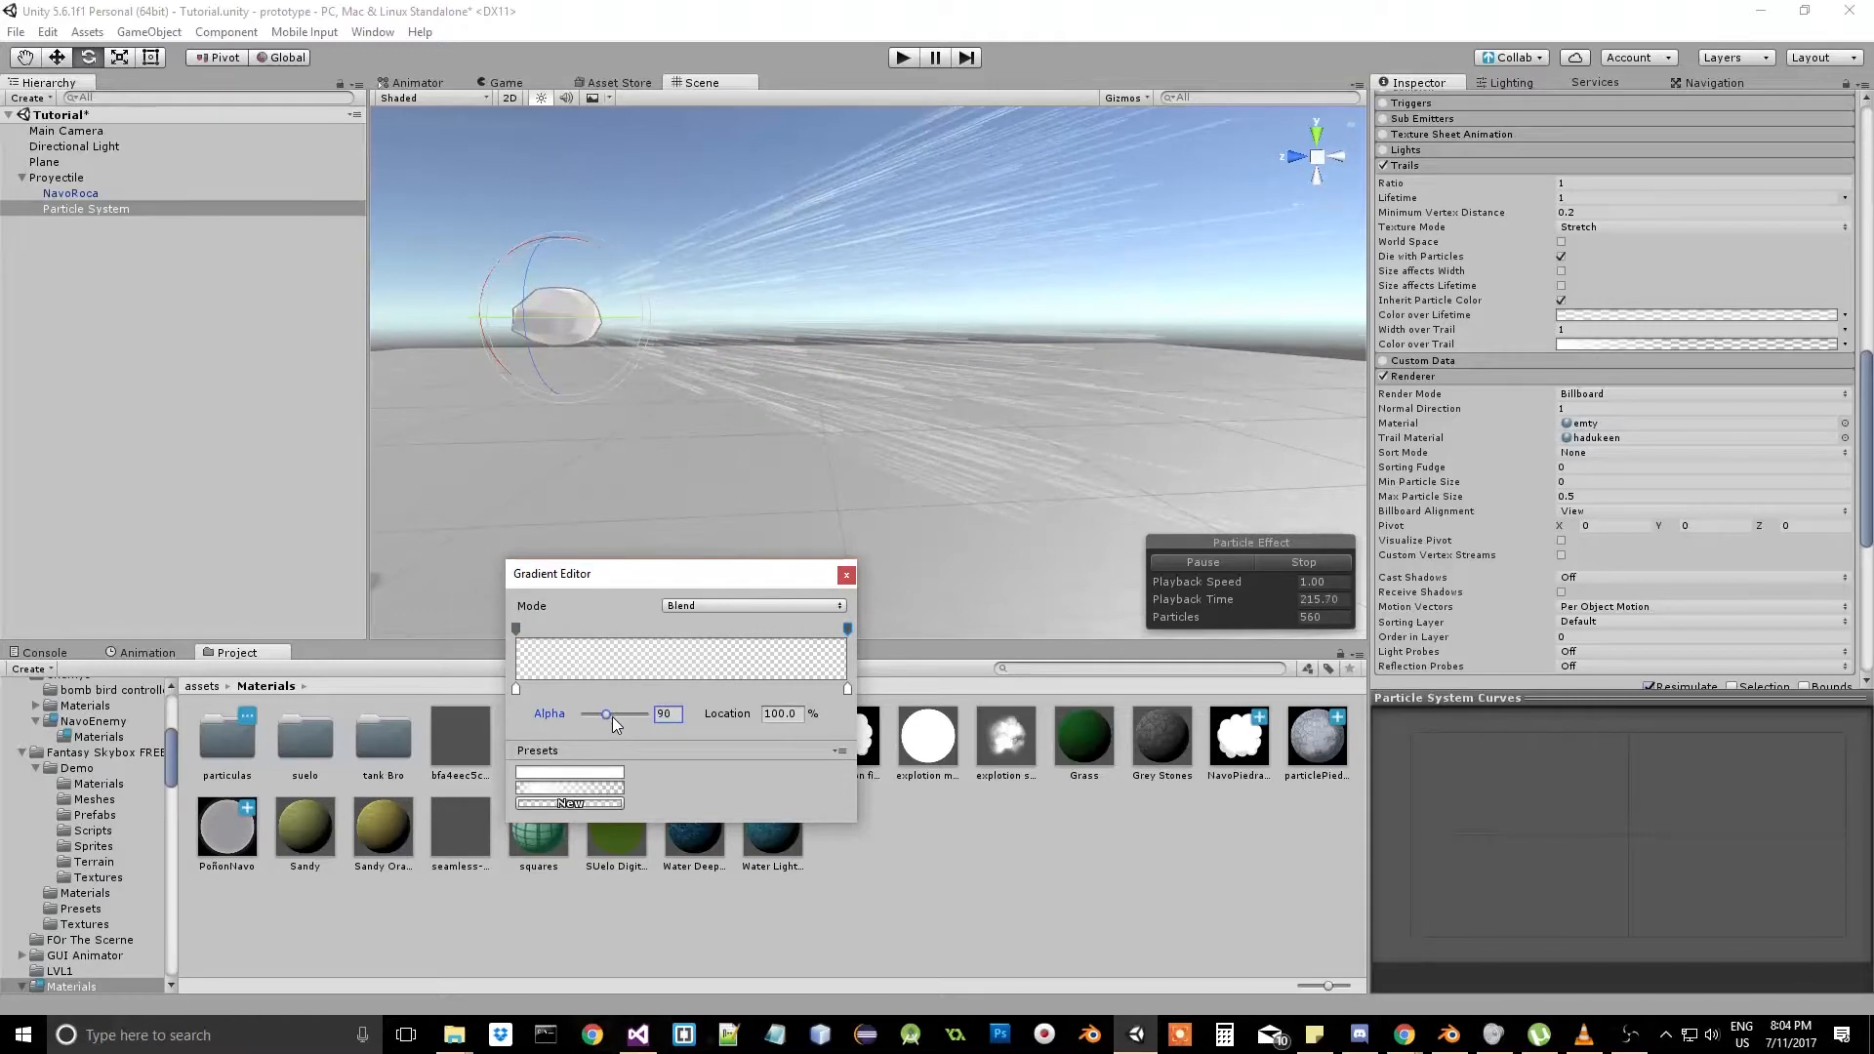
left_click(847, 574)
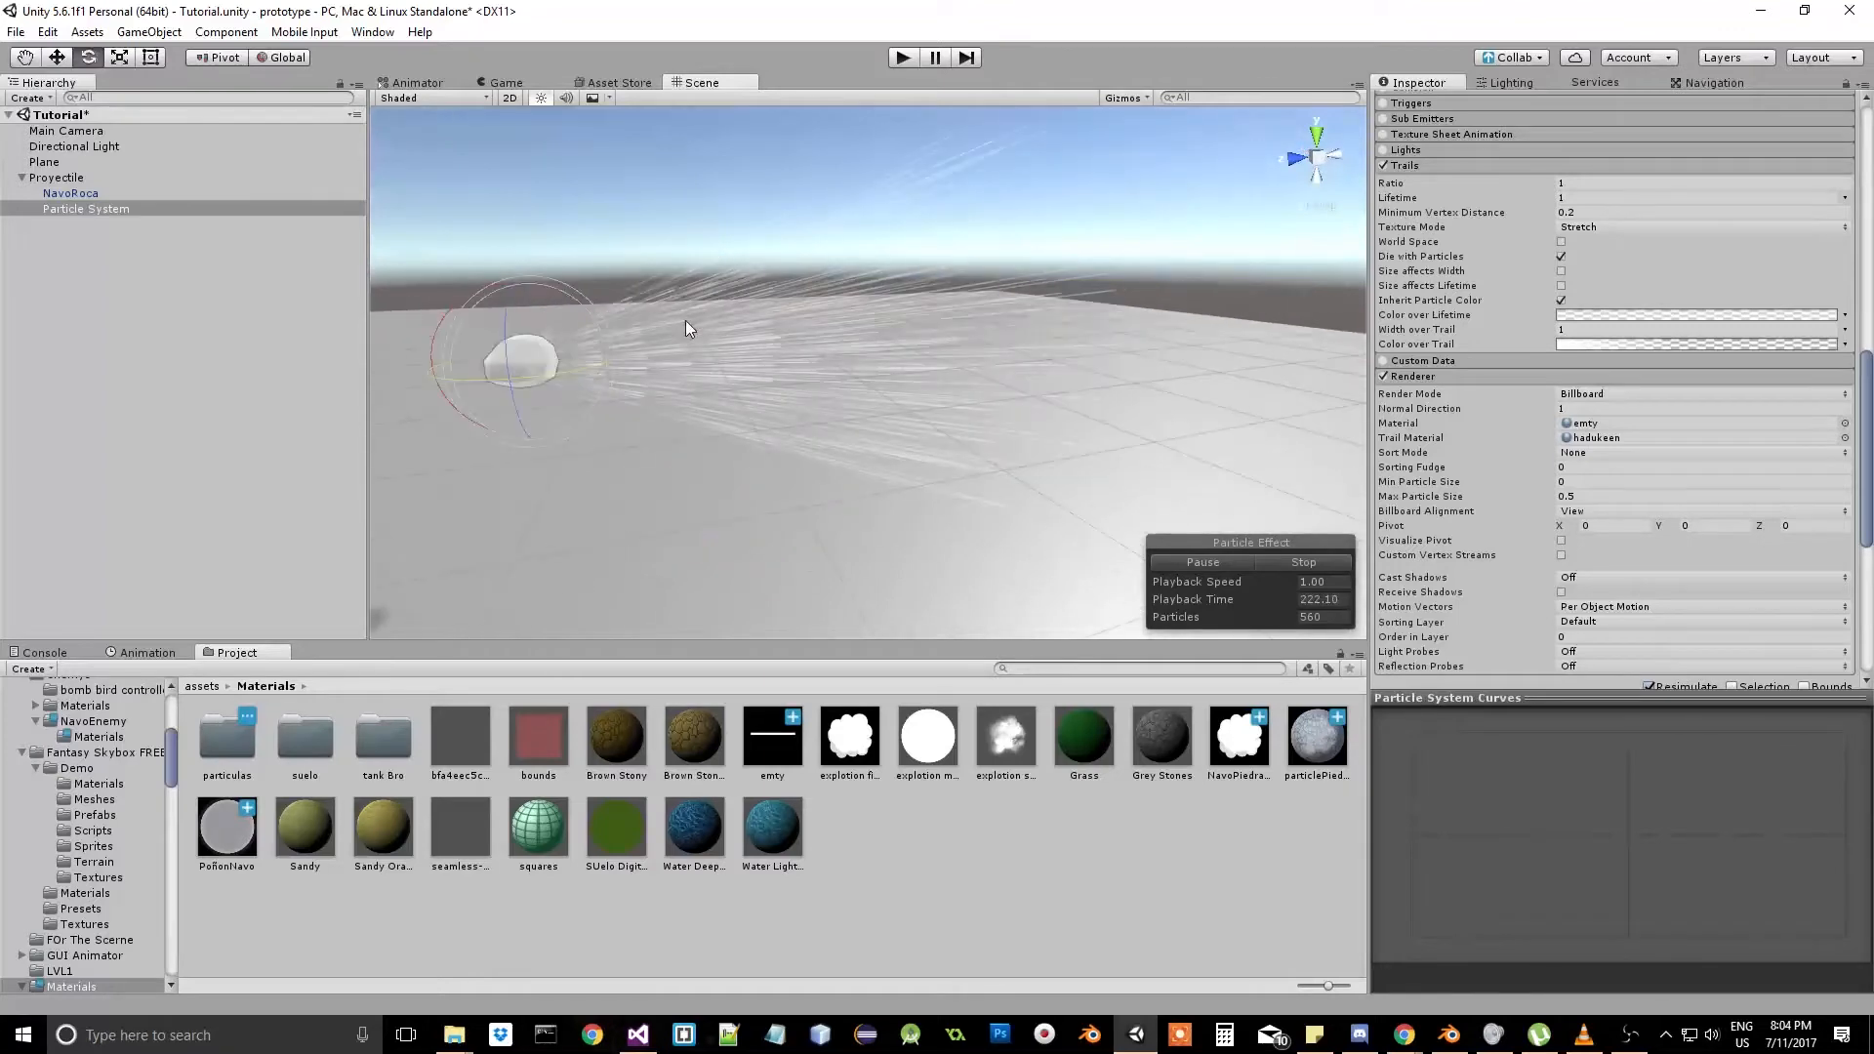
left_click_drag(687, 329, 832, 219)
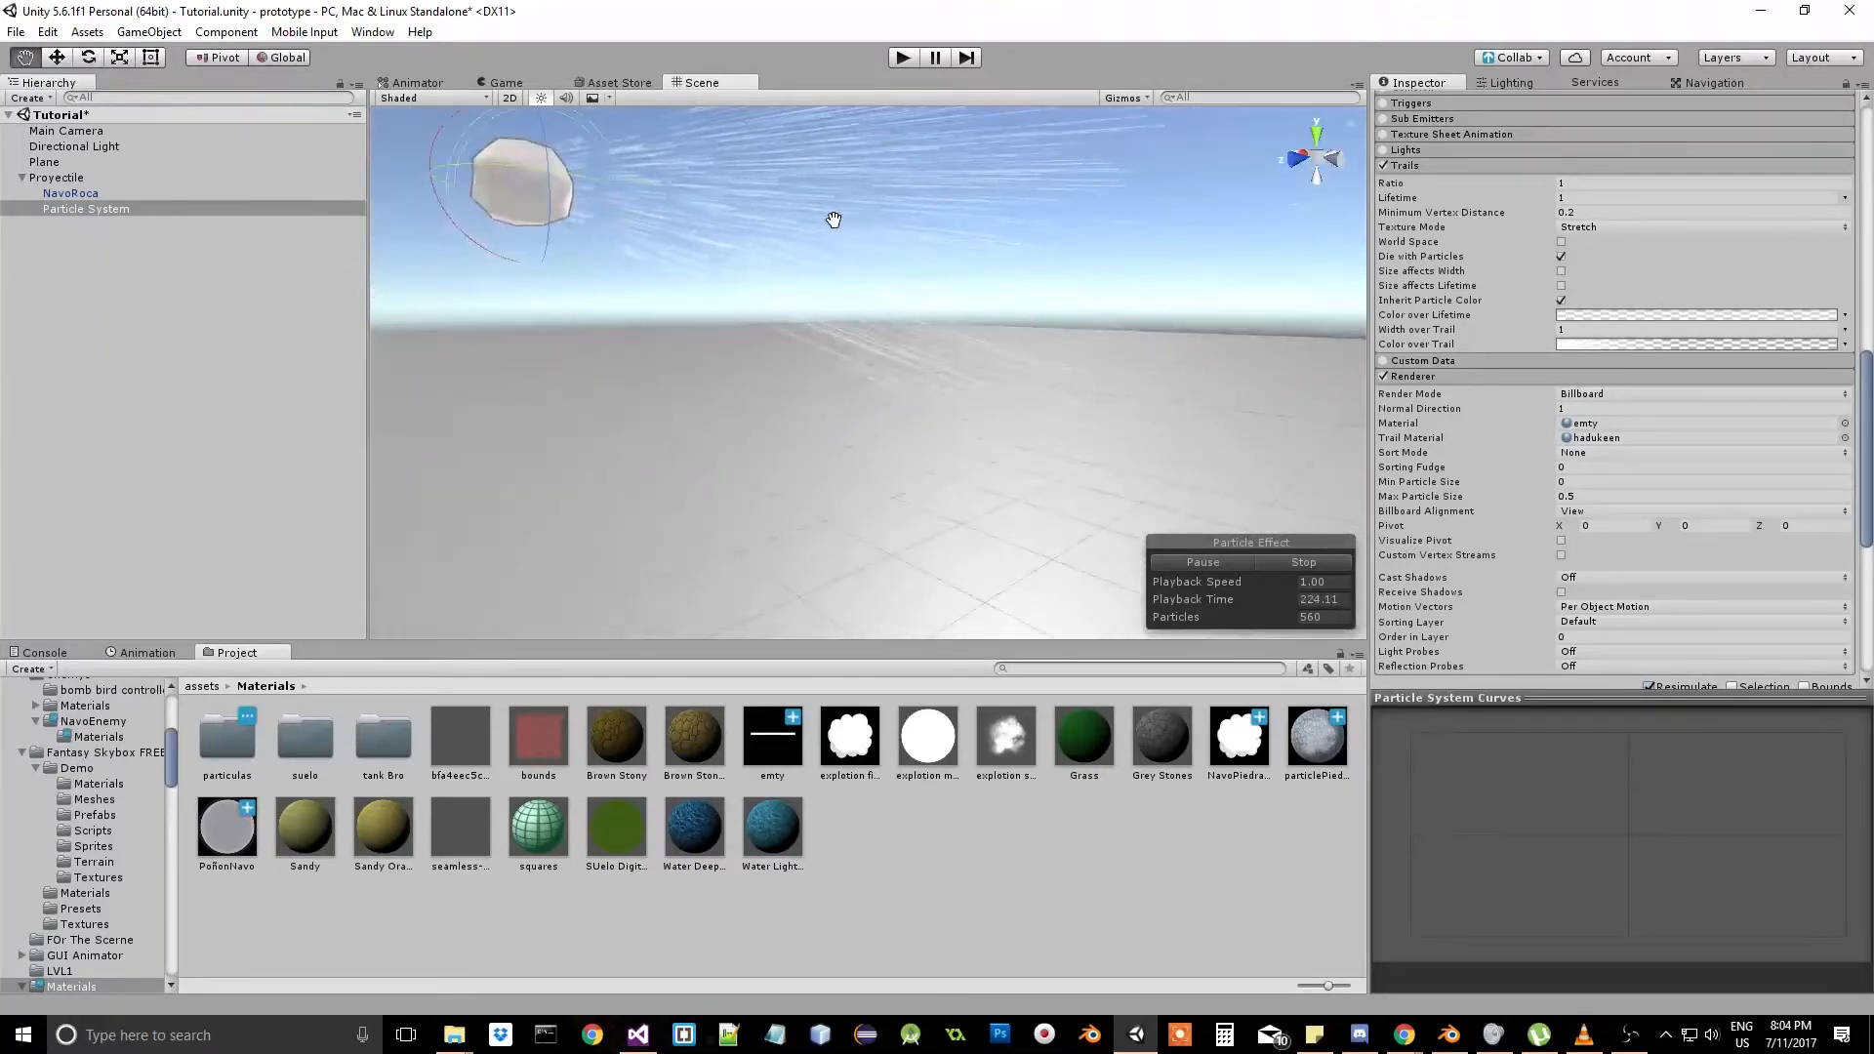
left_click_drag(832, 219, 705, 404)
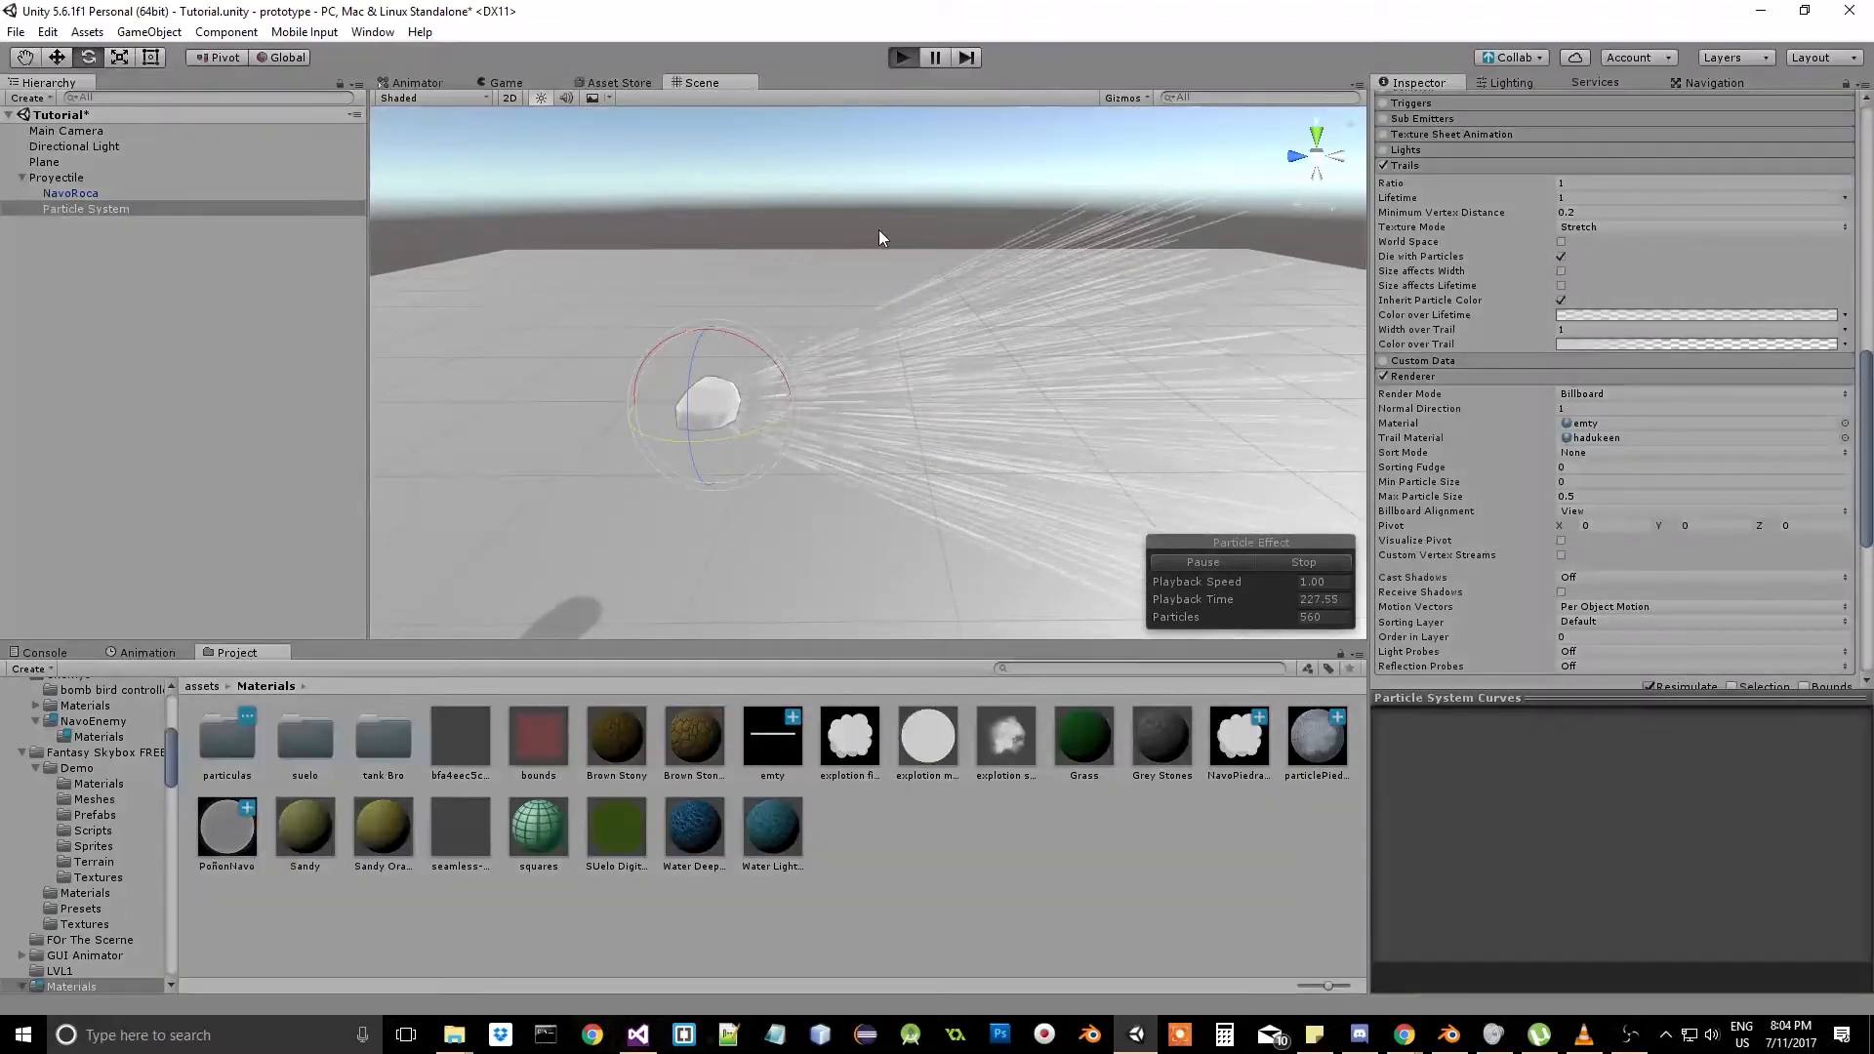
left_click(505, 82)
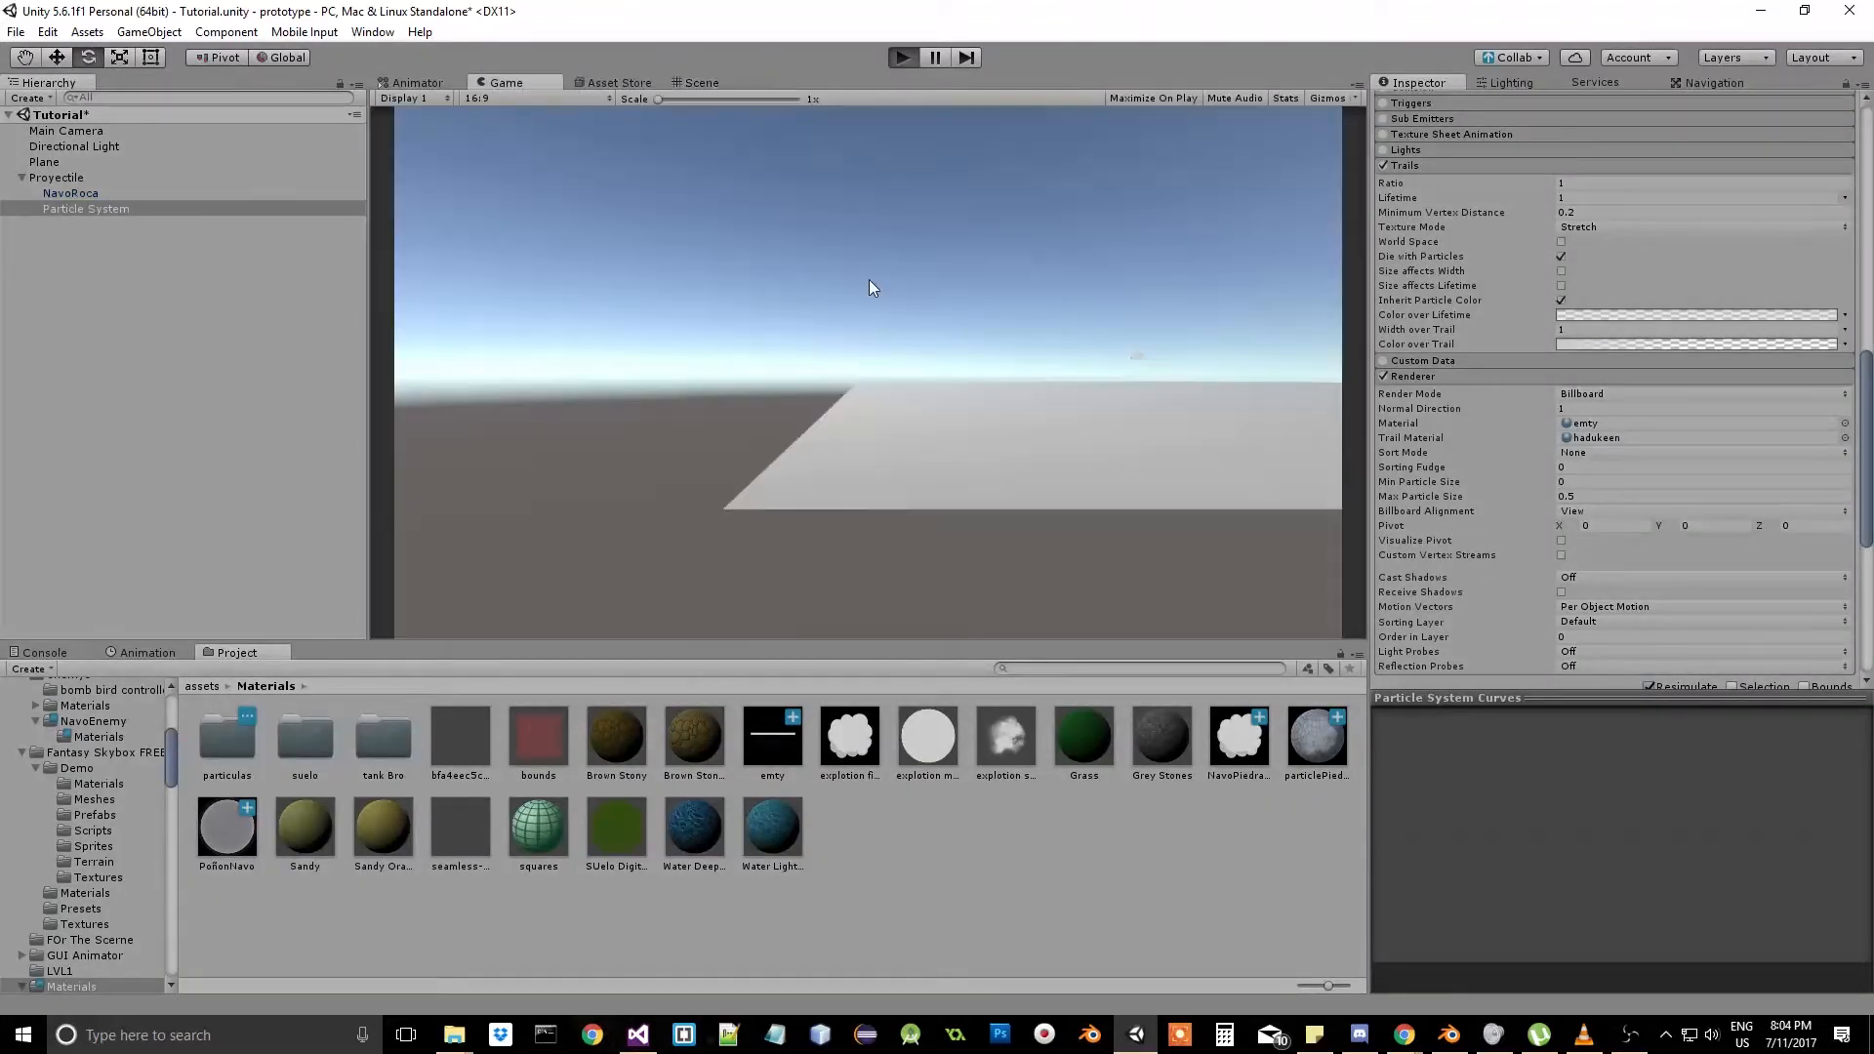
left_click(699, 82)
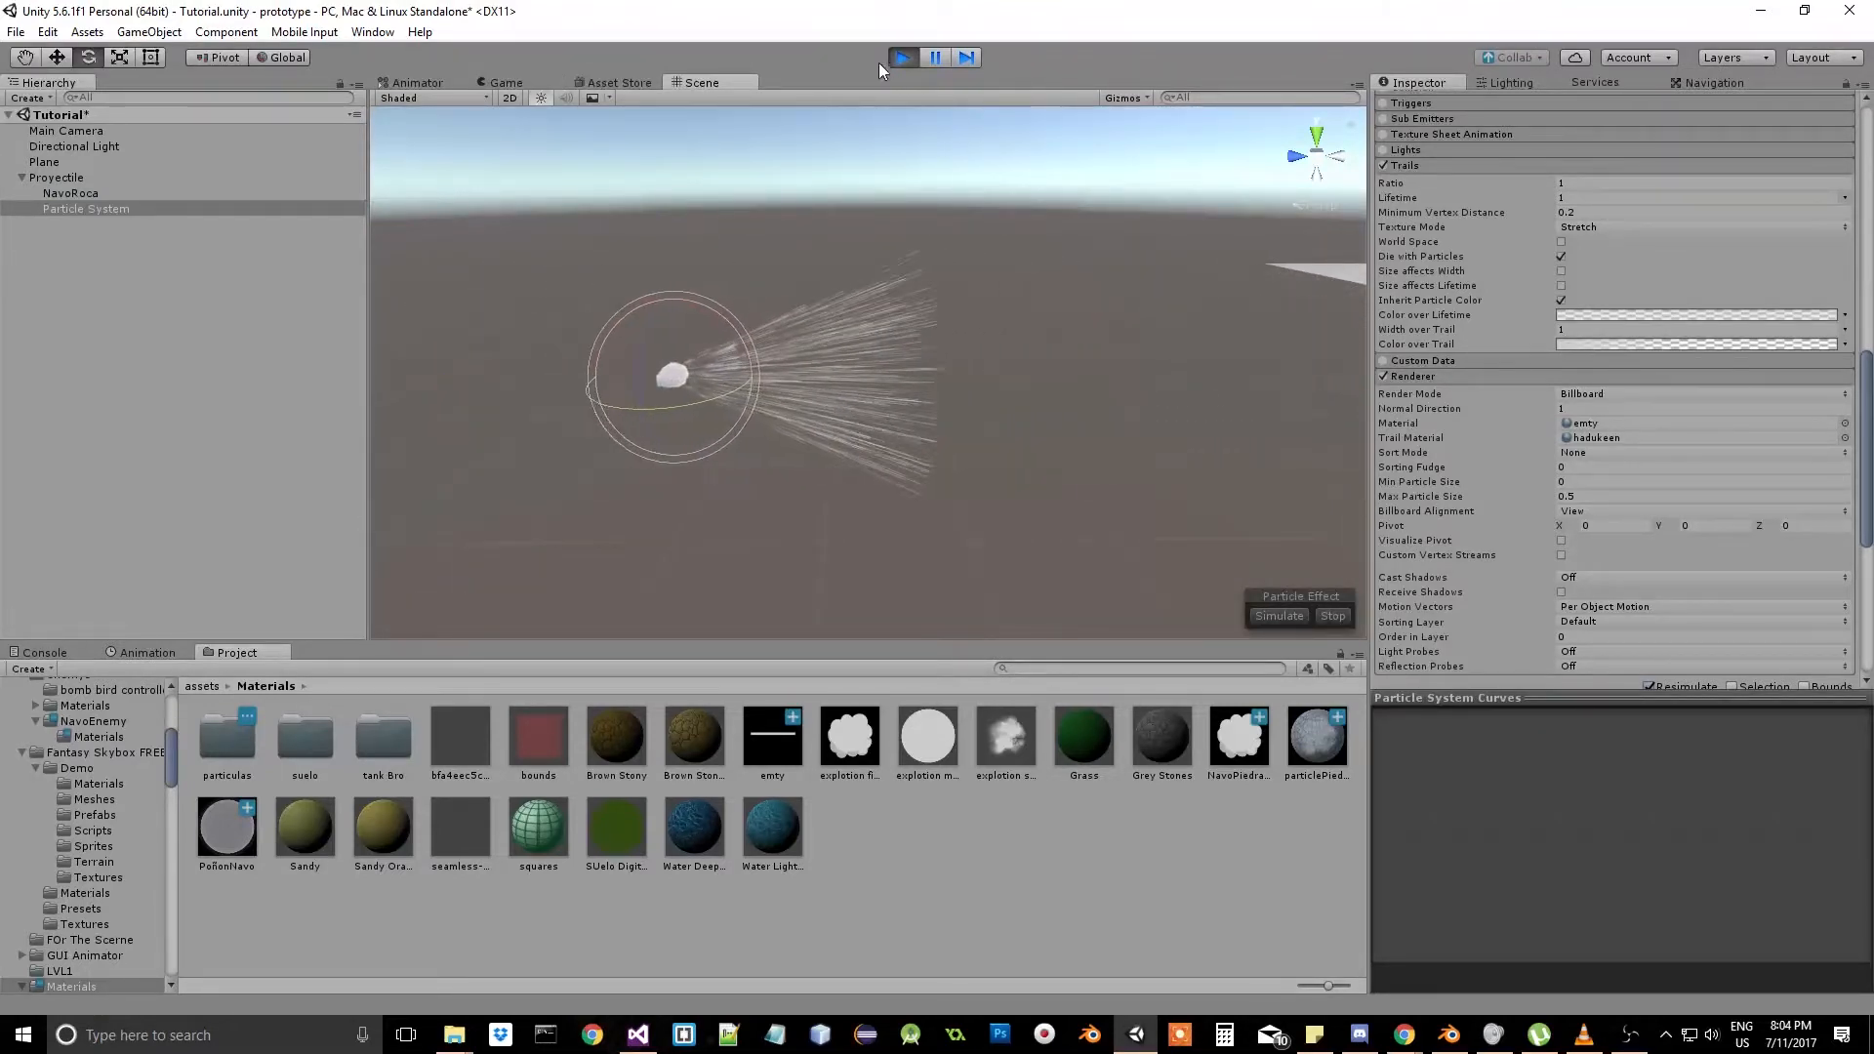
left_click(902, 56)
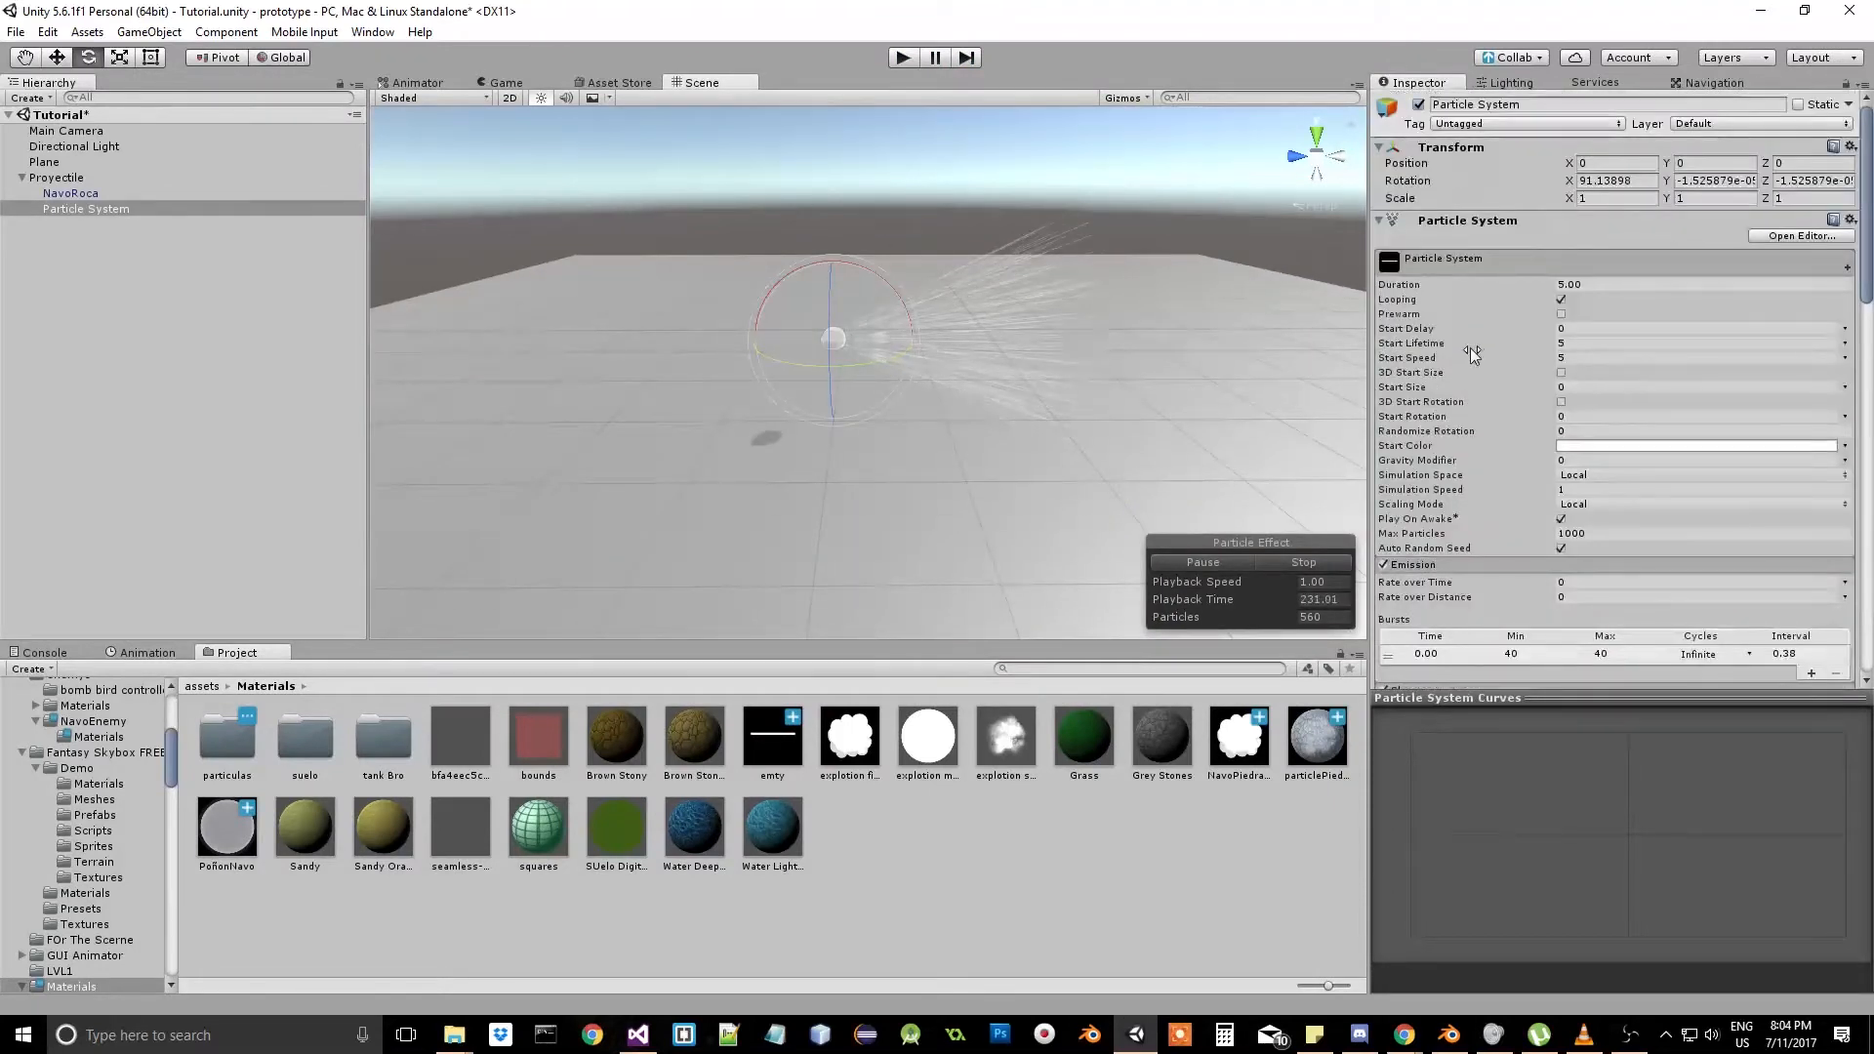
Drag the particles' Start Speed to a new value so fewer streaks trail the rock.
left_click(1692, 357)
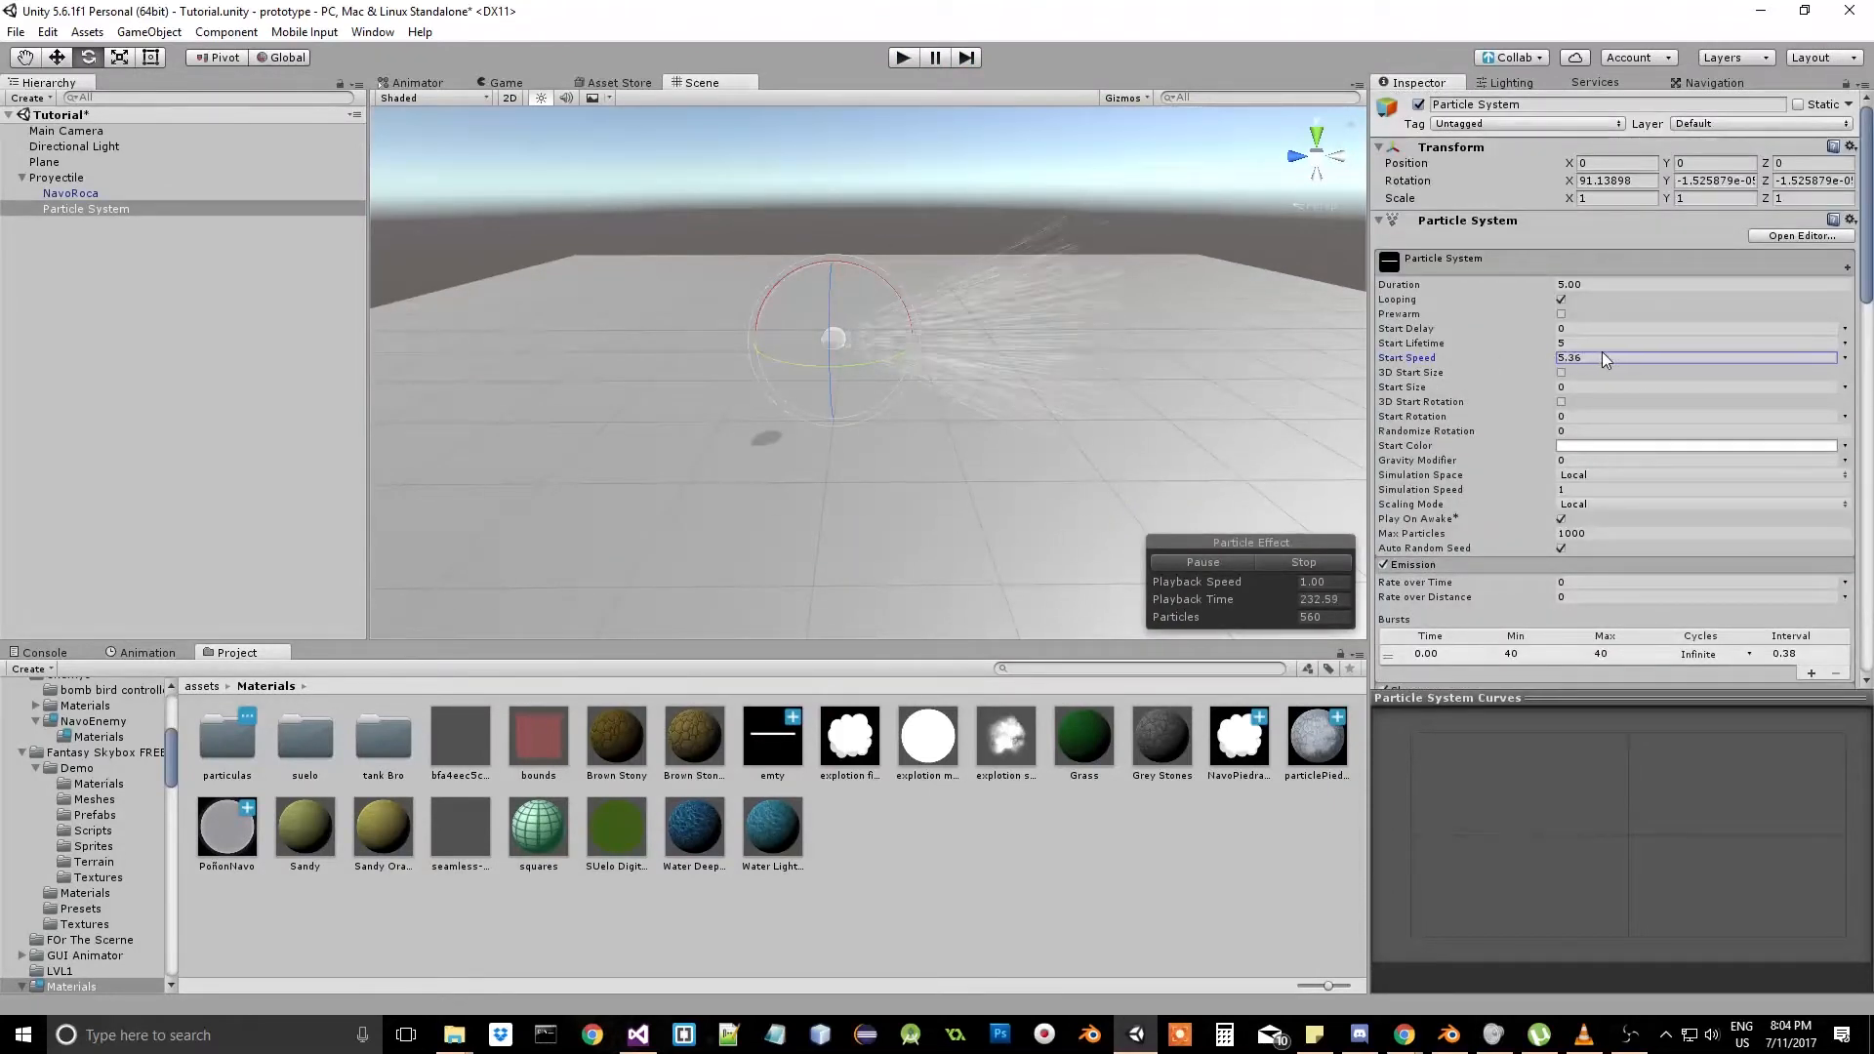
left_click_drag(1602, 357, 1813, 358)
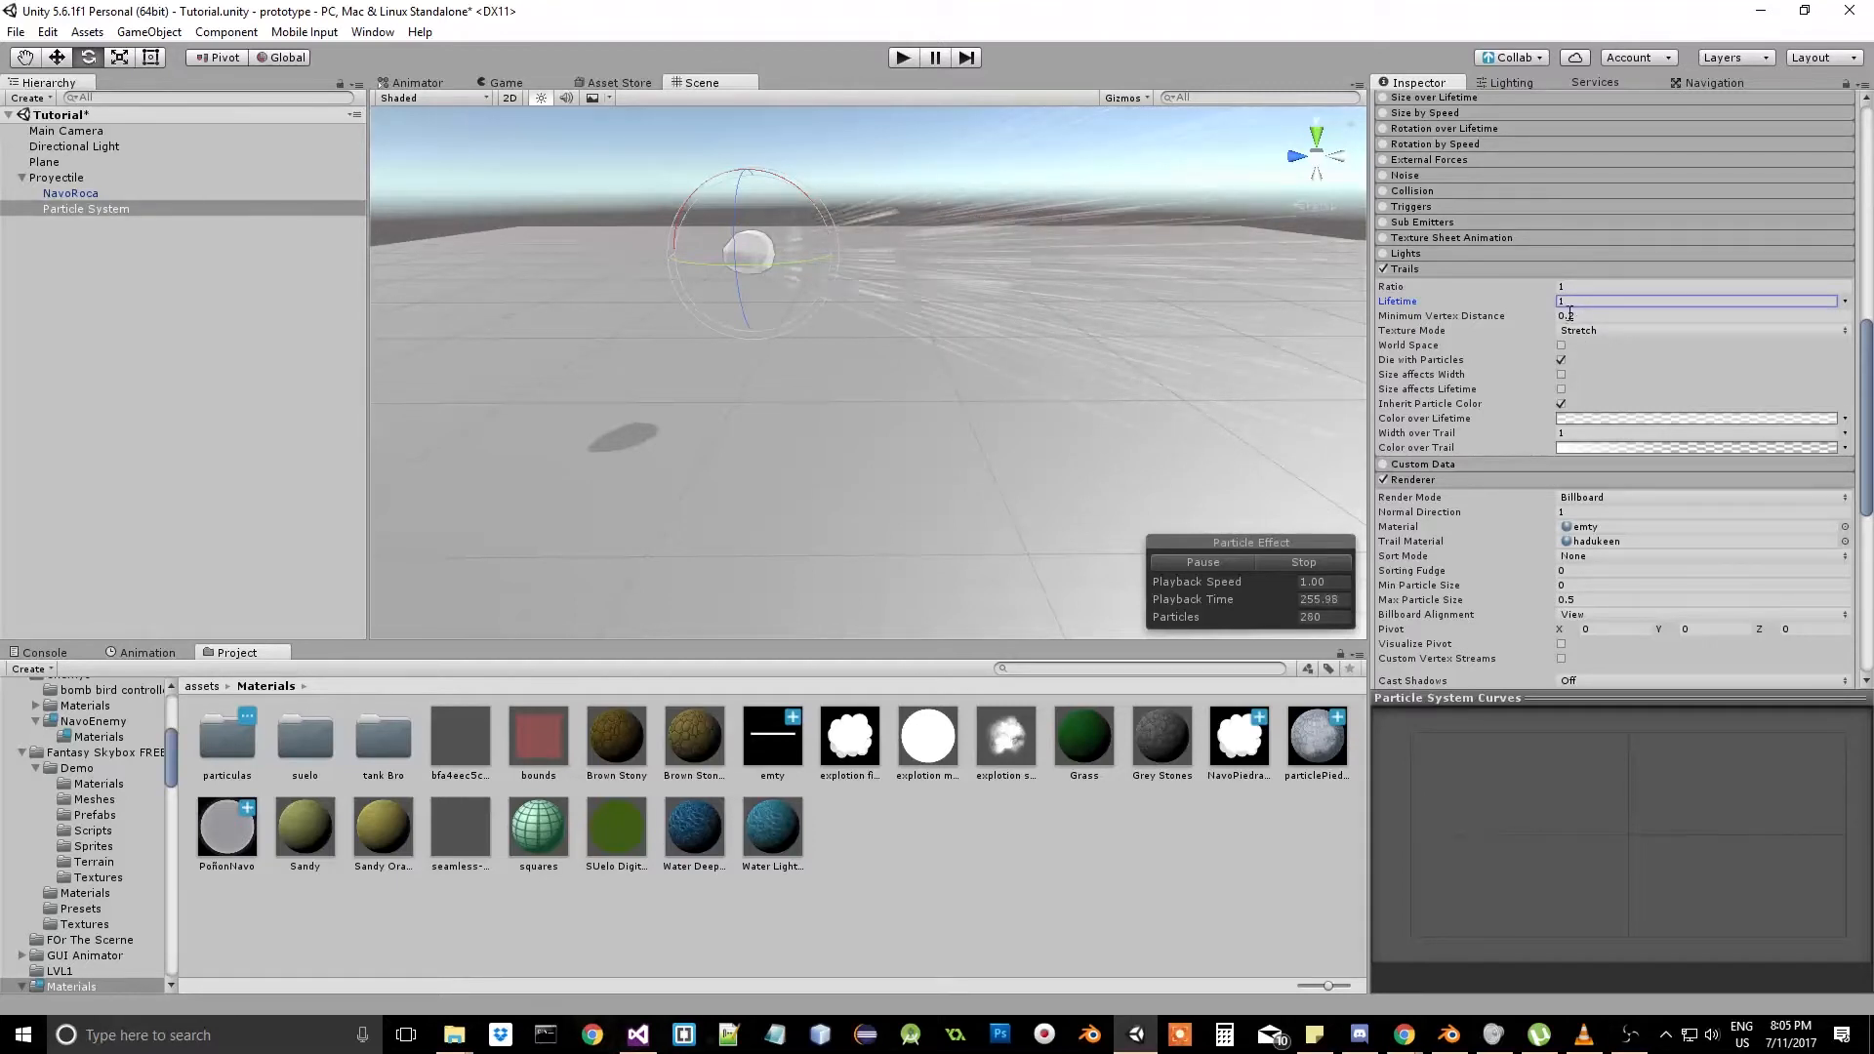
mouse_move(1553, 316)
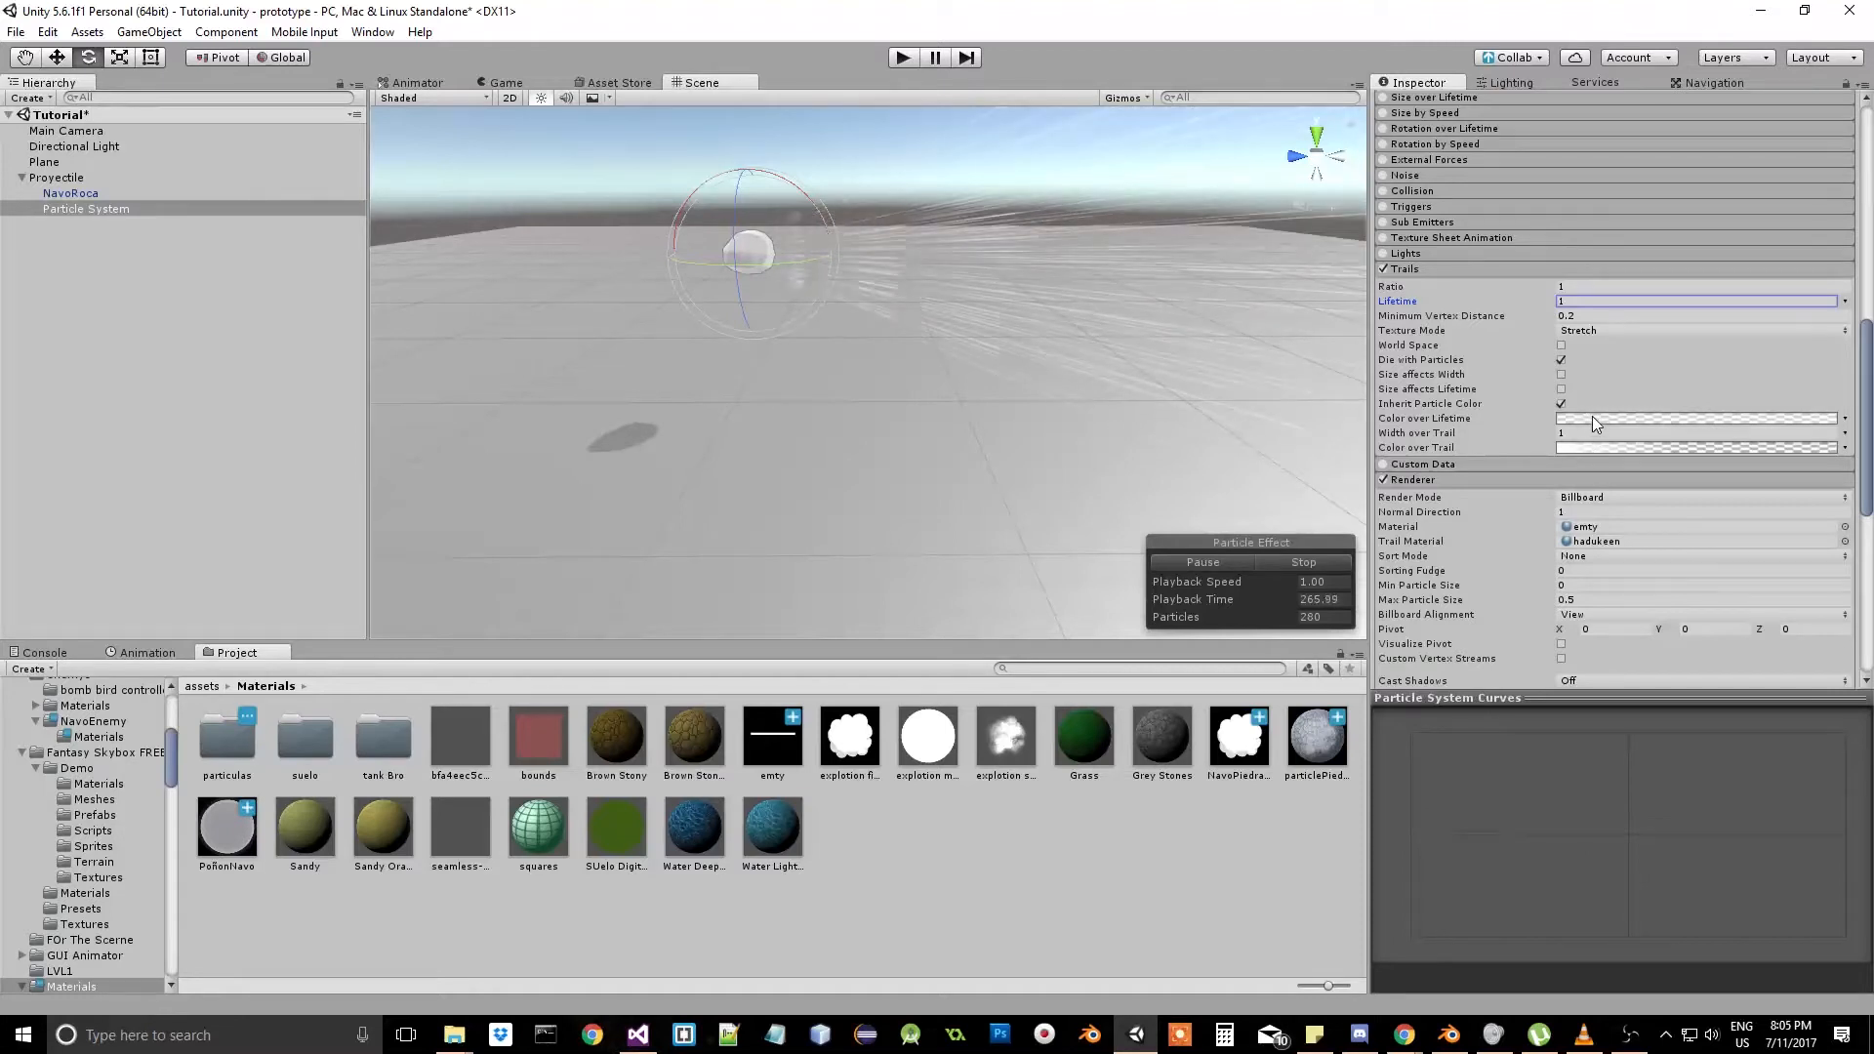
Raise the trail Color gradient alpha to 255 and set Color over Trail keys to white.
left_click(1695, 447)
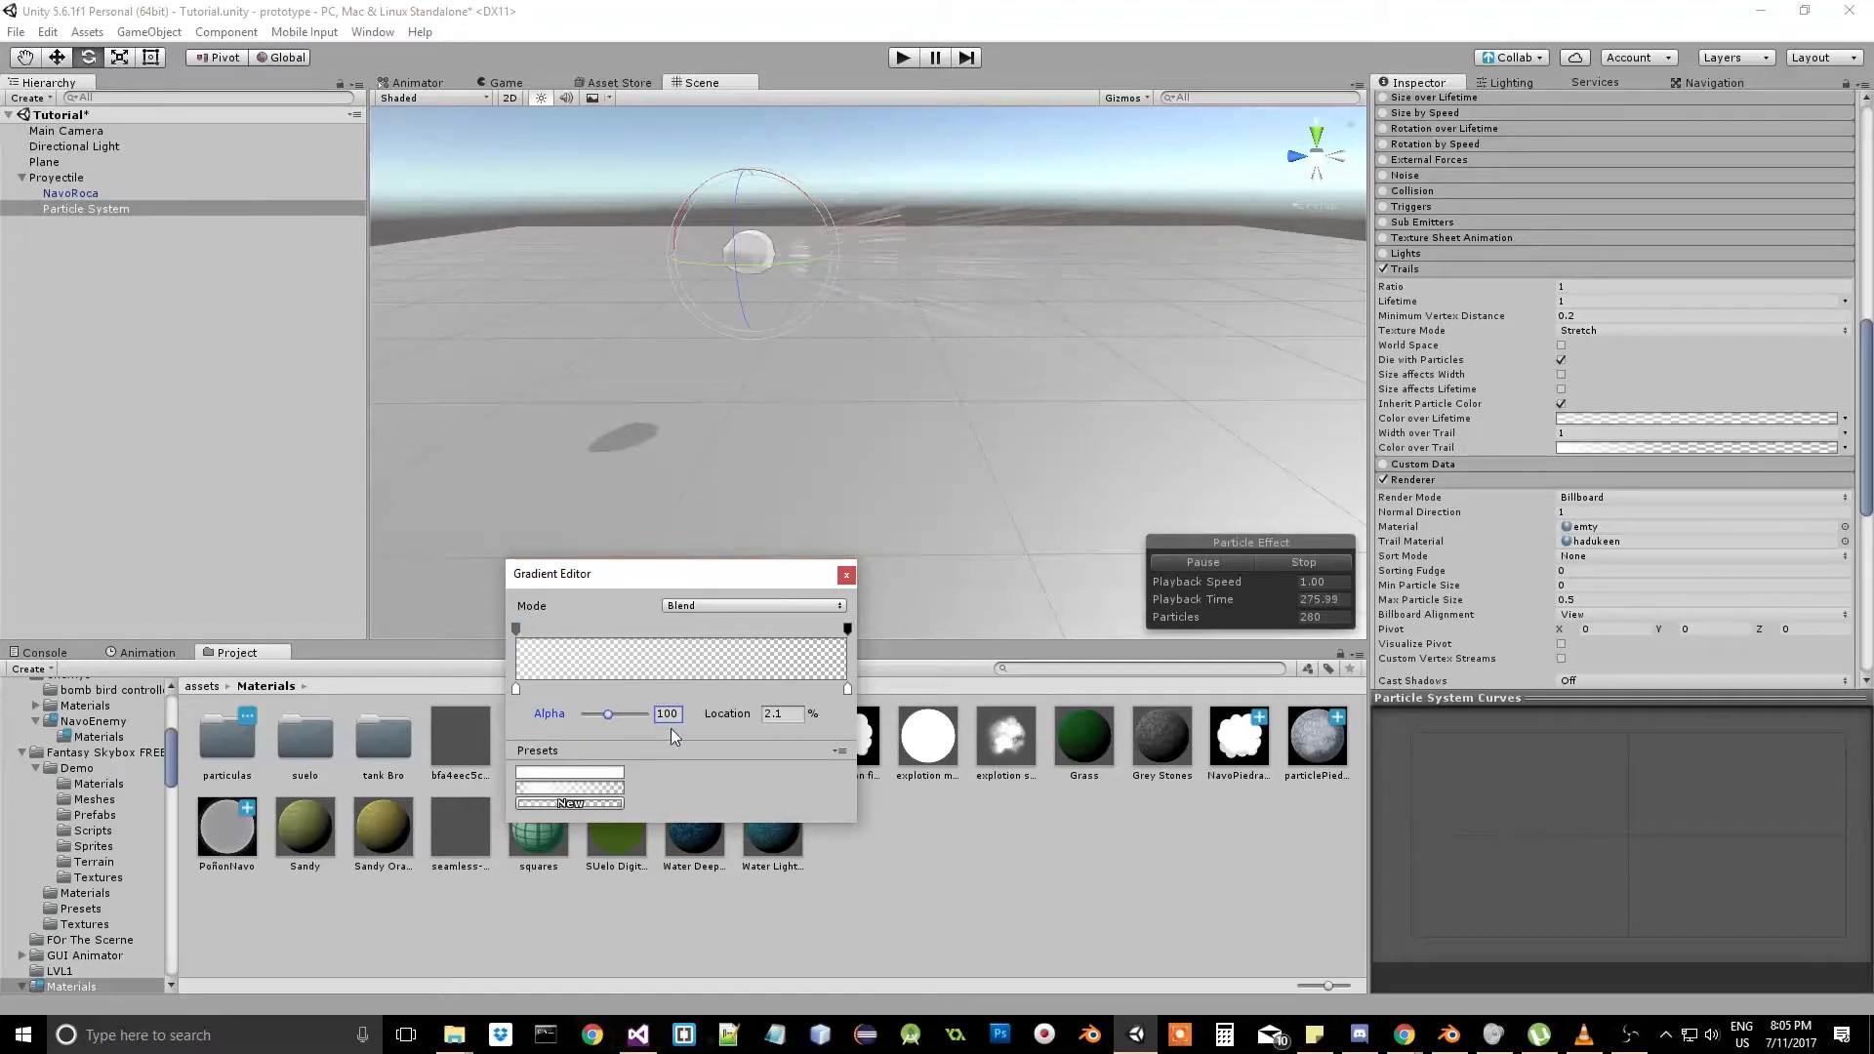
left_click_drag(612, 714, 633, 714)
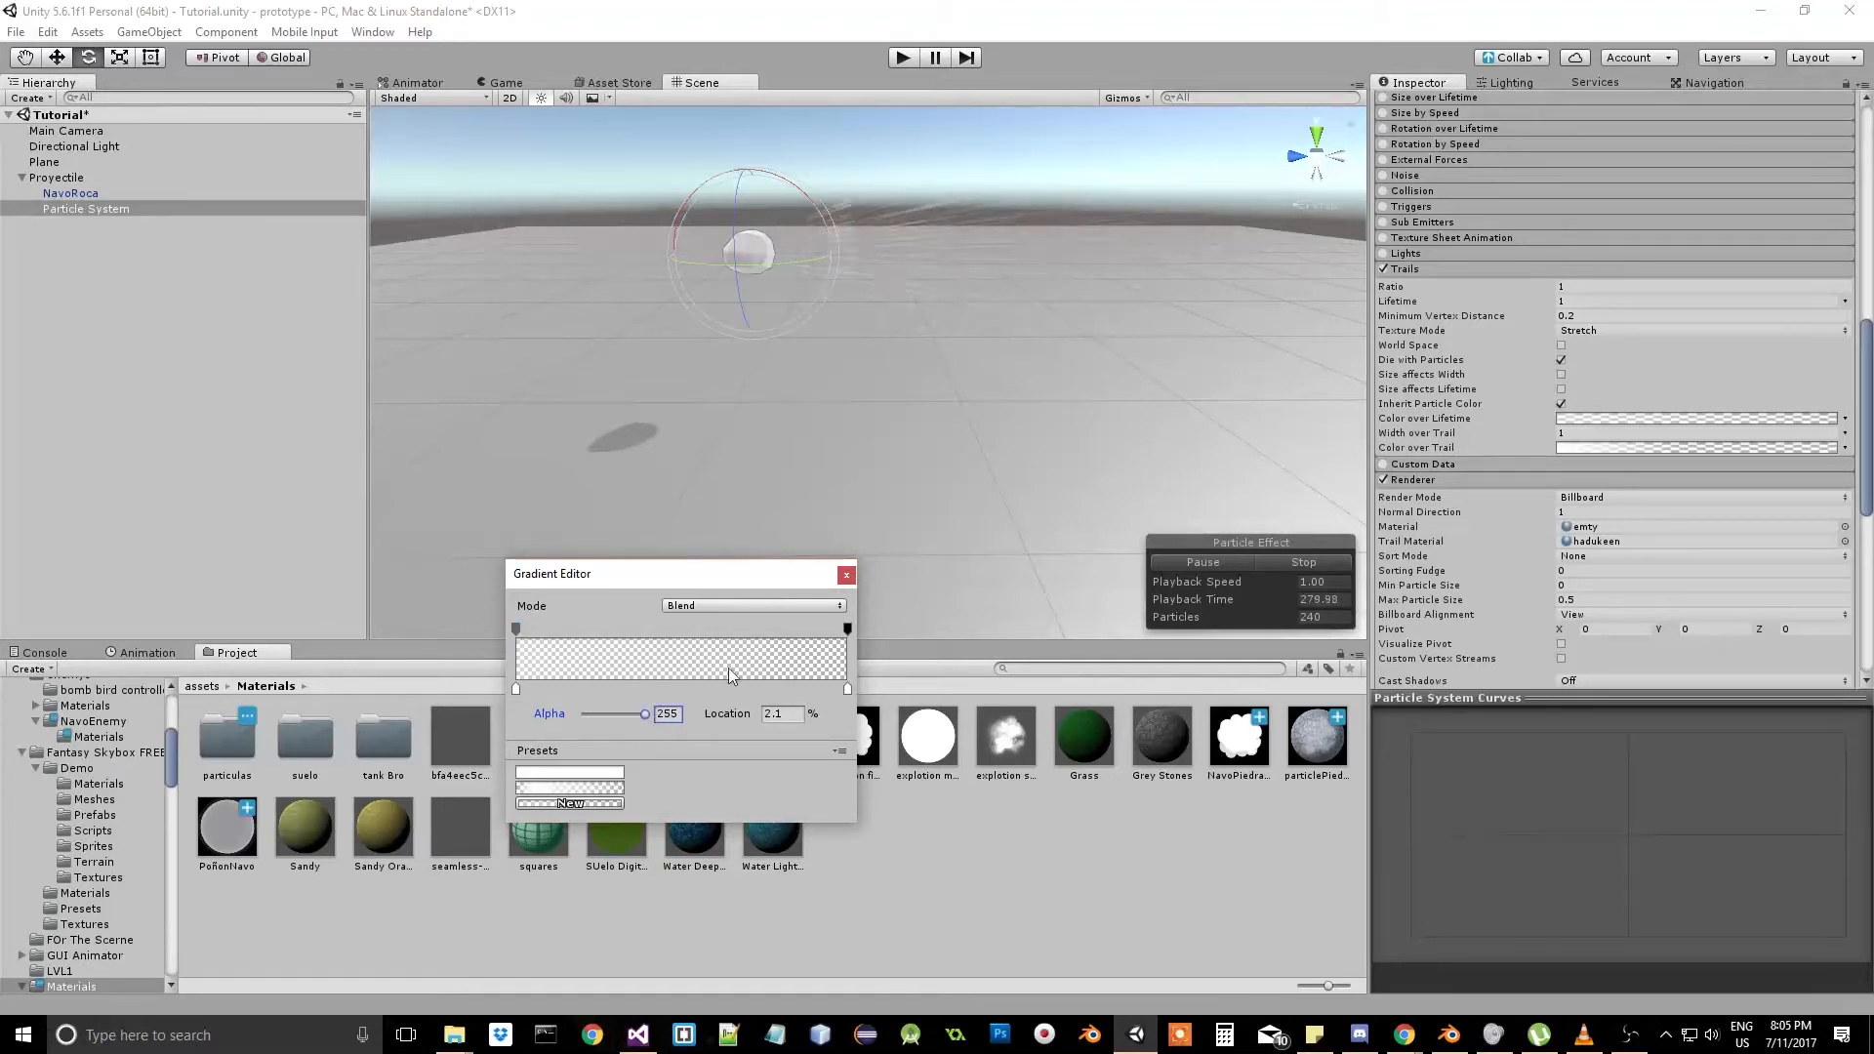
left_click(846, 573)
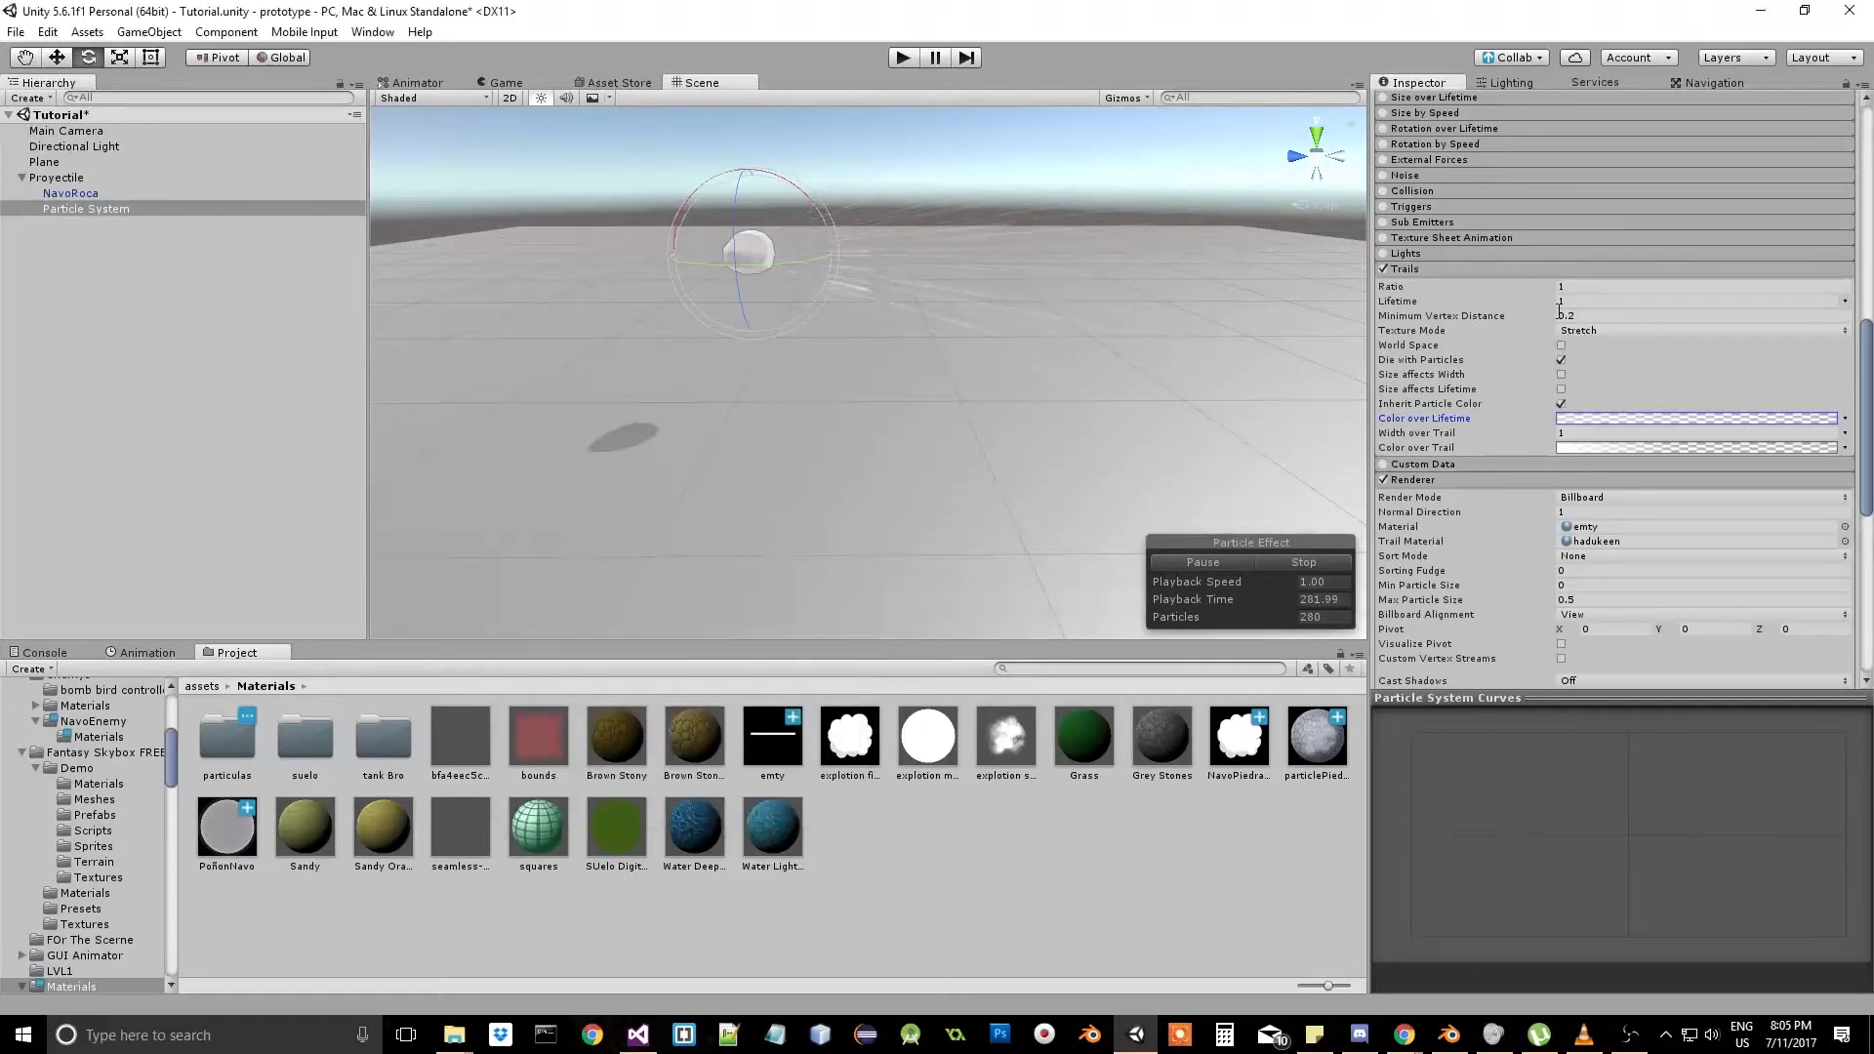
left_click(1696, 419)
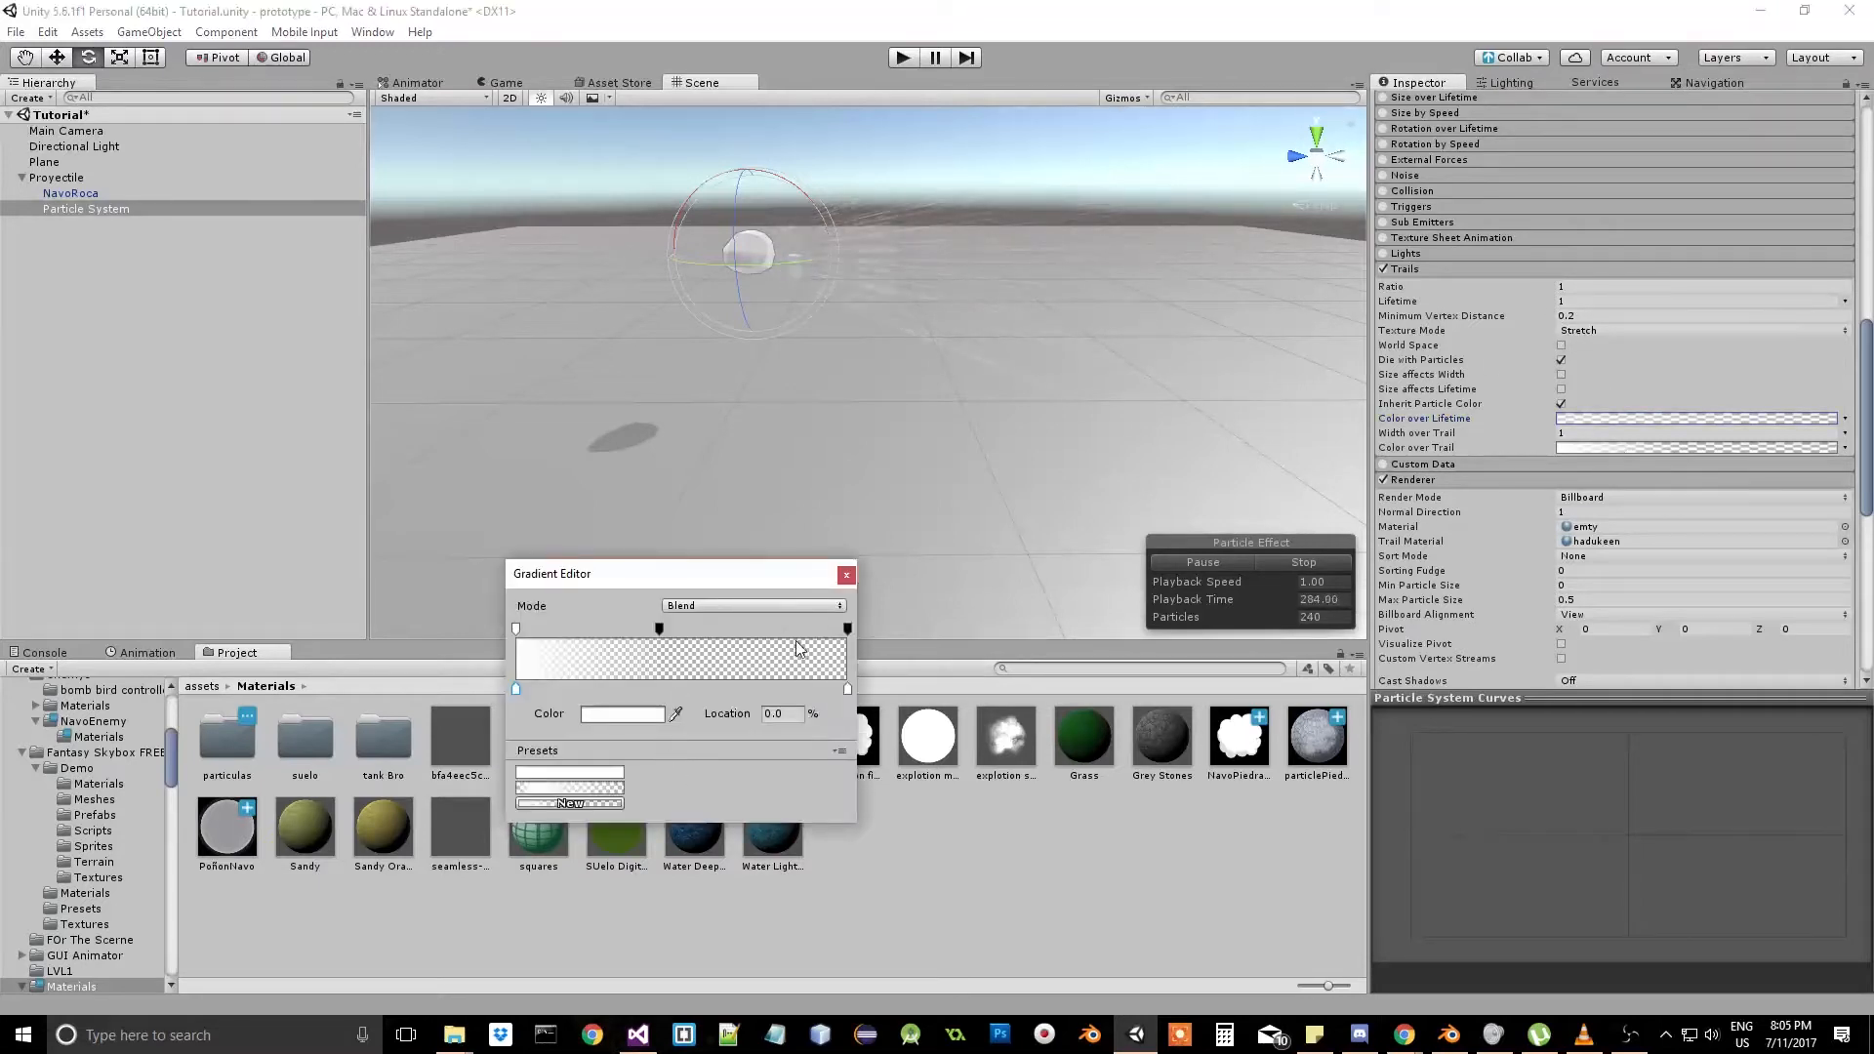
left_click(845, 574)
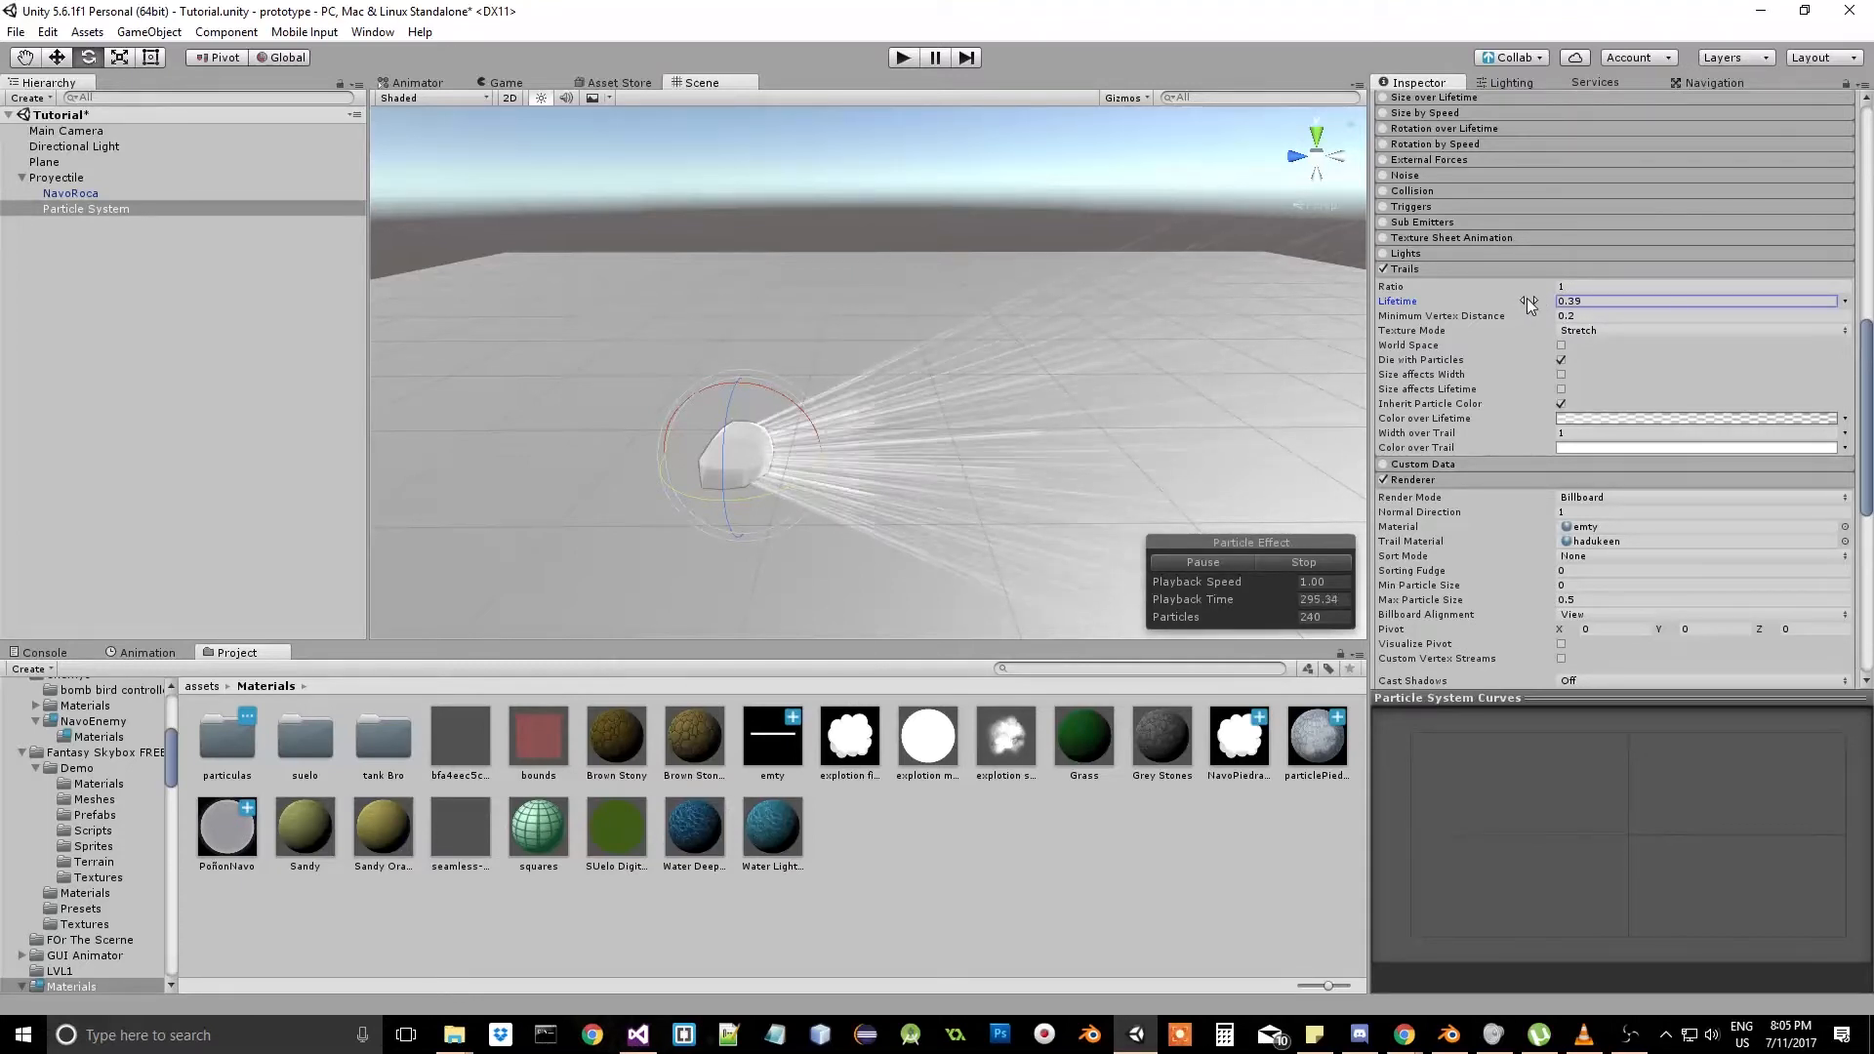
Set trail Lifetime to 0.18 and raise Width over Trail to about 2.88.
type("0.2")
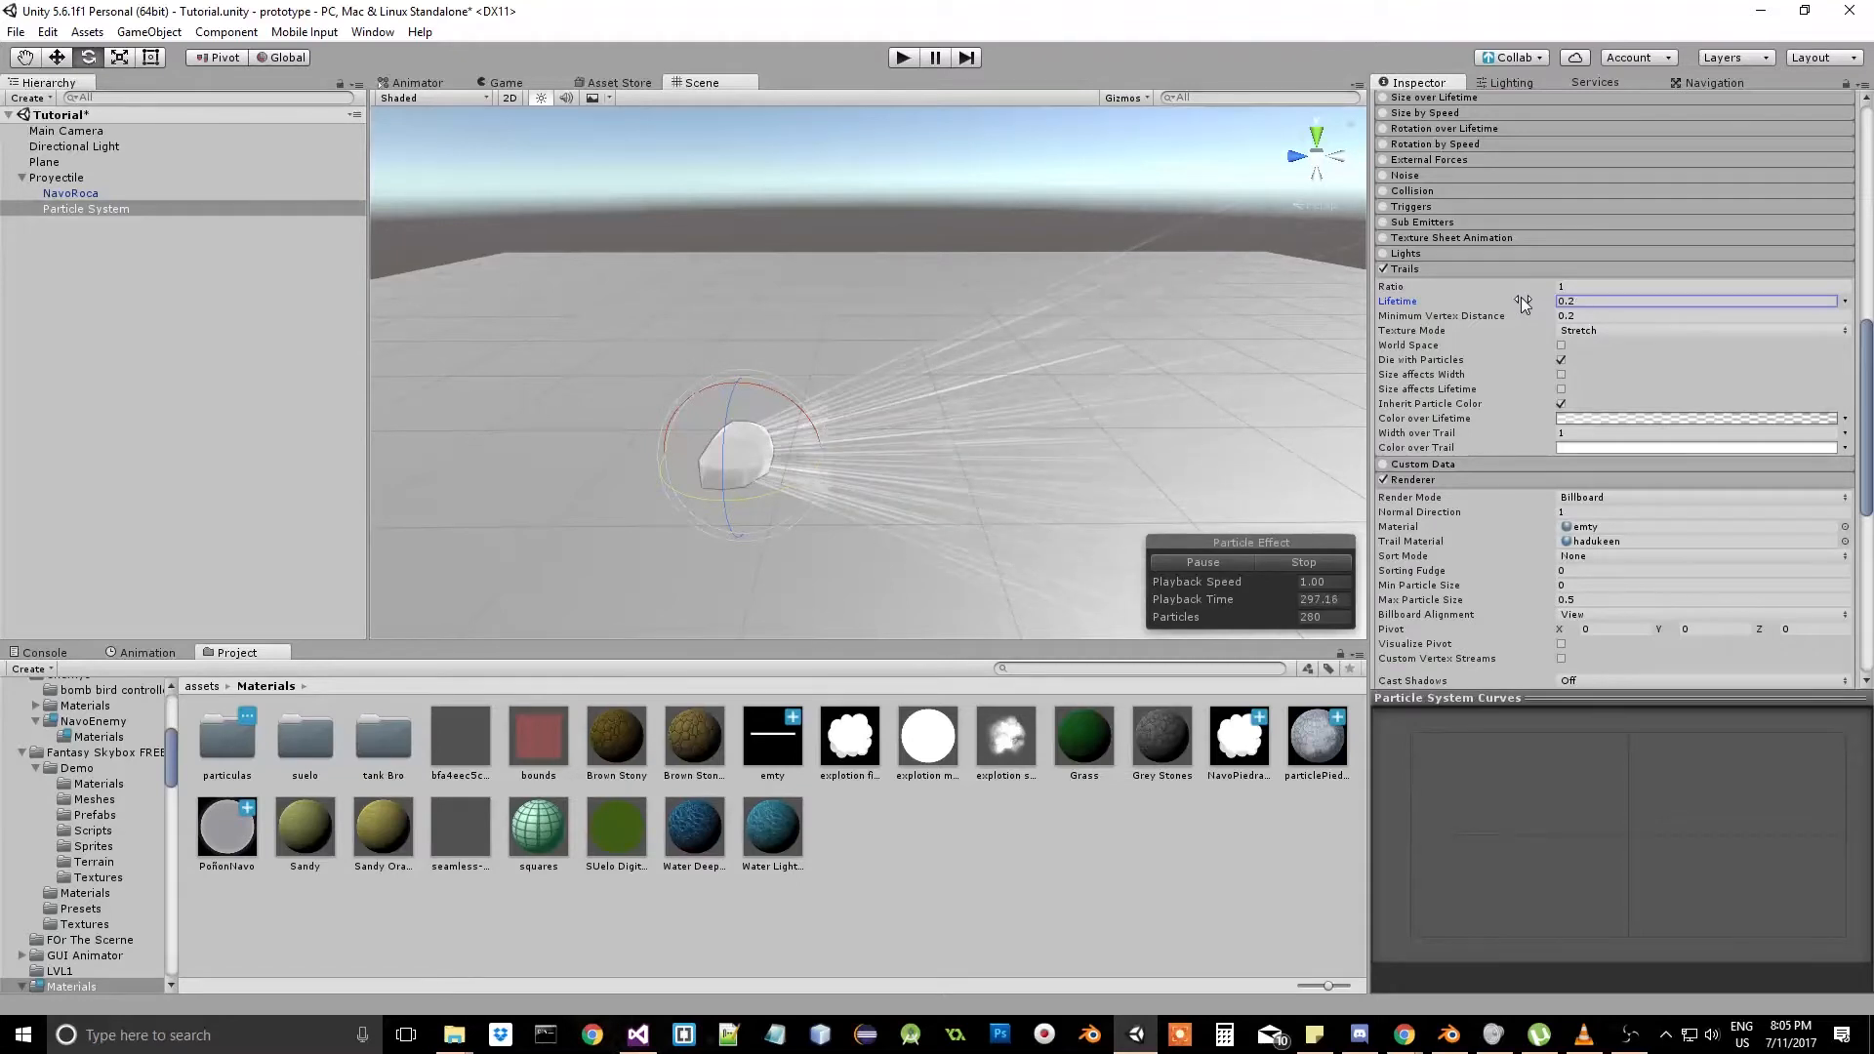
type("0.12")
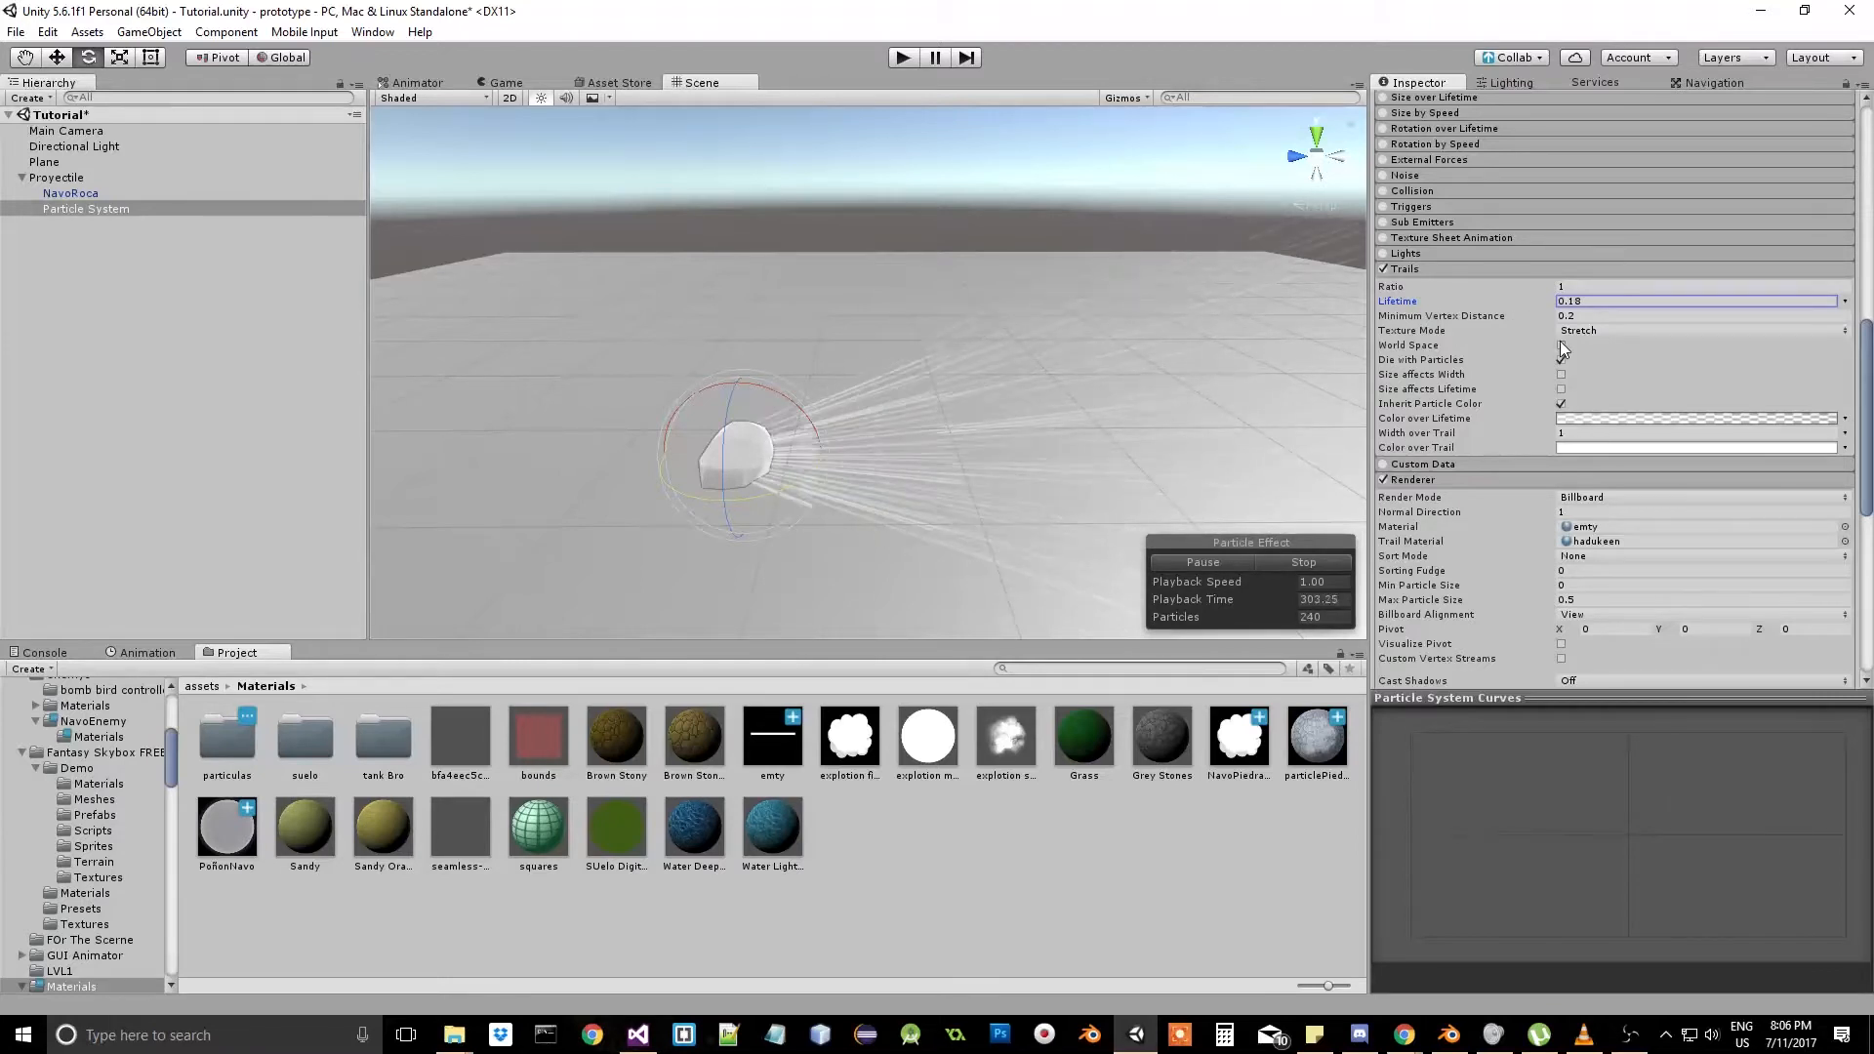
left_click(1561, 360)
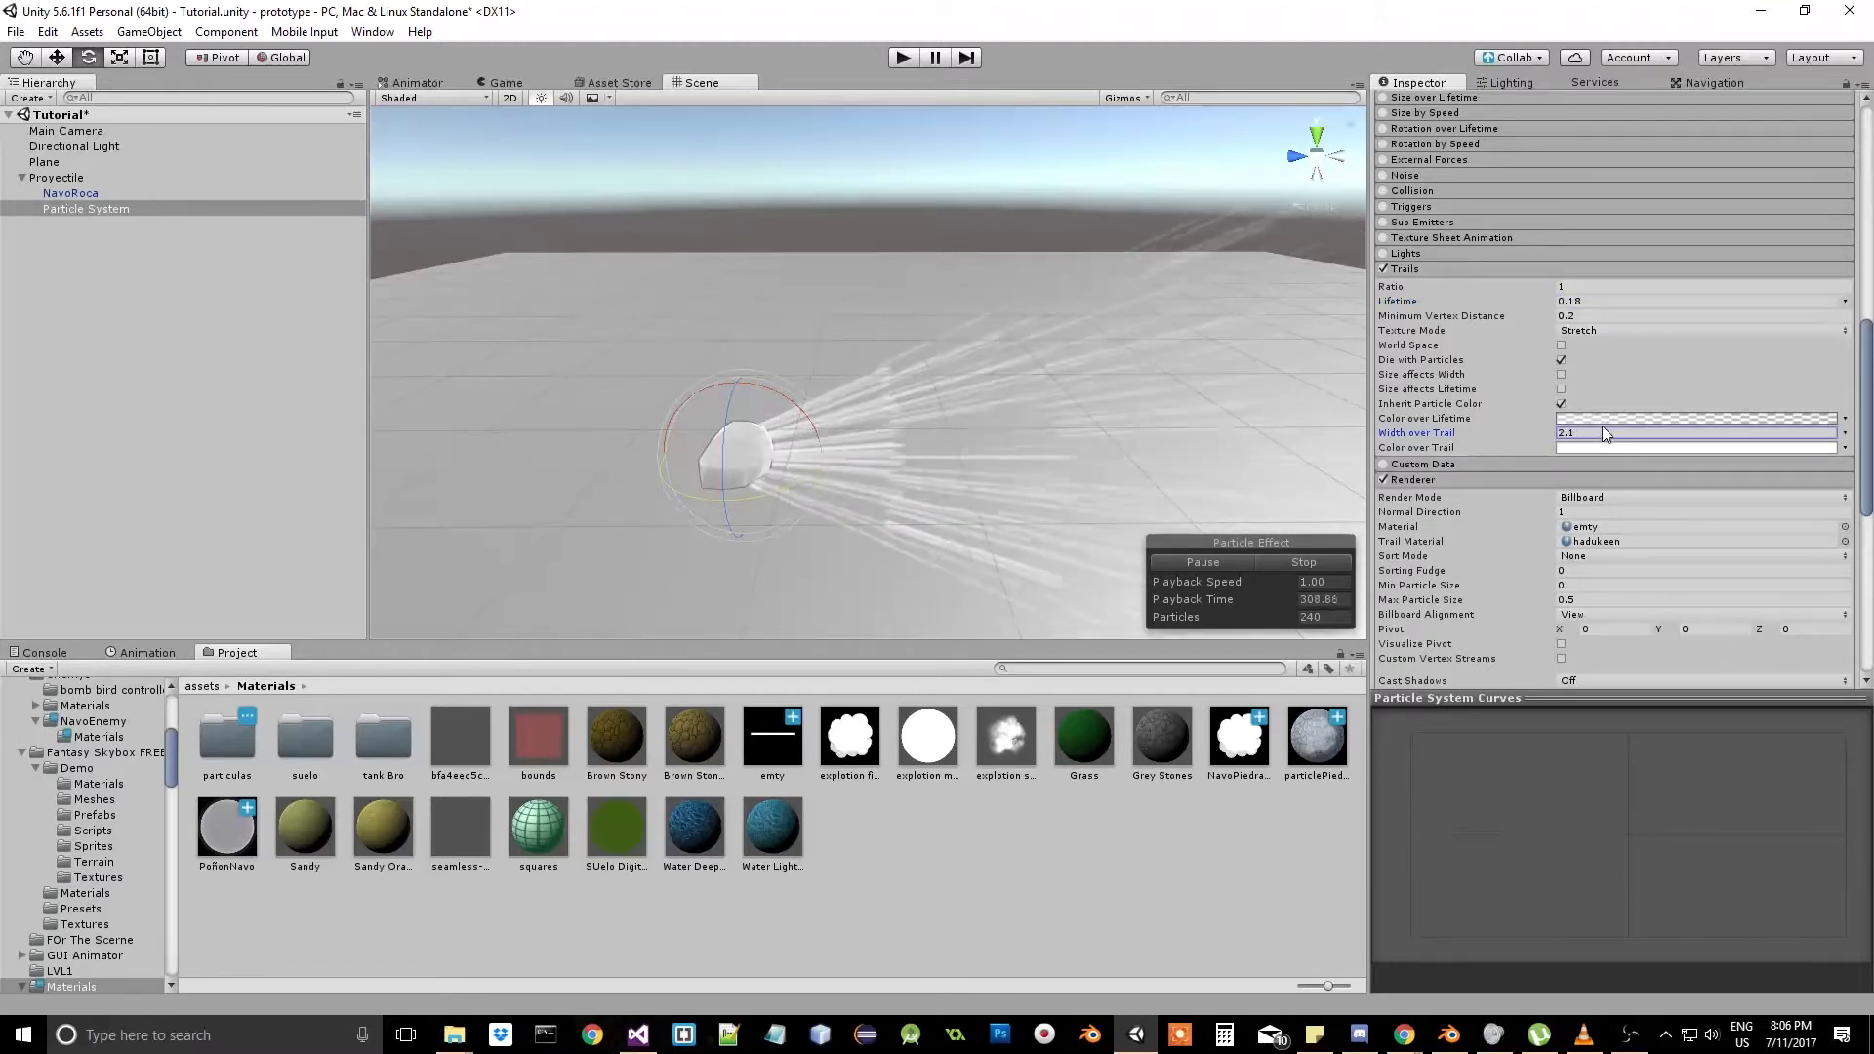
left_click_drag(1602, 432, 1640, 432)
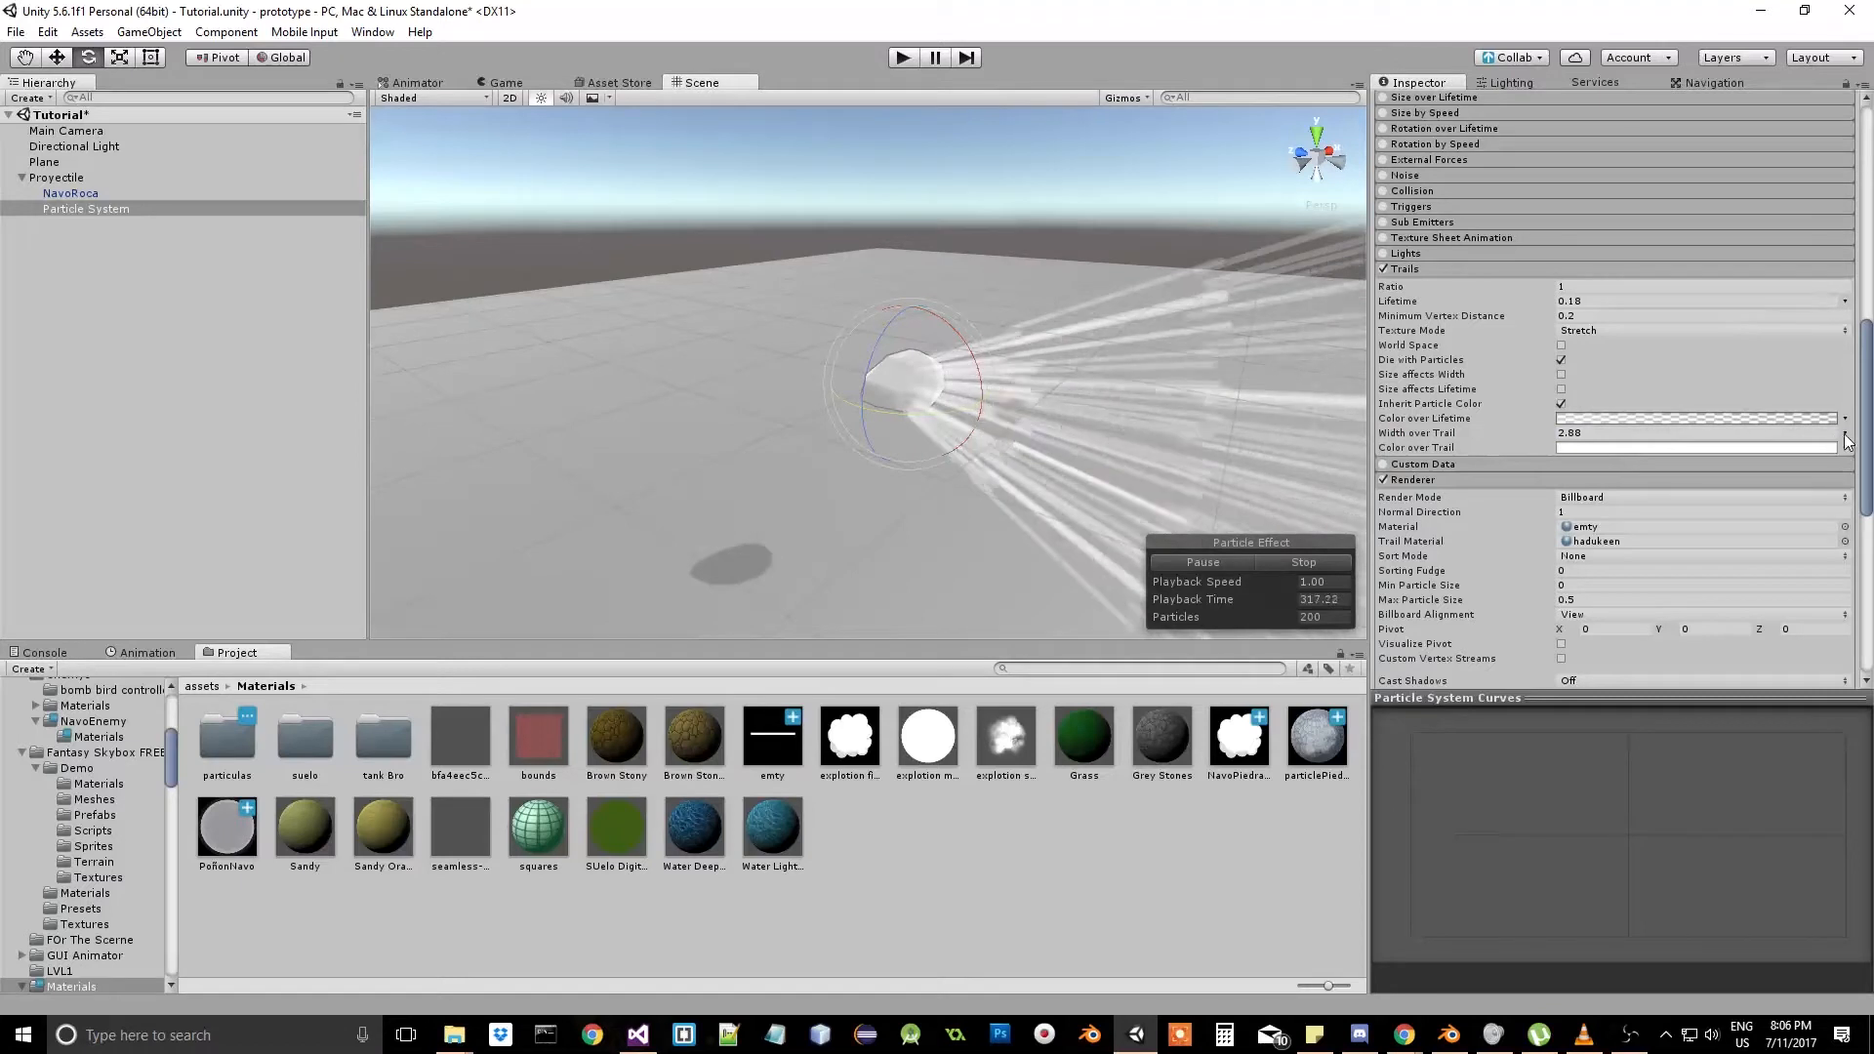
Switch Width over Trail from a constant value to Curve mode.
left_click(1844, 432)
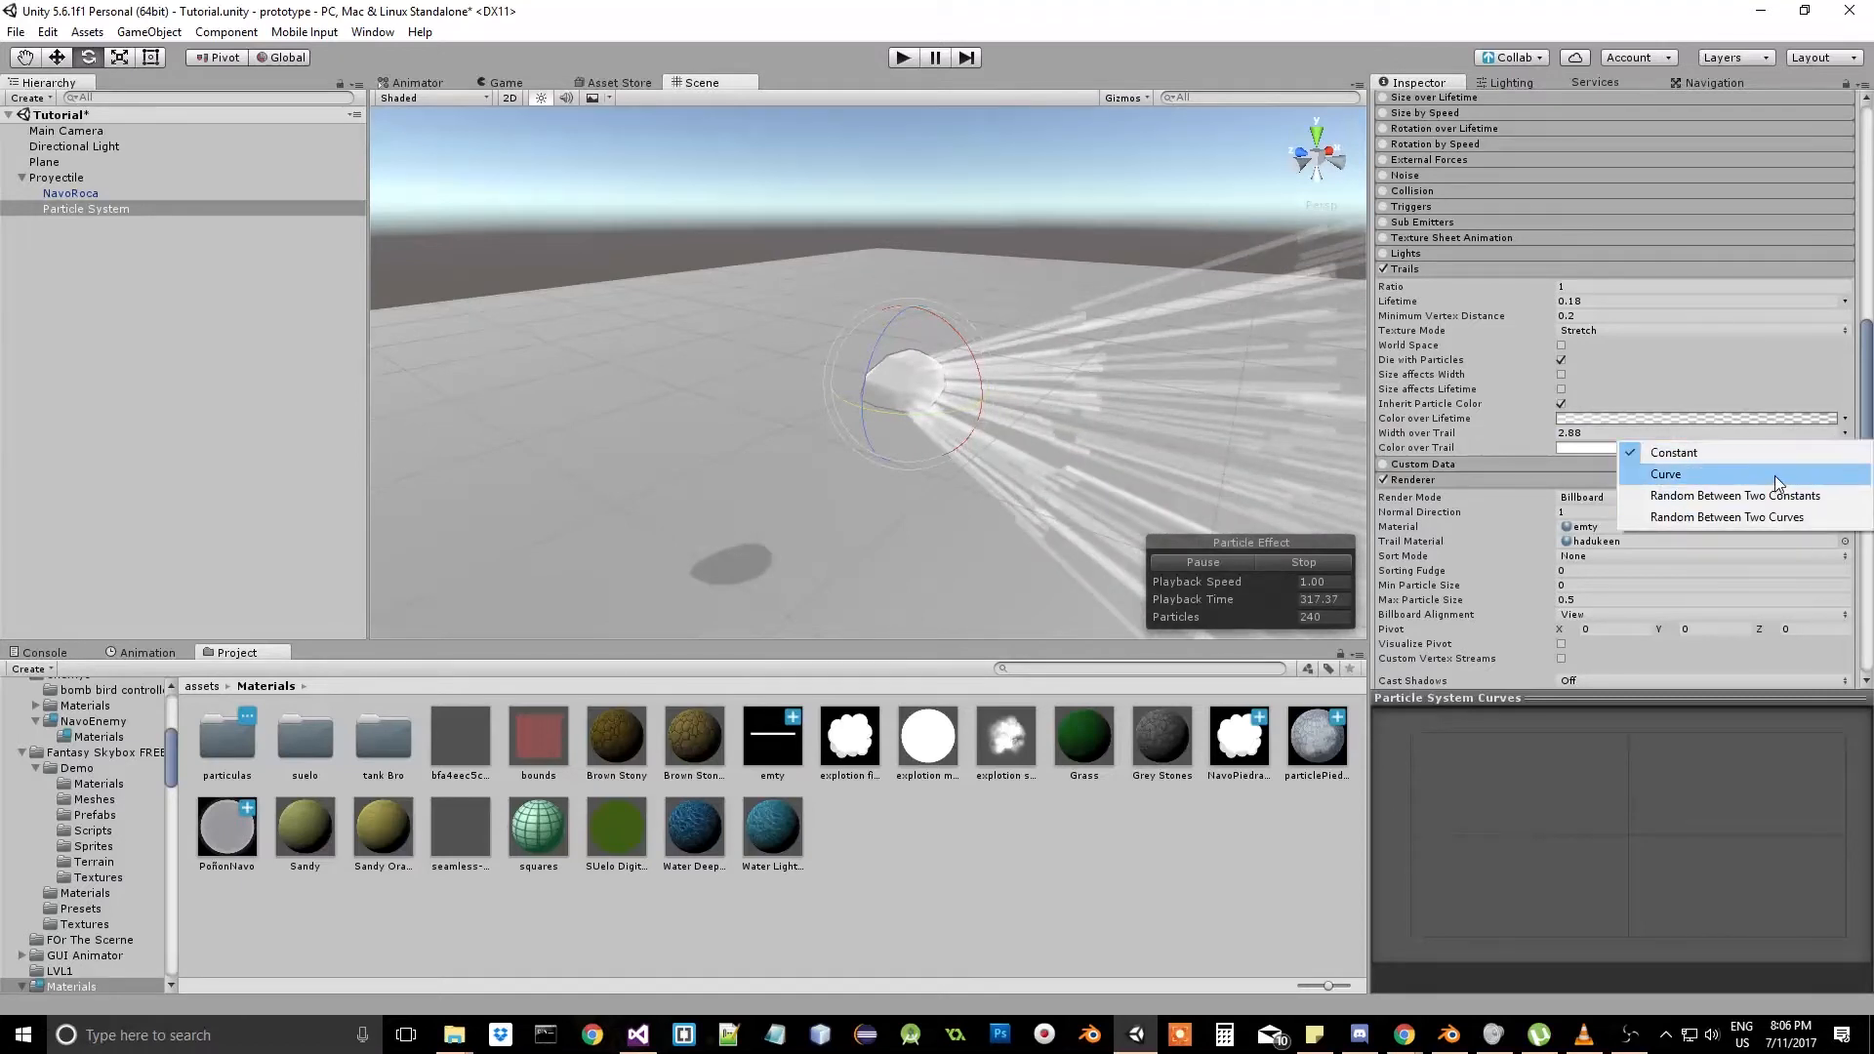
left_click(1663, 475)
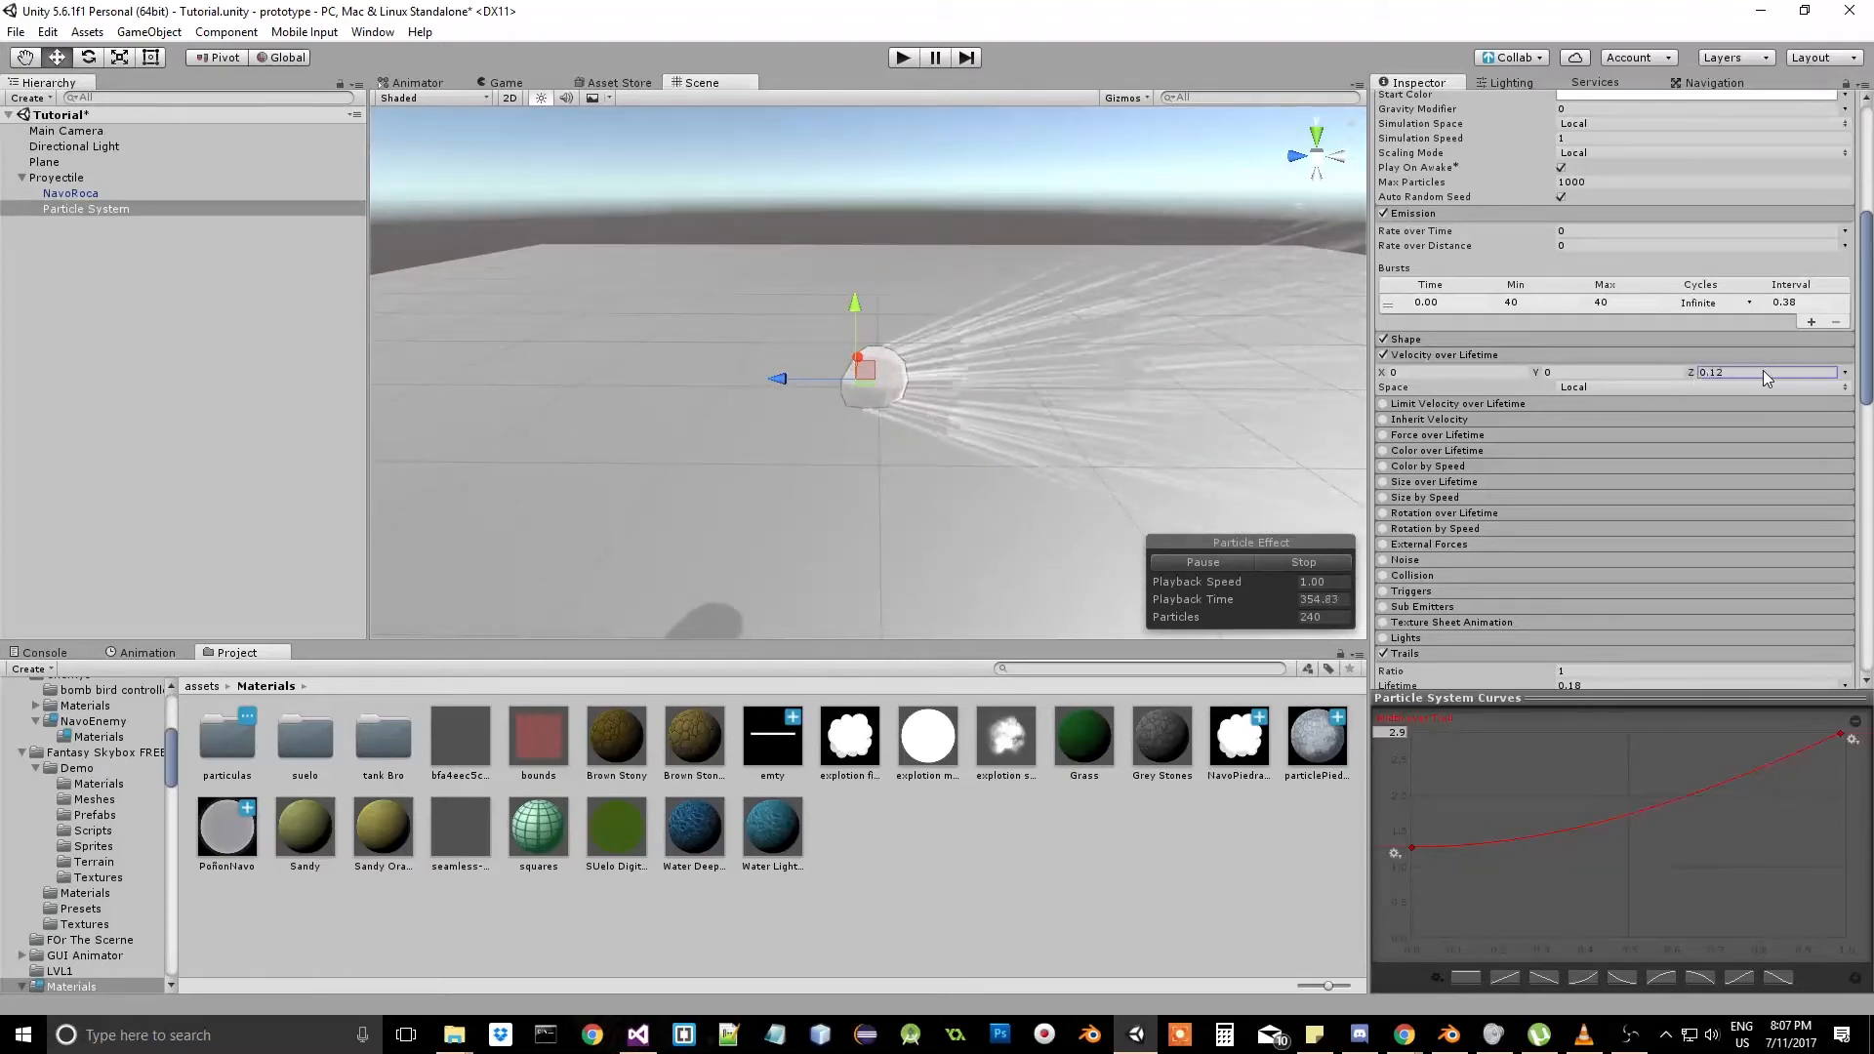
Drag the Velocity over Lifetime Z value from 0.12 up to about 10.1.
left_click_drag(1762, 372, 1763, 371)
type("10.1")
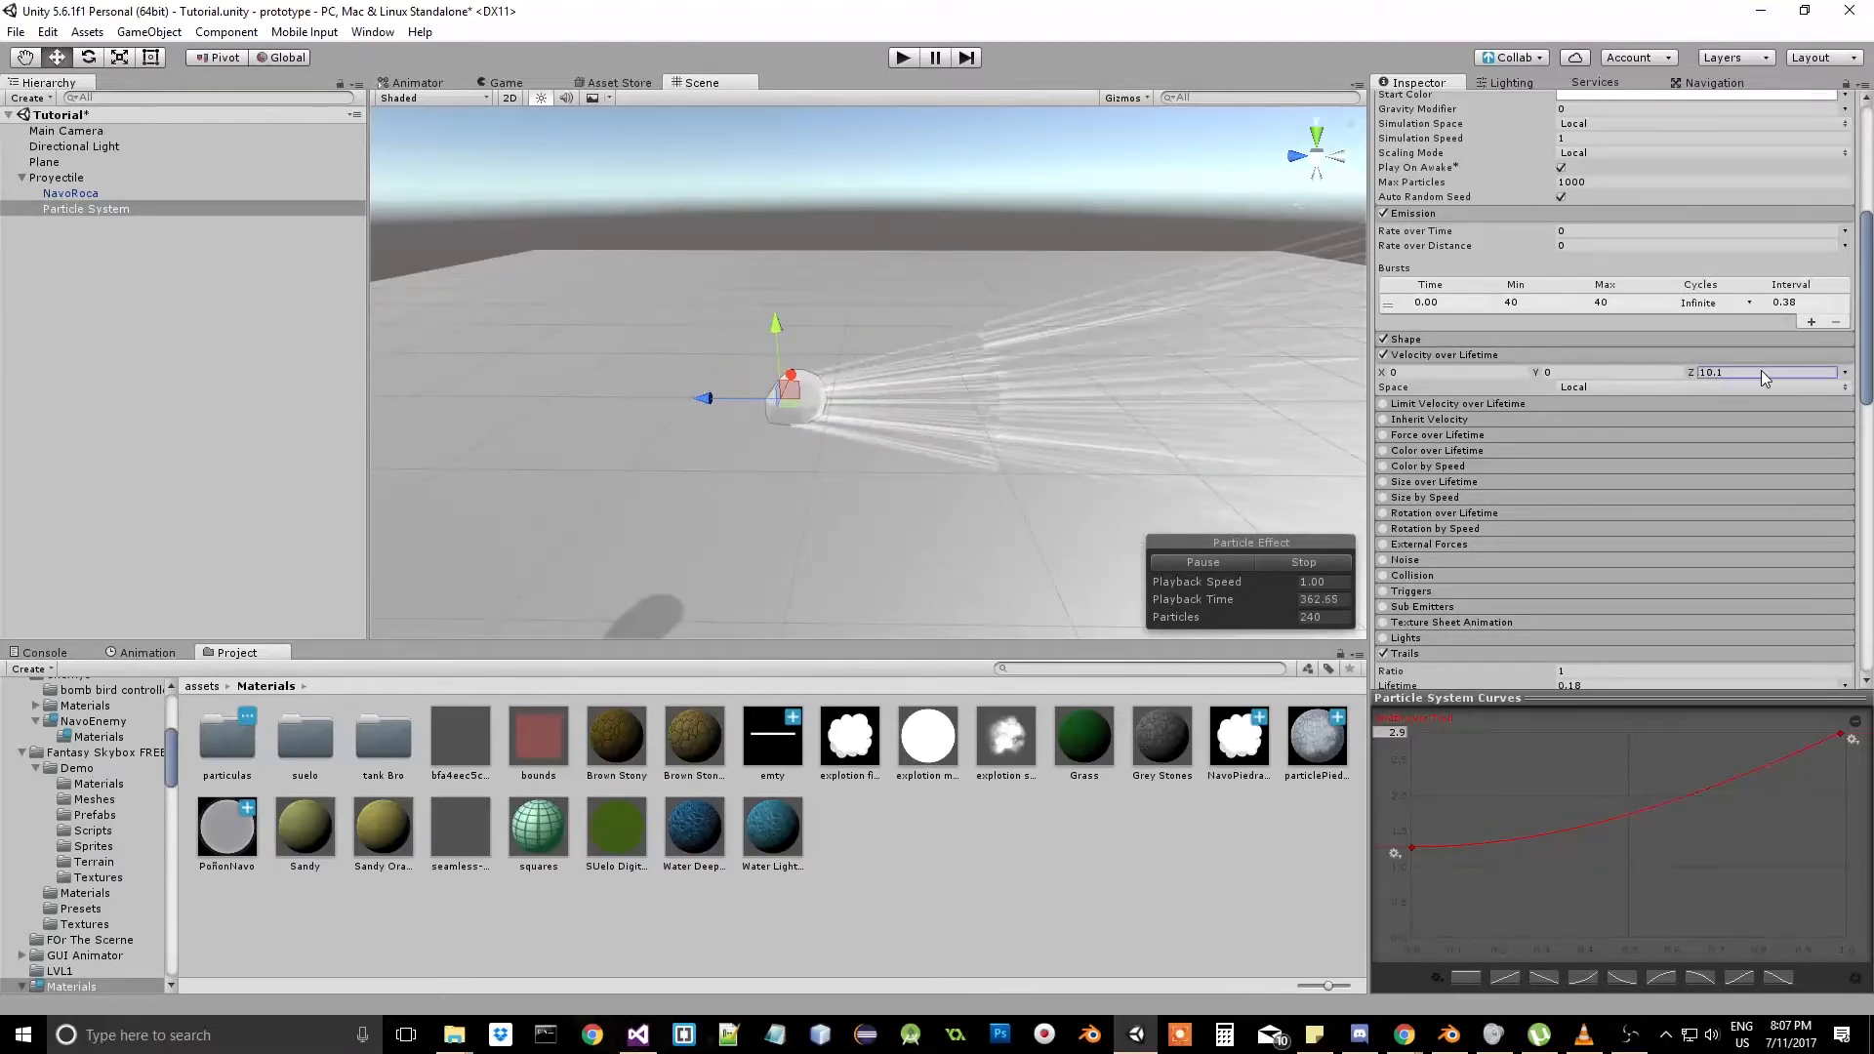
left_click_drag(1763, 378, 1805, 378)
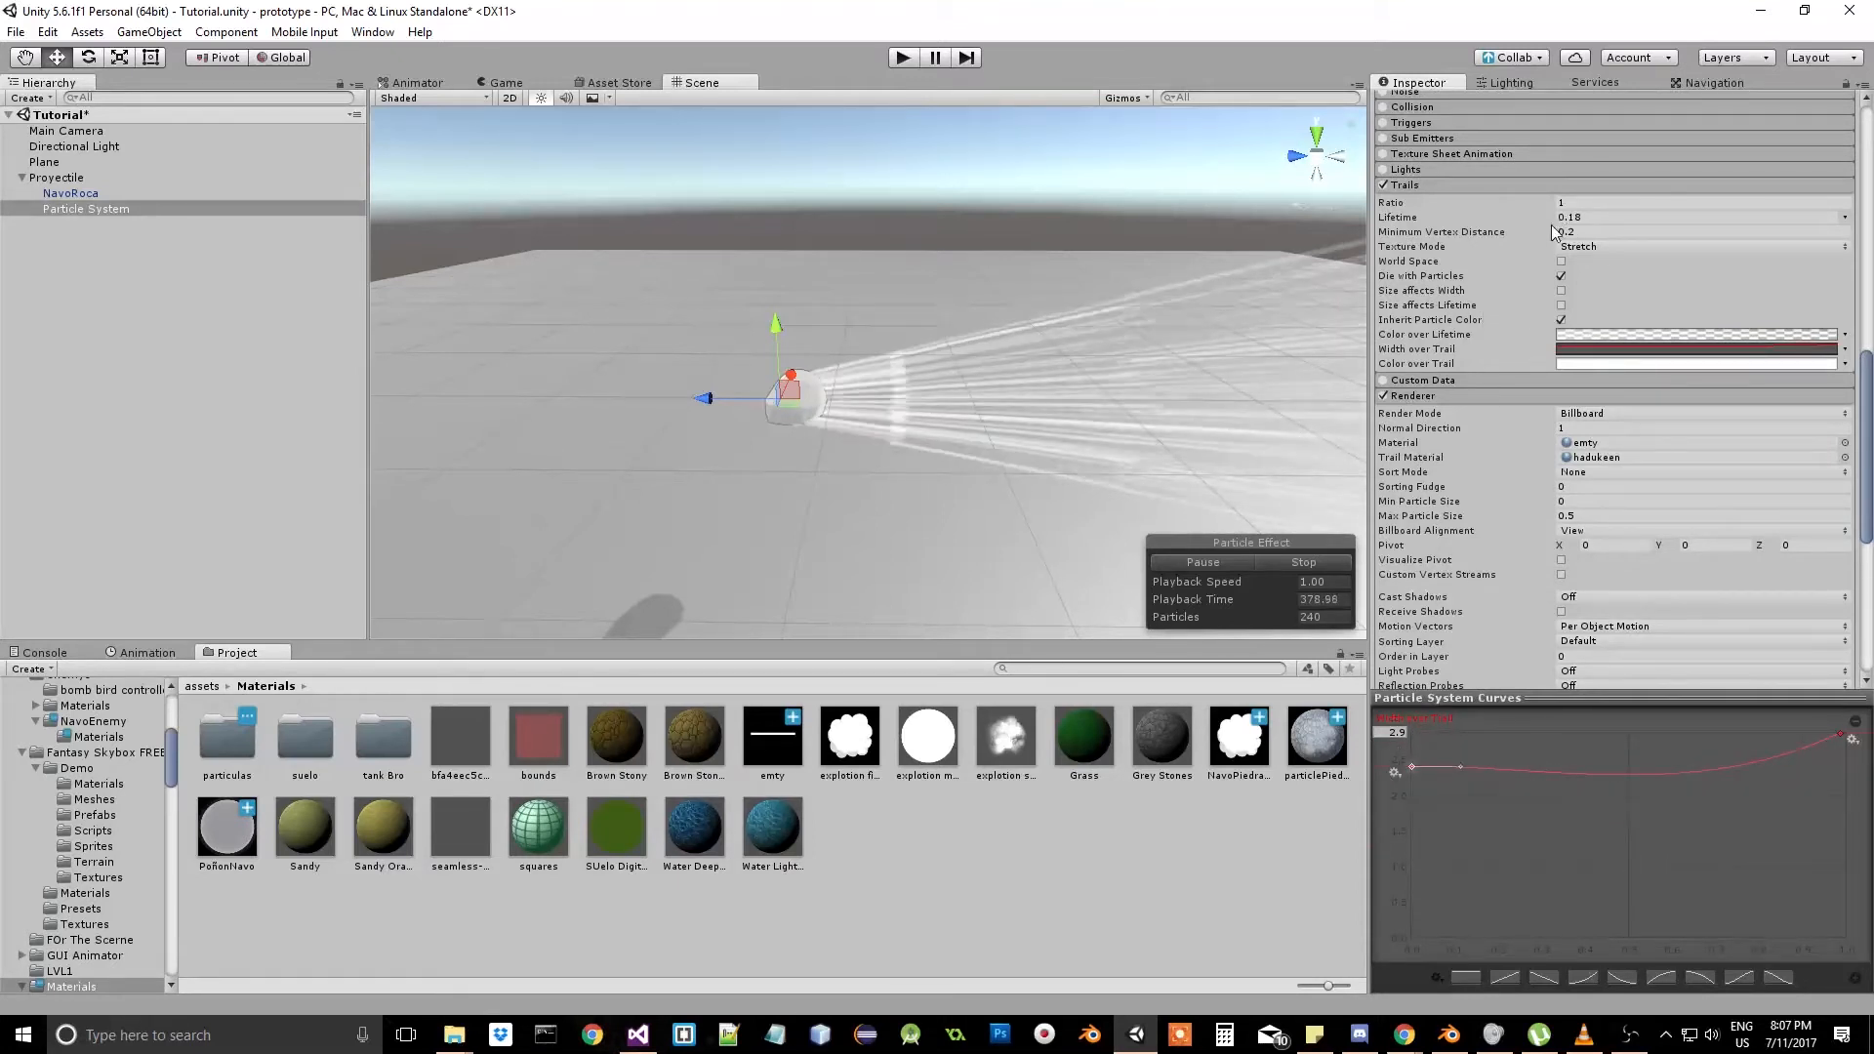
Expand the Shape module to show the cone's angle, radius and arc settings.
left_click(1673, 216)
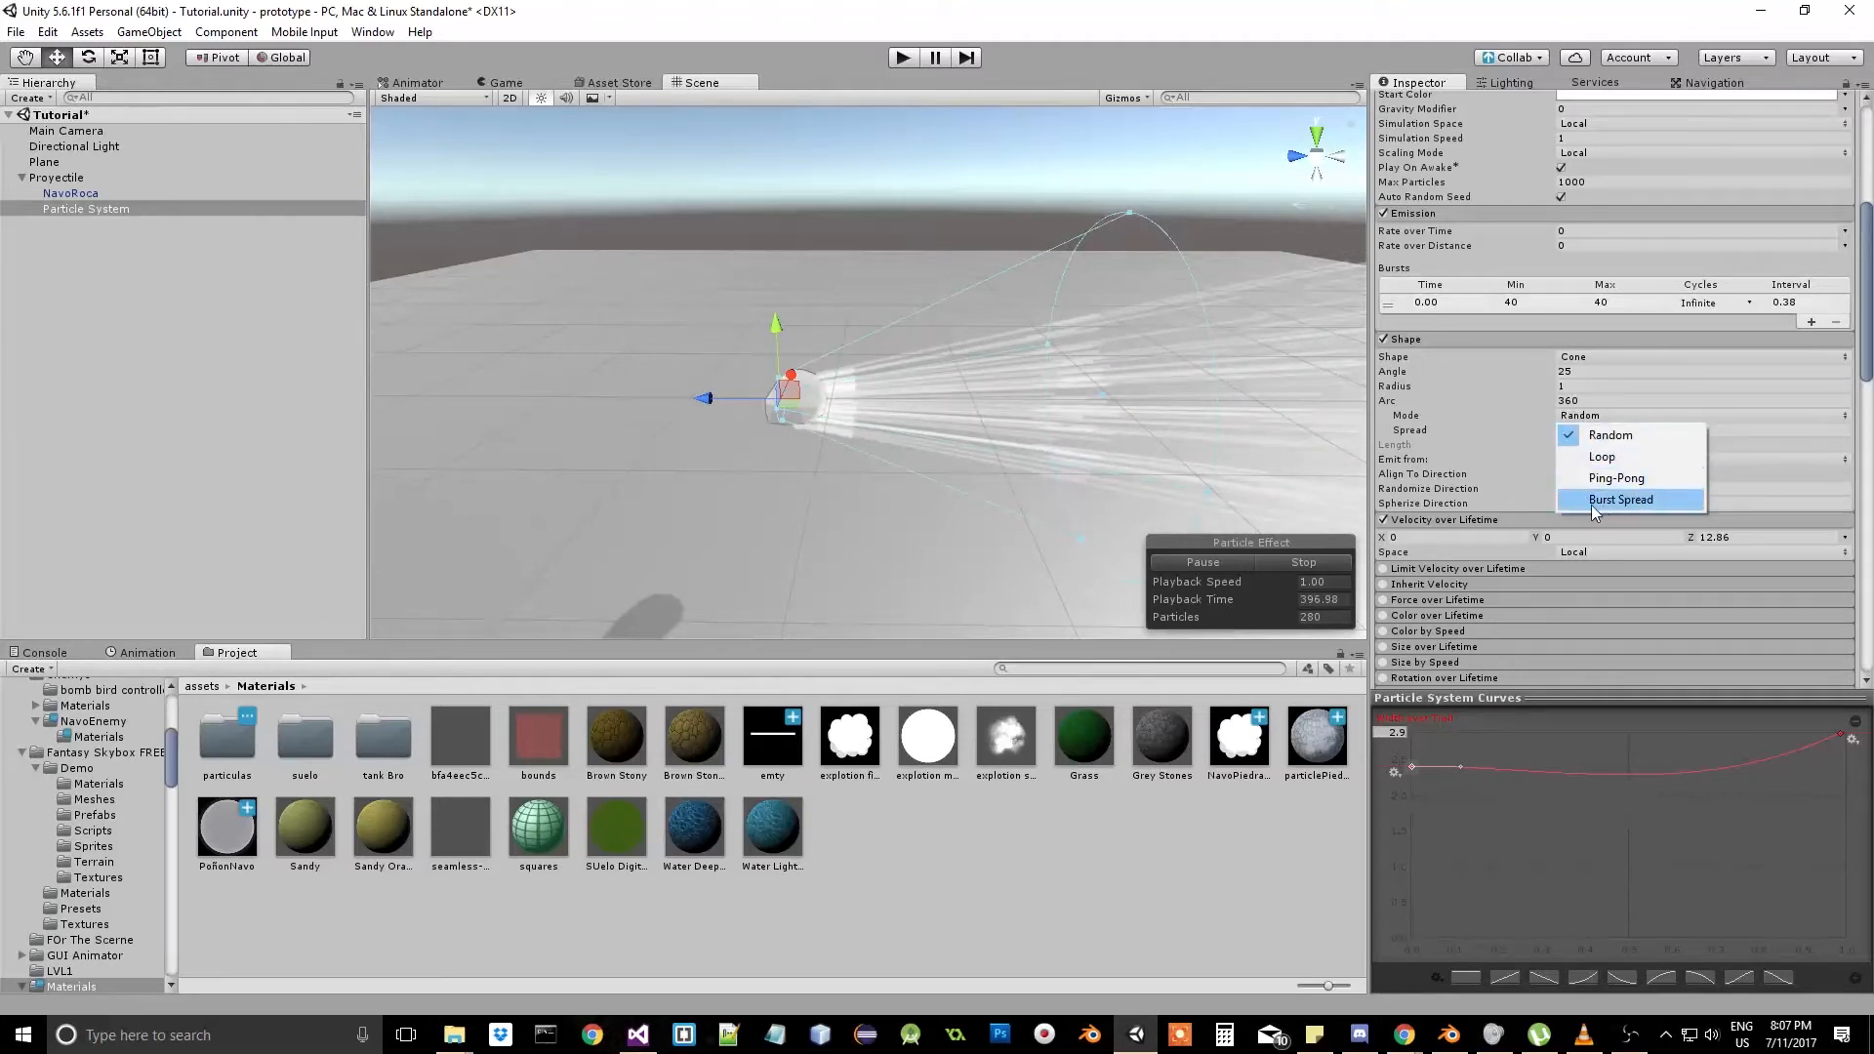
Set Arc Mode to Burst Spread, emit from Base Shell, and lower the trail curve's first key.
left_click(1620, 500)
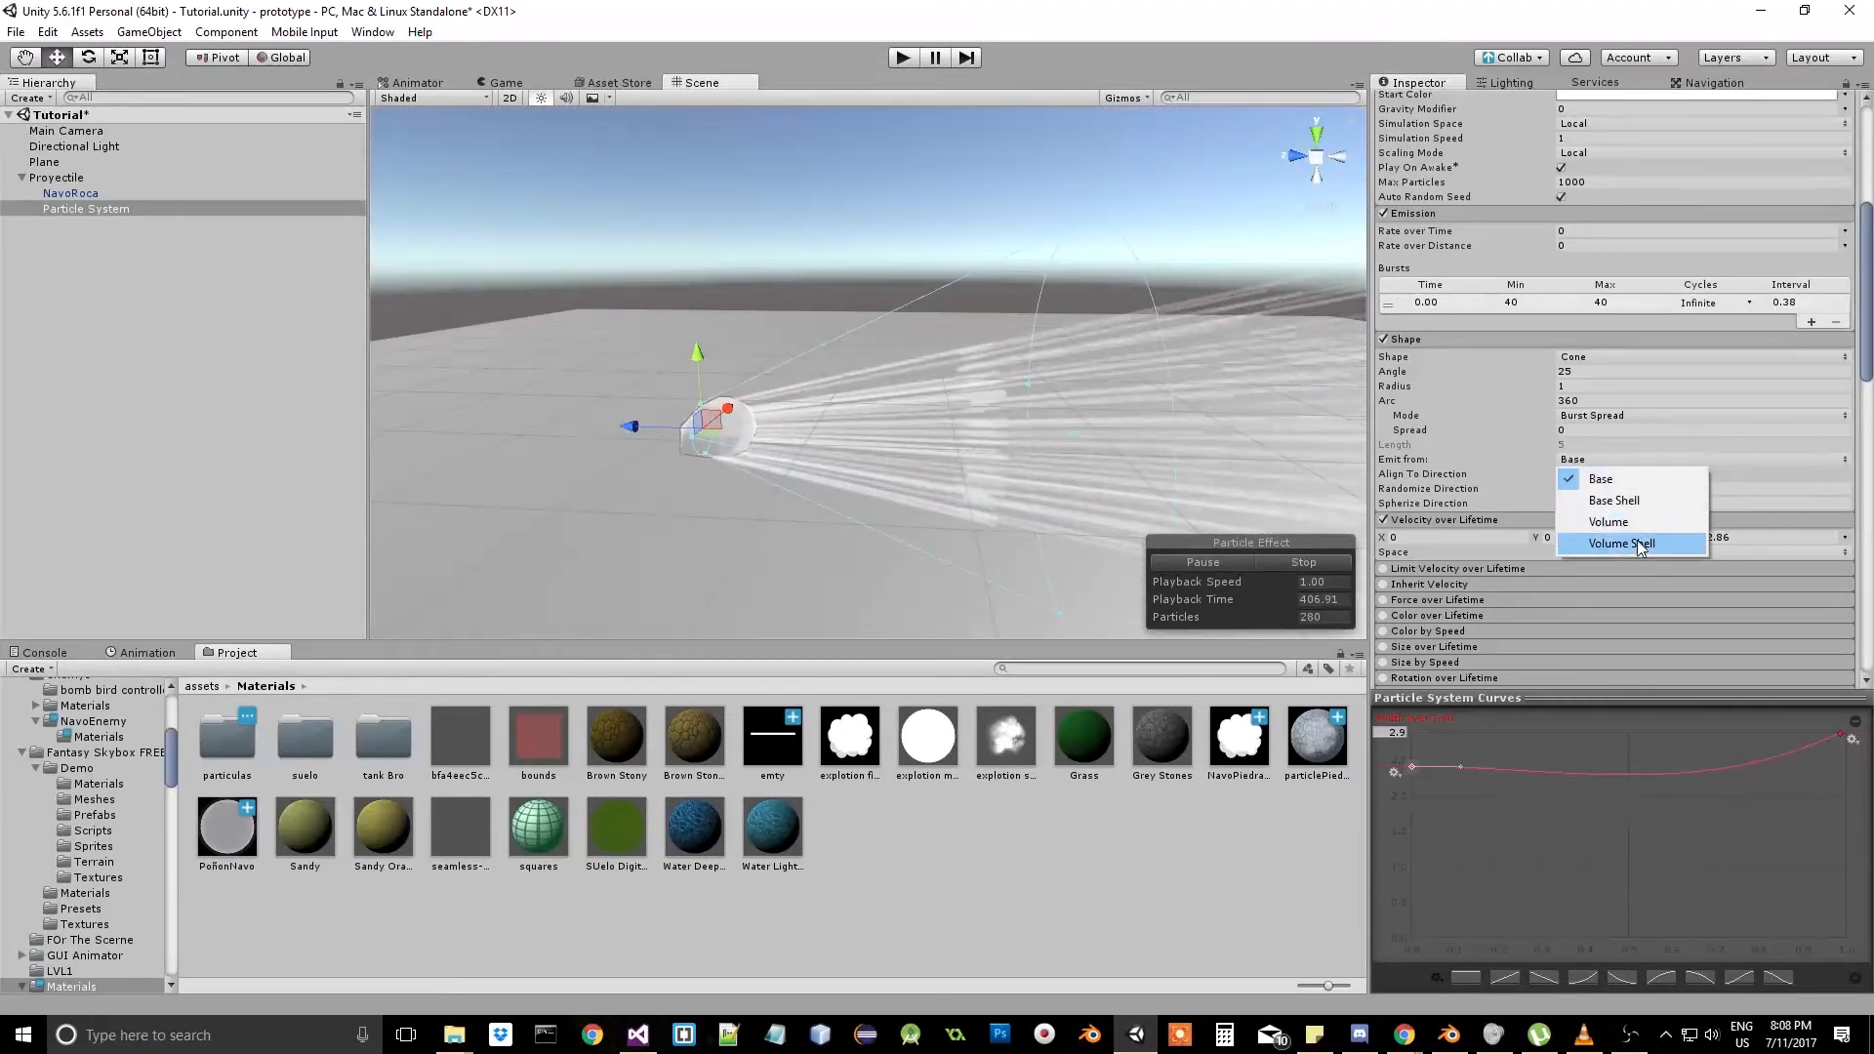
left_click(1613, 500)
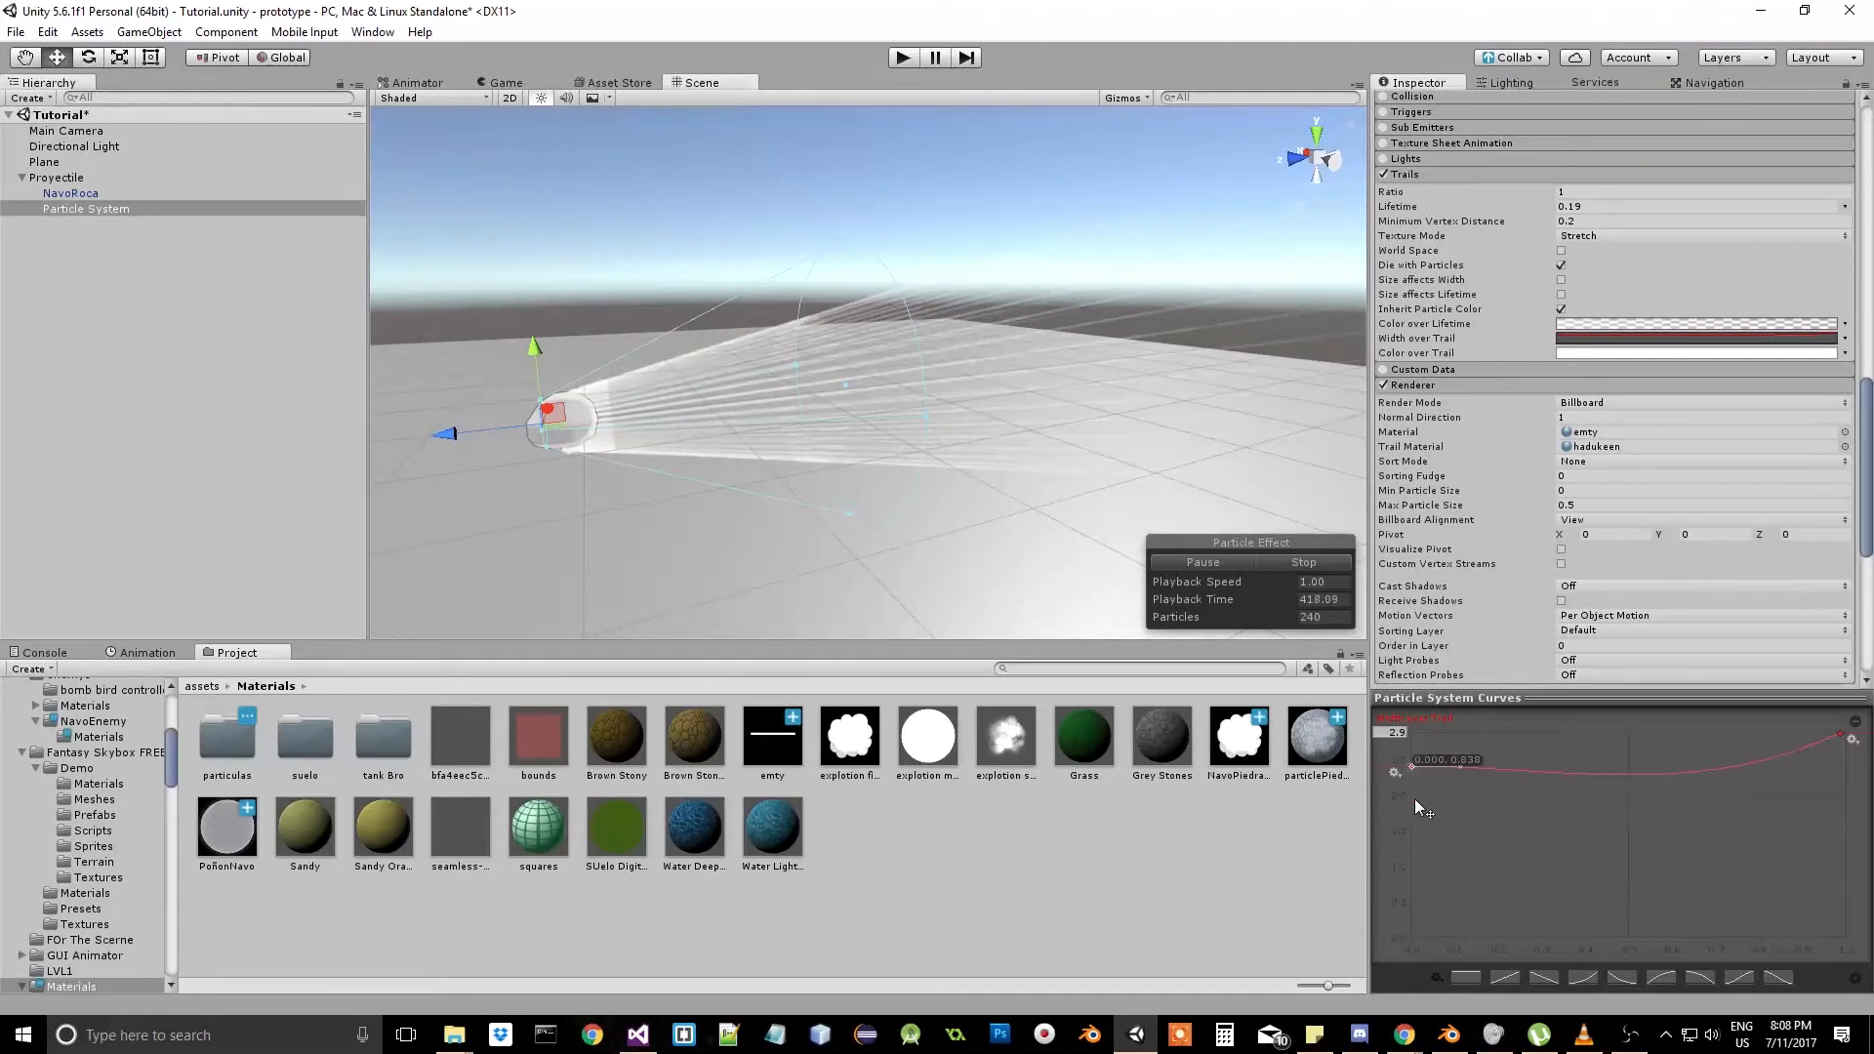
left_click_drag(1458, 761, 1410, 813)
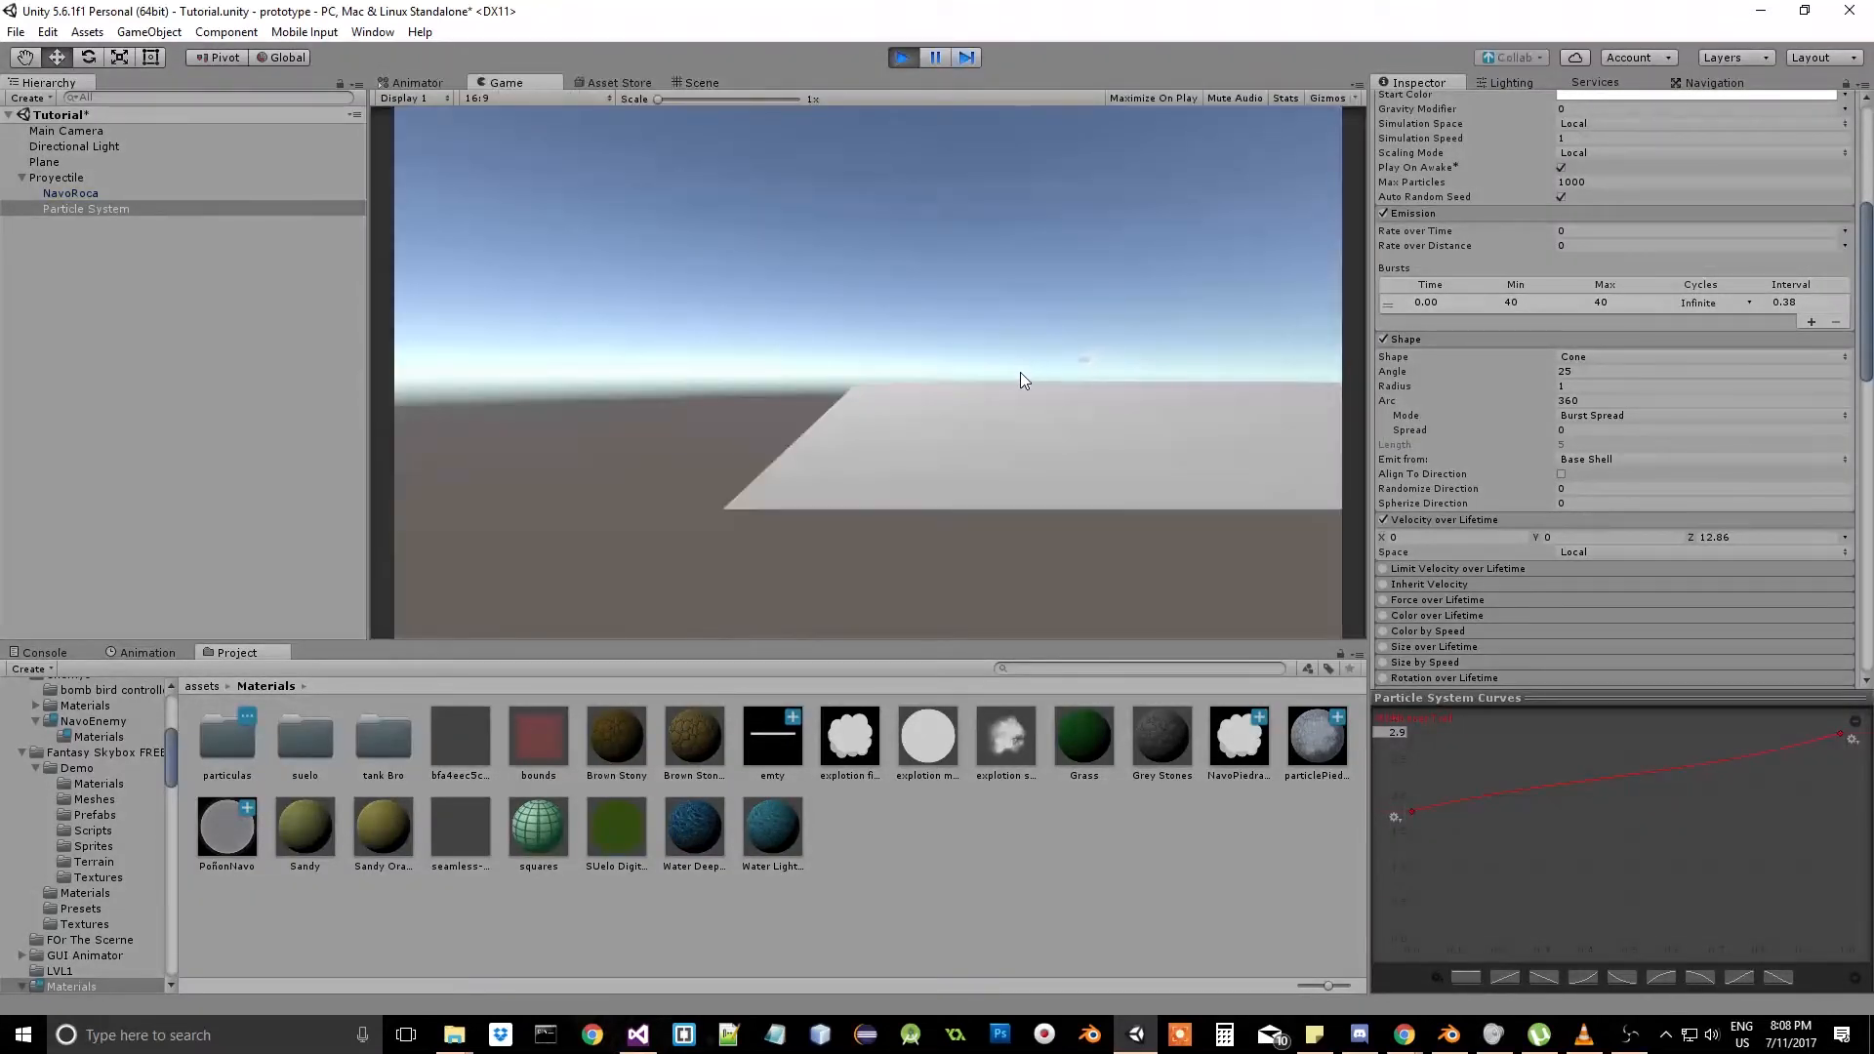
Exit Play mode, toggle between Game and Scene views, and select the ground Plane.
left_click(700, 82)
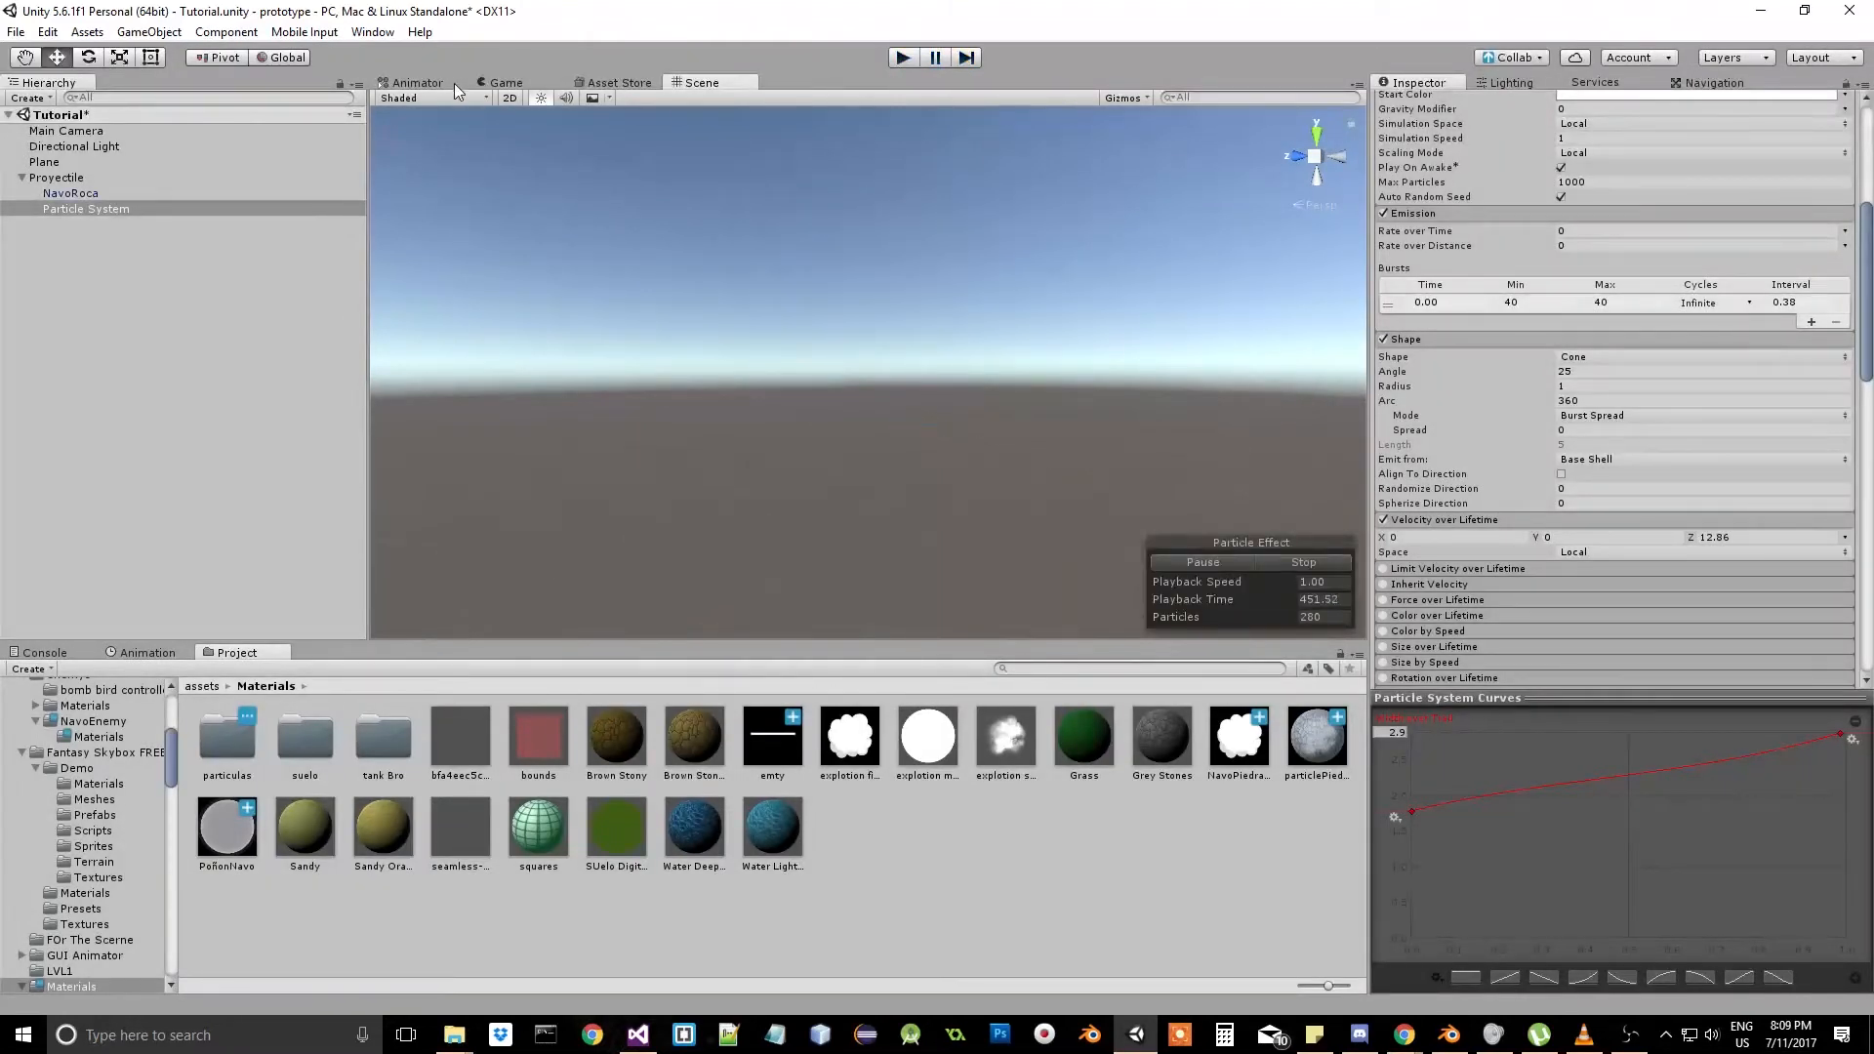
left_click(504, 82)
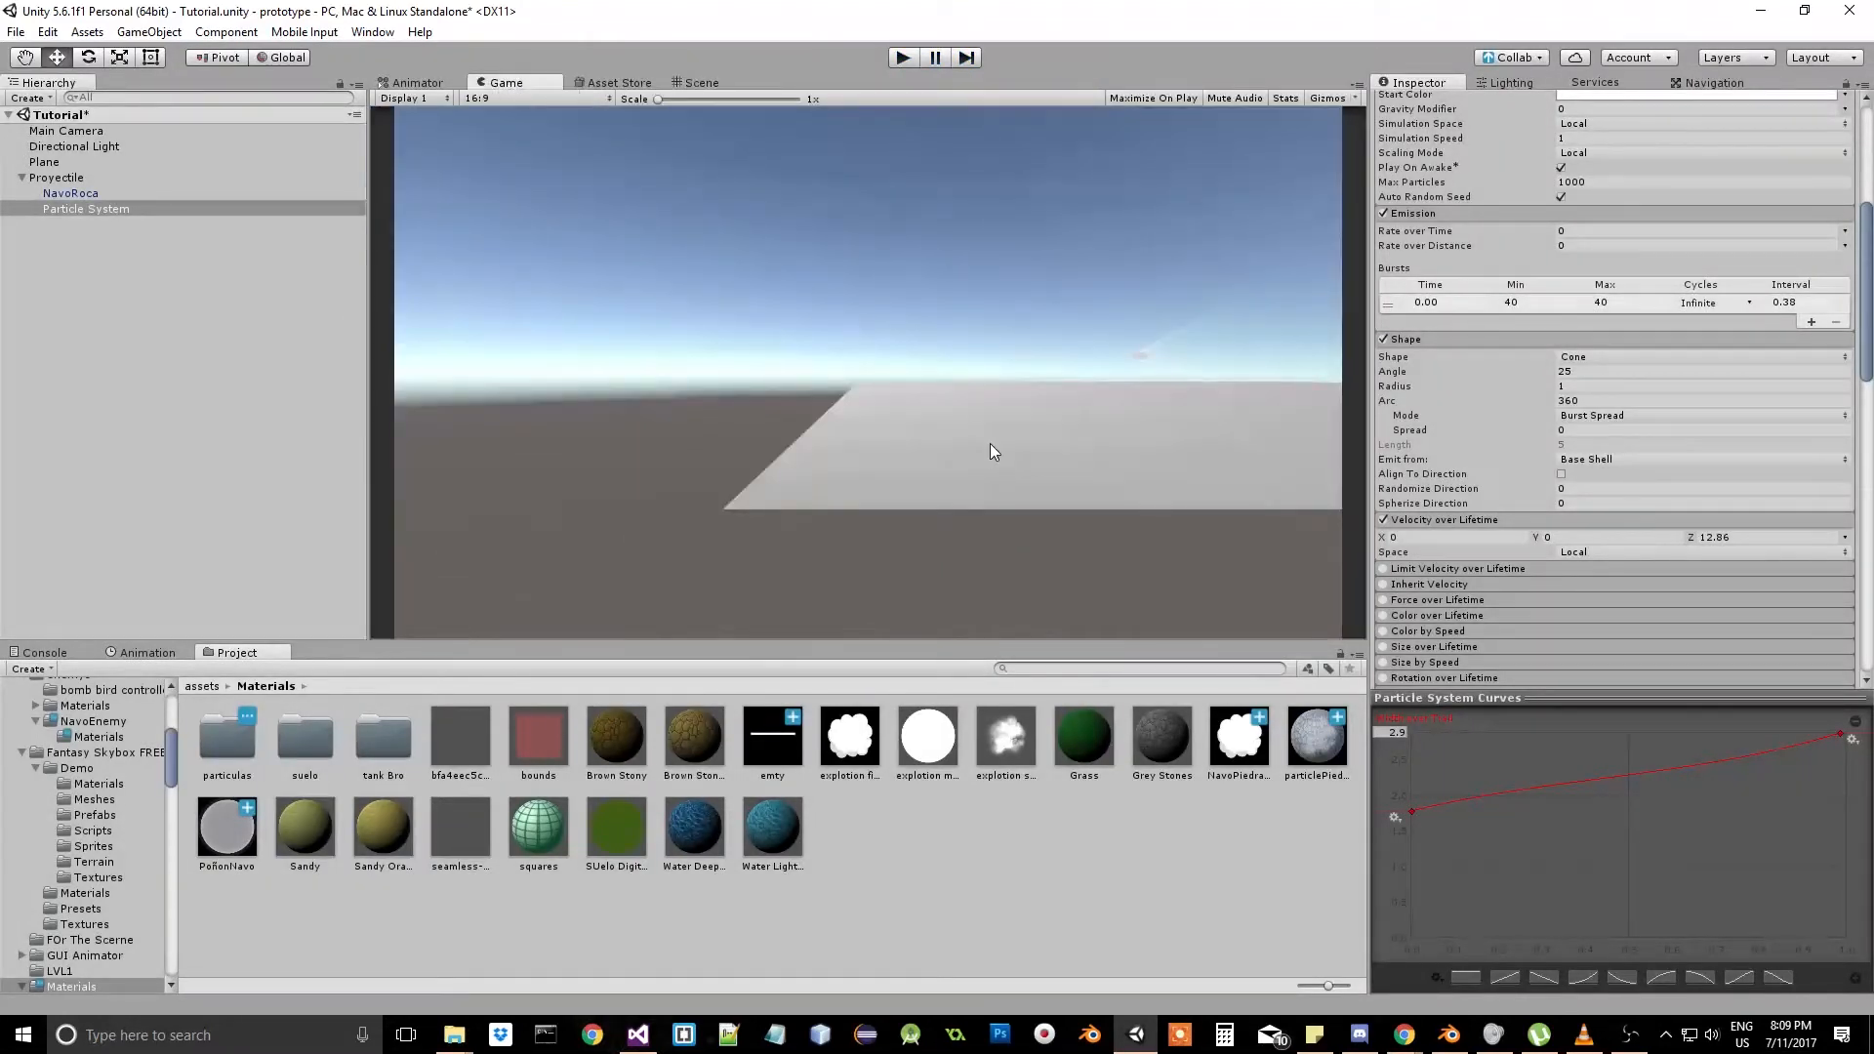
left_click(699, 82)
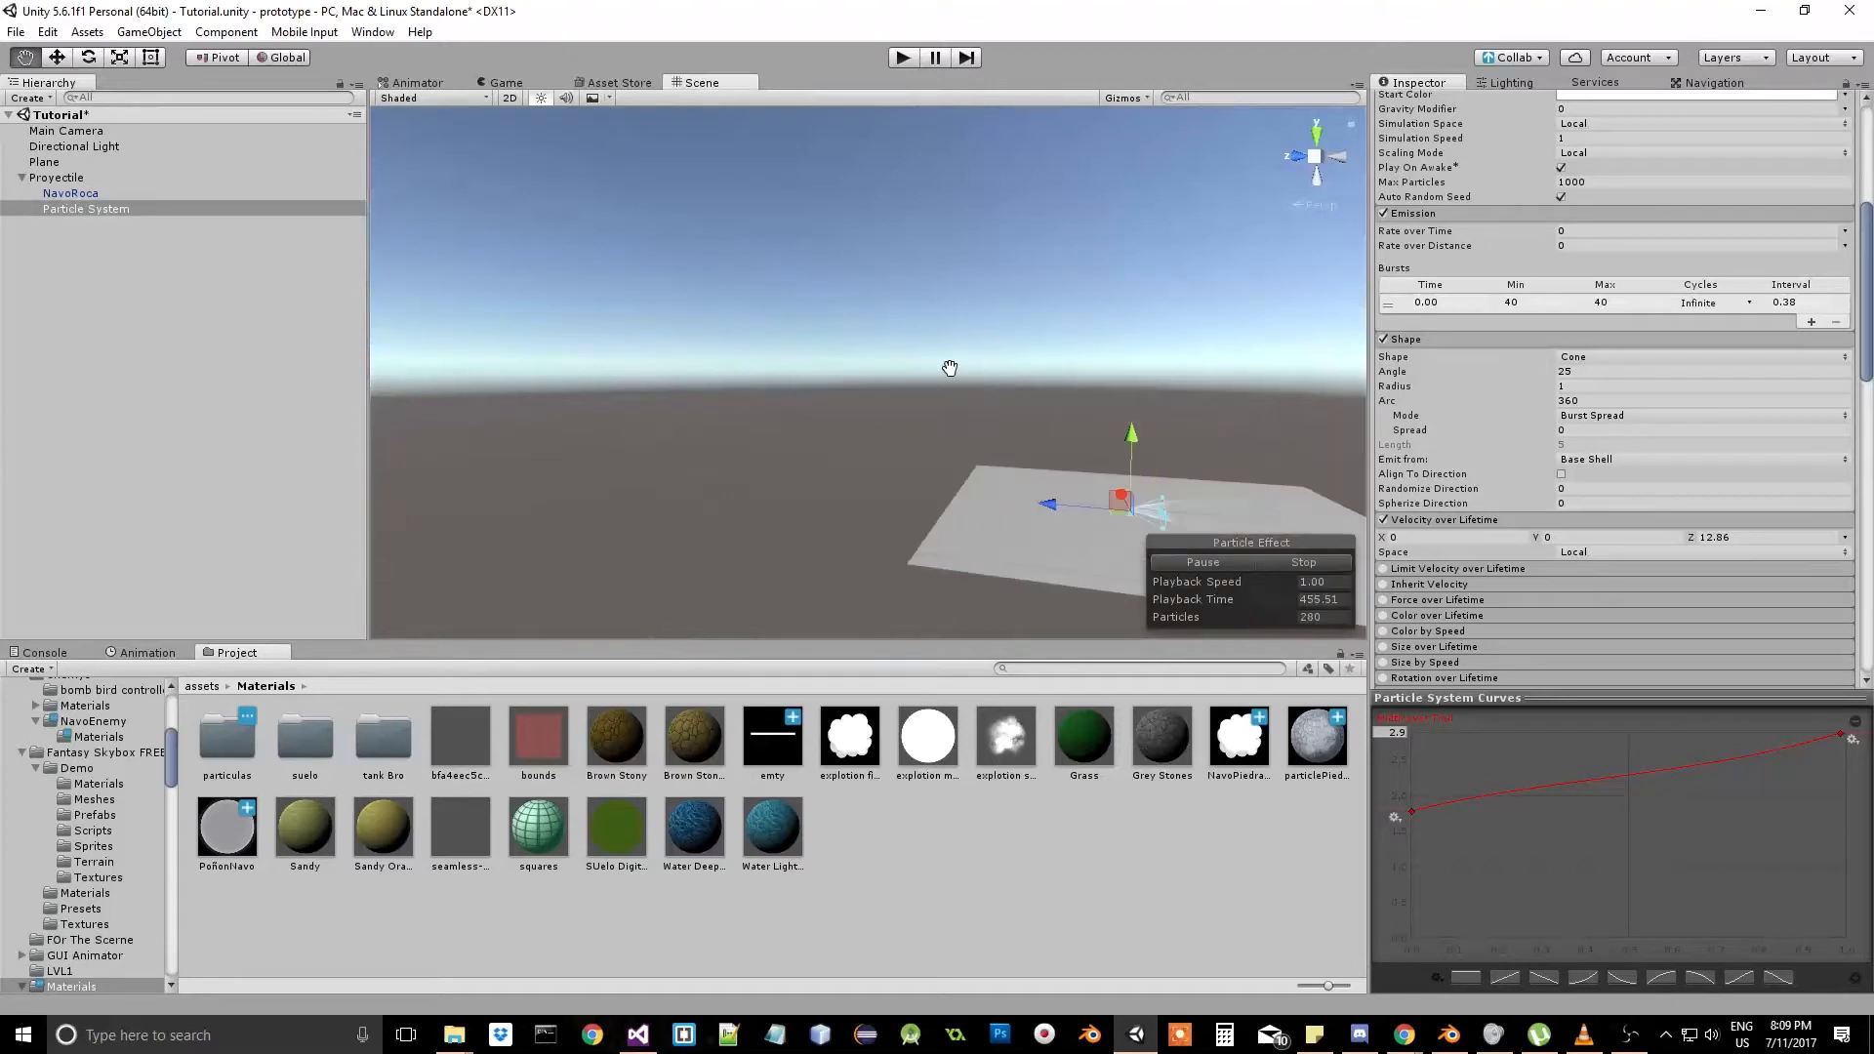
left_click(44, 161)
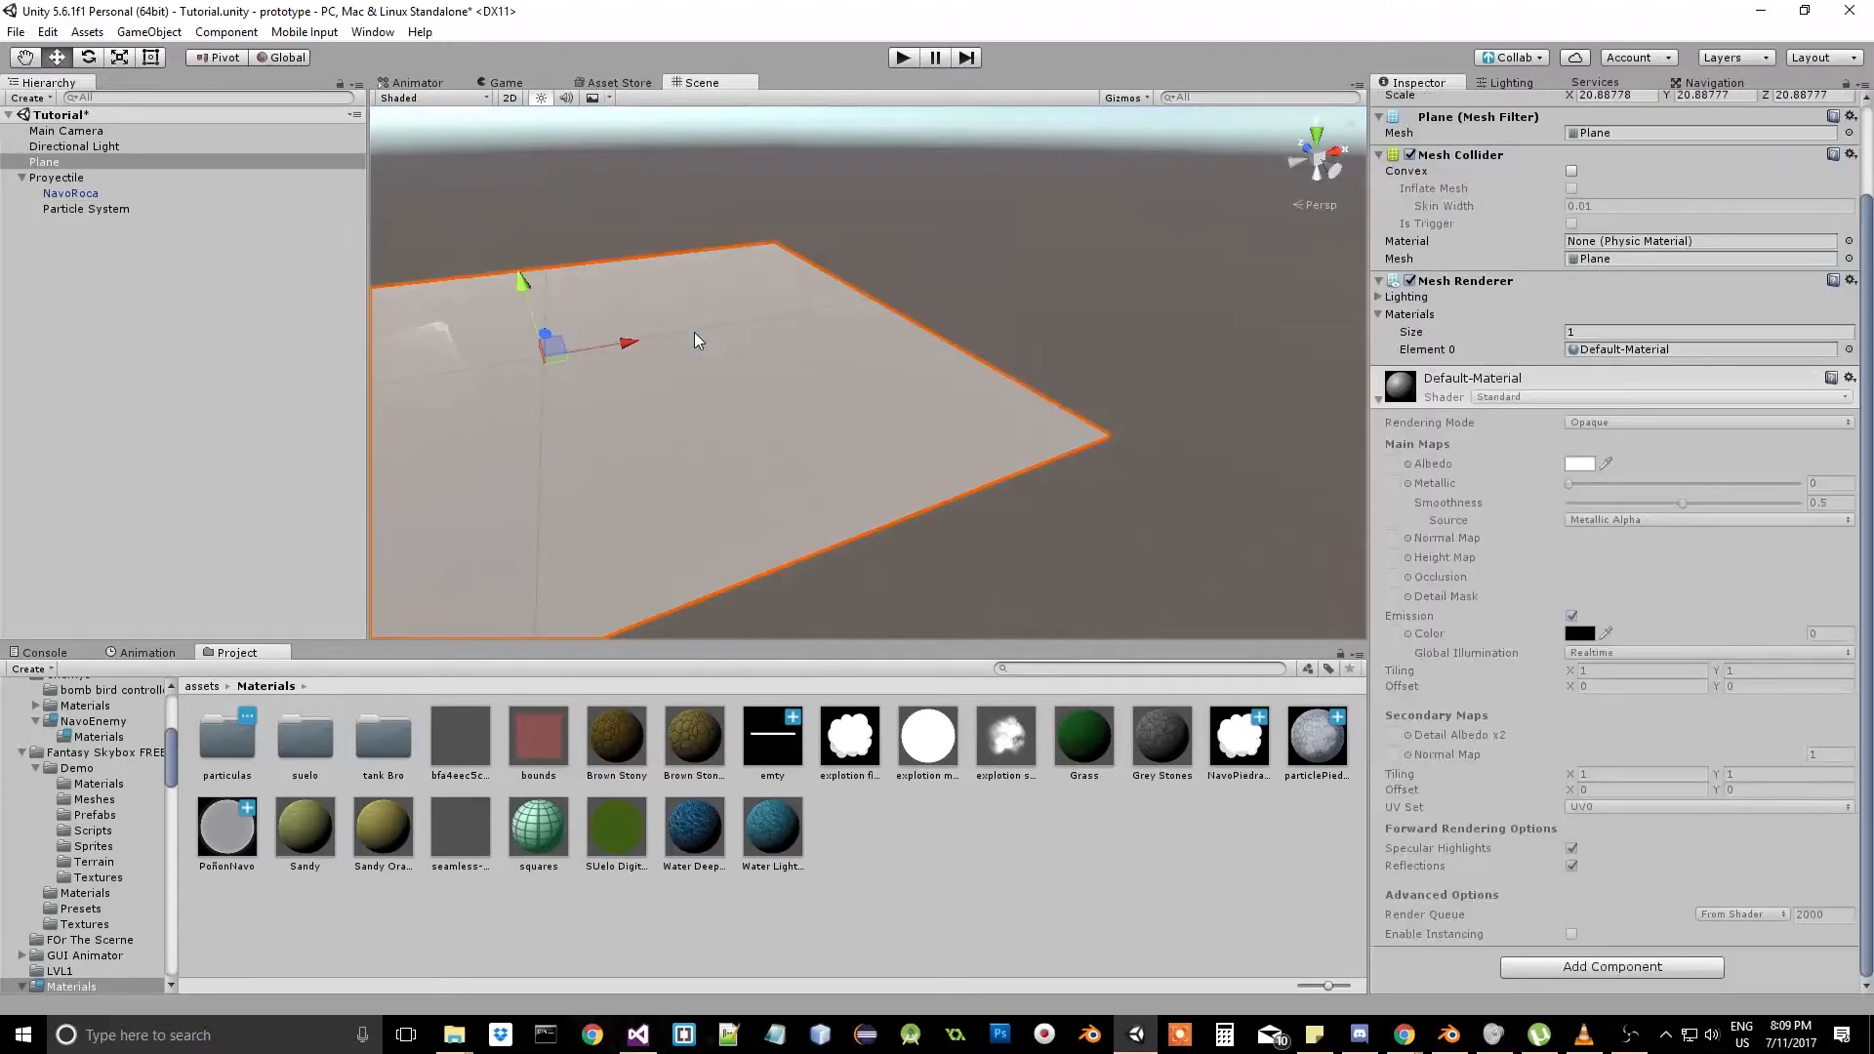
Duplicate the ground Plane and select the Plane (1) copy.
right_click(44, 161)
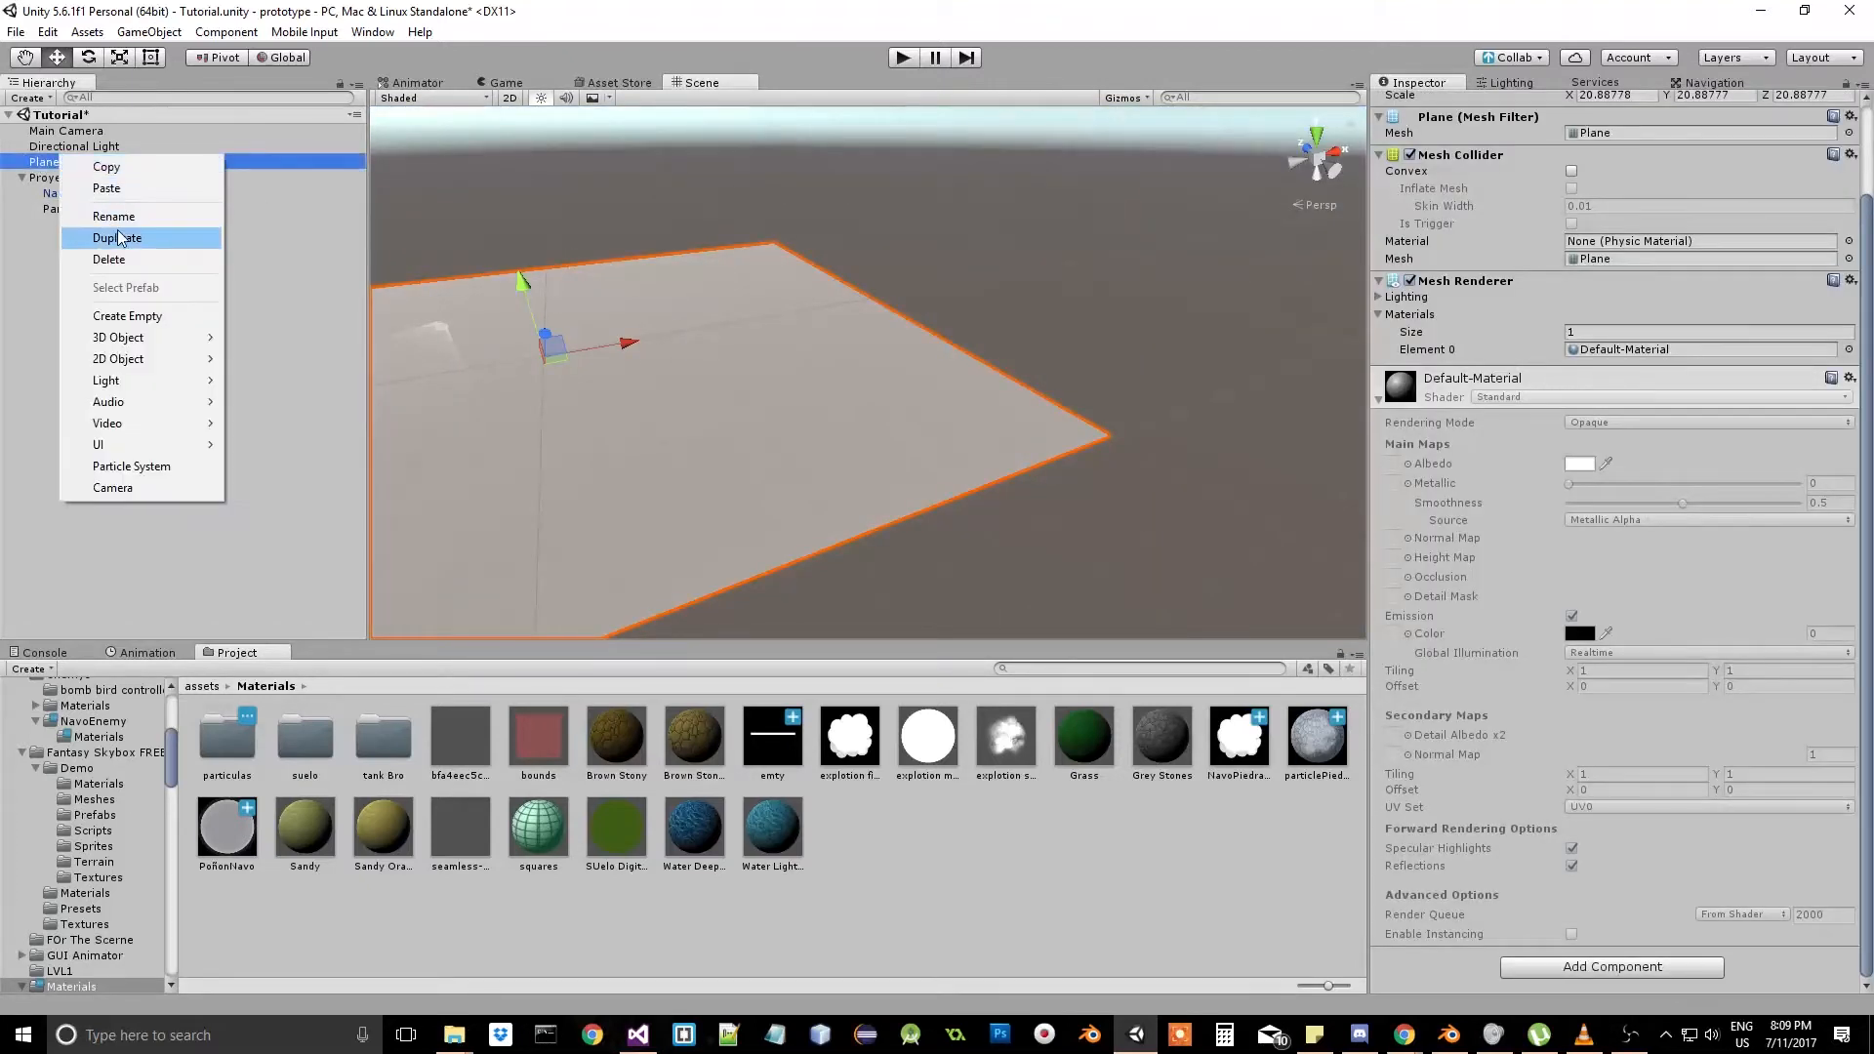
left_click(117, 238)
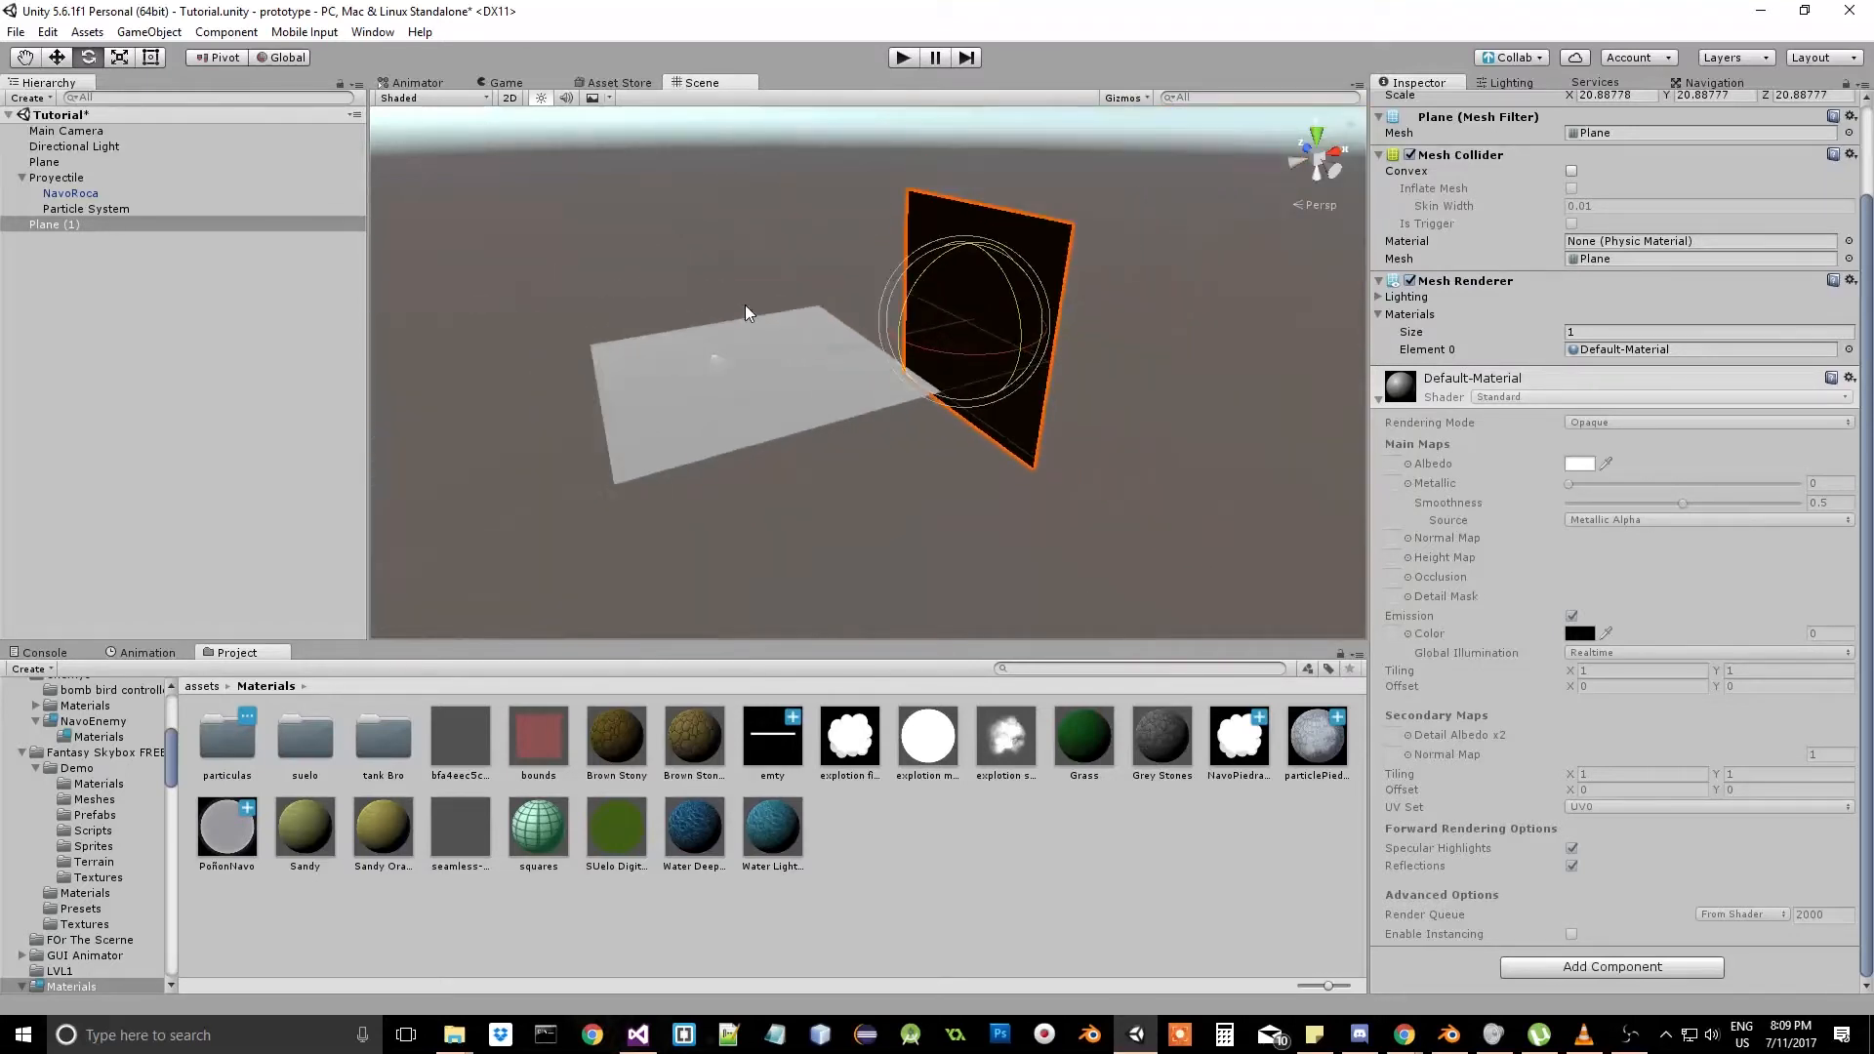
left_click(74, 145)
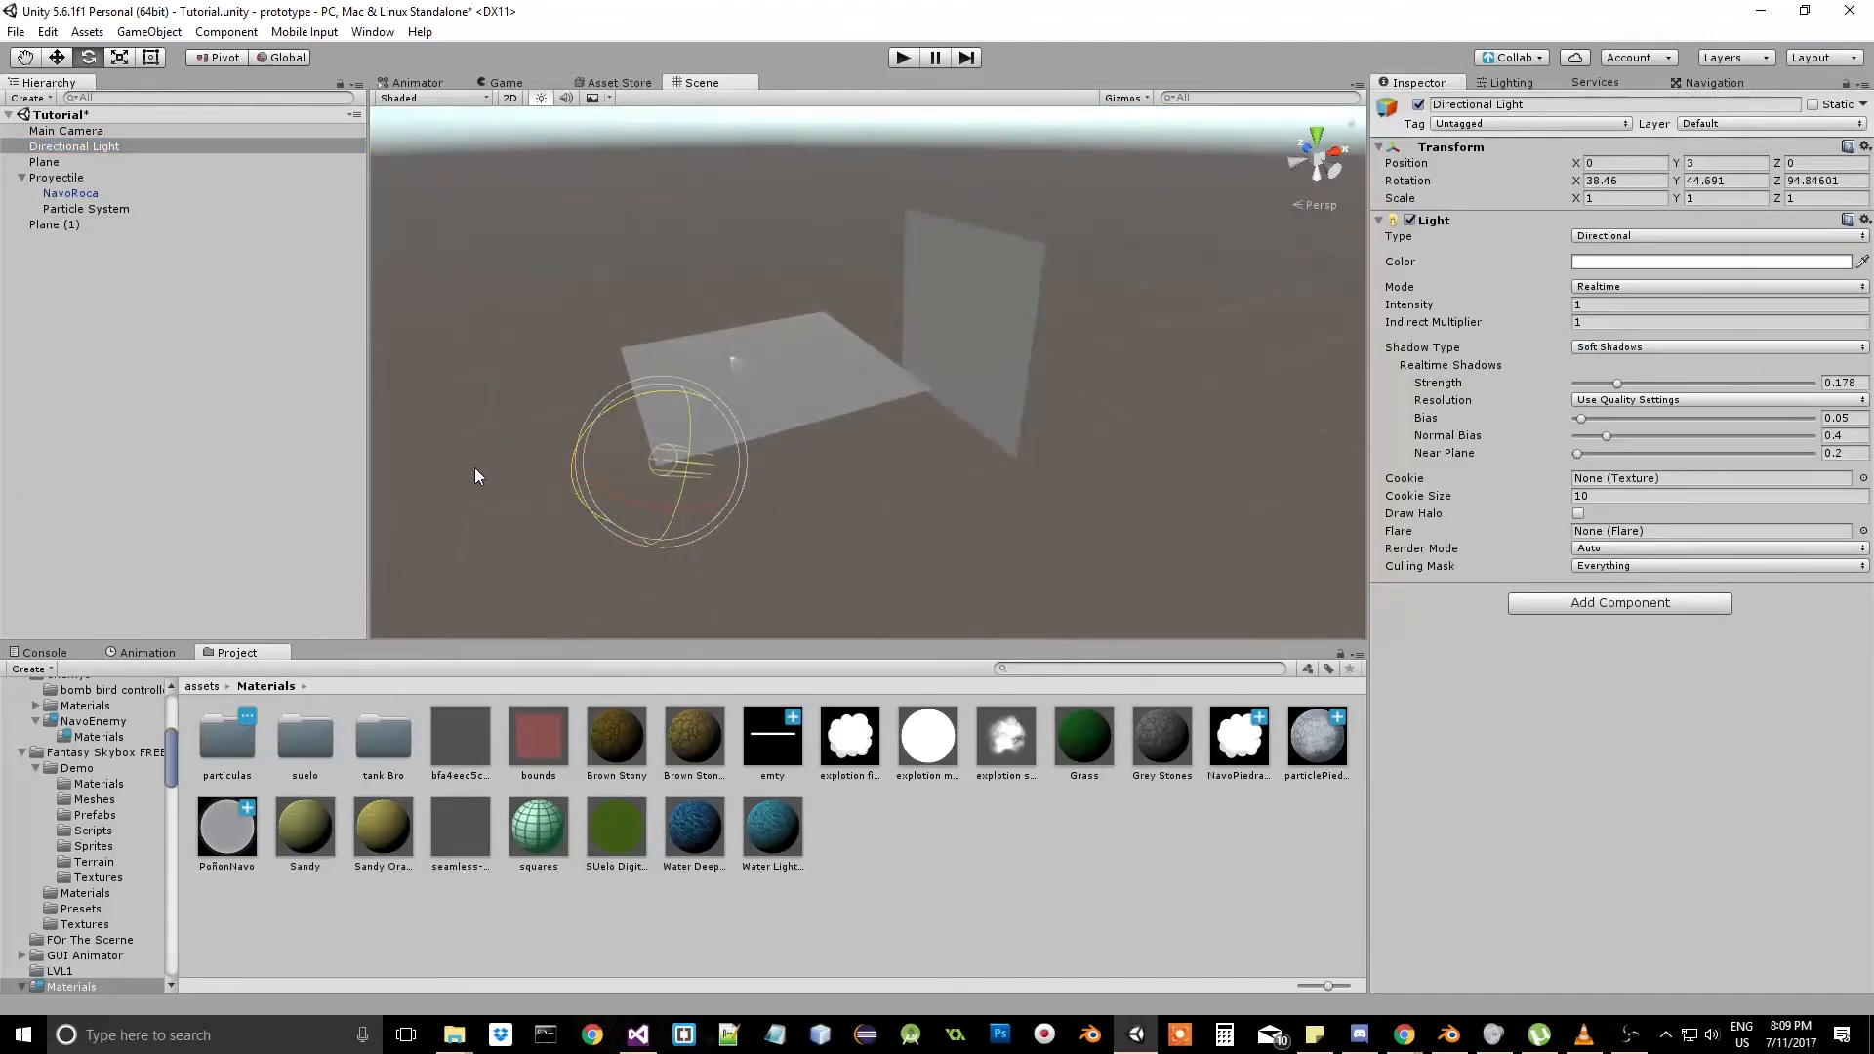
left_click(54, 224)
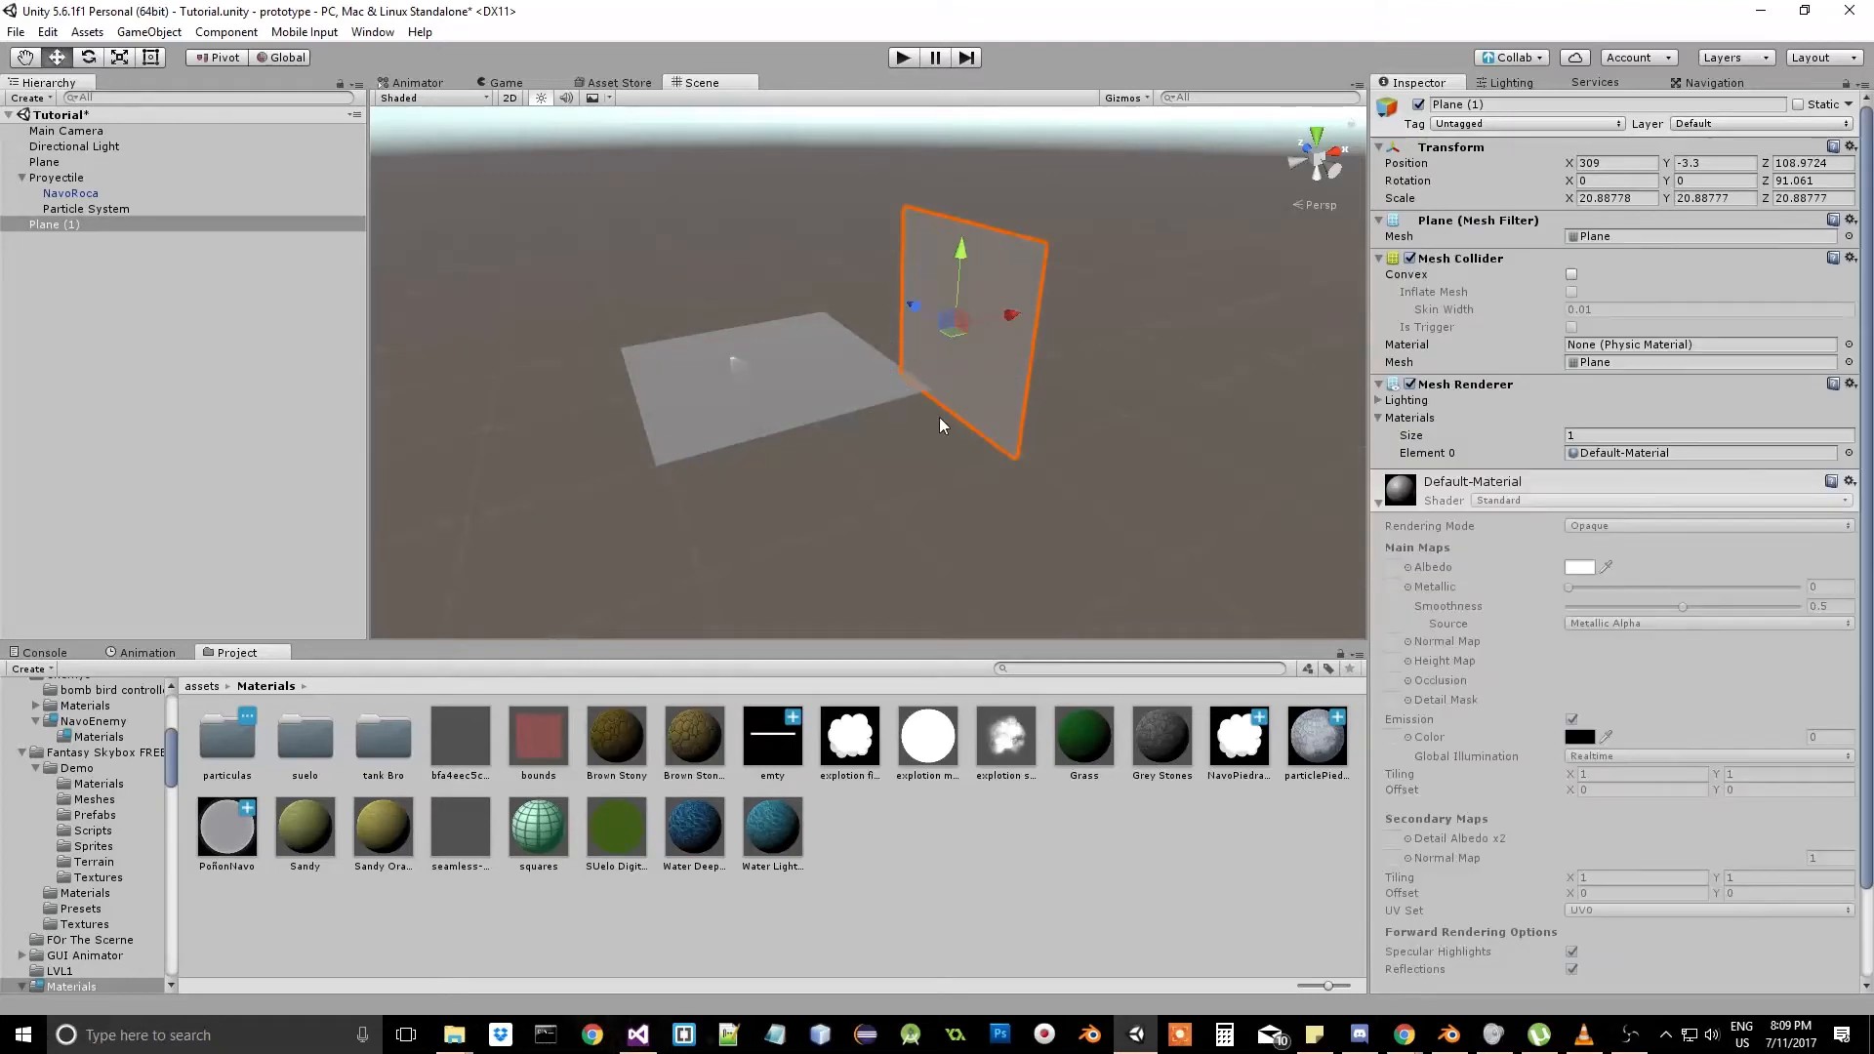
Stretch Plane (1) into a wide backdrop with the Water Deep Blue material, then preview it.
left_click_drag(1011, 314, 926, 335)
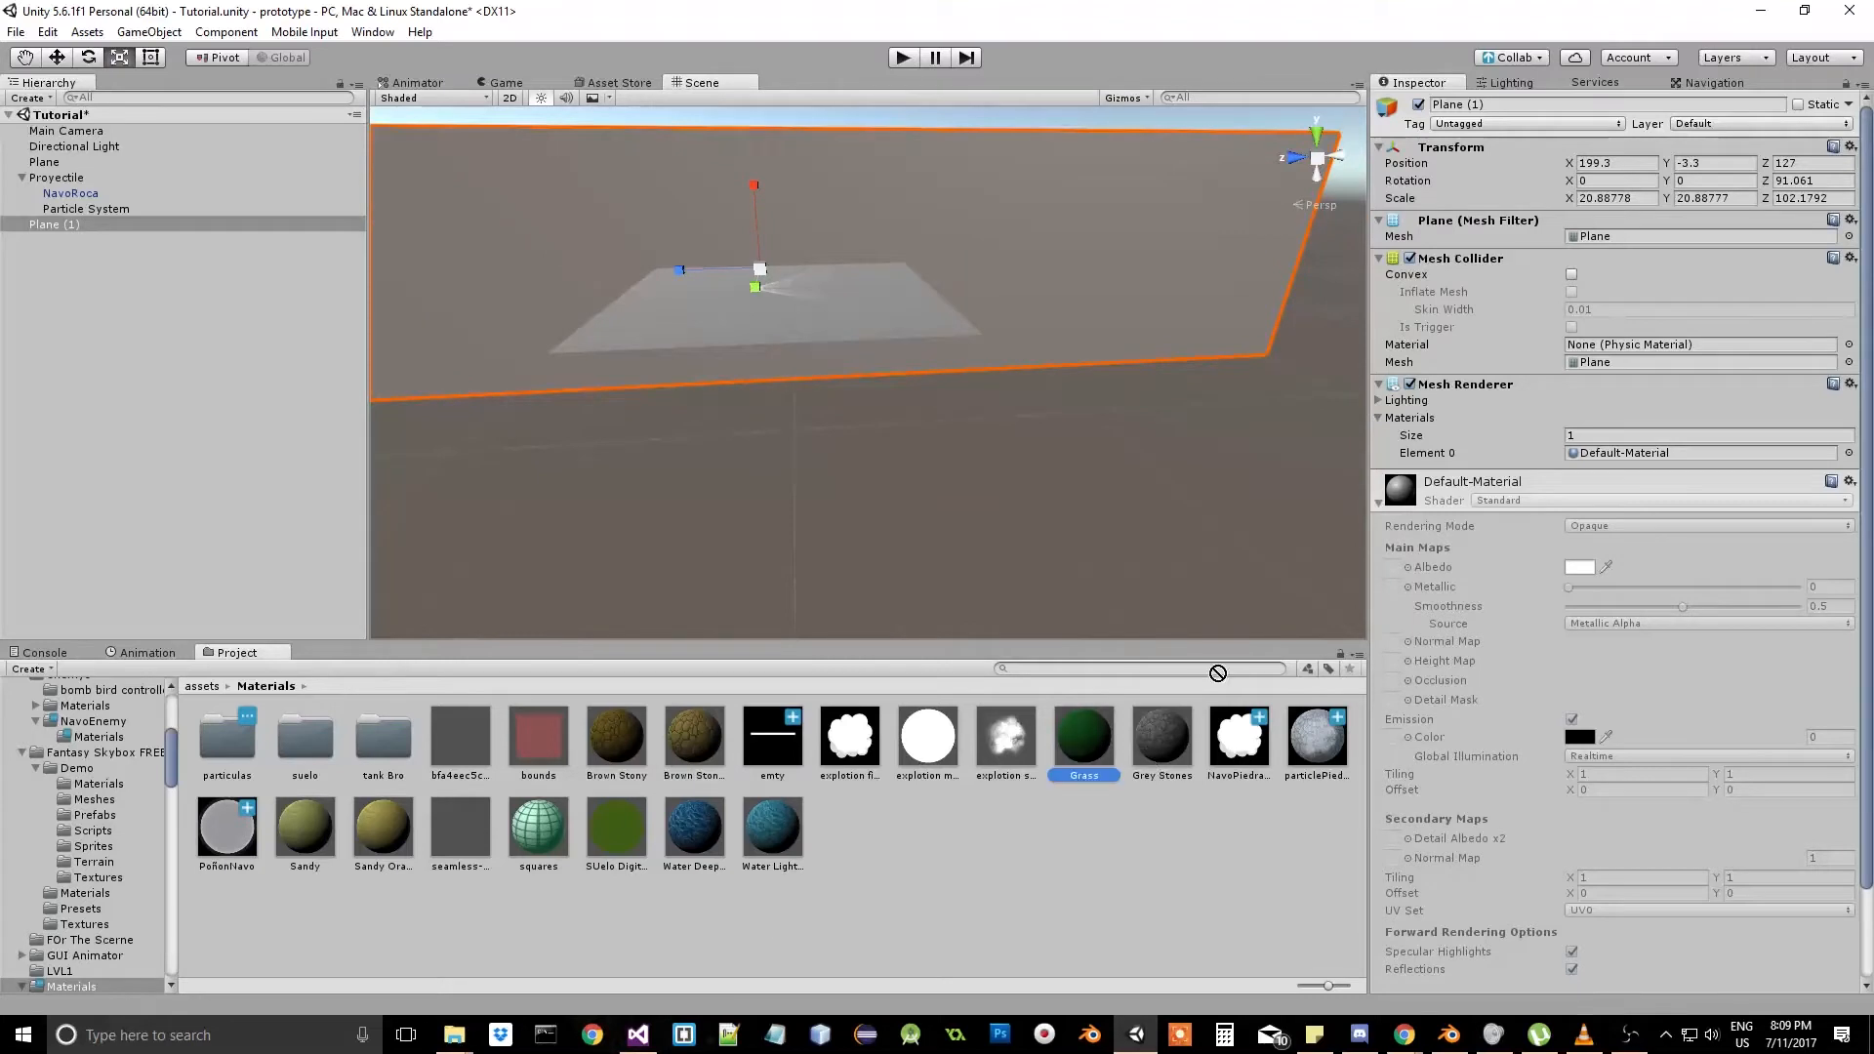
left_click(693, 830)
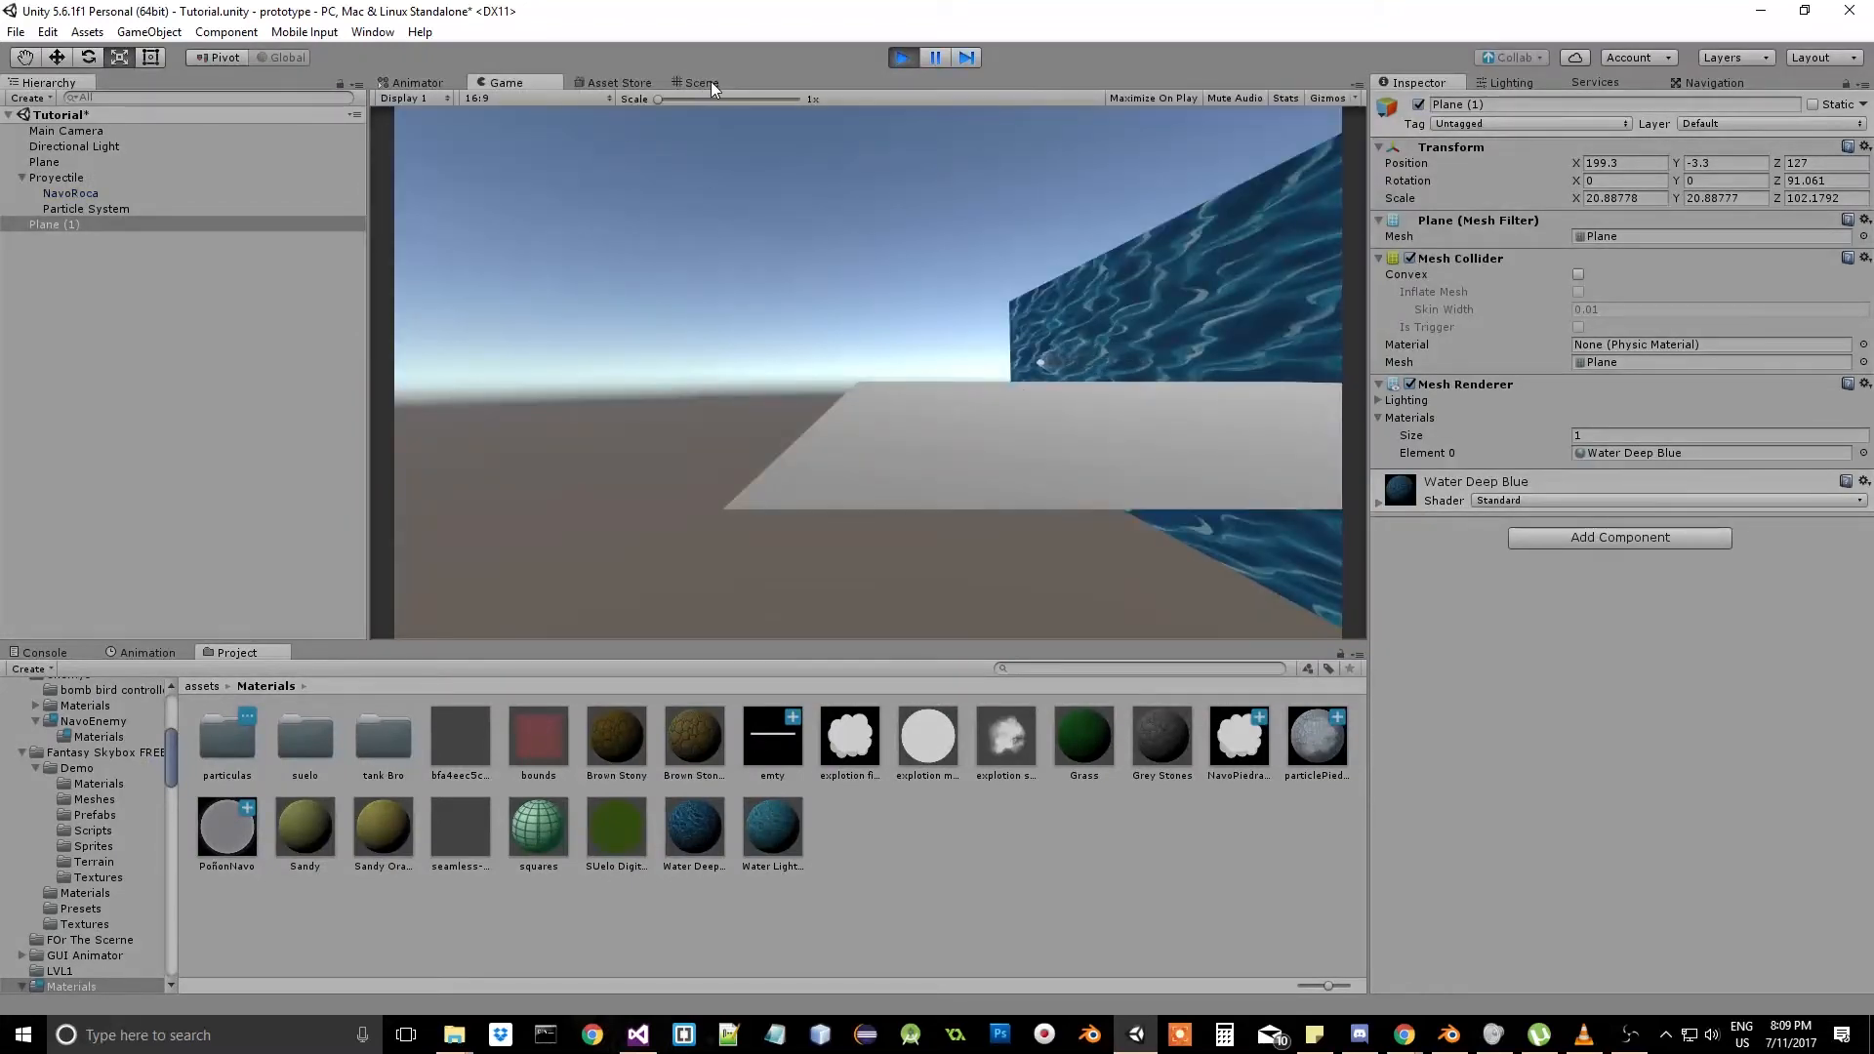
left_click(701, 82)
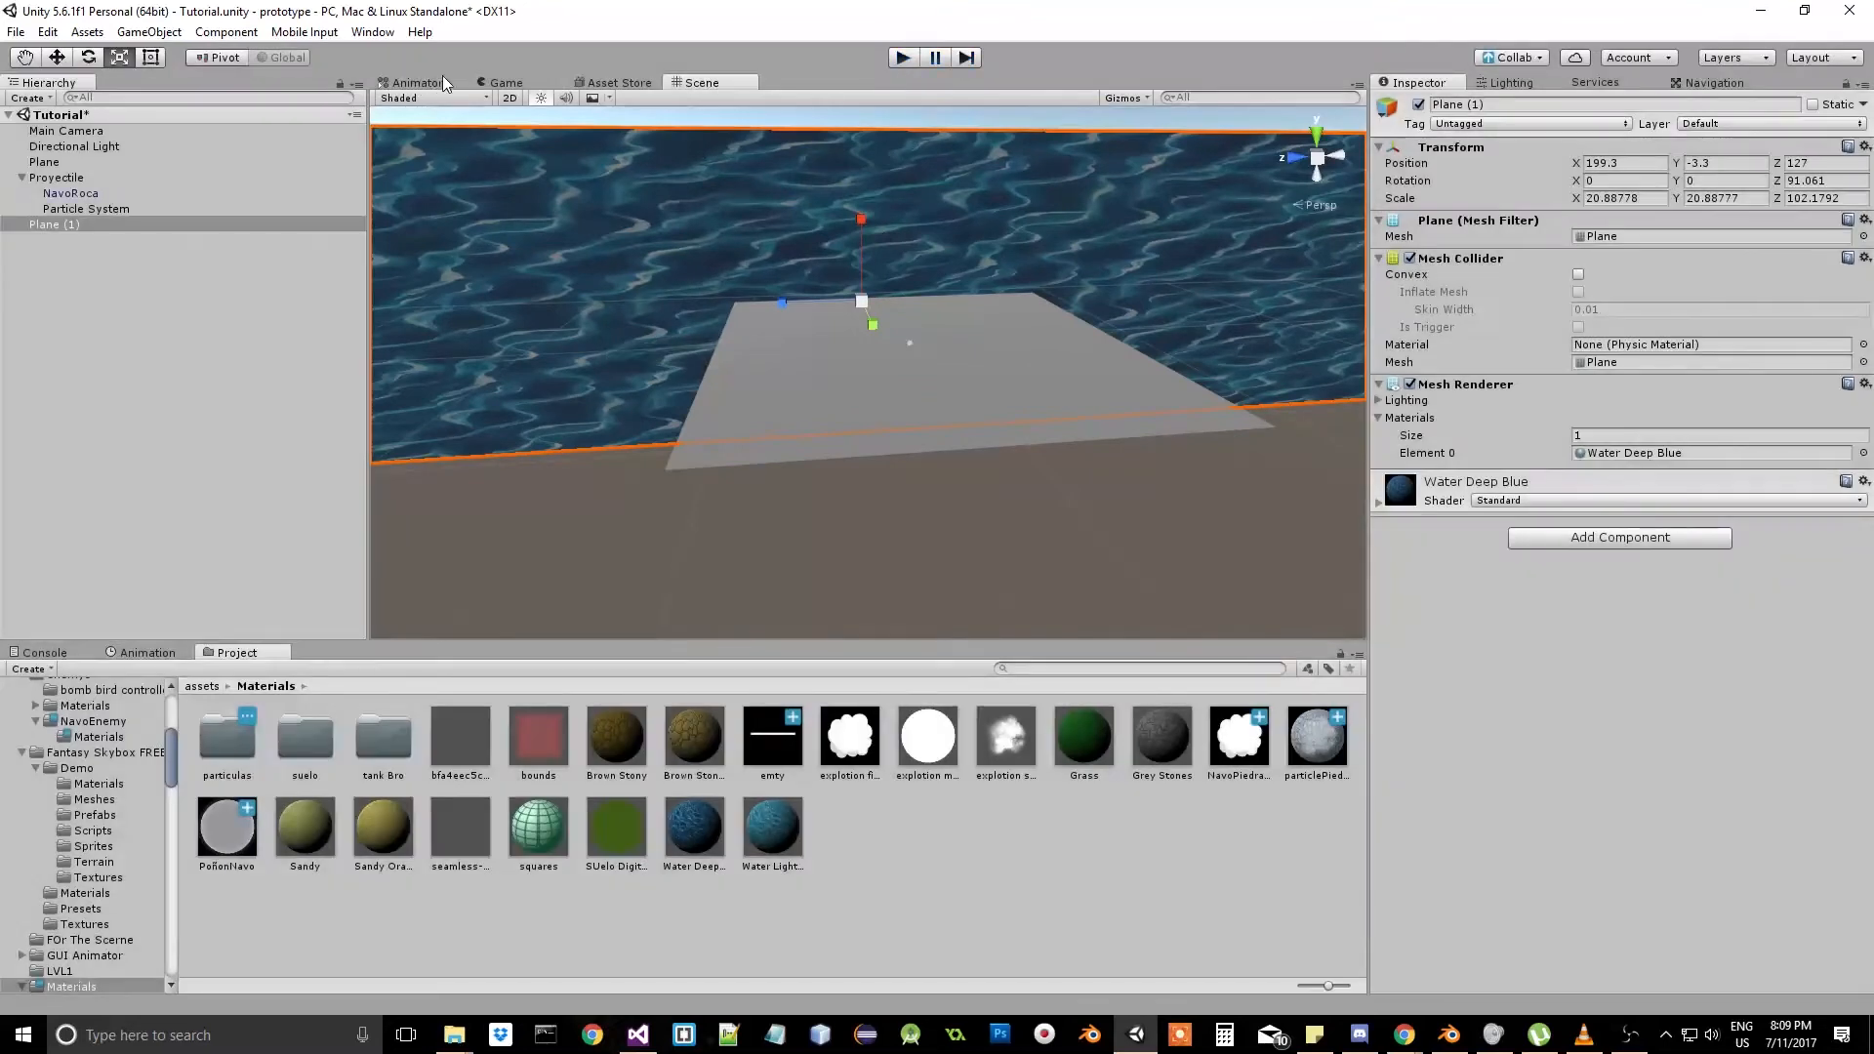
left_click(65, 130)
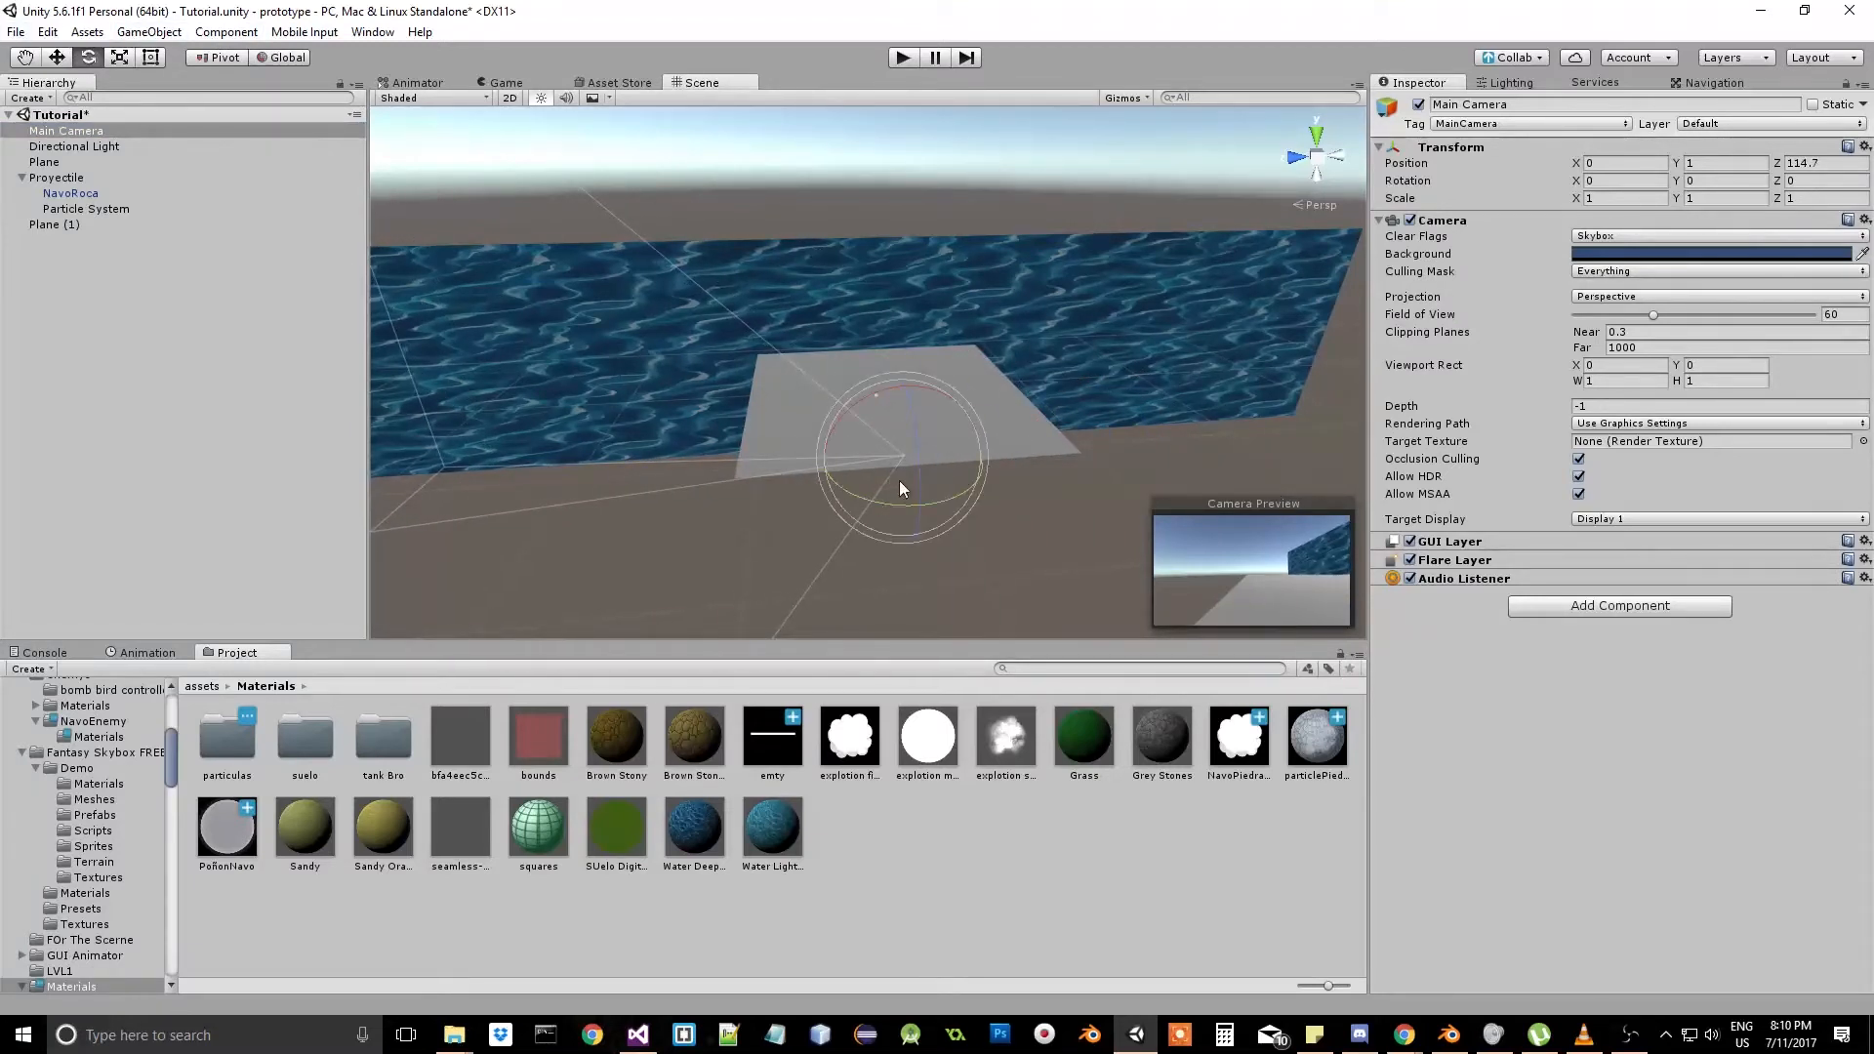
Rotate Main Camera about 91° toward the water, test in Play mode, then select Proyectile.
left_click_drag(901, 488, 740, 516)
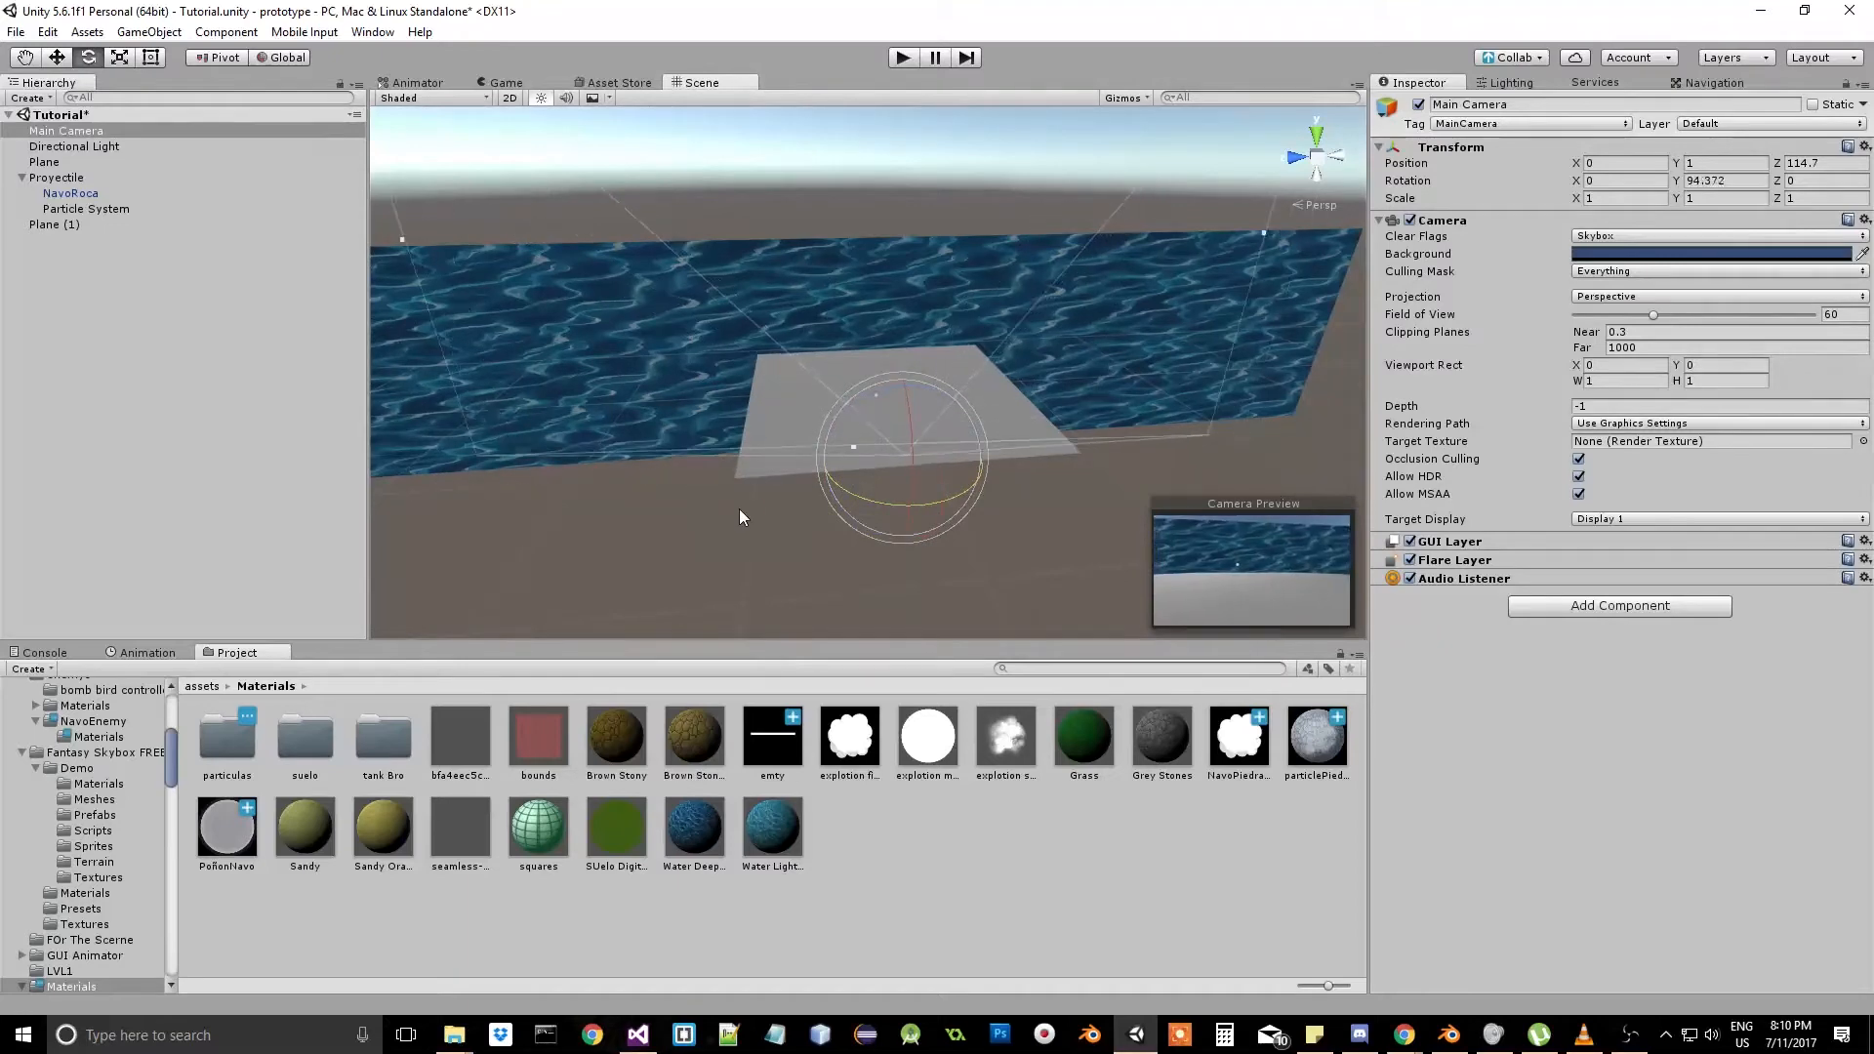
left_click(902, 57)
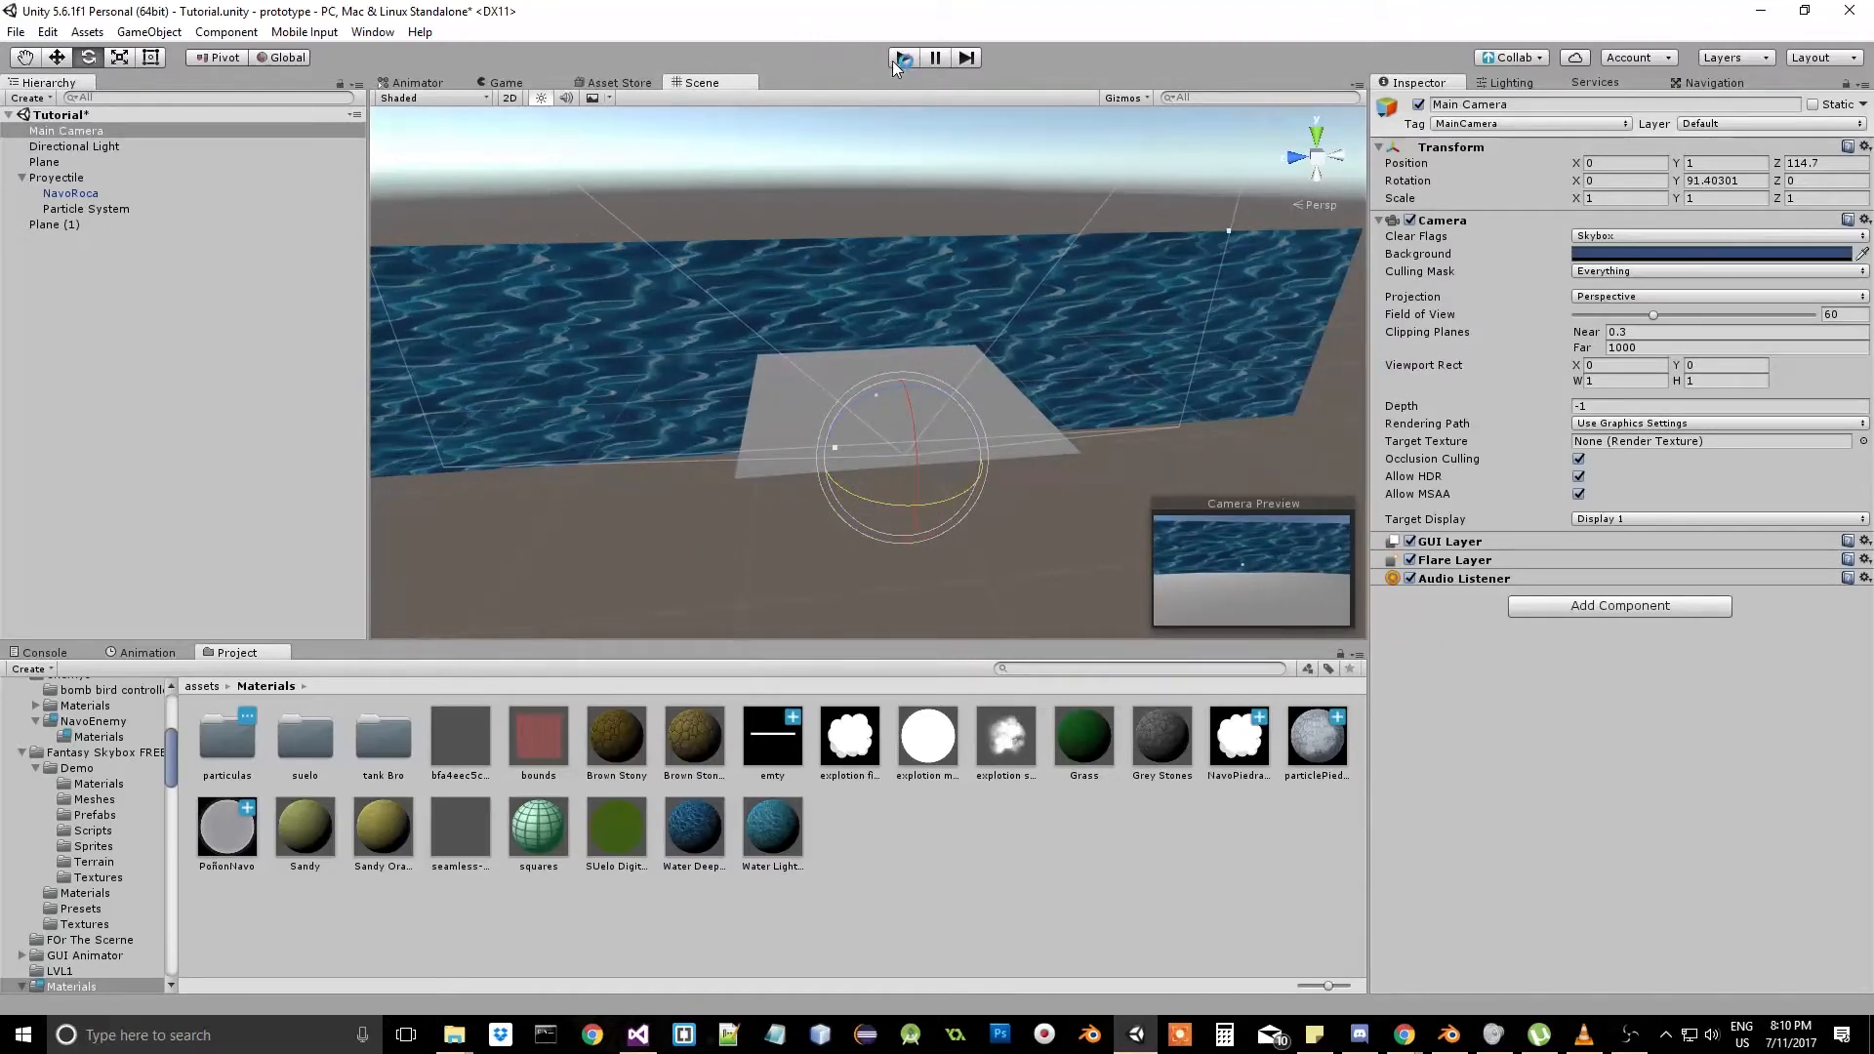
left_click(902, 57)
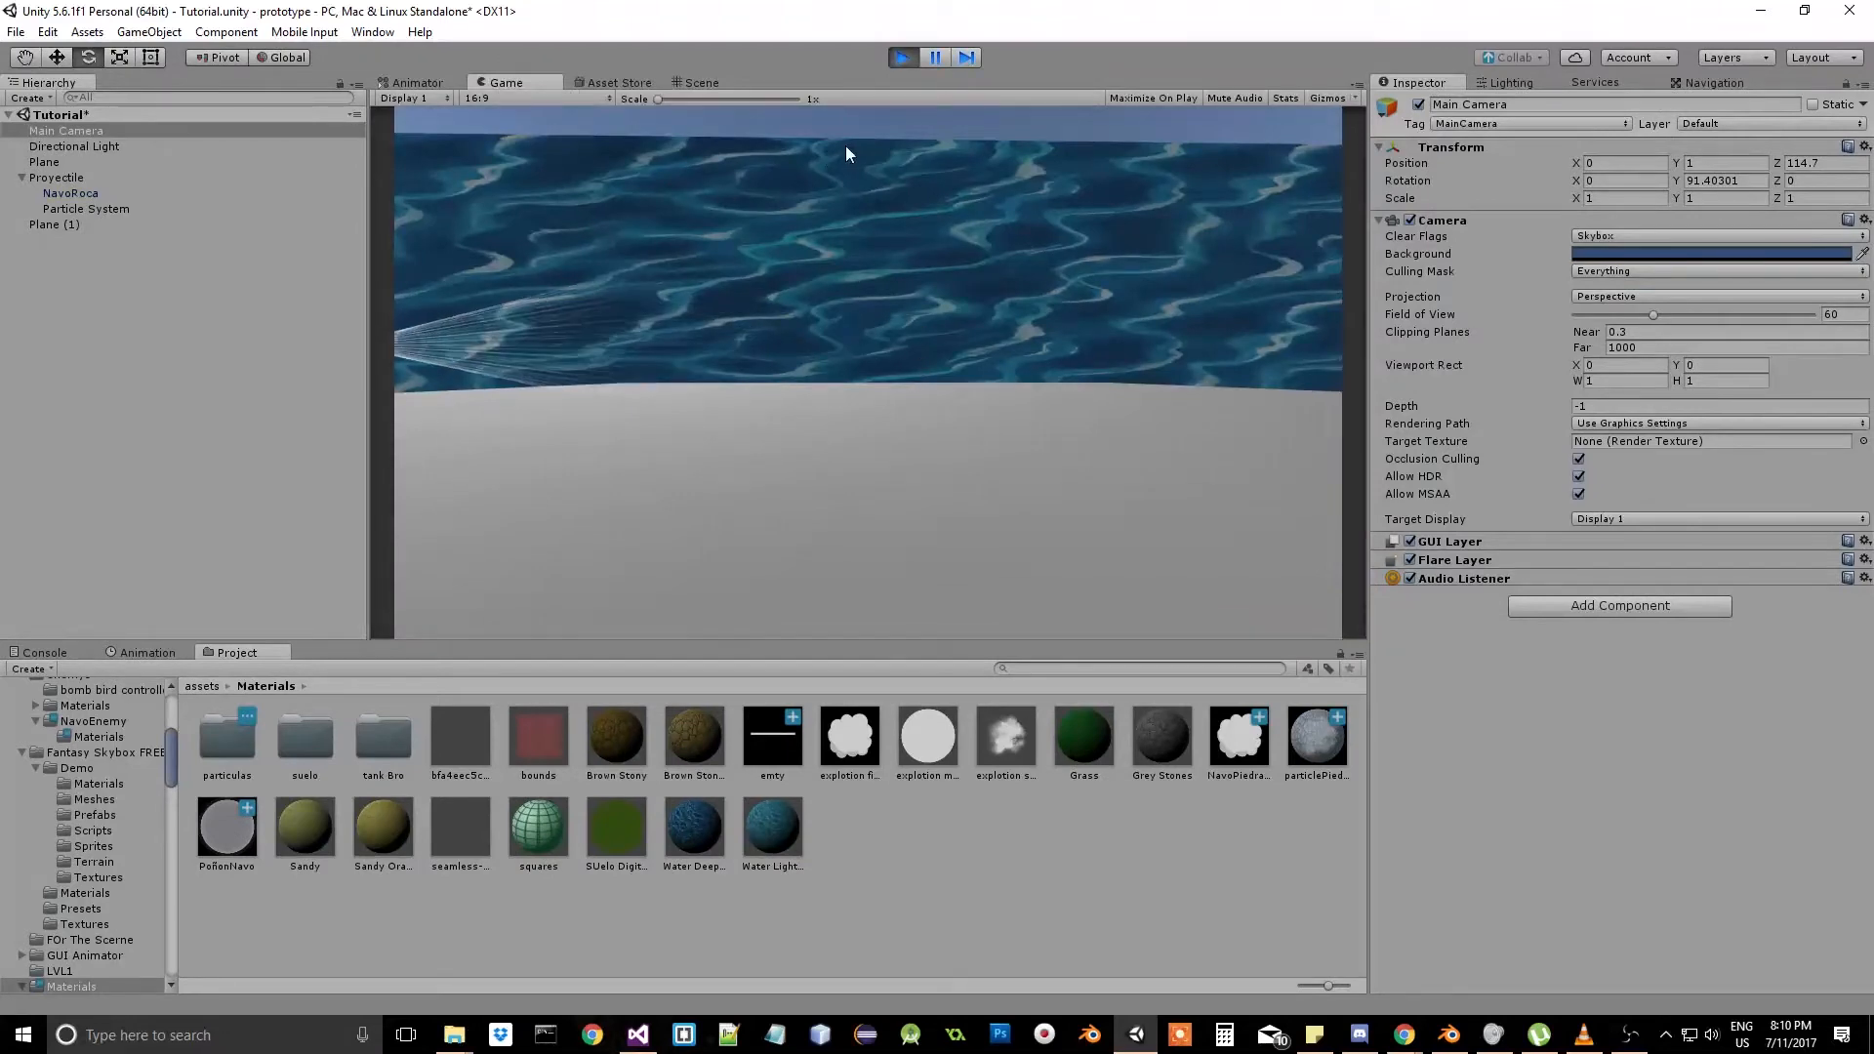
left_click(699, 82)
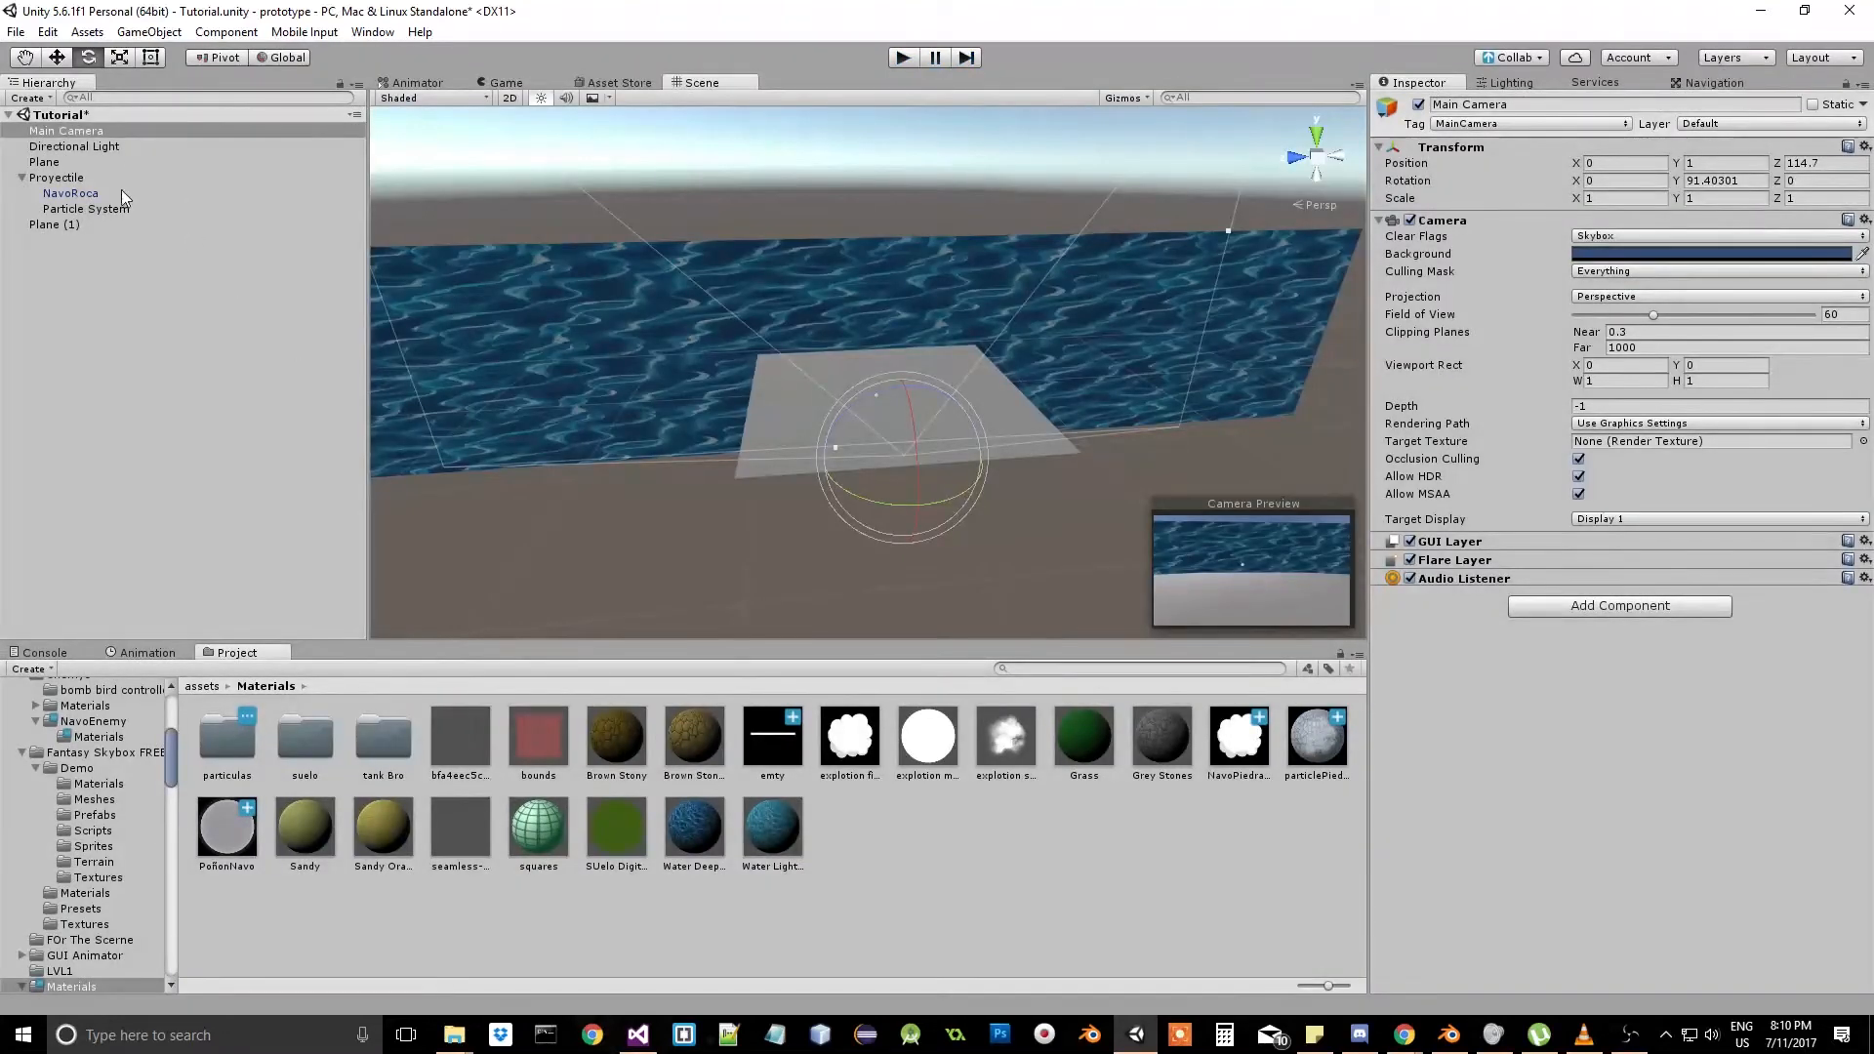
left_click(56, 177)
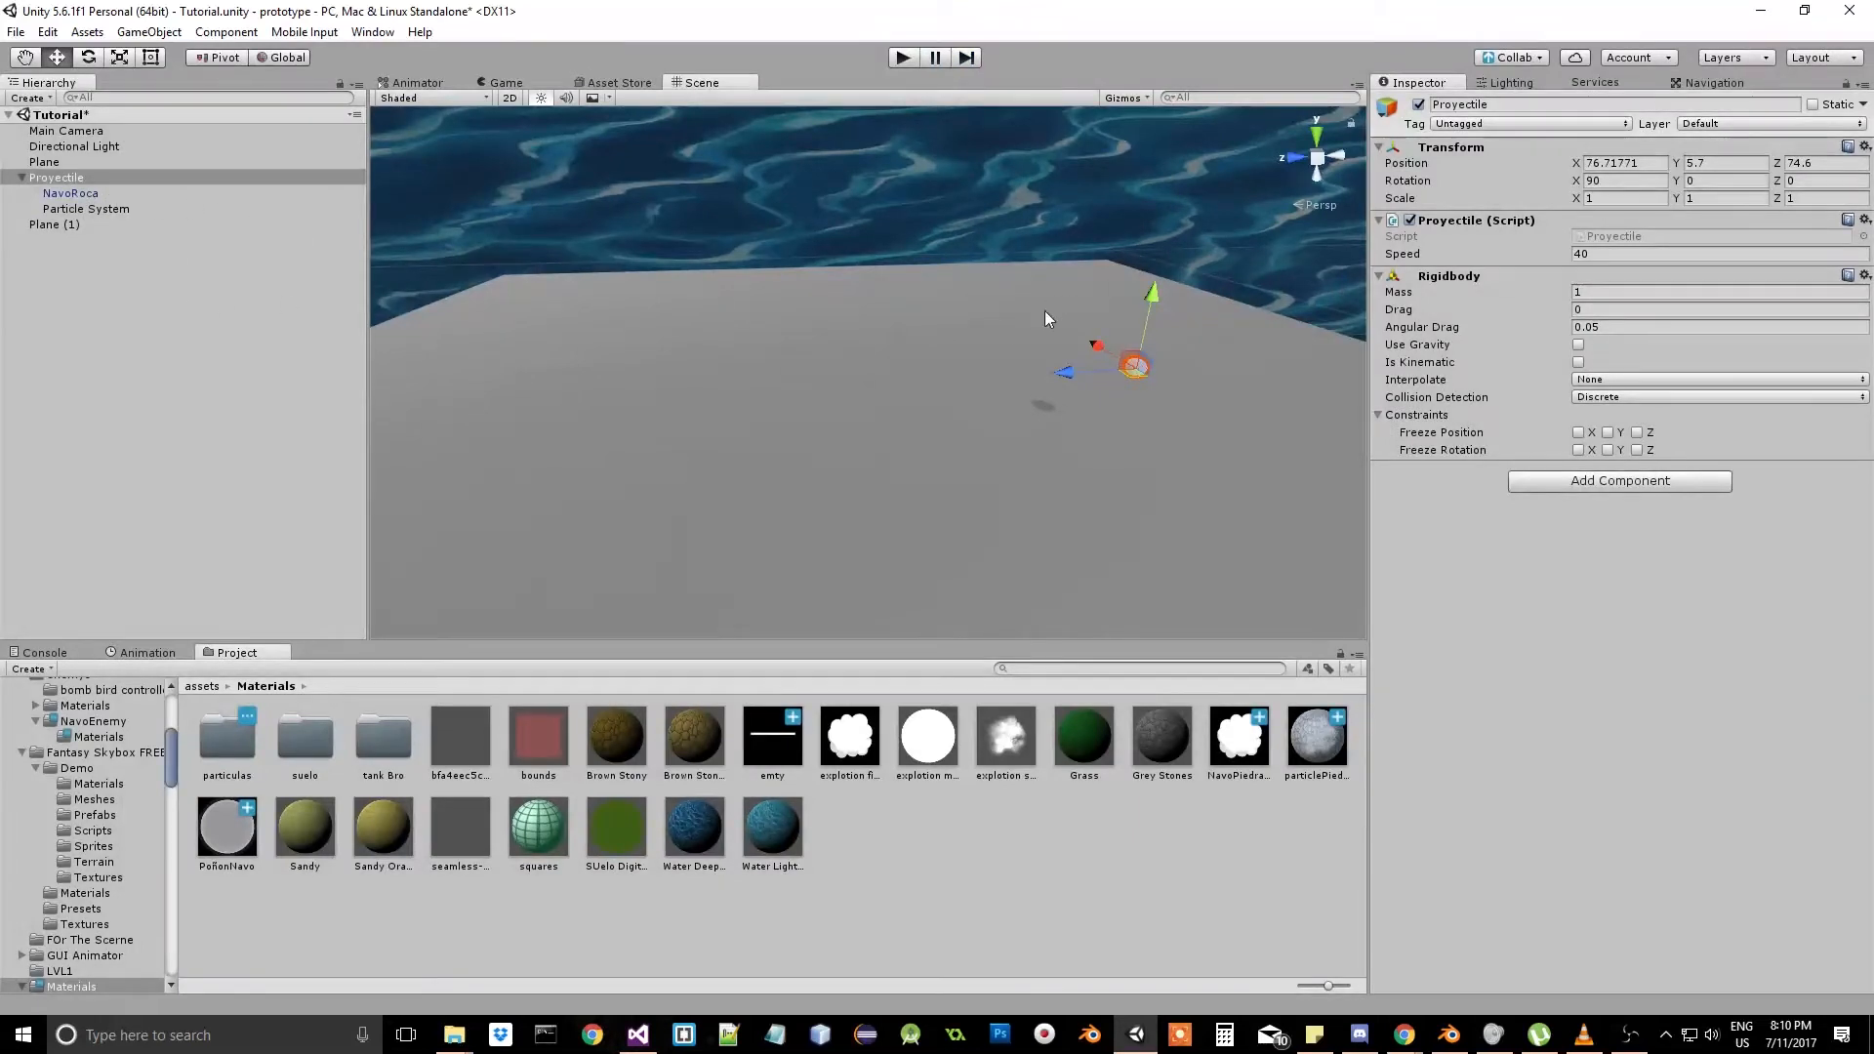
Select the NavoRoca rock and add an Effects > Trail Renderer component.
right_click(54, 177)
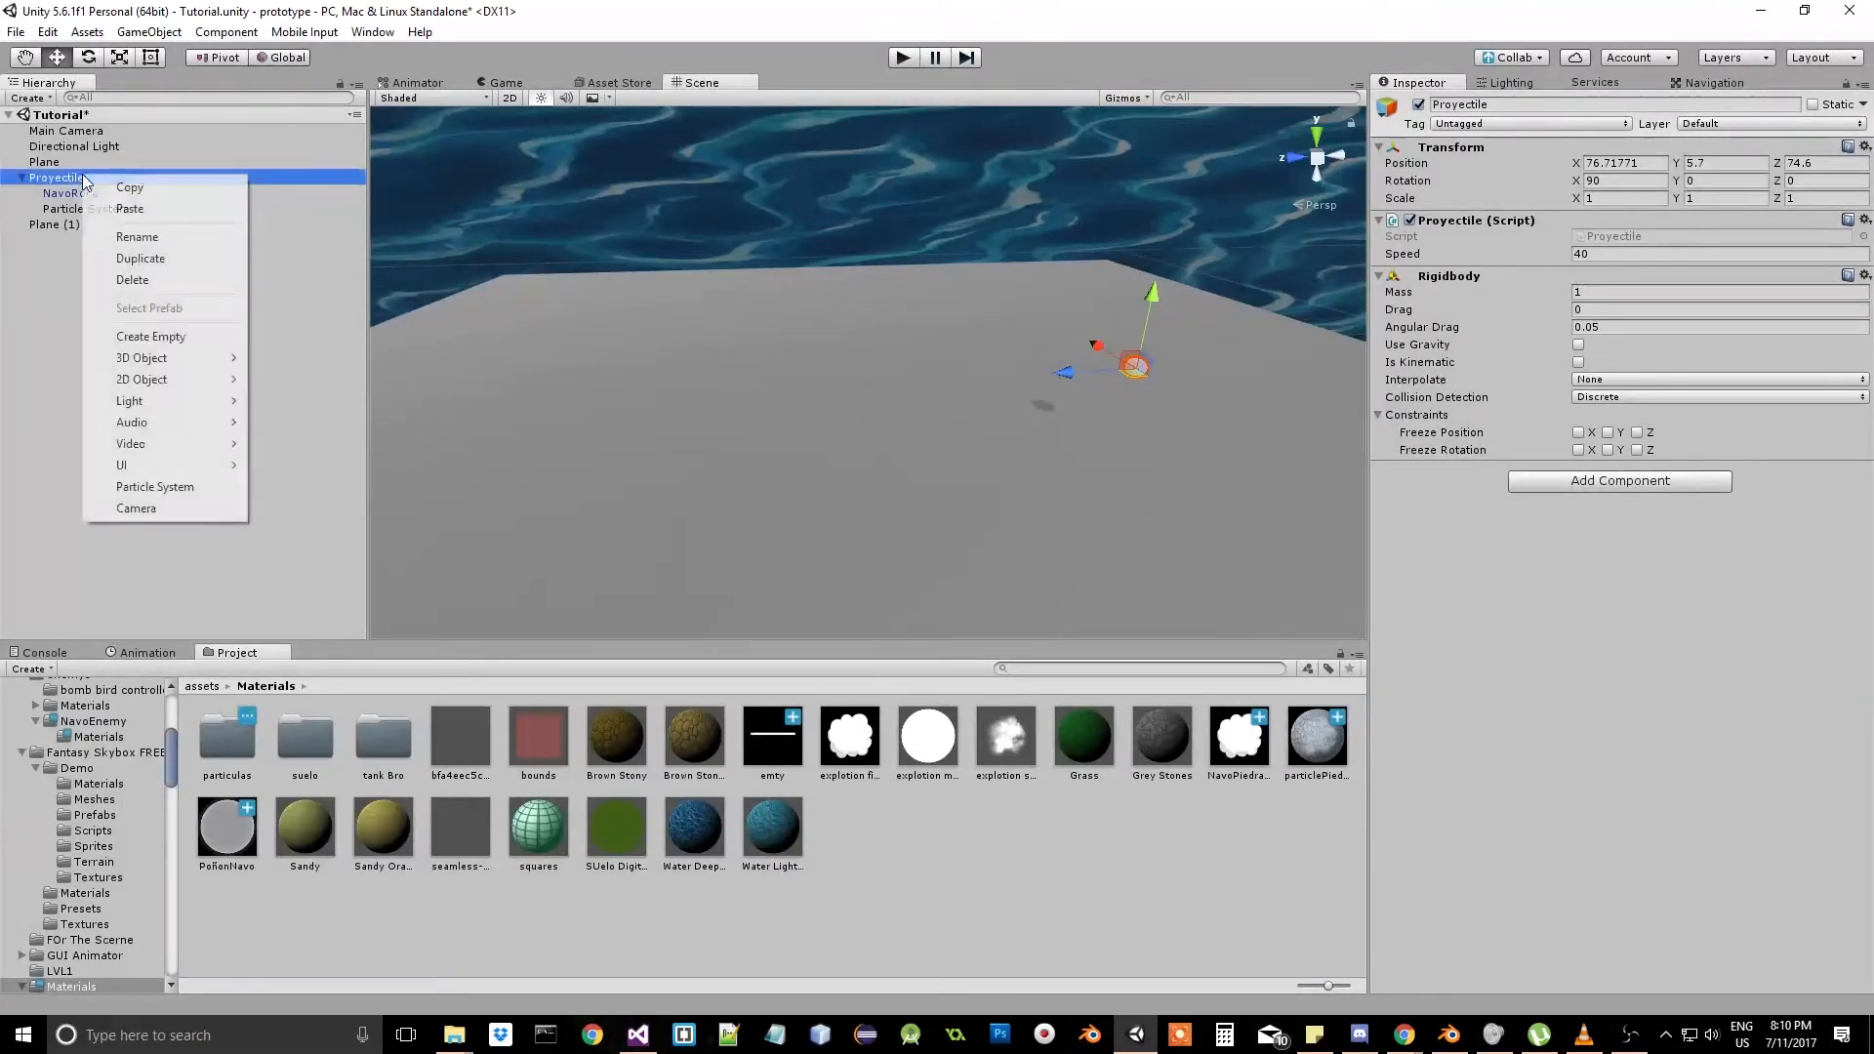
left_click(69, 193)
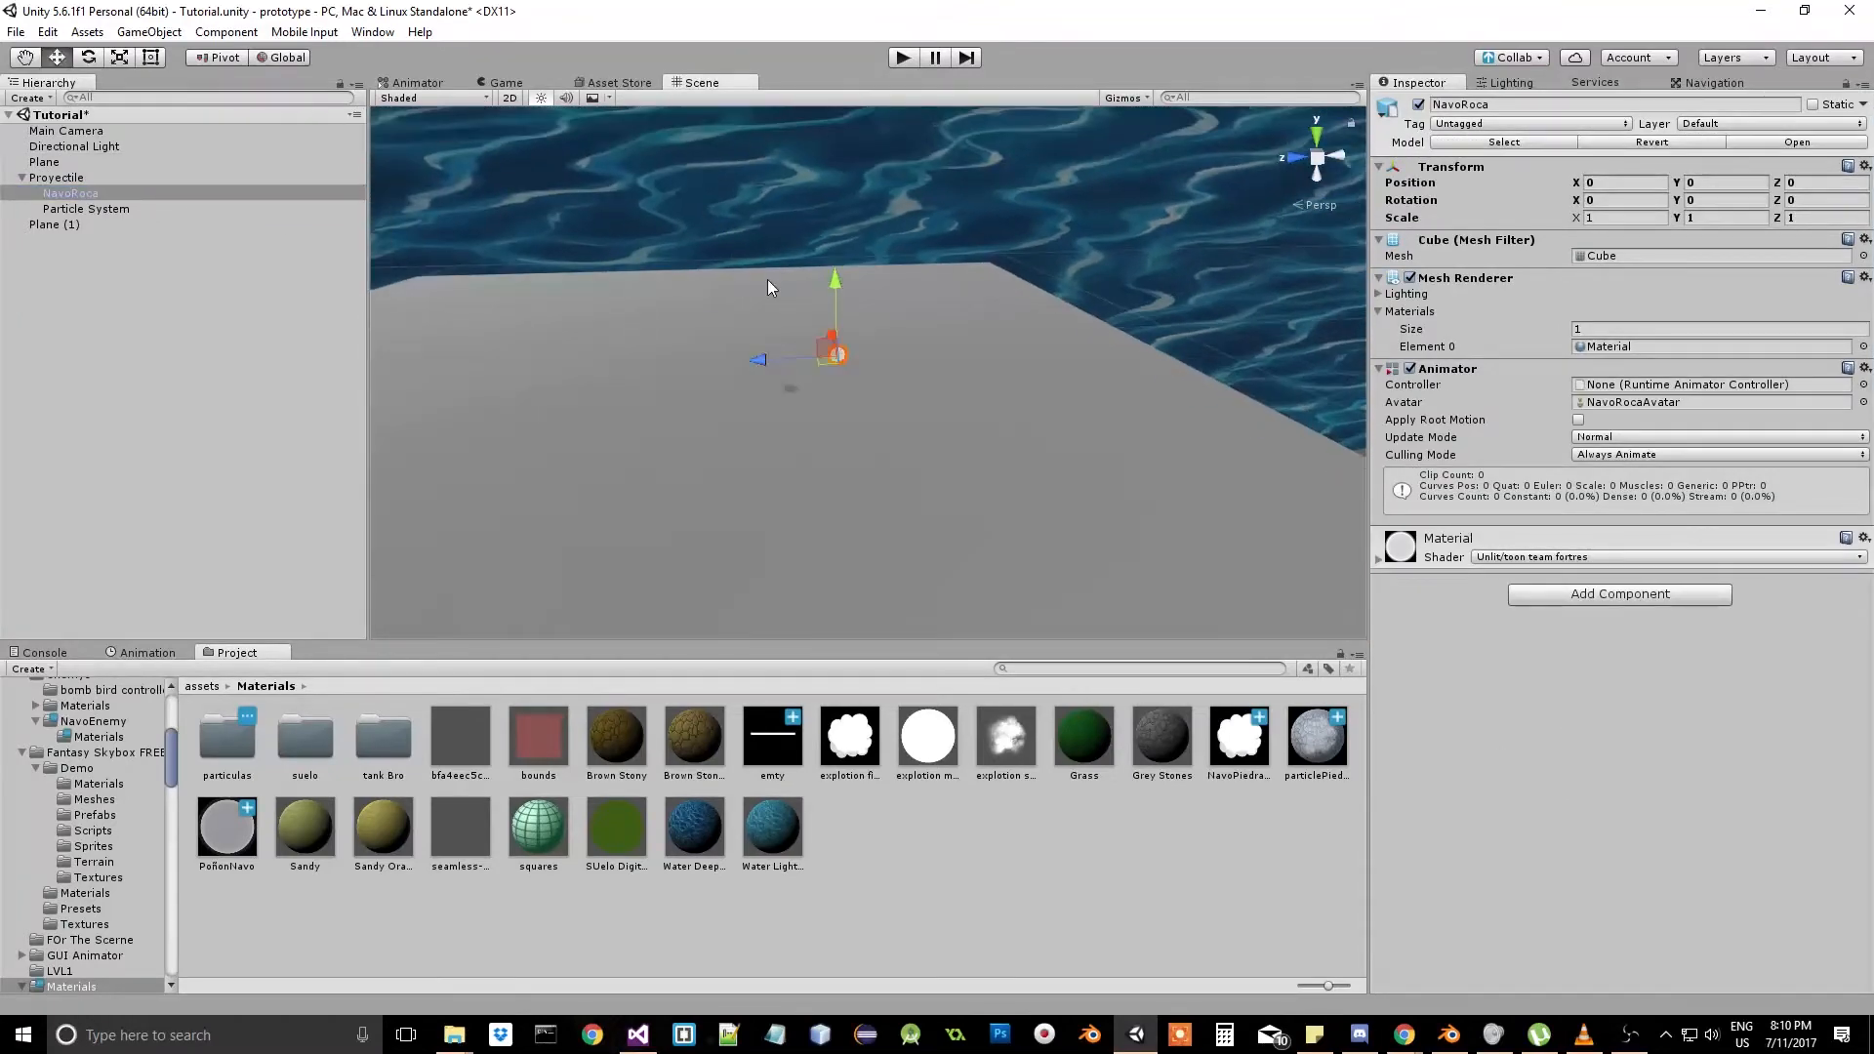
left_click(1619, 594)
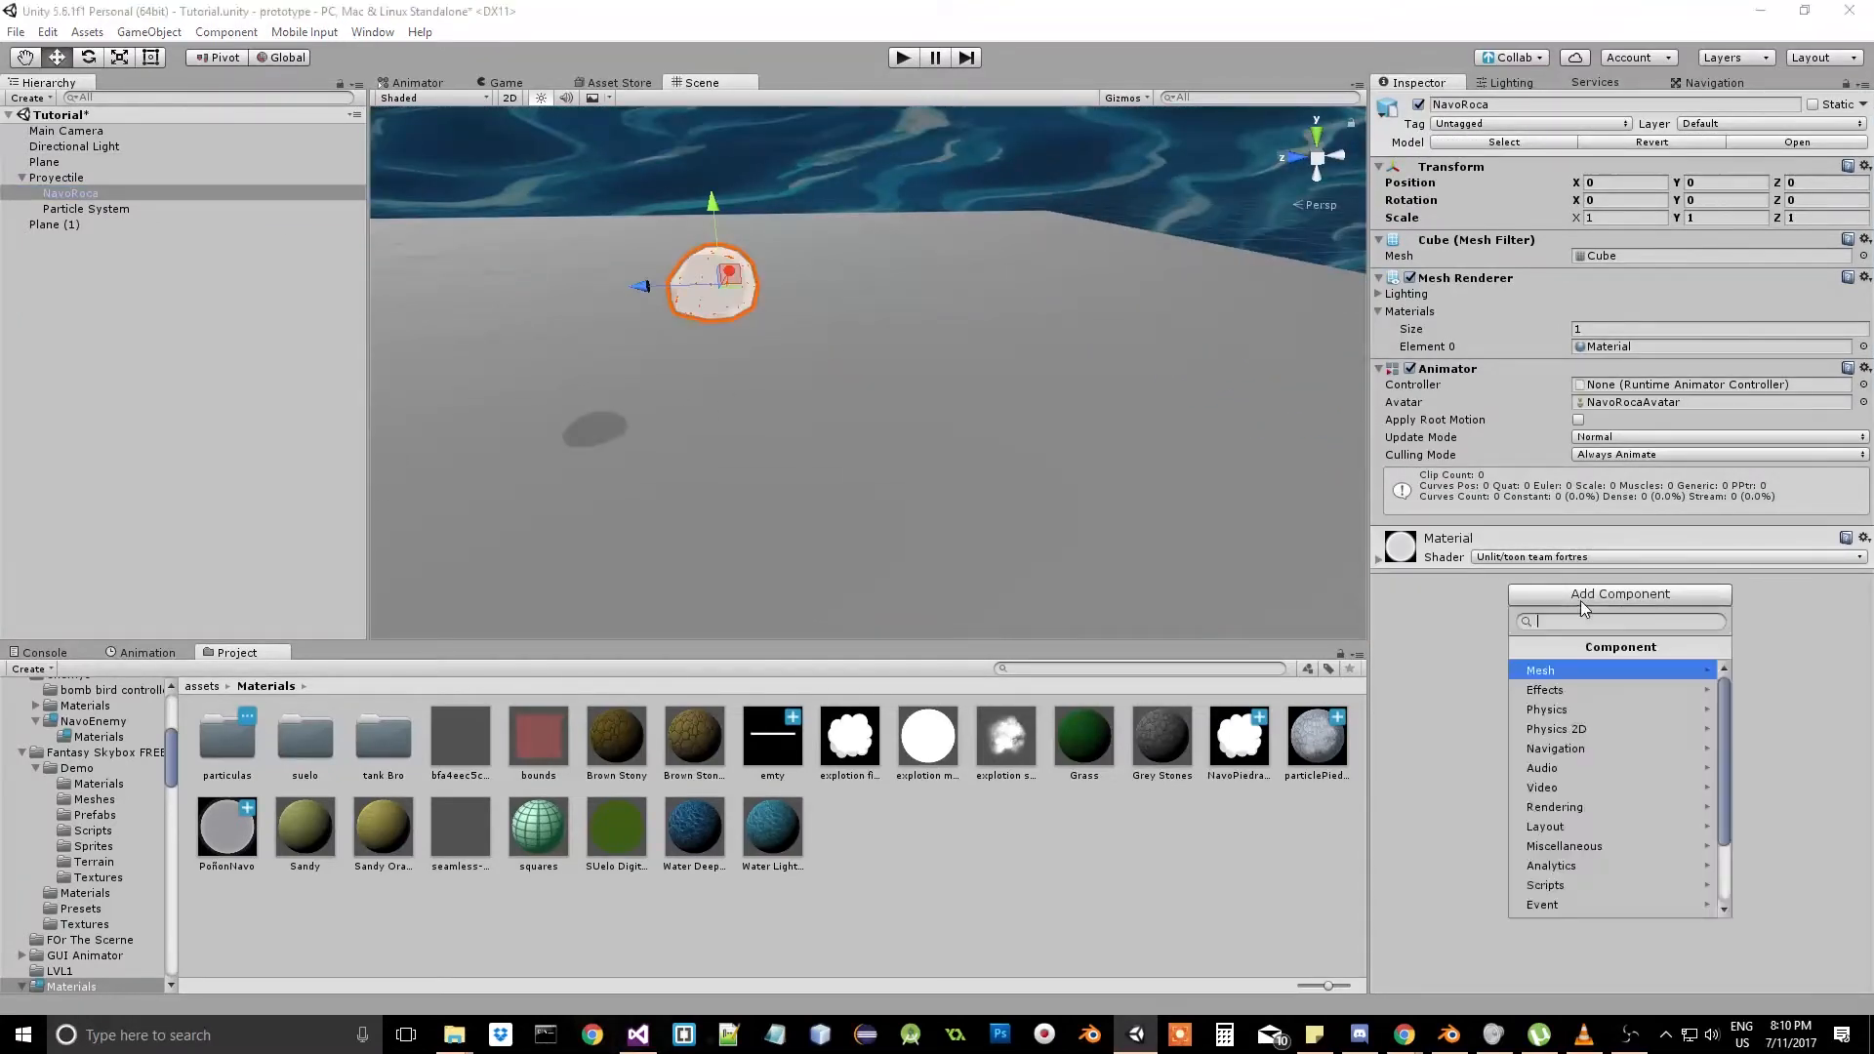
mouse_move(1543, 690)
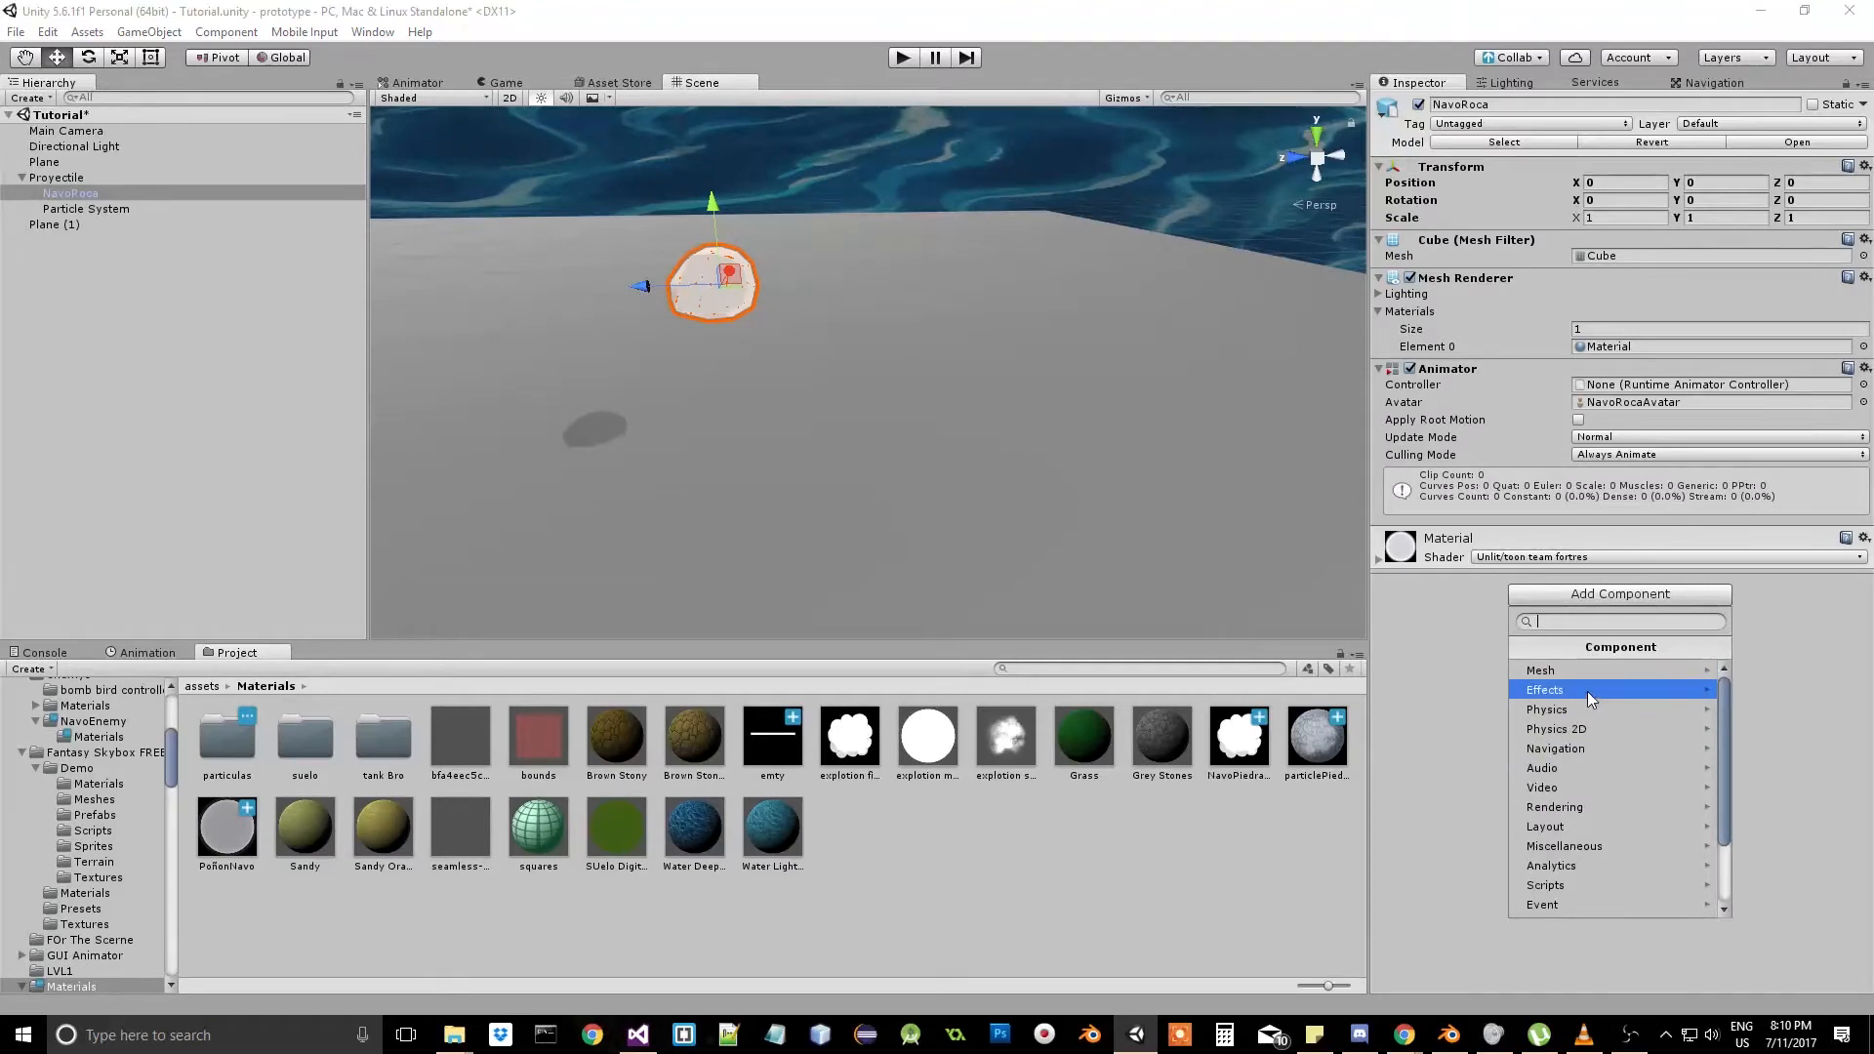
left_click(1545, 688)
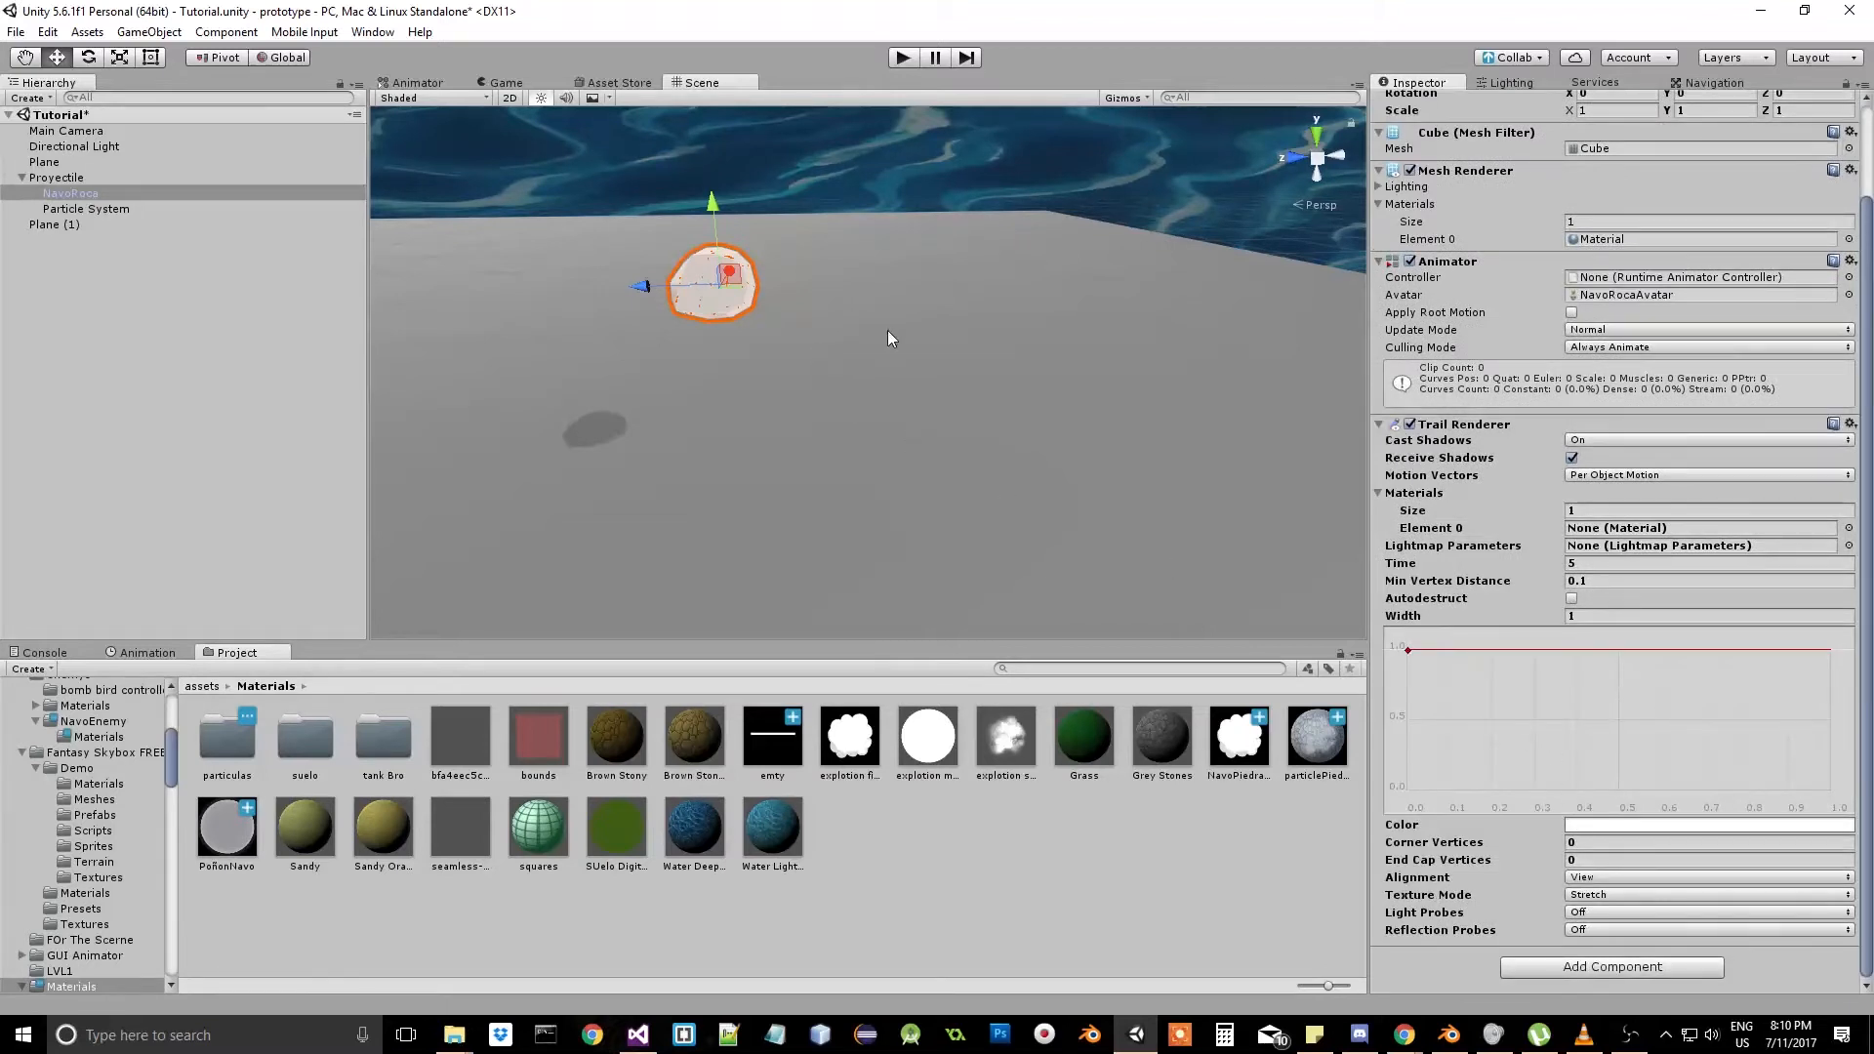
Assign the ParticleSpark material to the trail's Element 0 slot.
left_click_drag(712, 283, 562, 283)
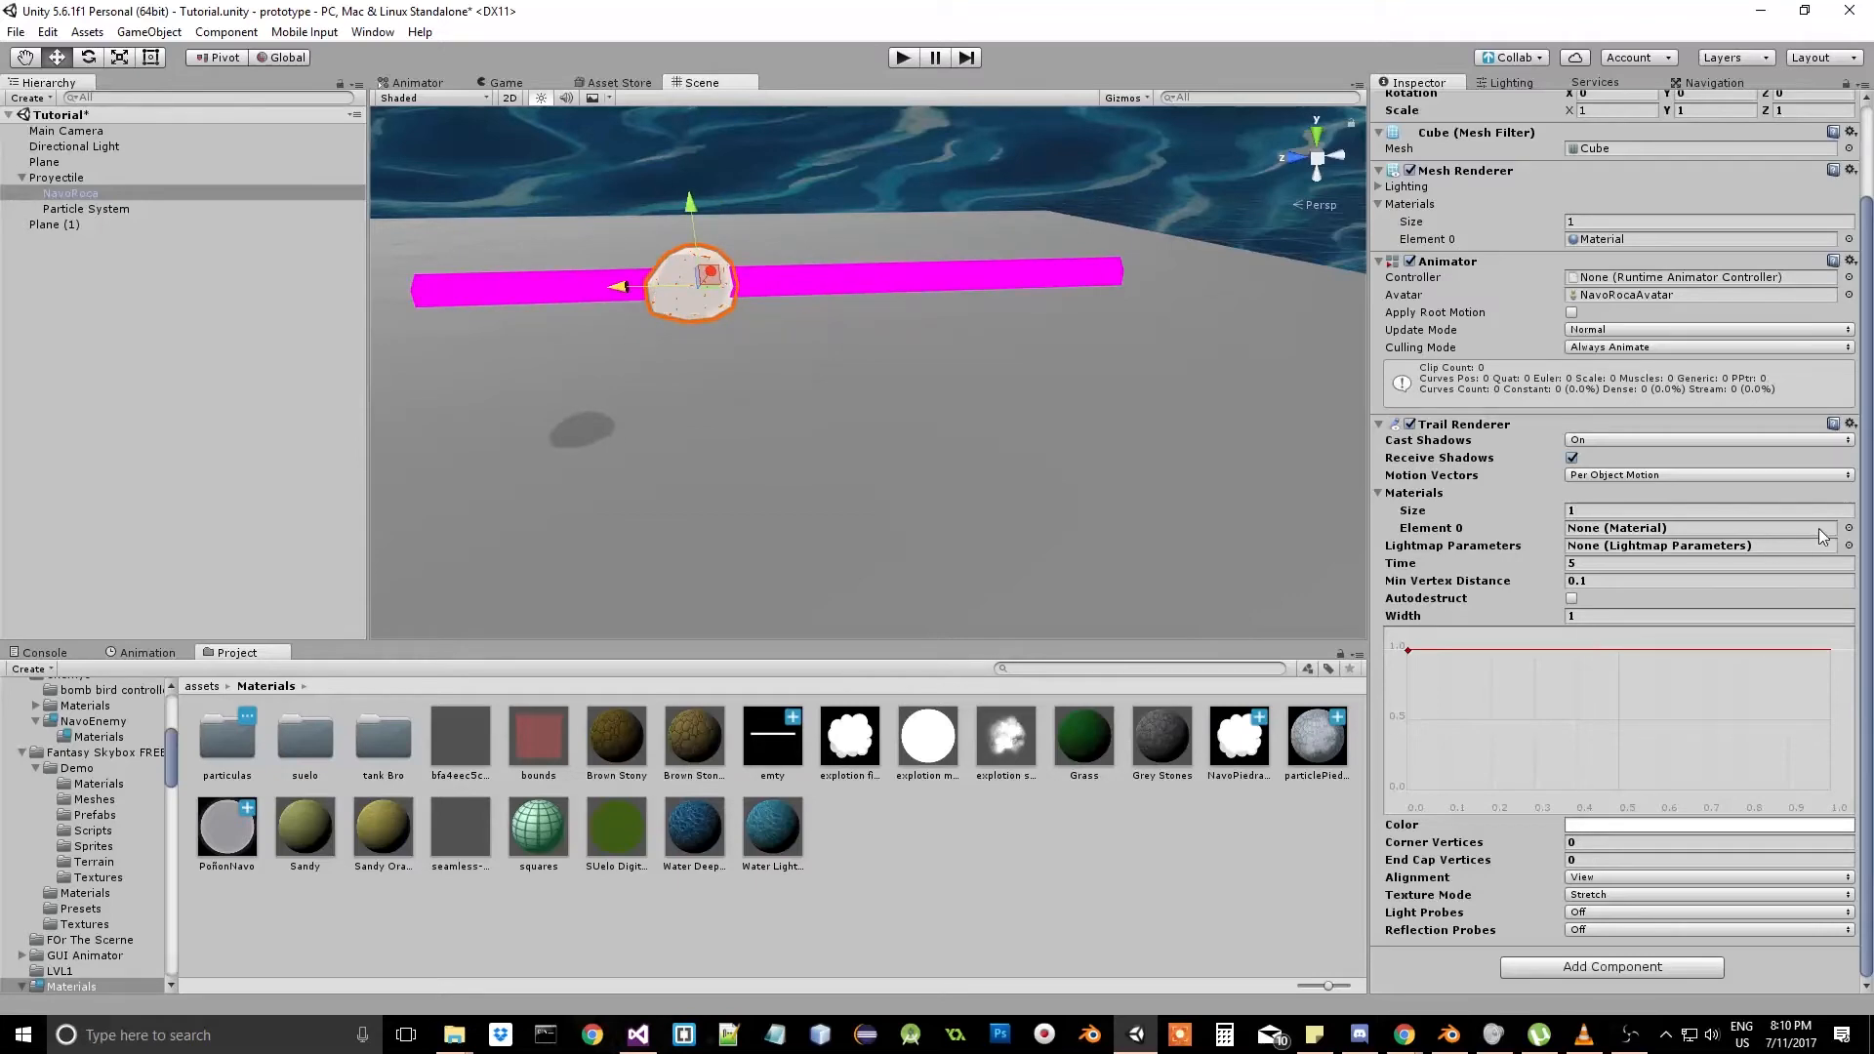
left_click(1846, 527)
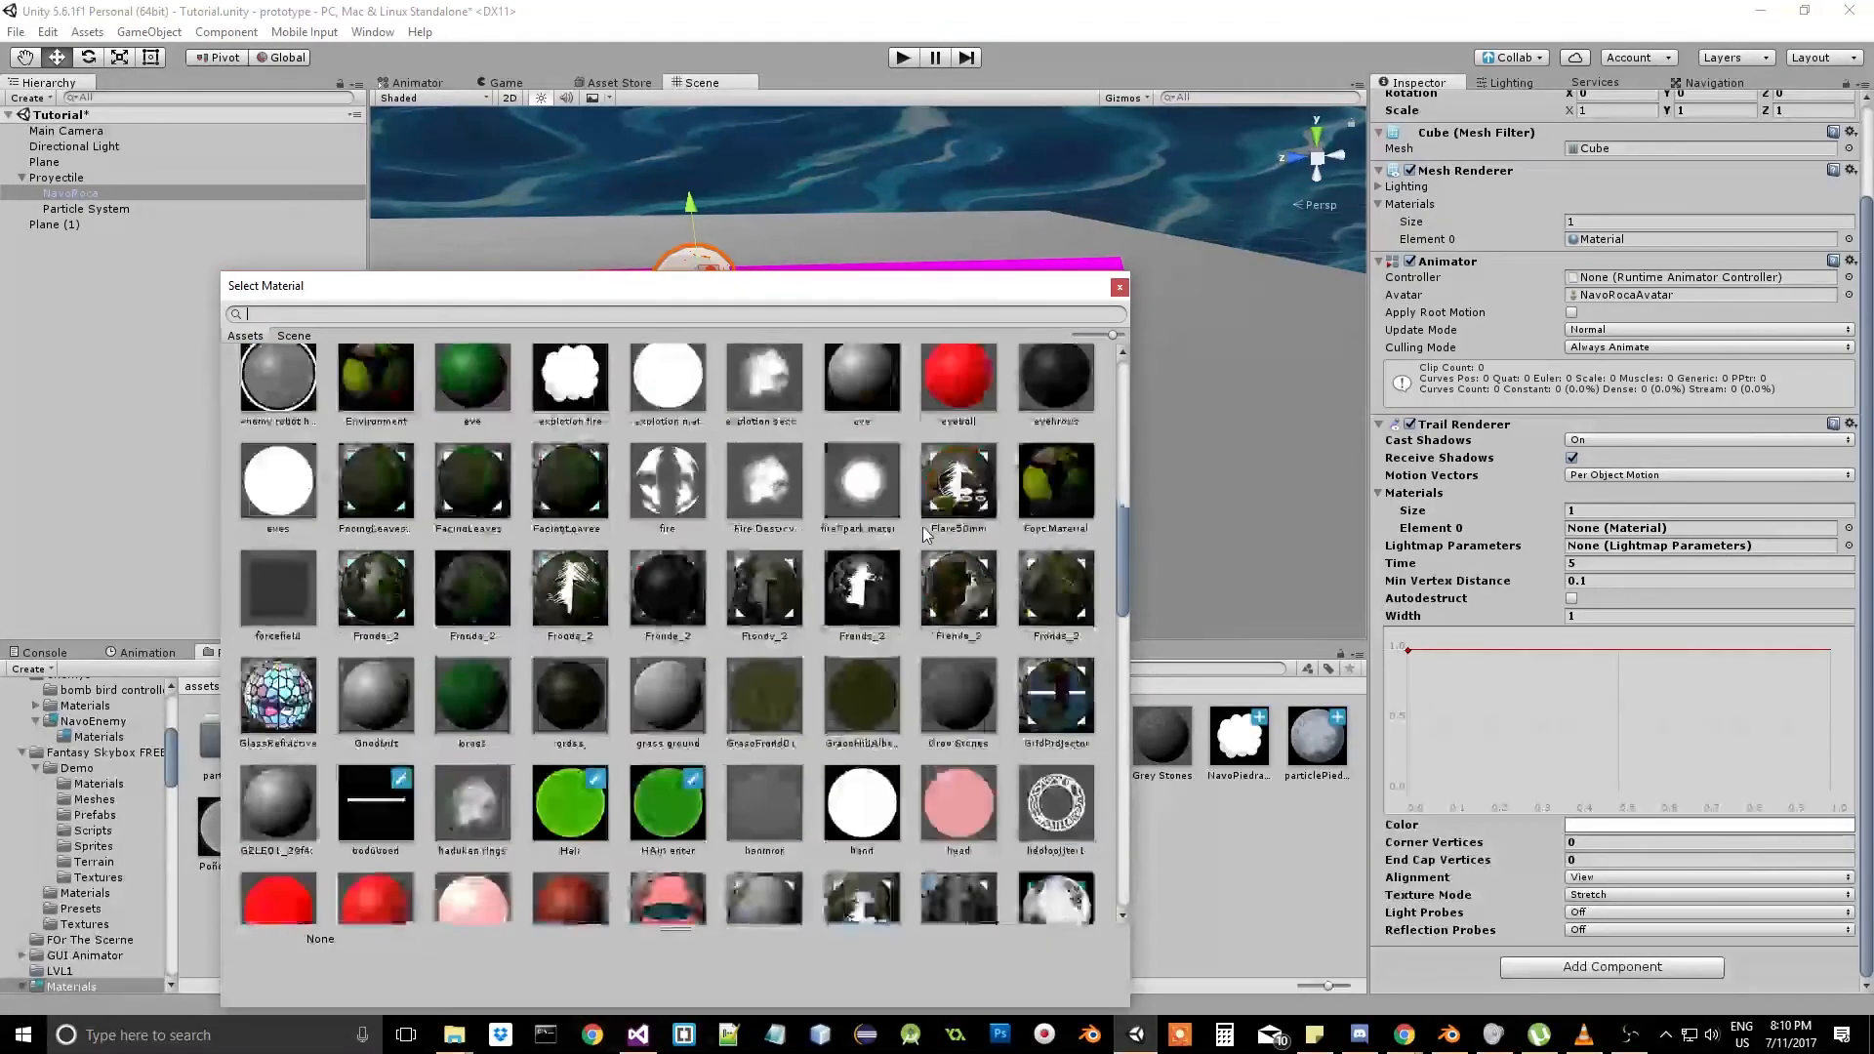
scroll("down", 3)
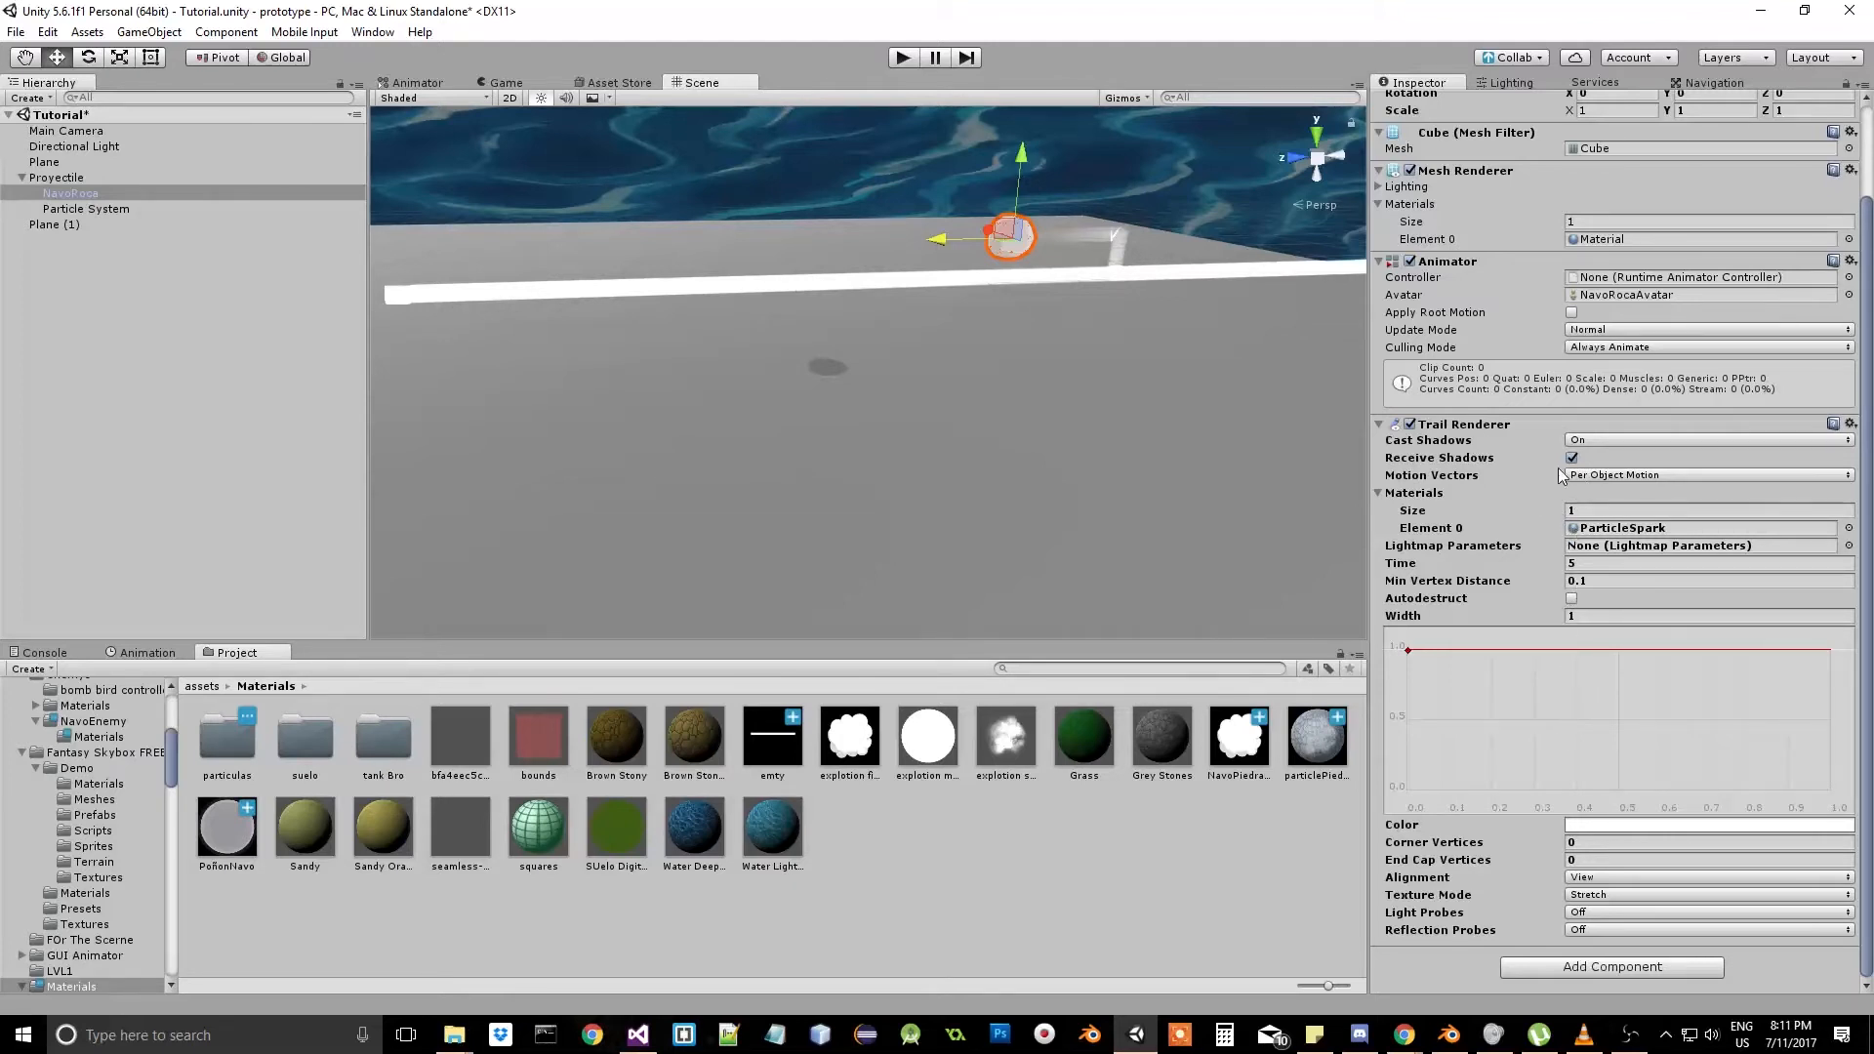
mouse_move(1481, 601)
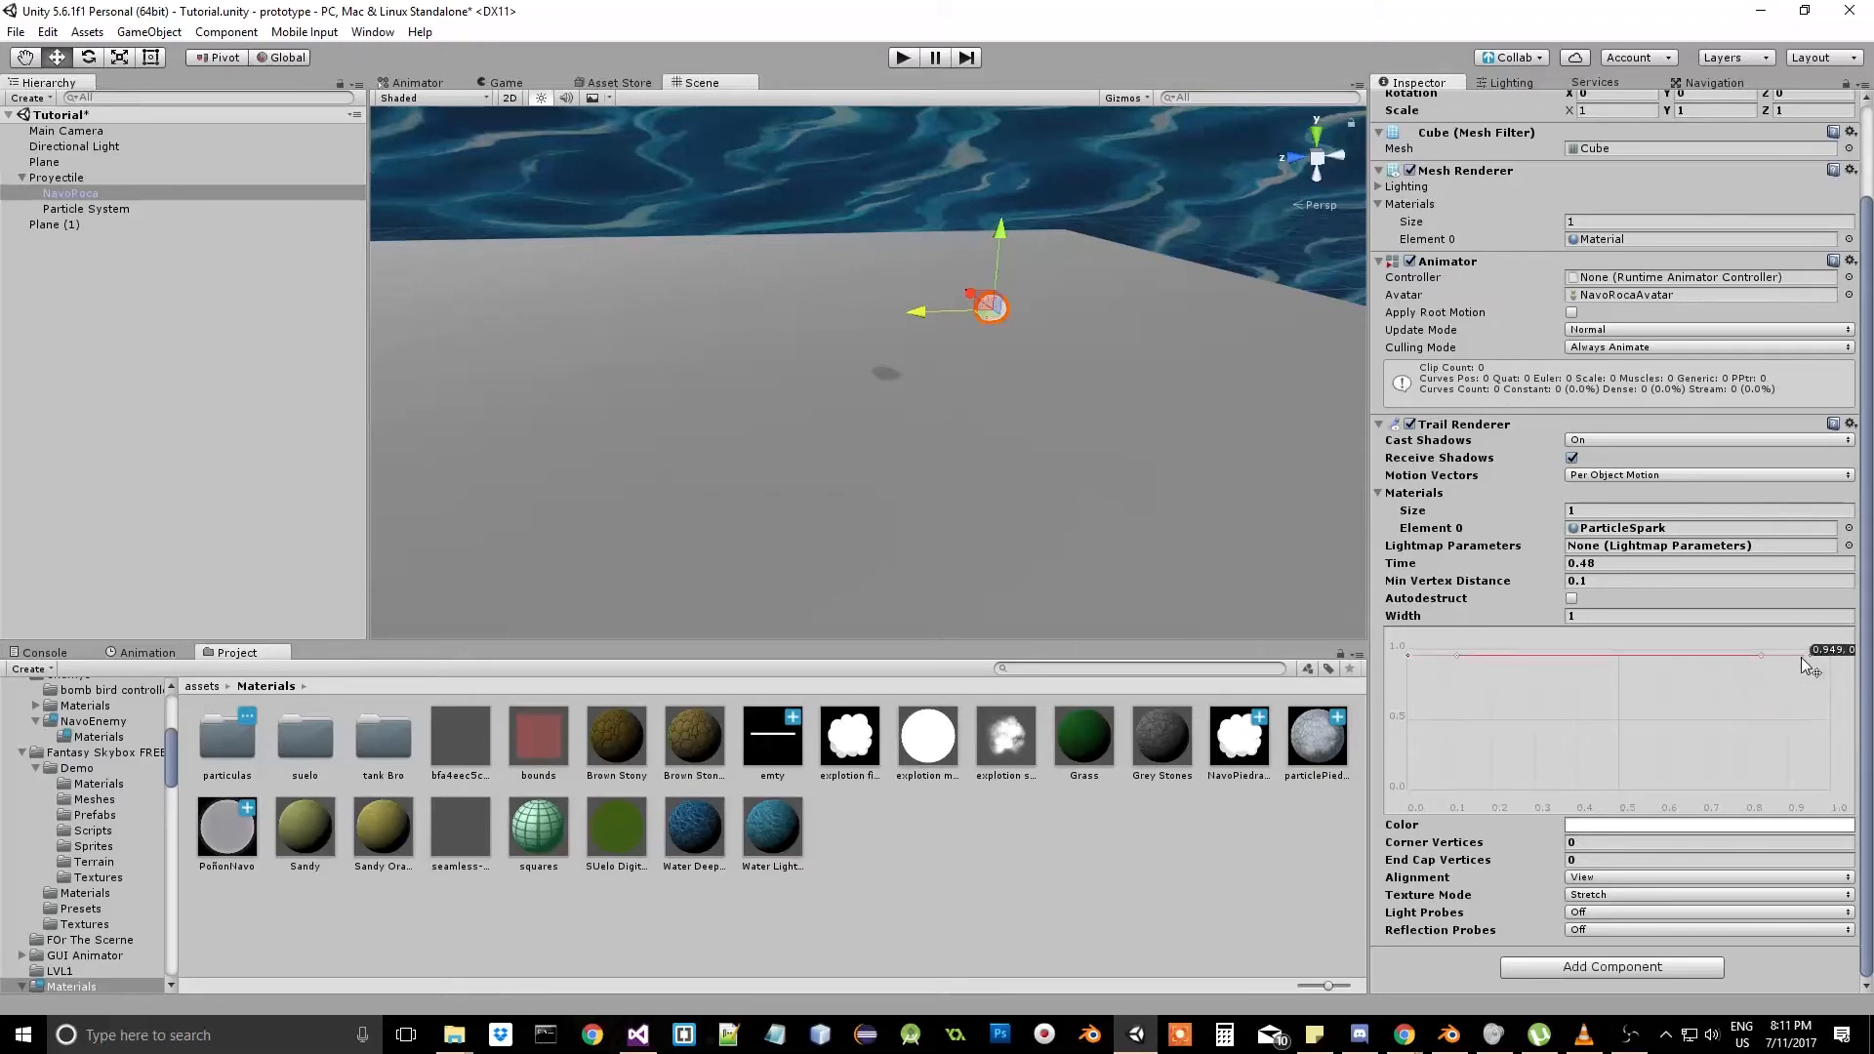
Shape the Trail Renderer width curve to start at 1 and fall to 0 at the tail.
left_click_drag(1757, 655, 1737, 675)
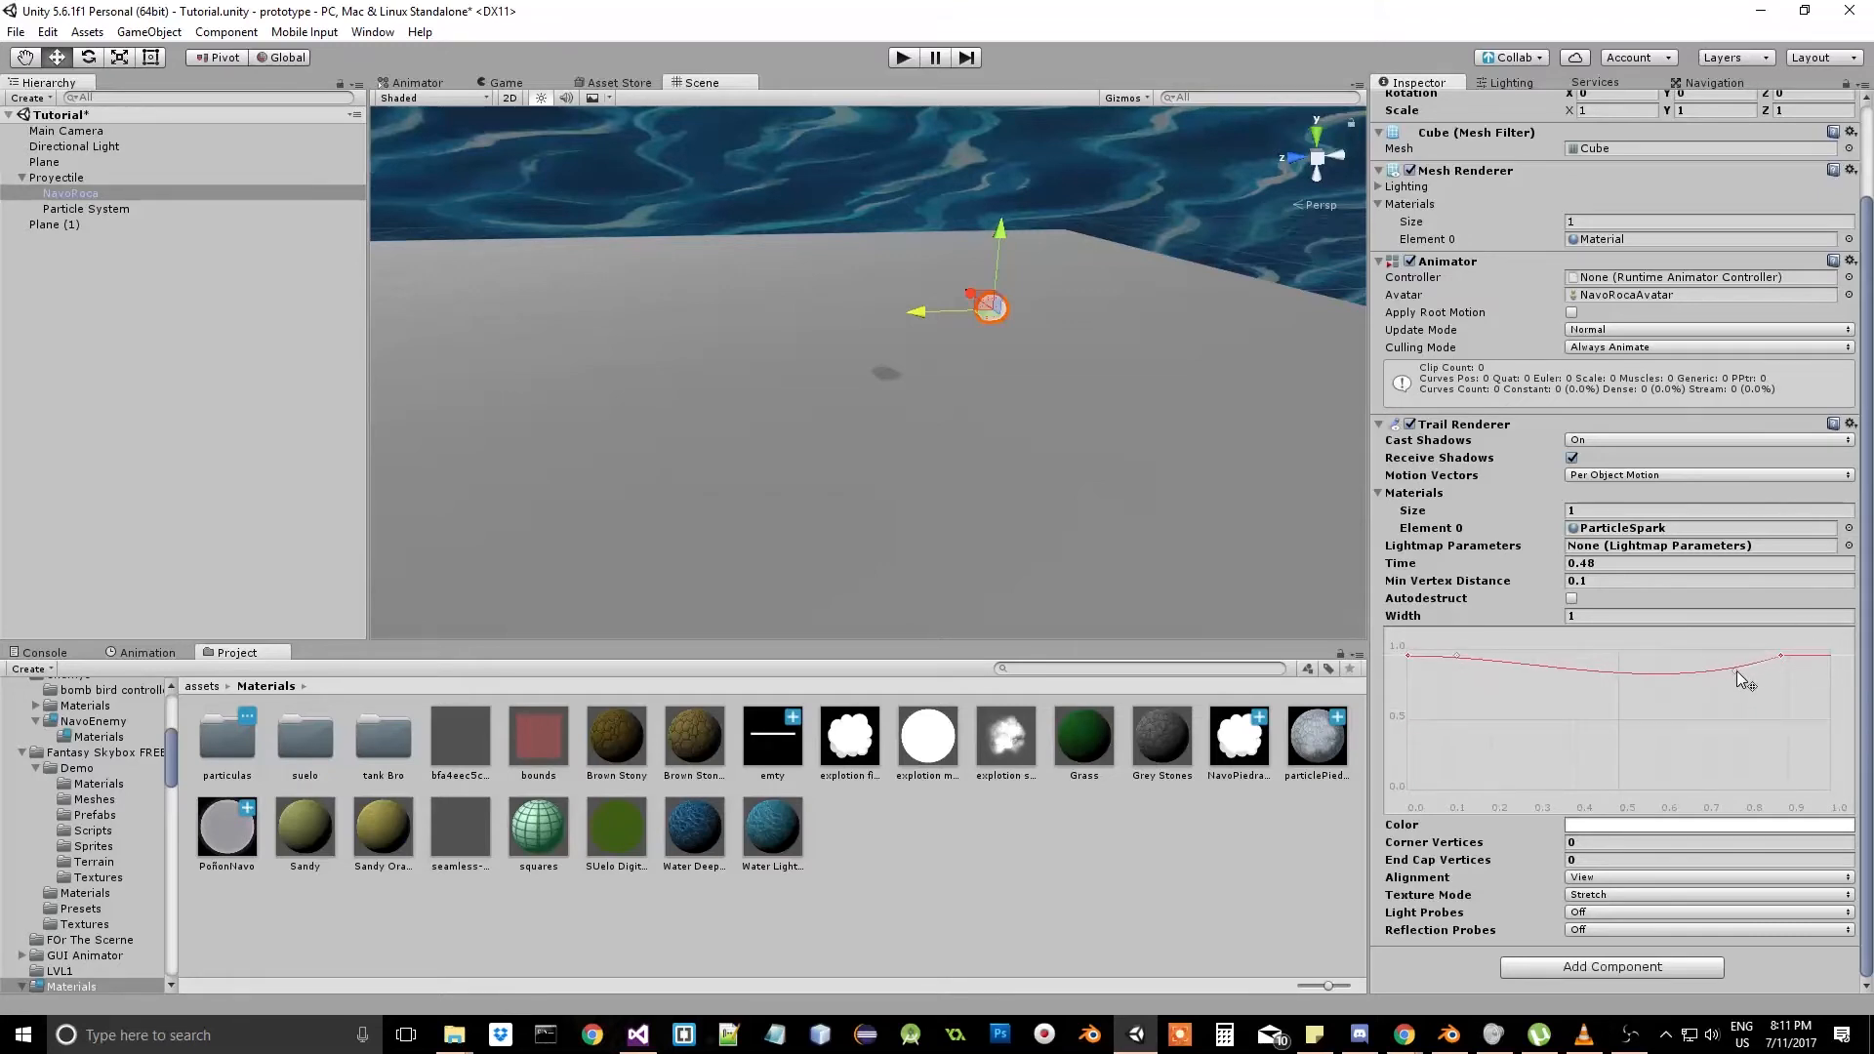
left_click_drag(1782, 657, 1799, 807)
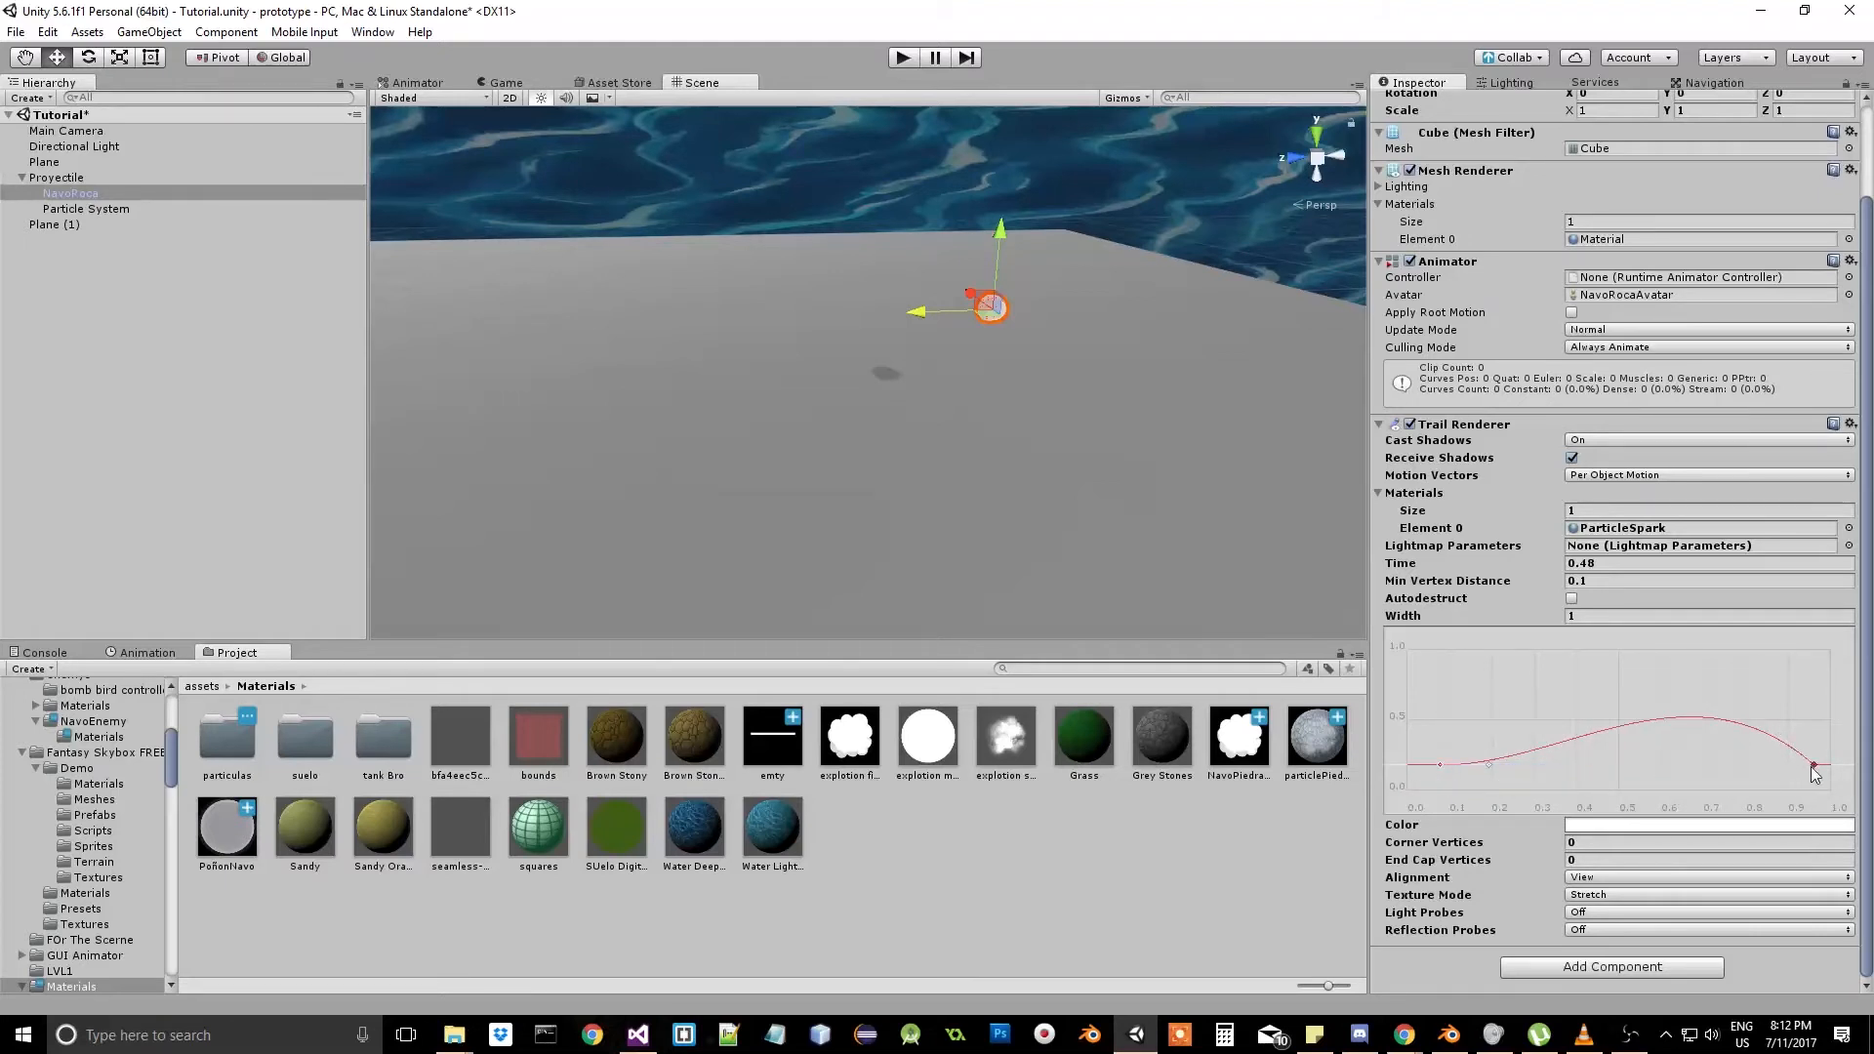
left_click_drag(1811, 768, 1828, 643)
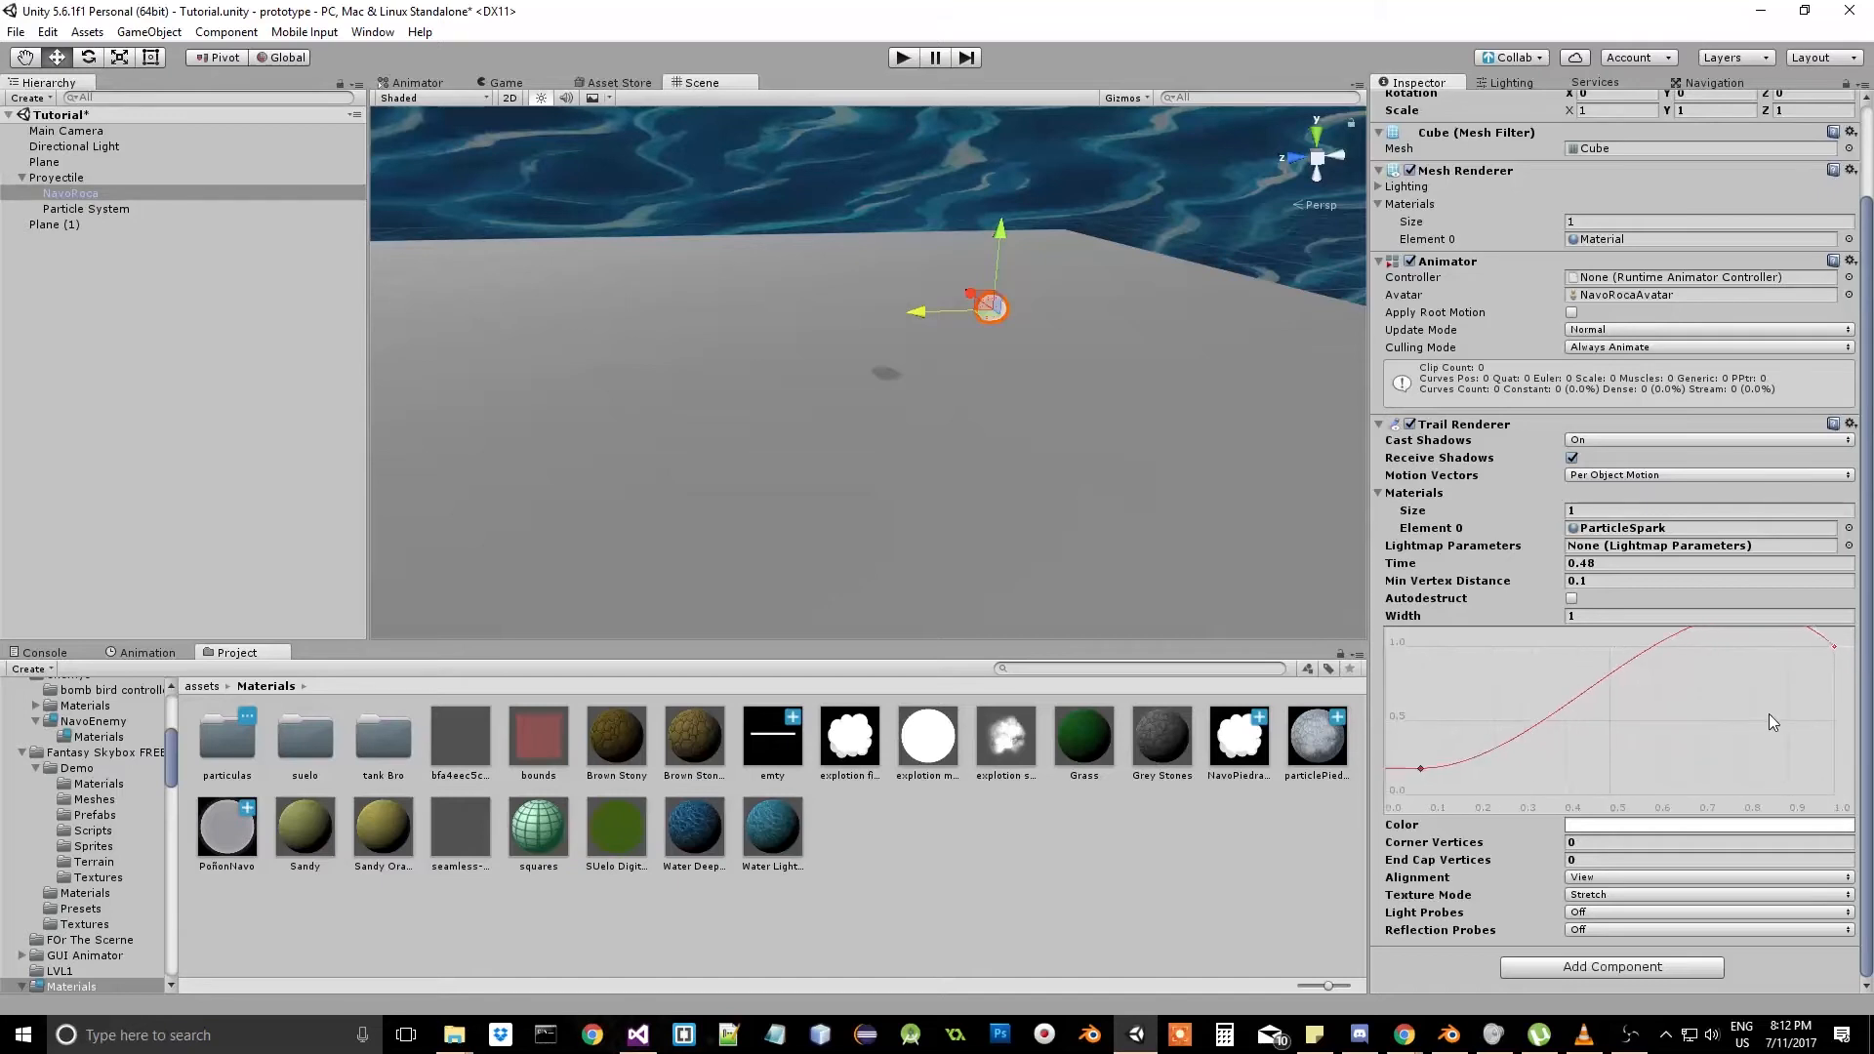
left_click_drag(1832, 643, 1832, 690)
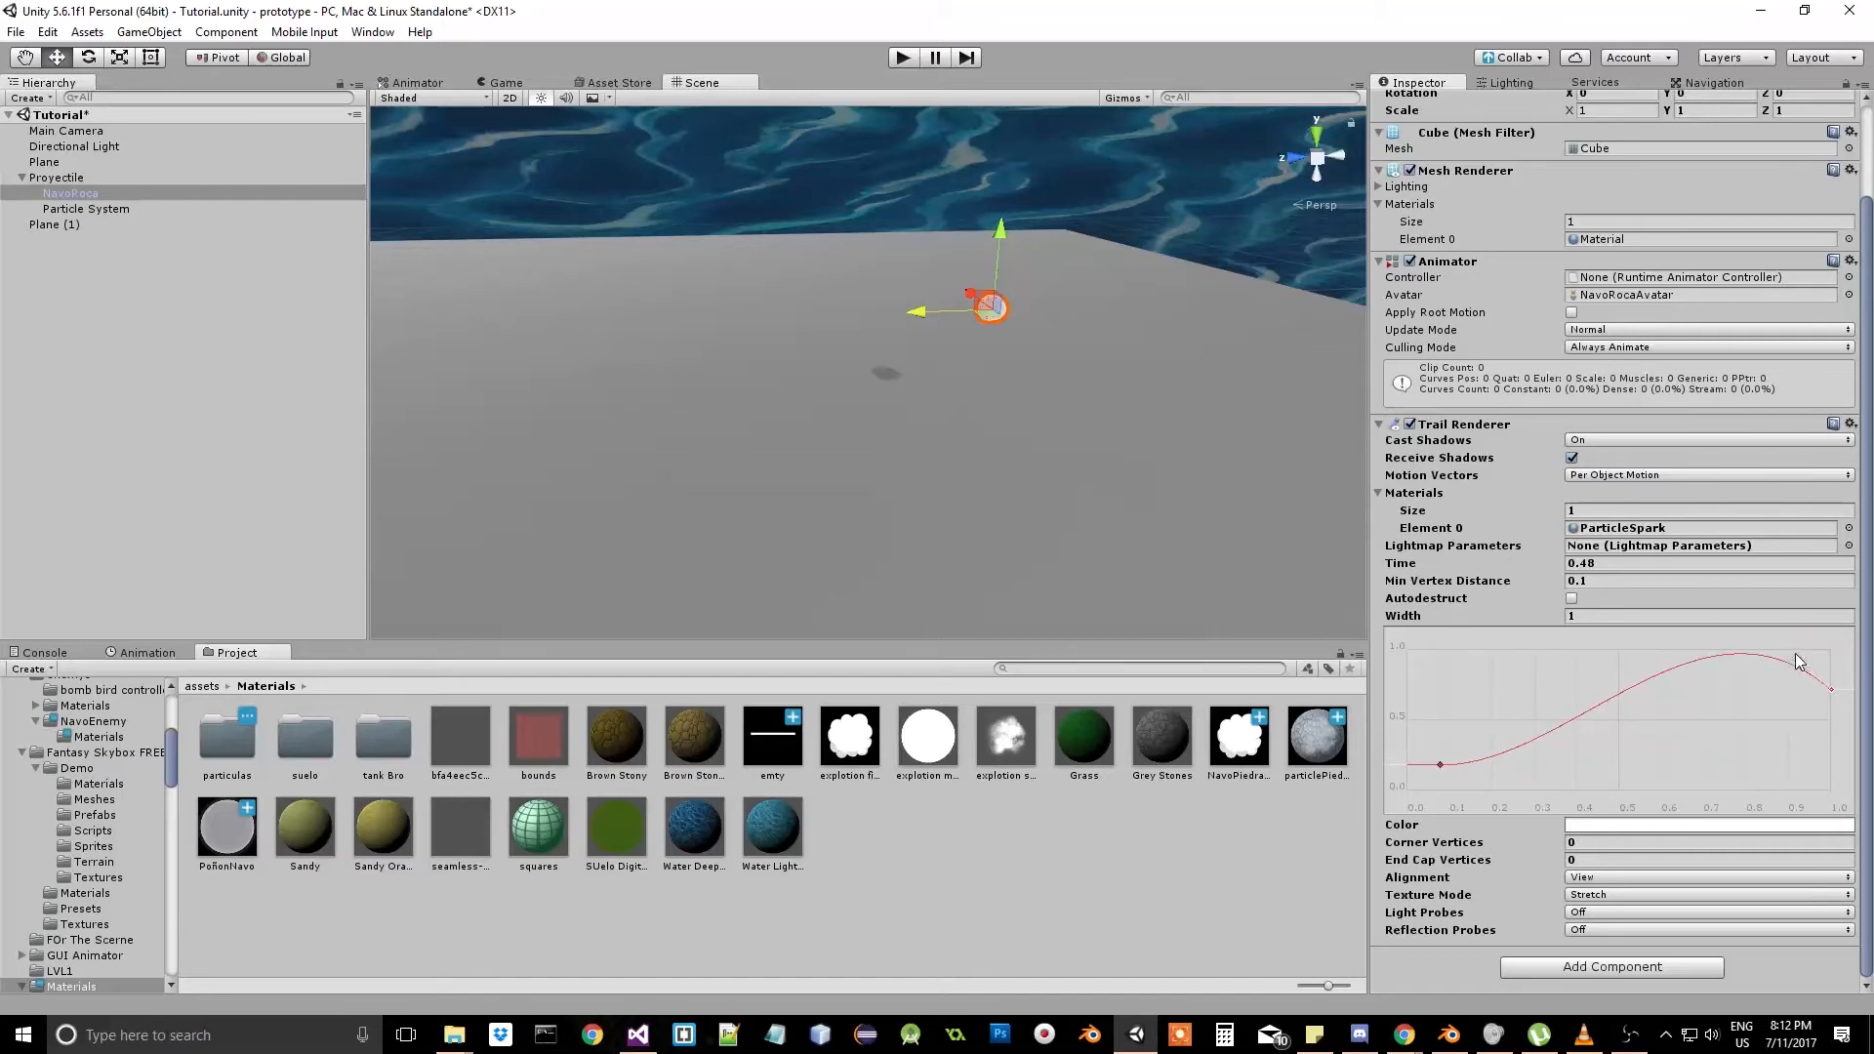
left_click_drag(1799, 660, 1831, 681)
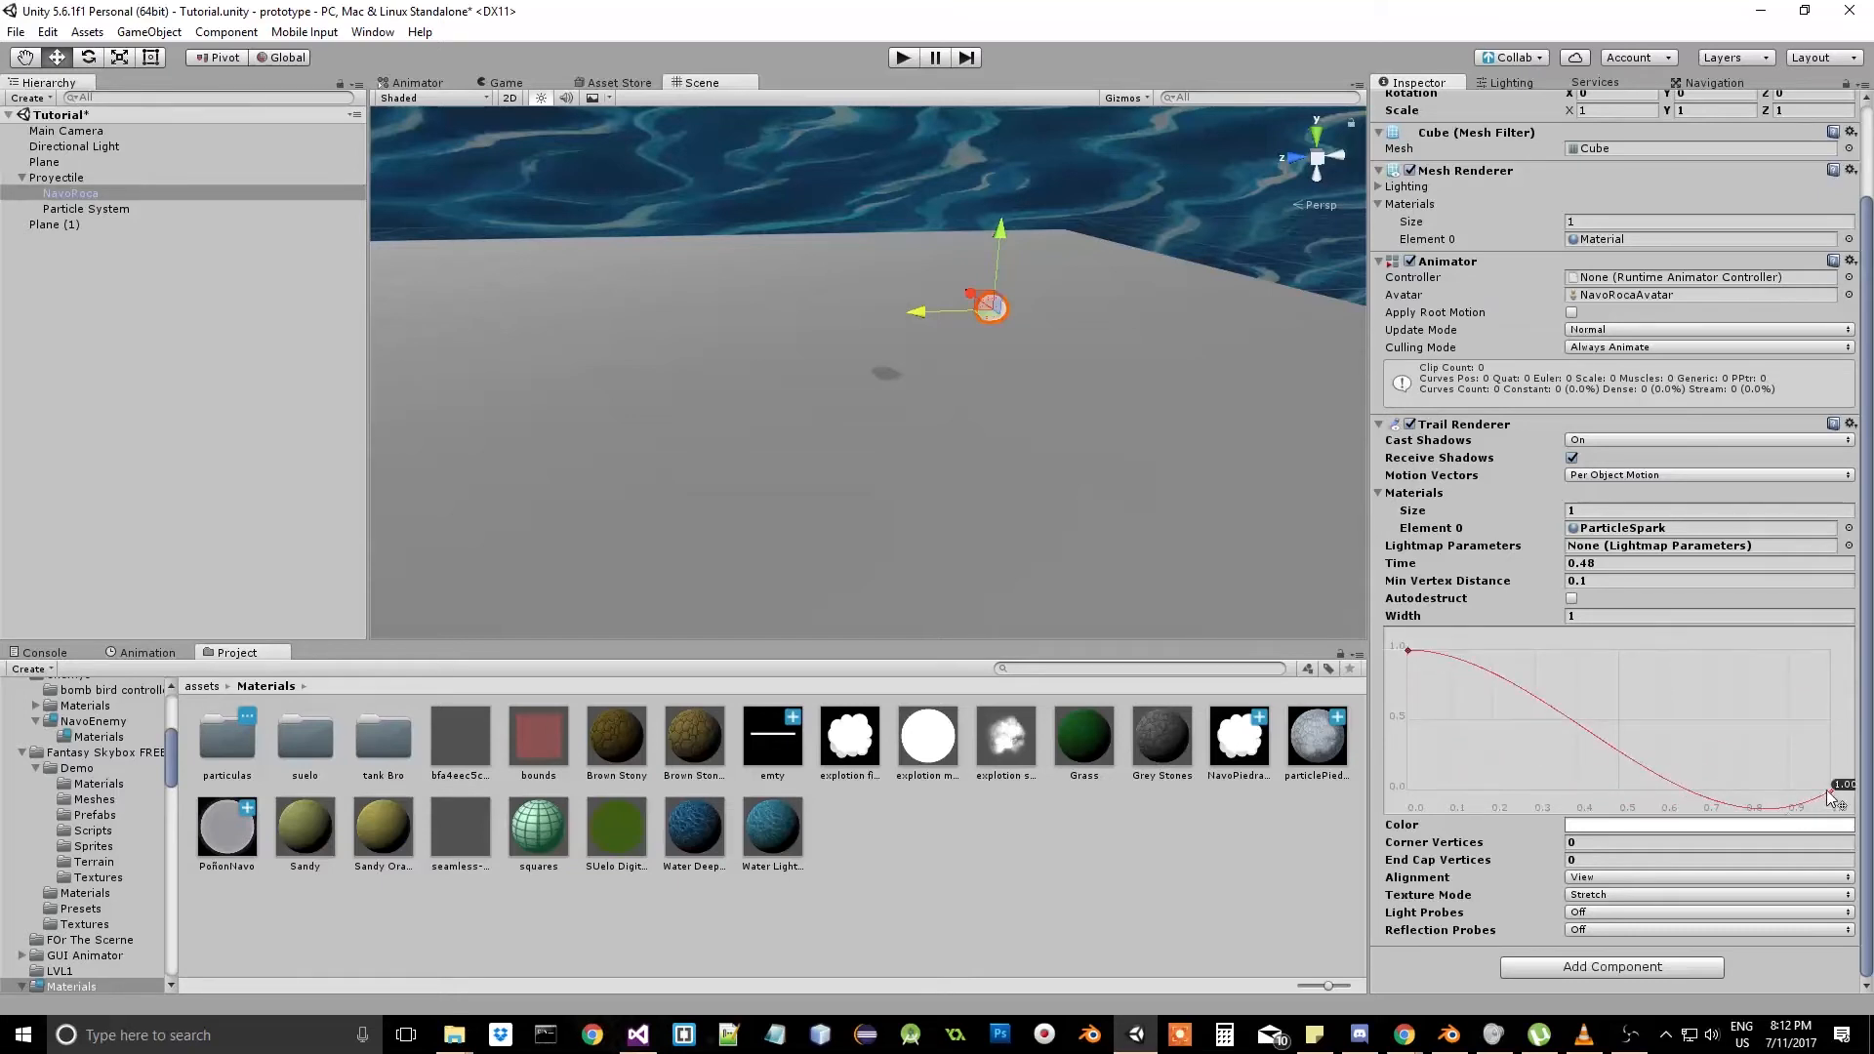
left_click_drag(1841, 789, 1787, 807)
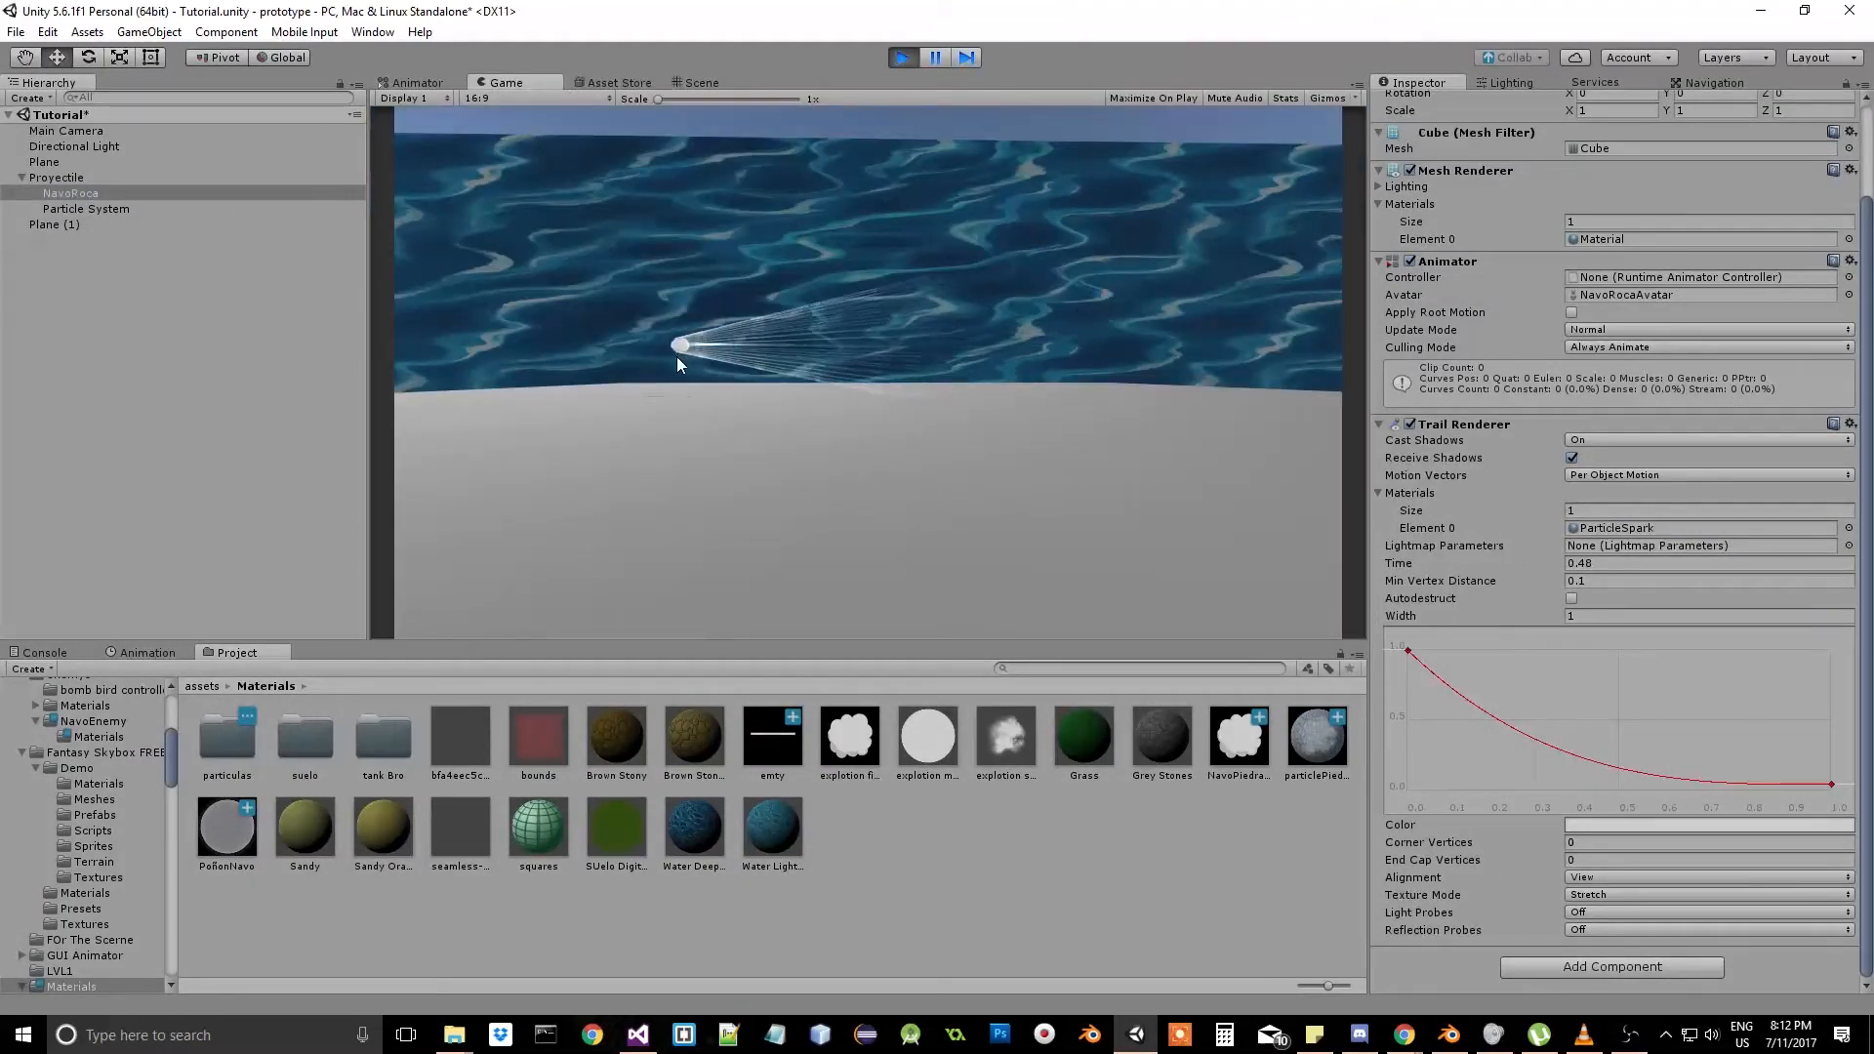
Play the scene and watch the rock fly with its tapering white streak.
left_click(699, 82)
type("0")
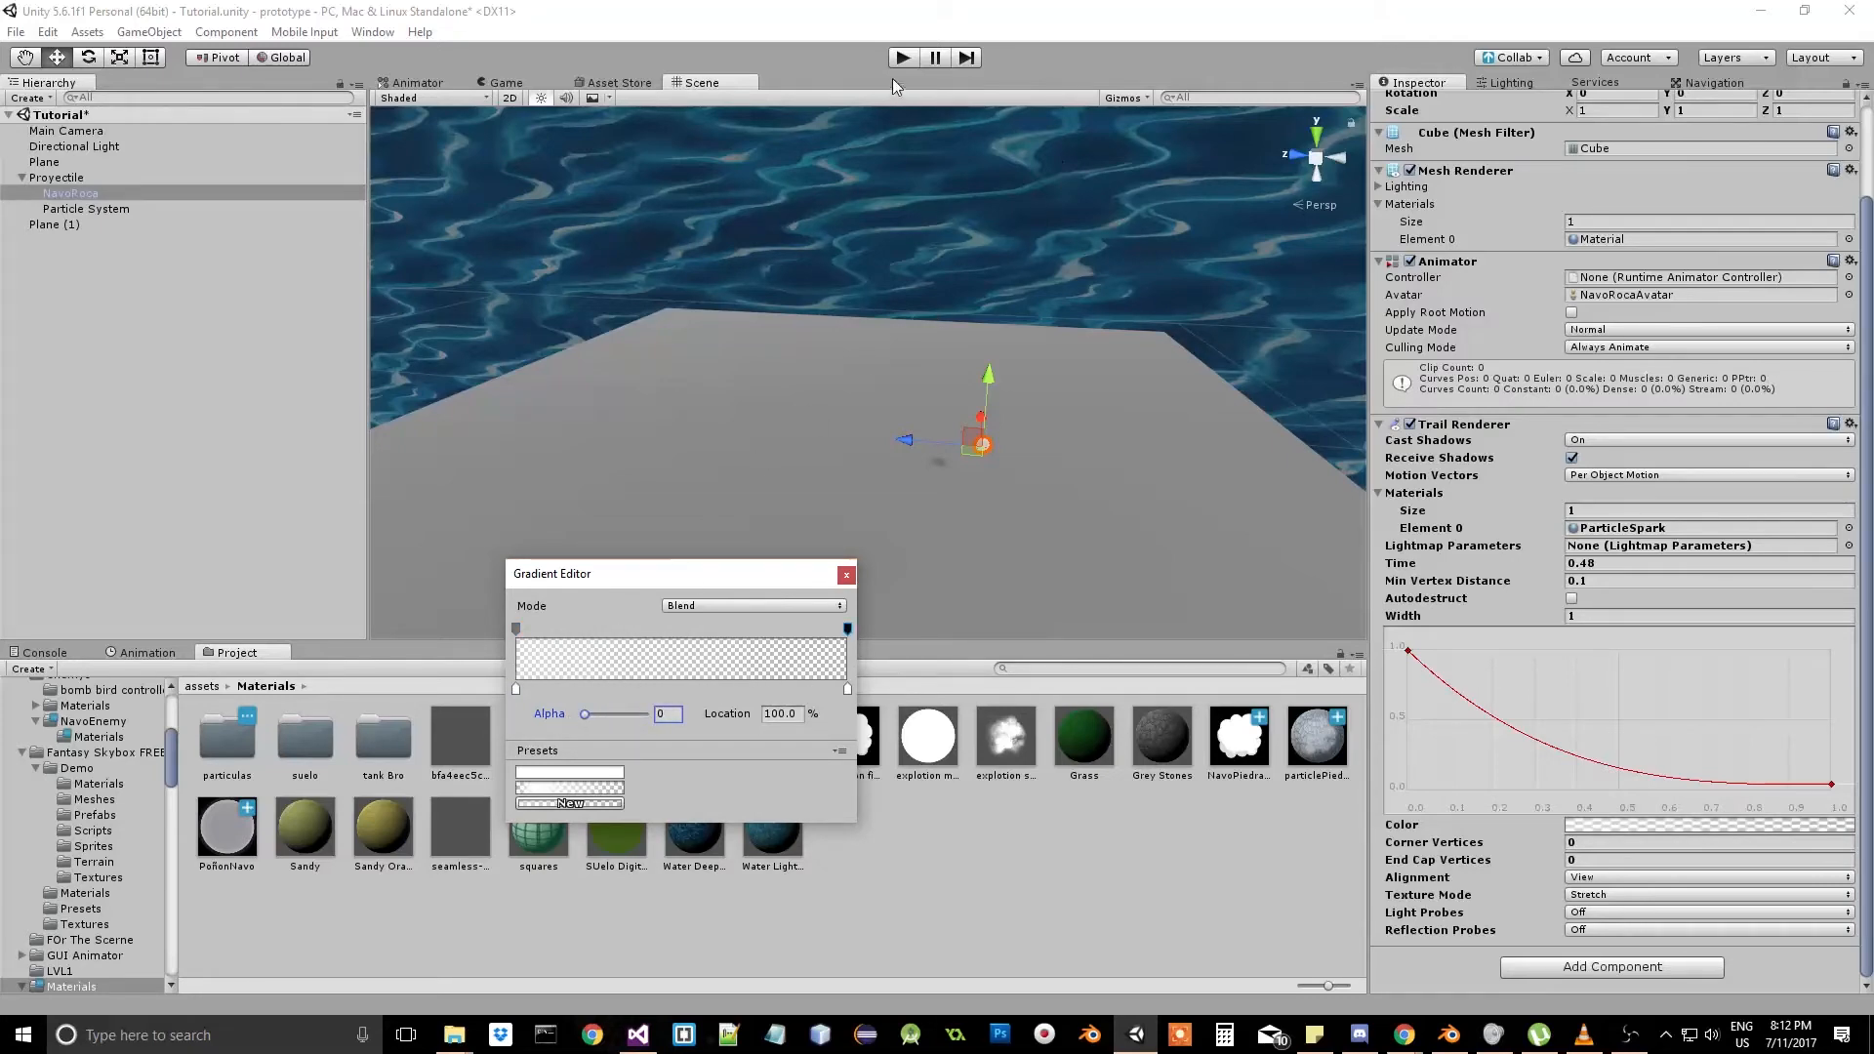
Run and stop a Play-mode test of the trail fading to transparent.
left_click(846, 574)
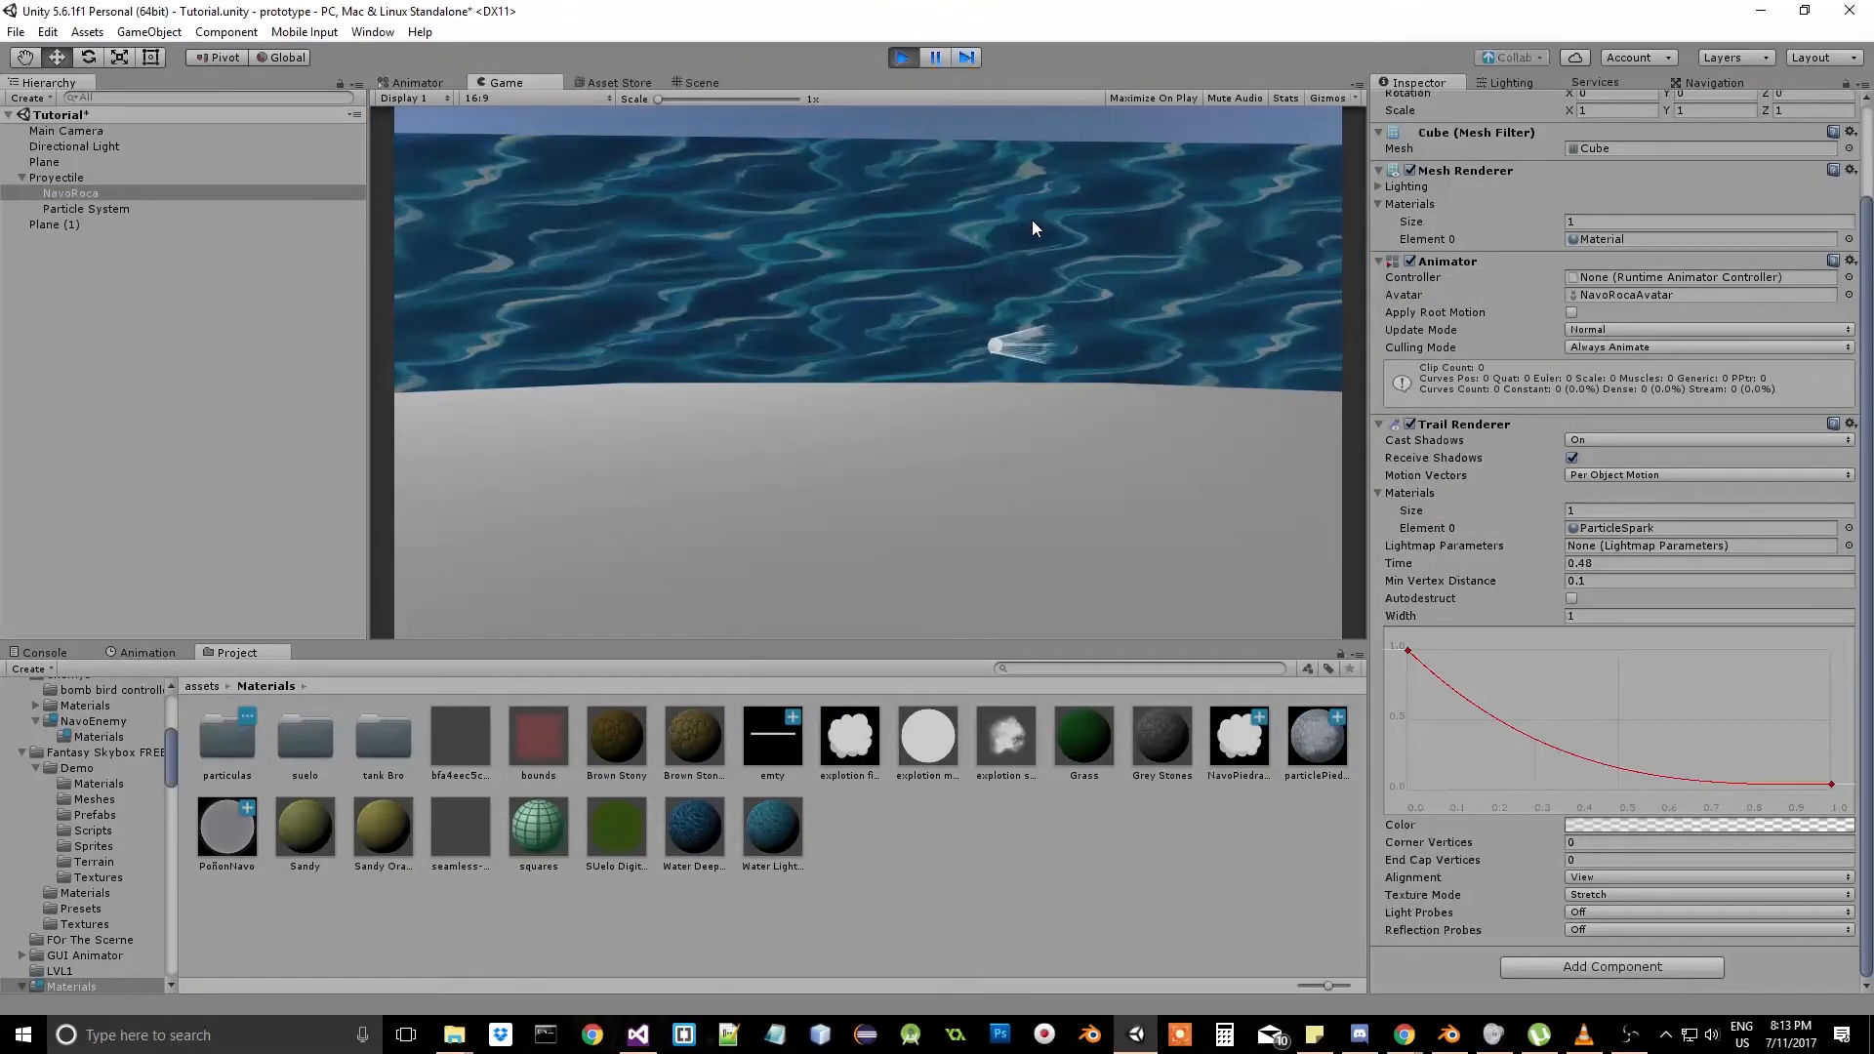
left_click(699, 82)
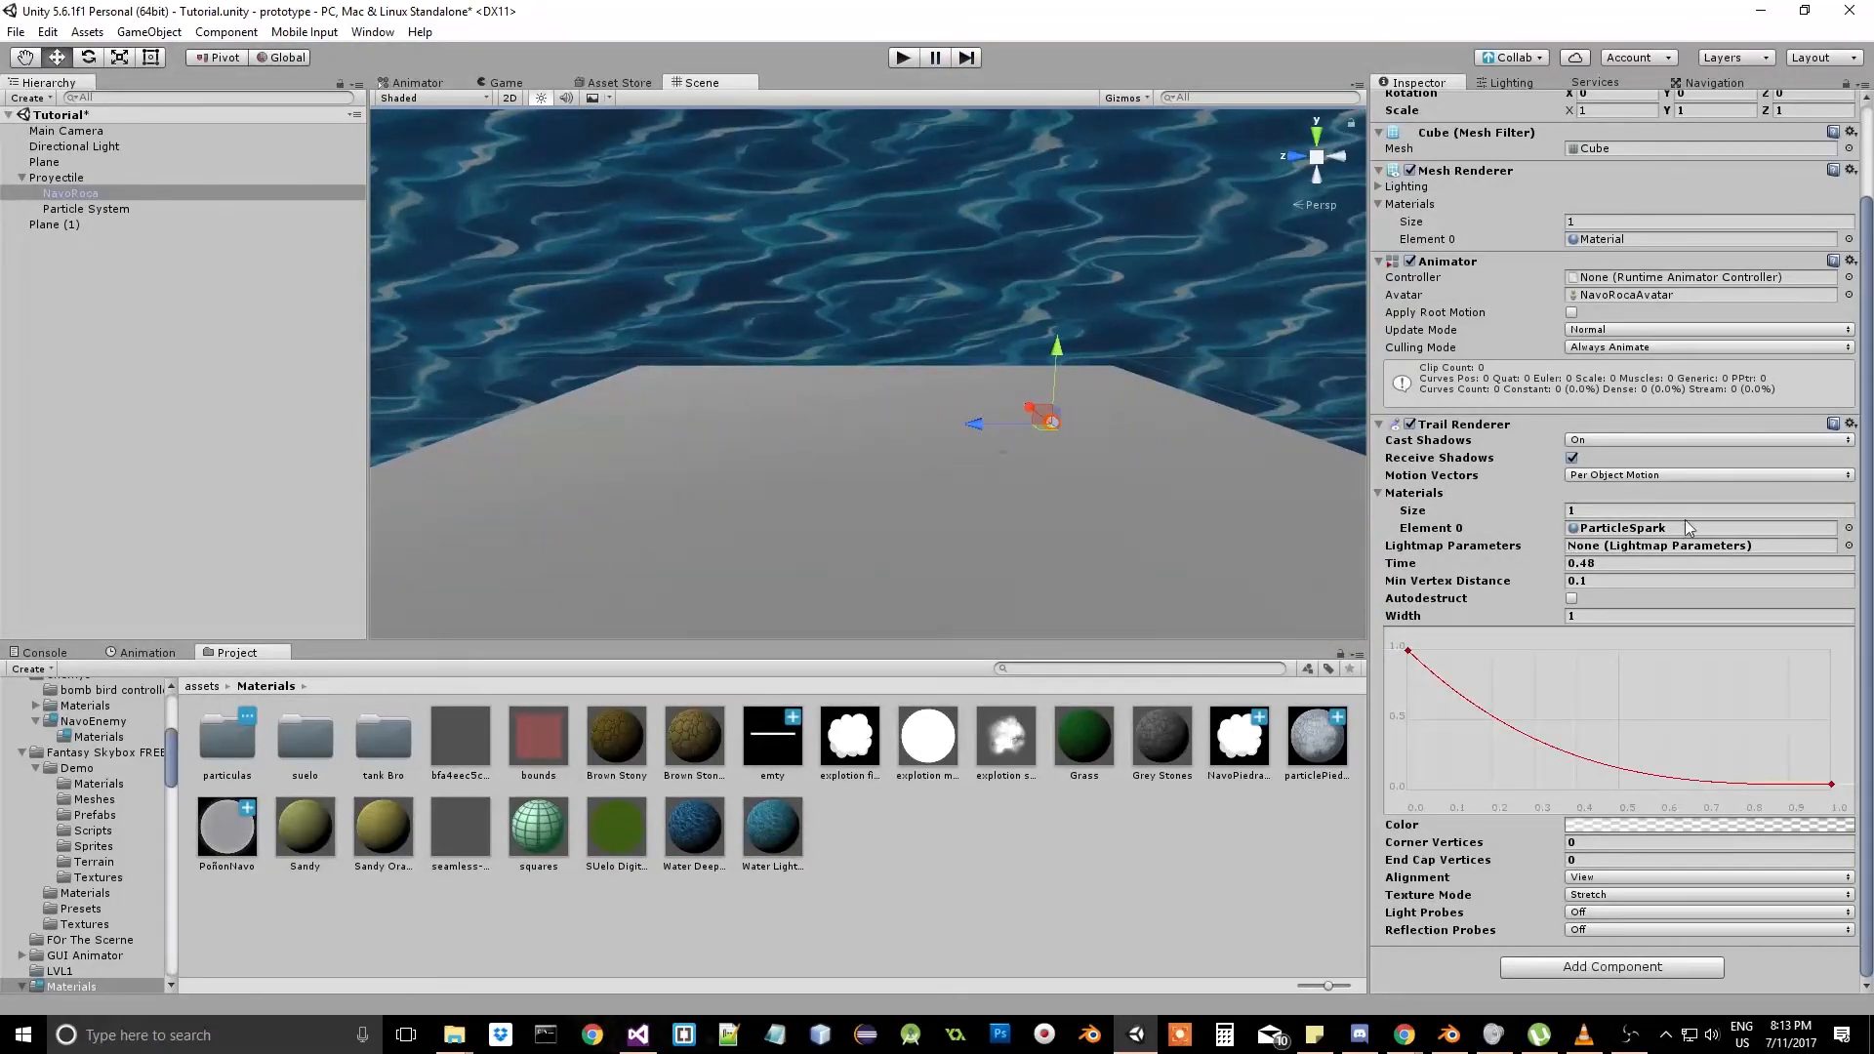
mouse_move(1583, 579)
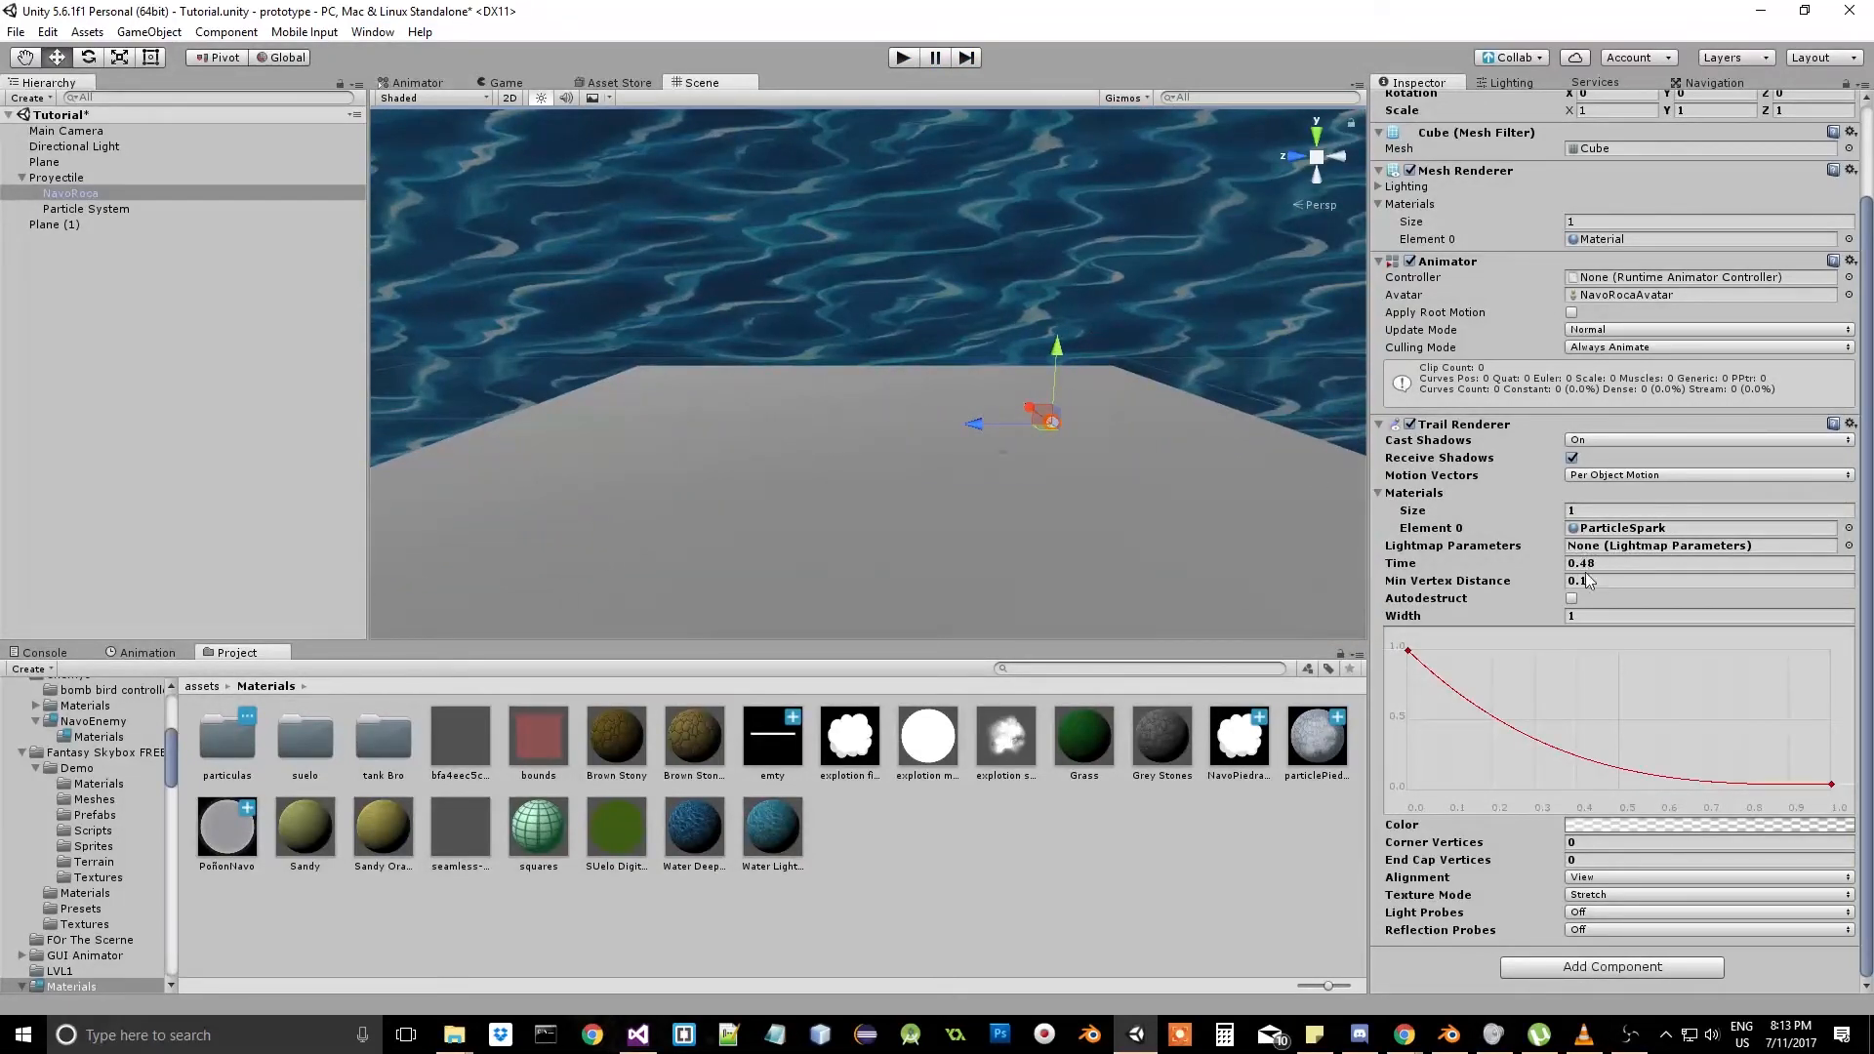
Set the trail Width to 4.27 and test the wider trail in Play mode.
left_click(1709, 616)
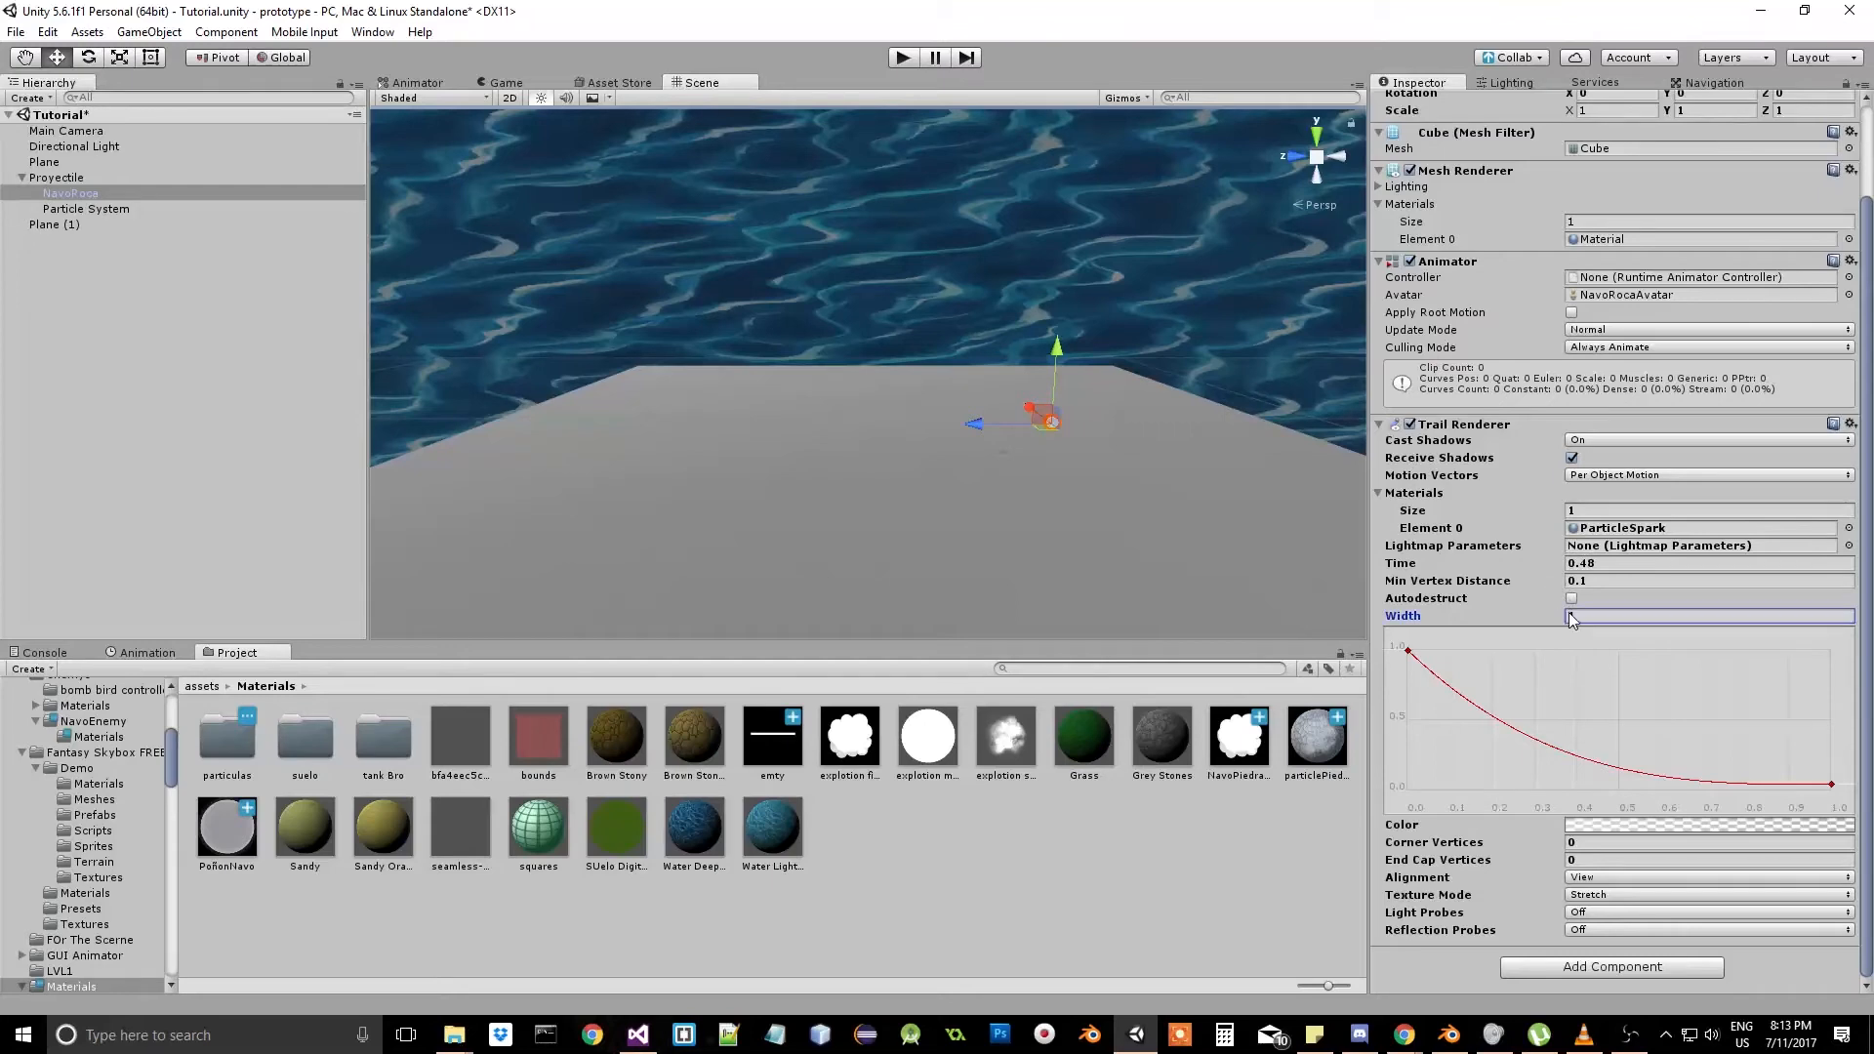
type("3.97")
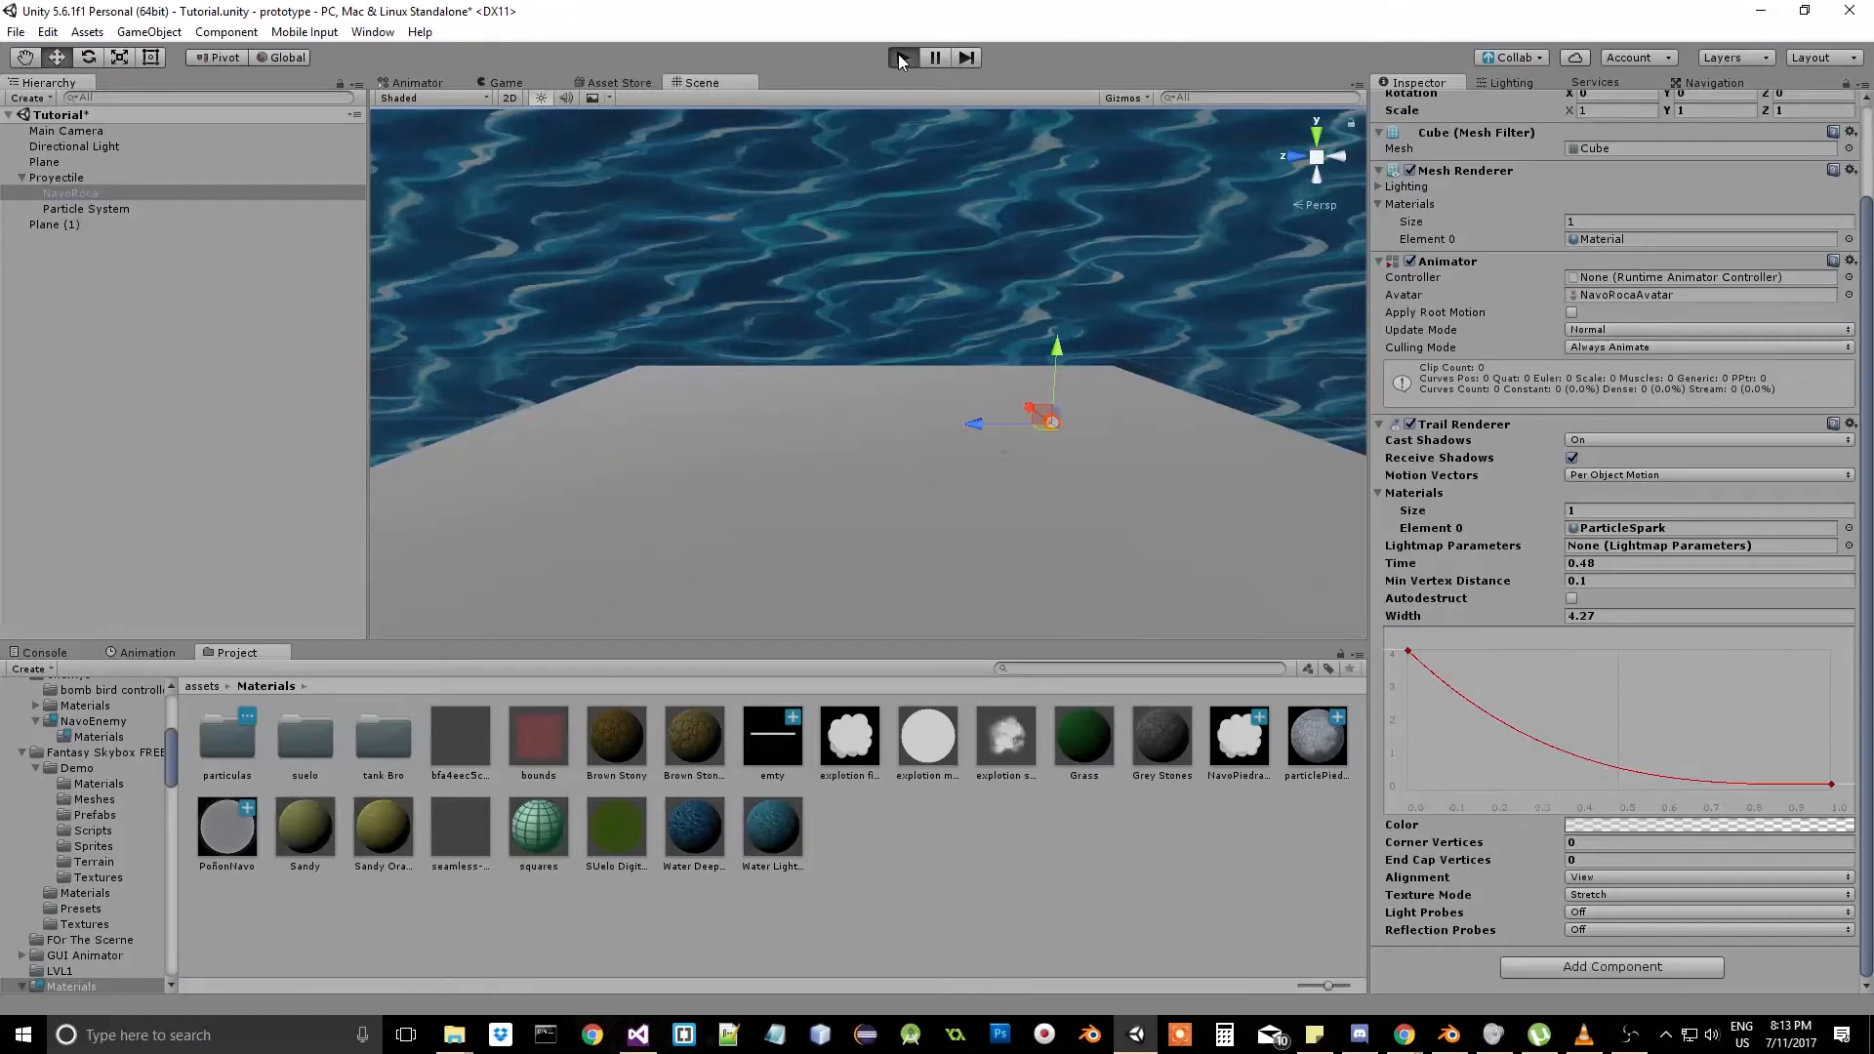
left_click(899, 57)
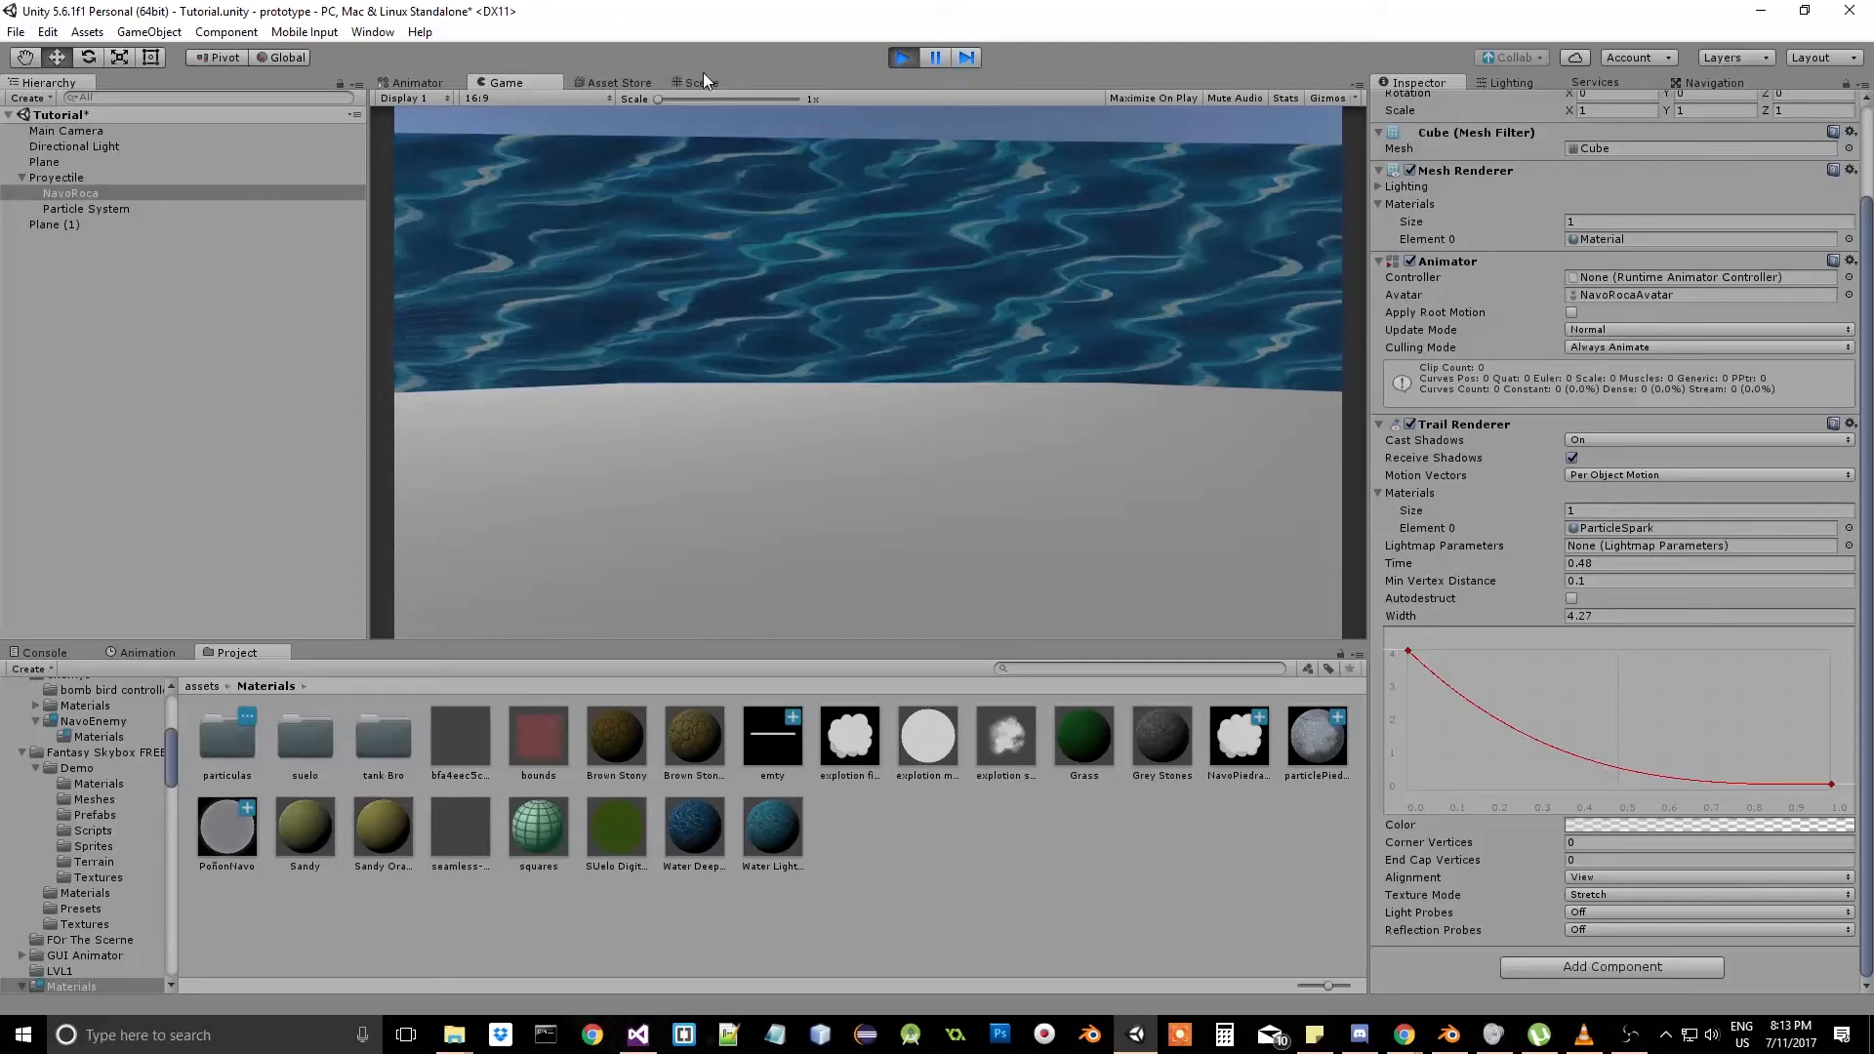
left_click(696, 82)
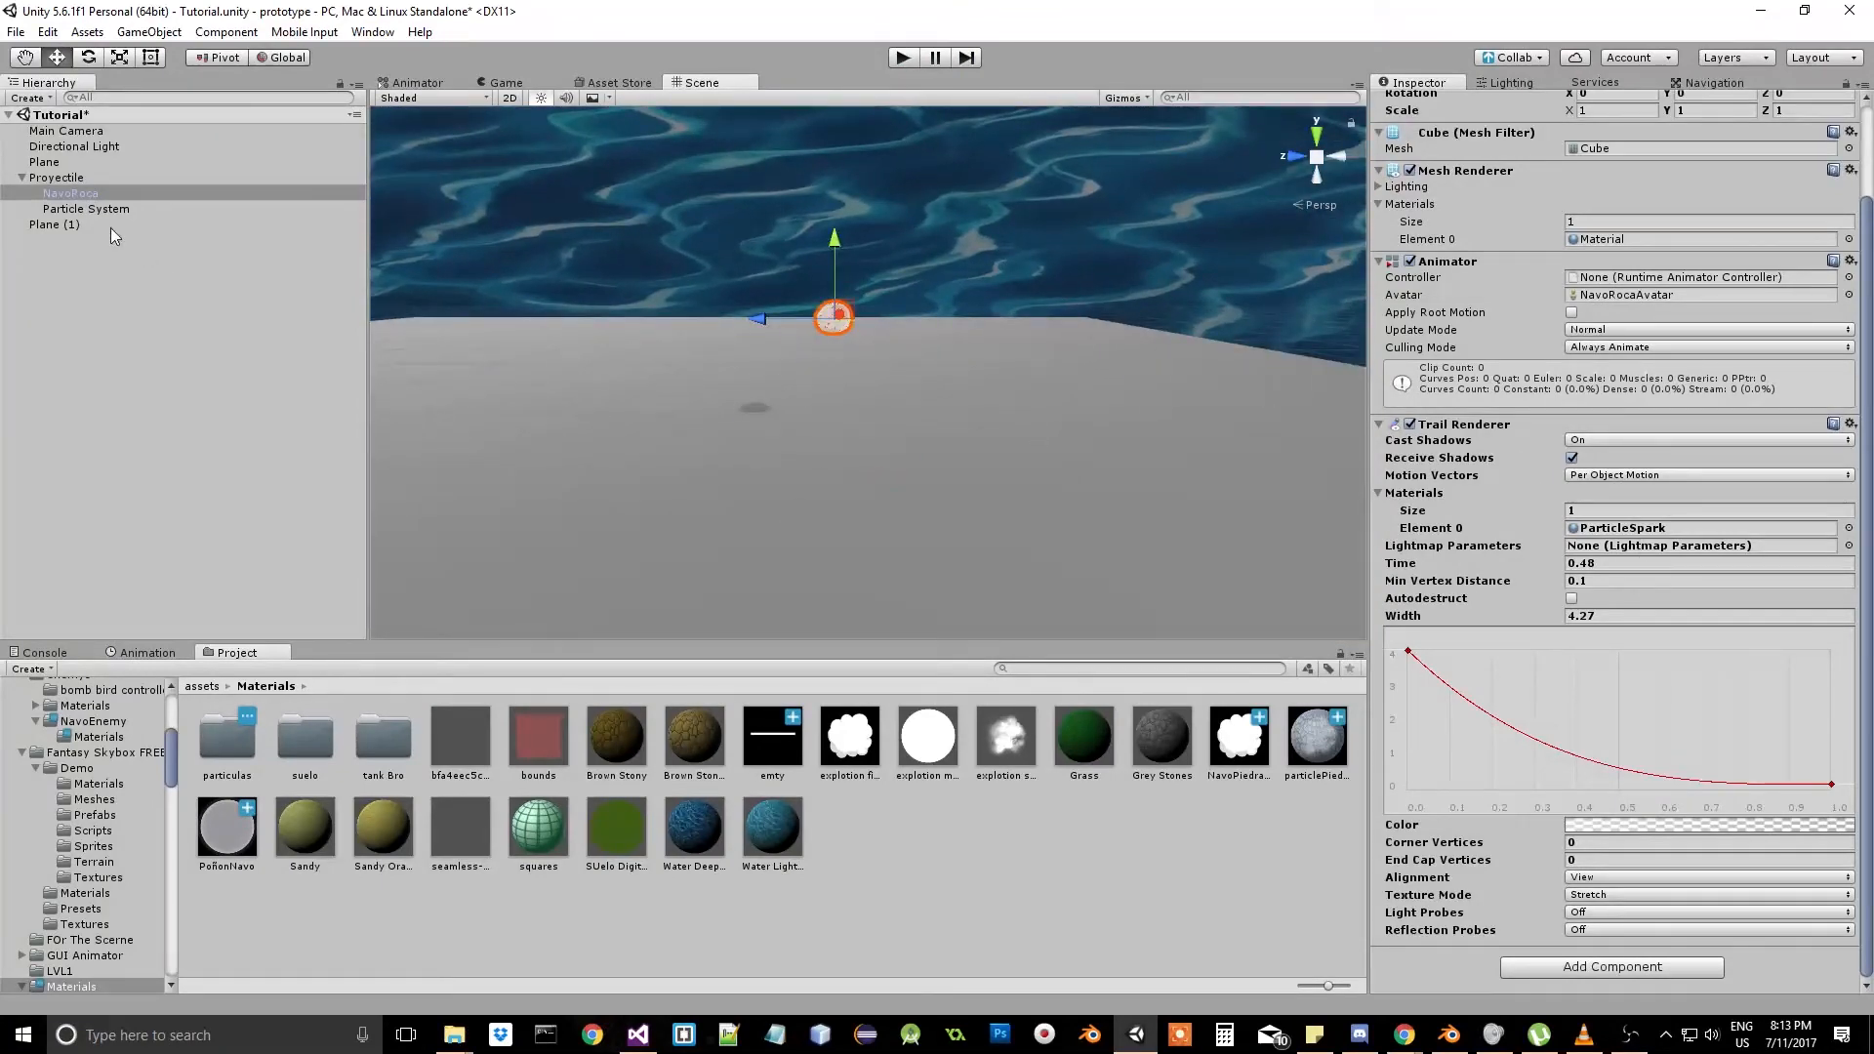
Set the Particle System's Trails width to constant 0.58 and lifetime to 0.22.
left_click(85, 208)
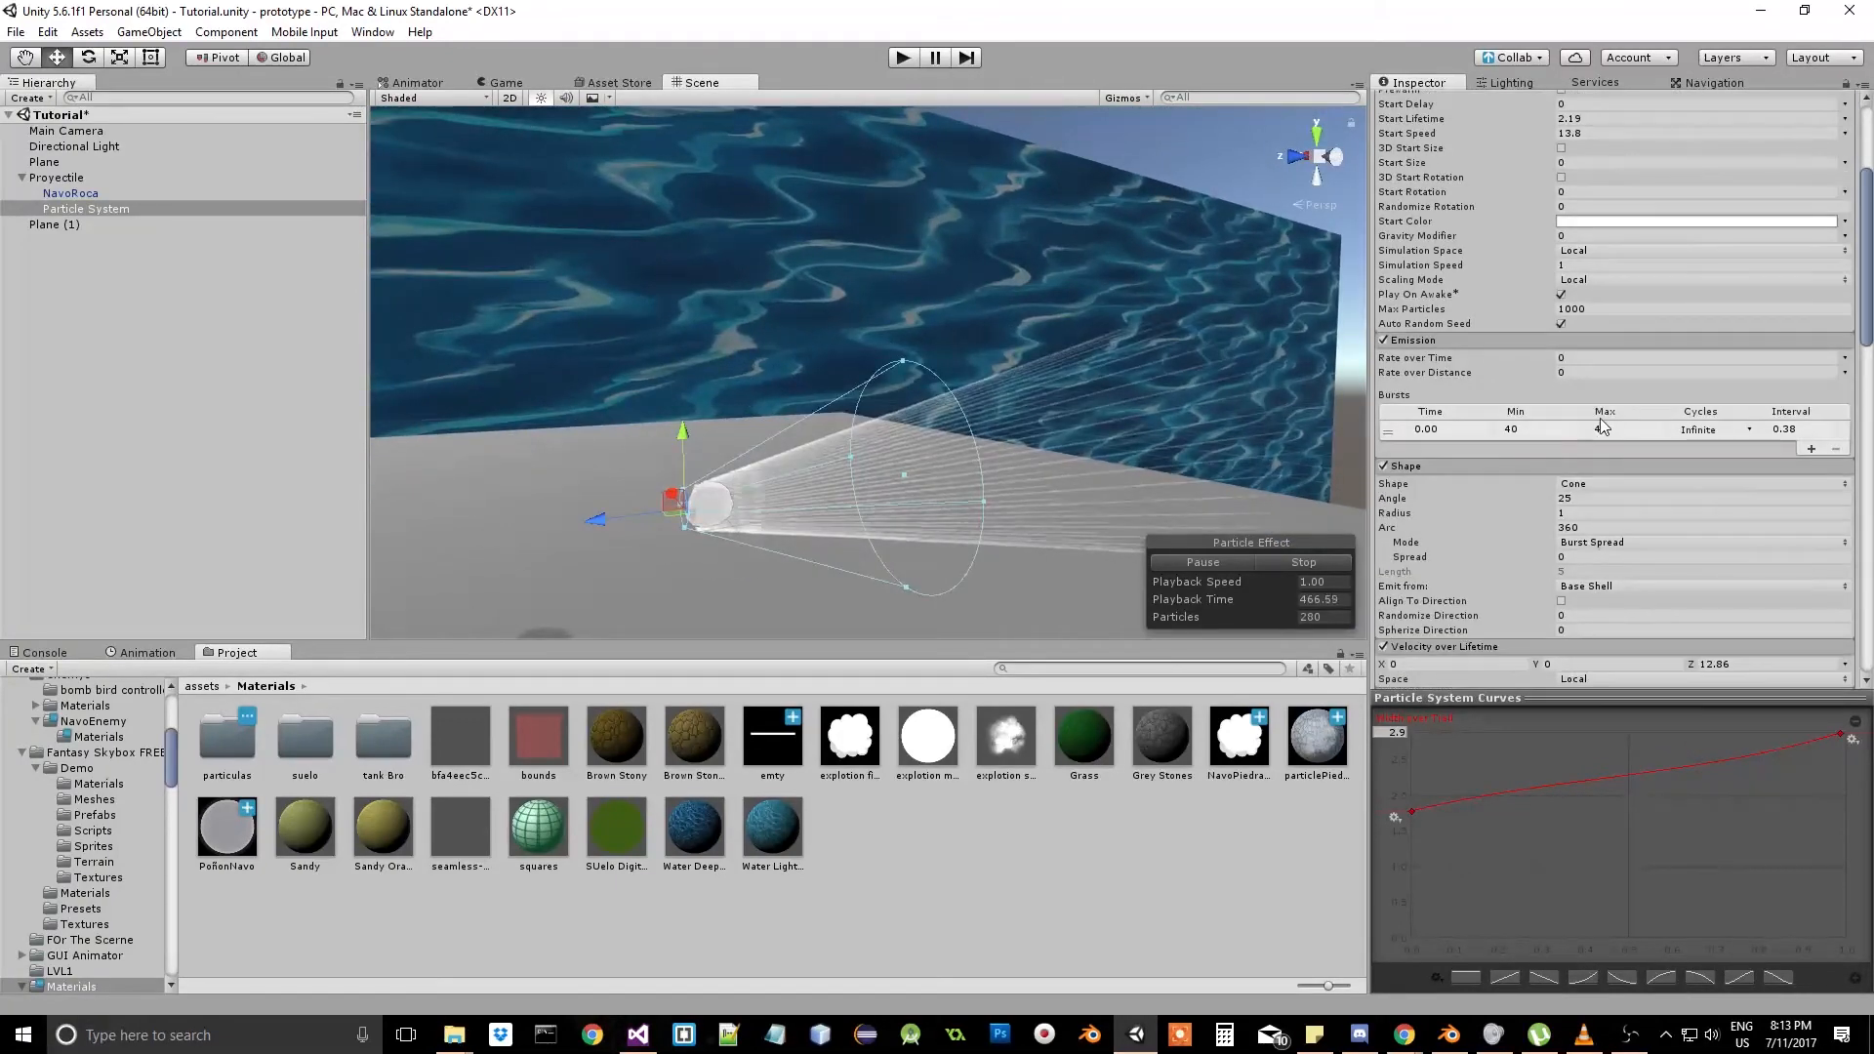
scroll("down", 3)
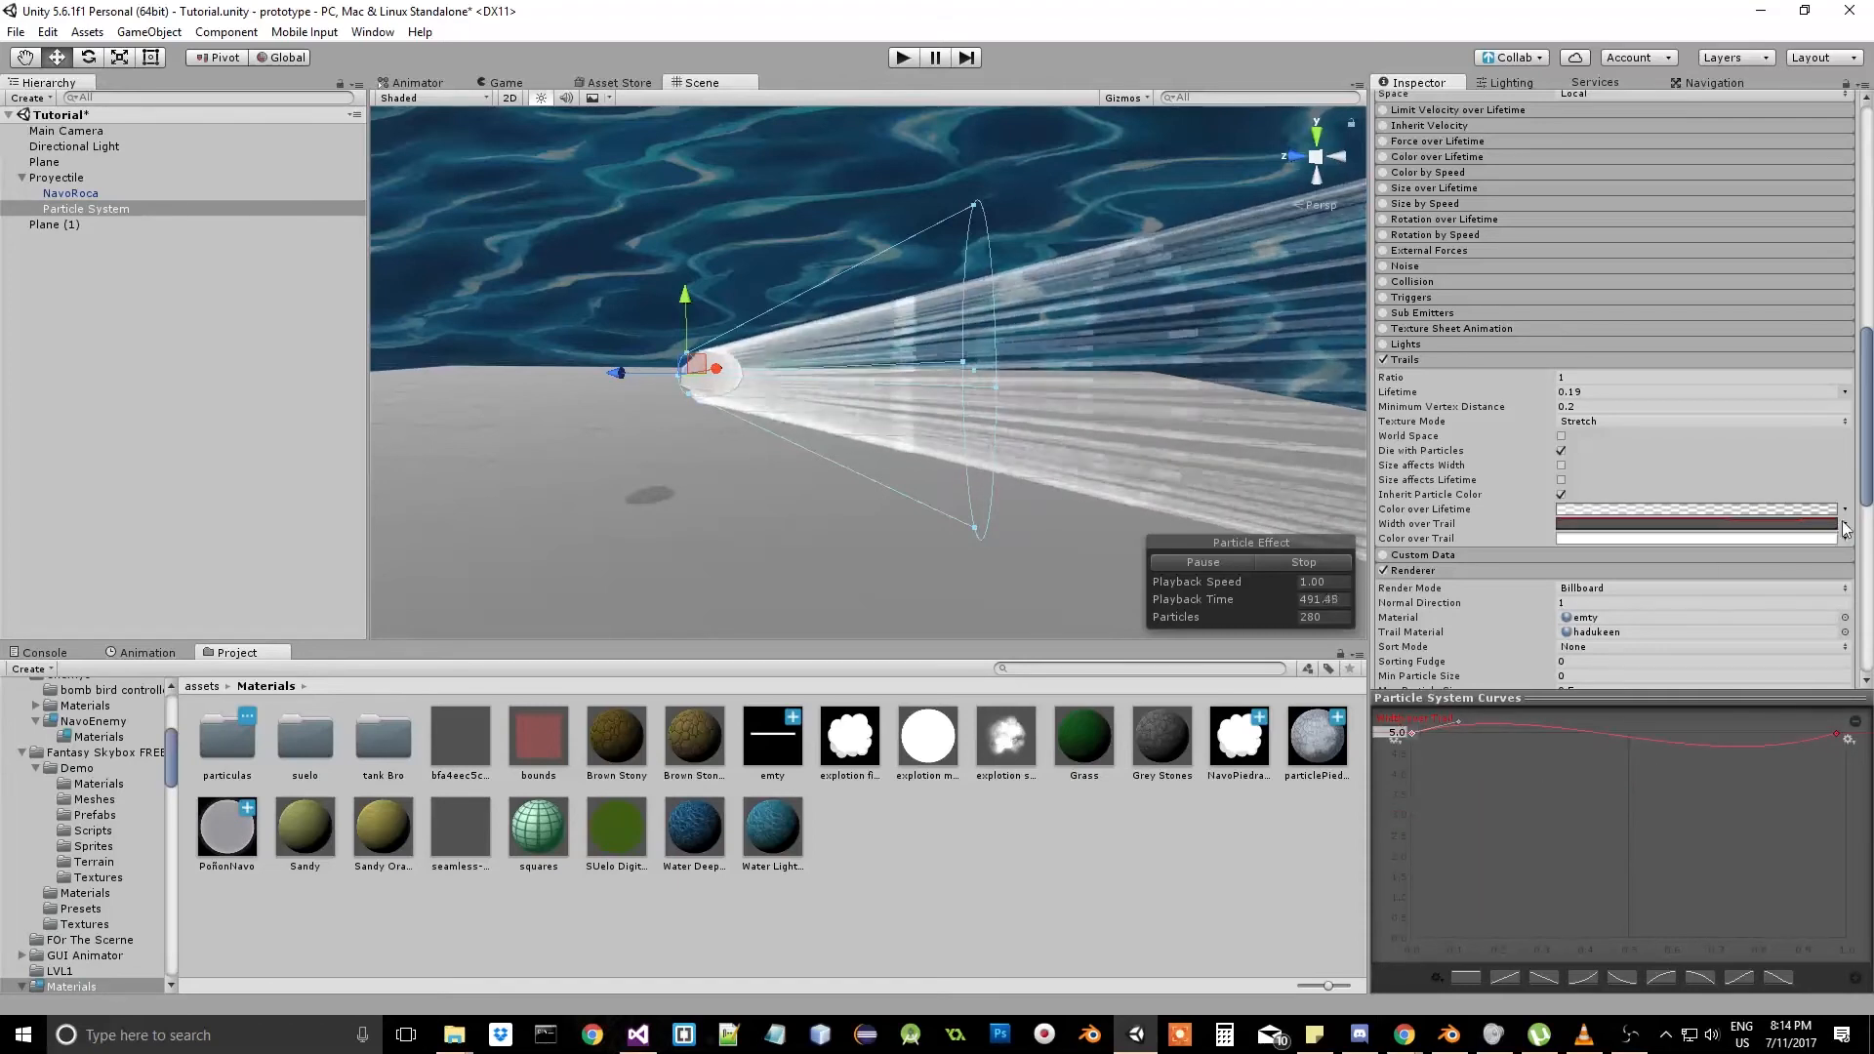
left_click(1697, 523)
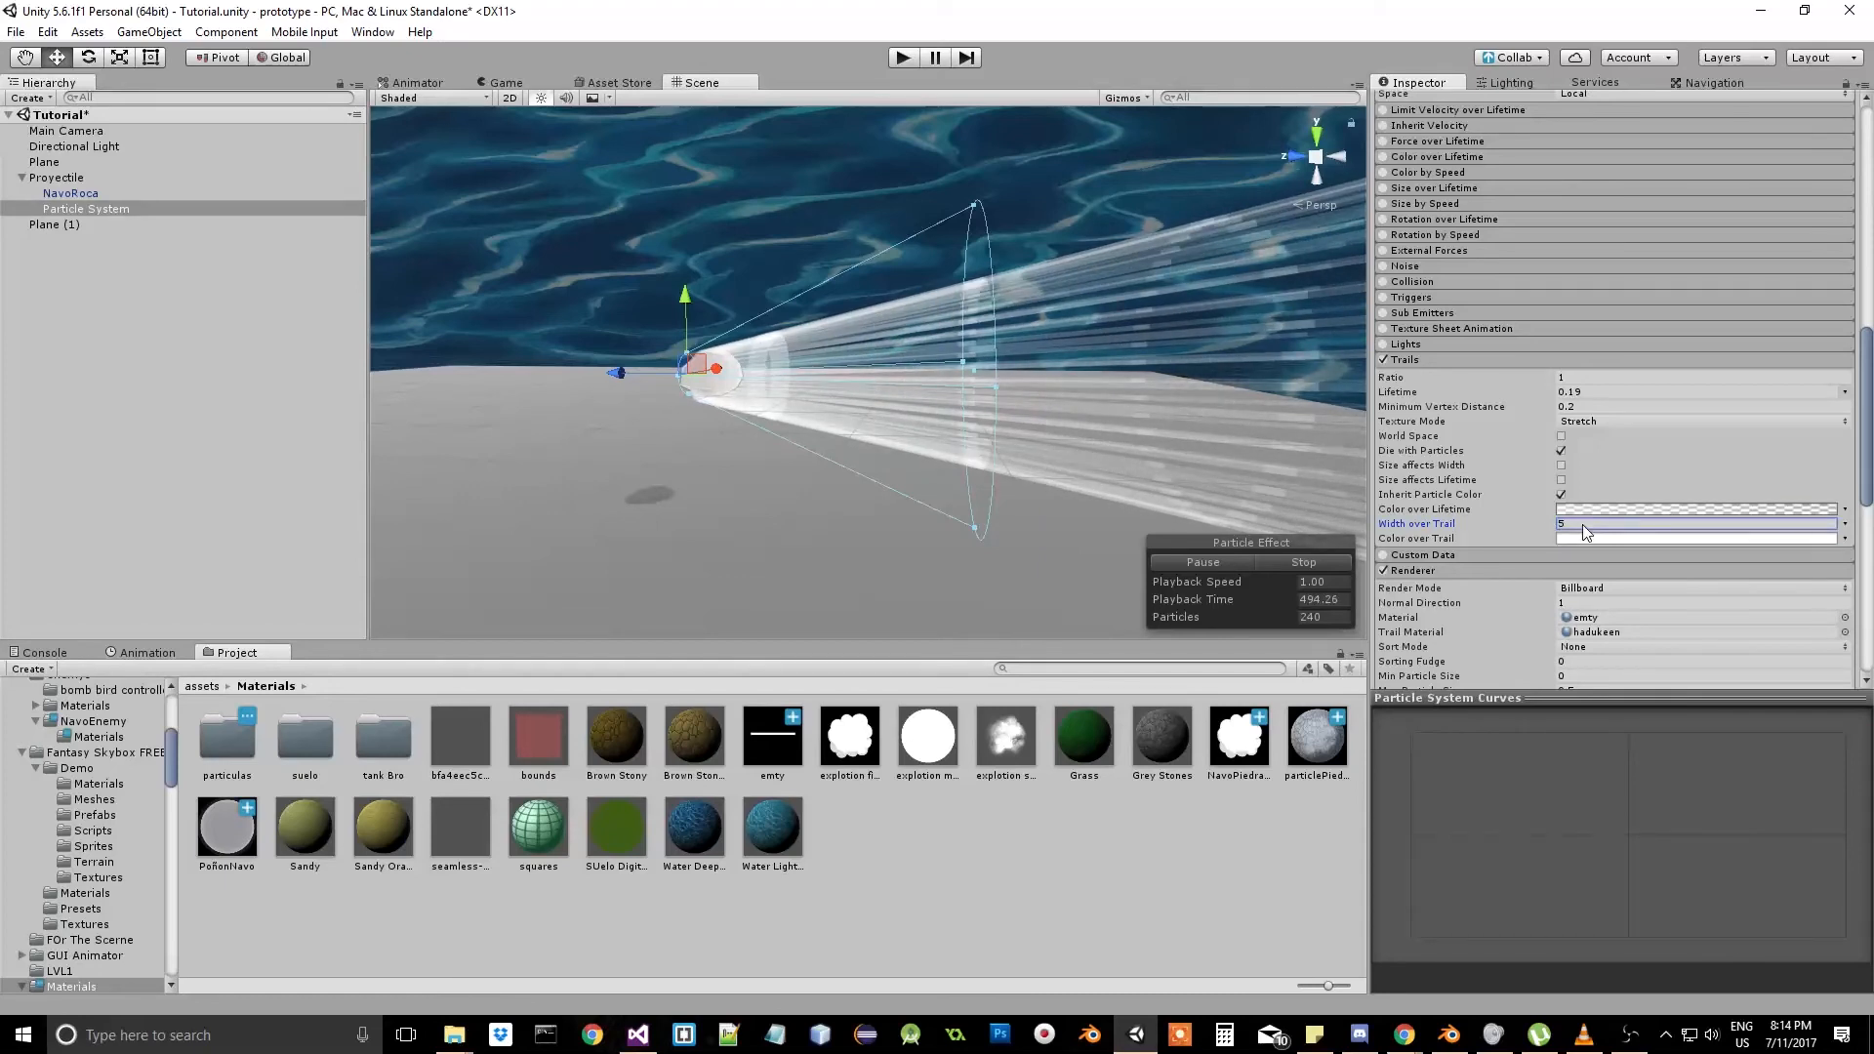
left_click_drag(1583, 529, 1659, 536)
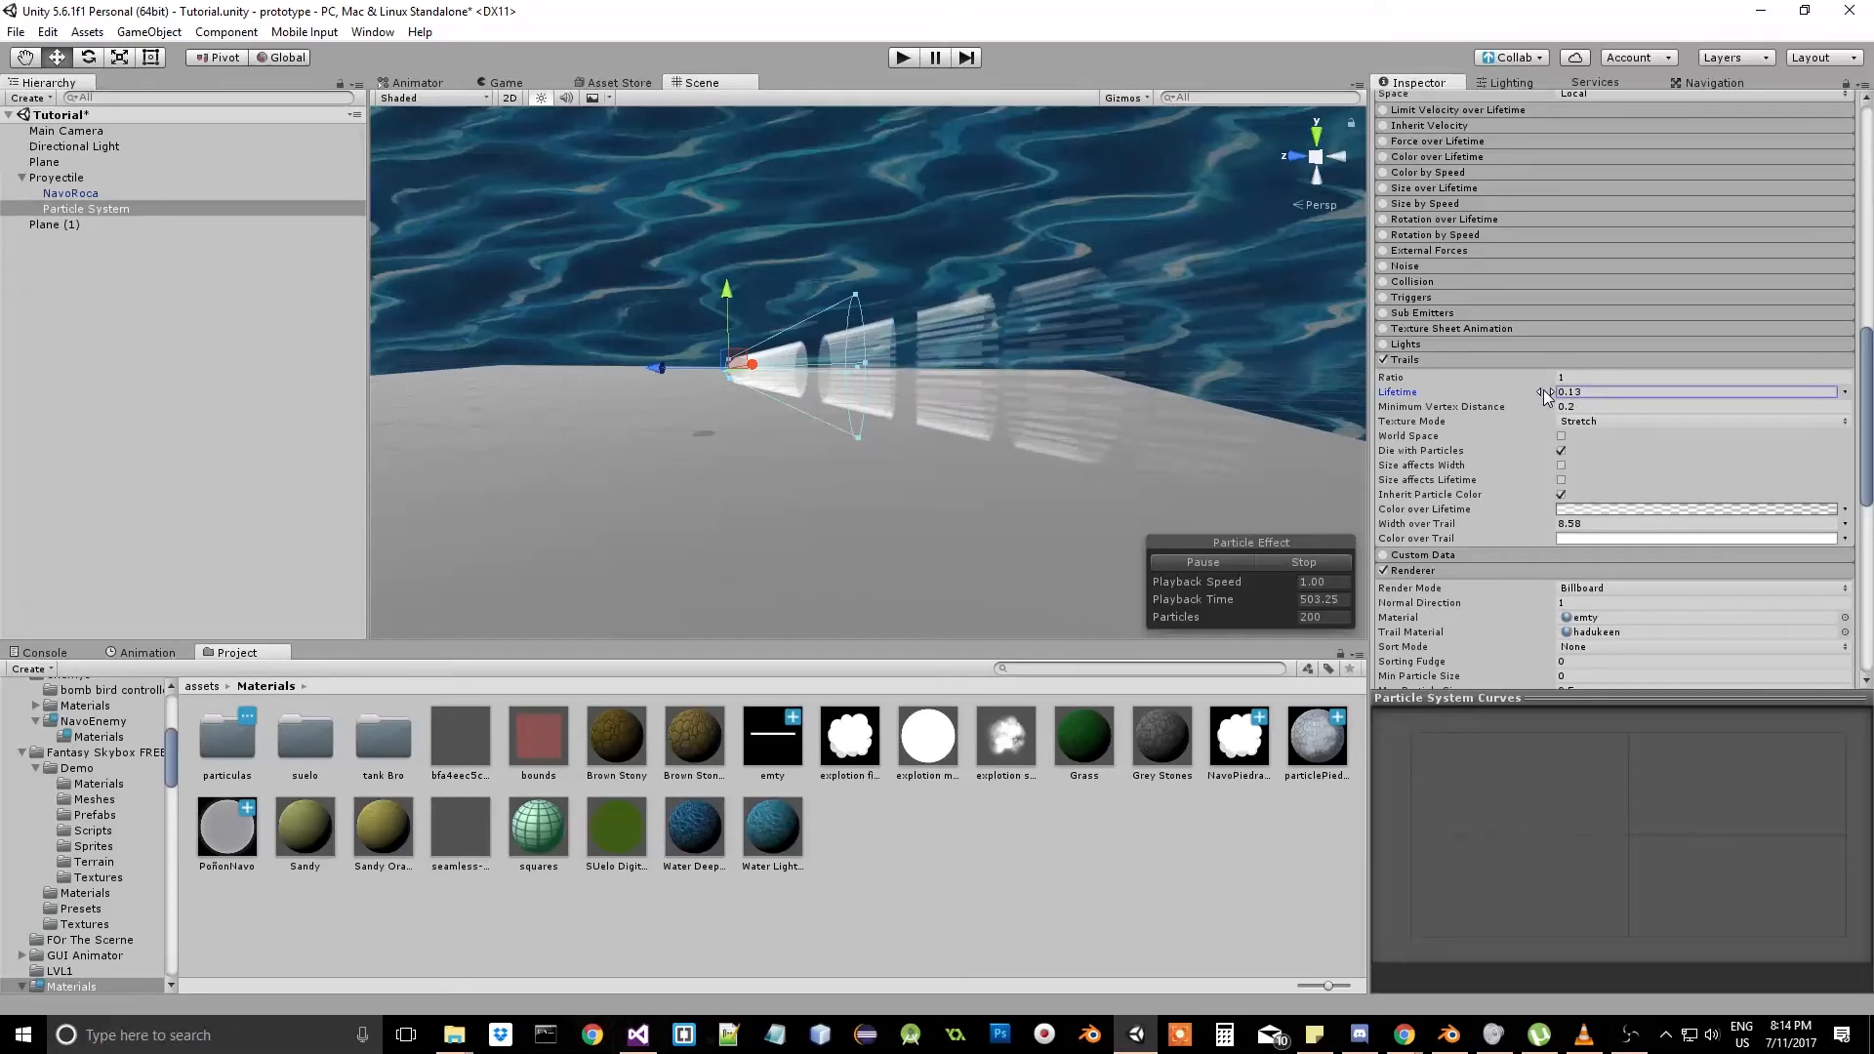
left_click_drag(1542, 390, 1578, 390)
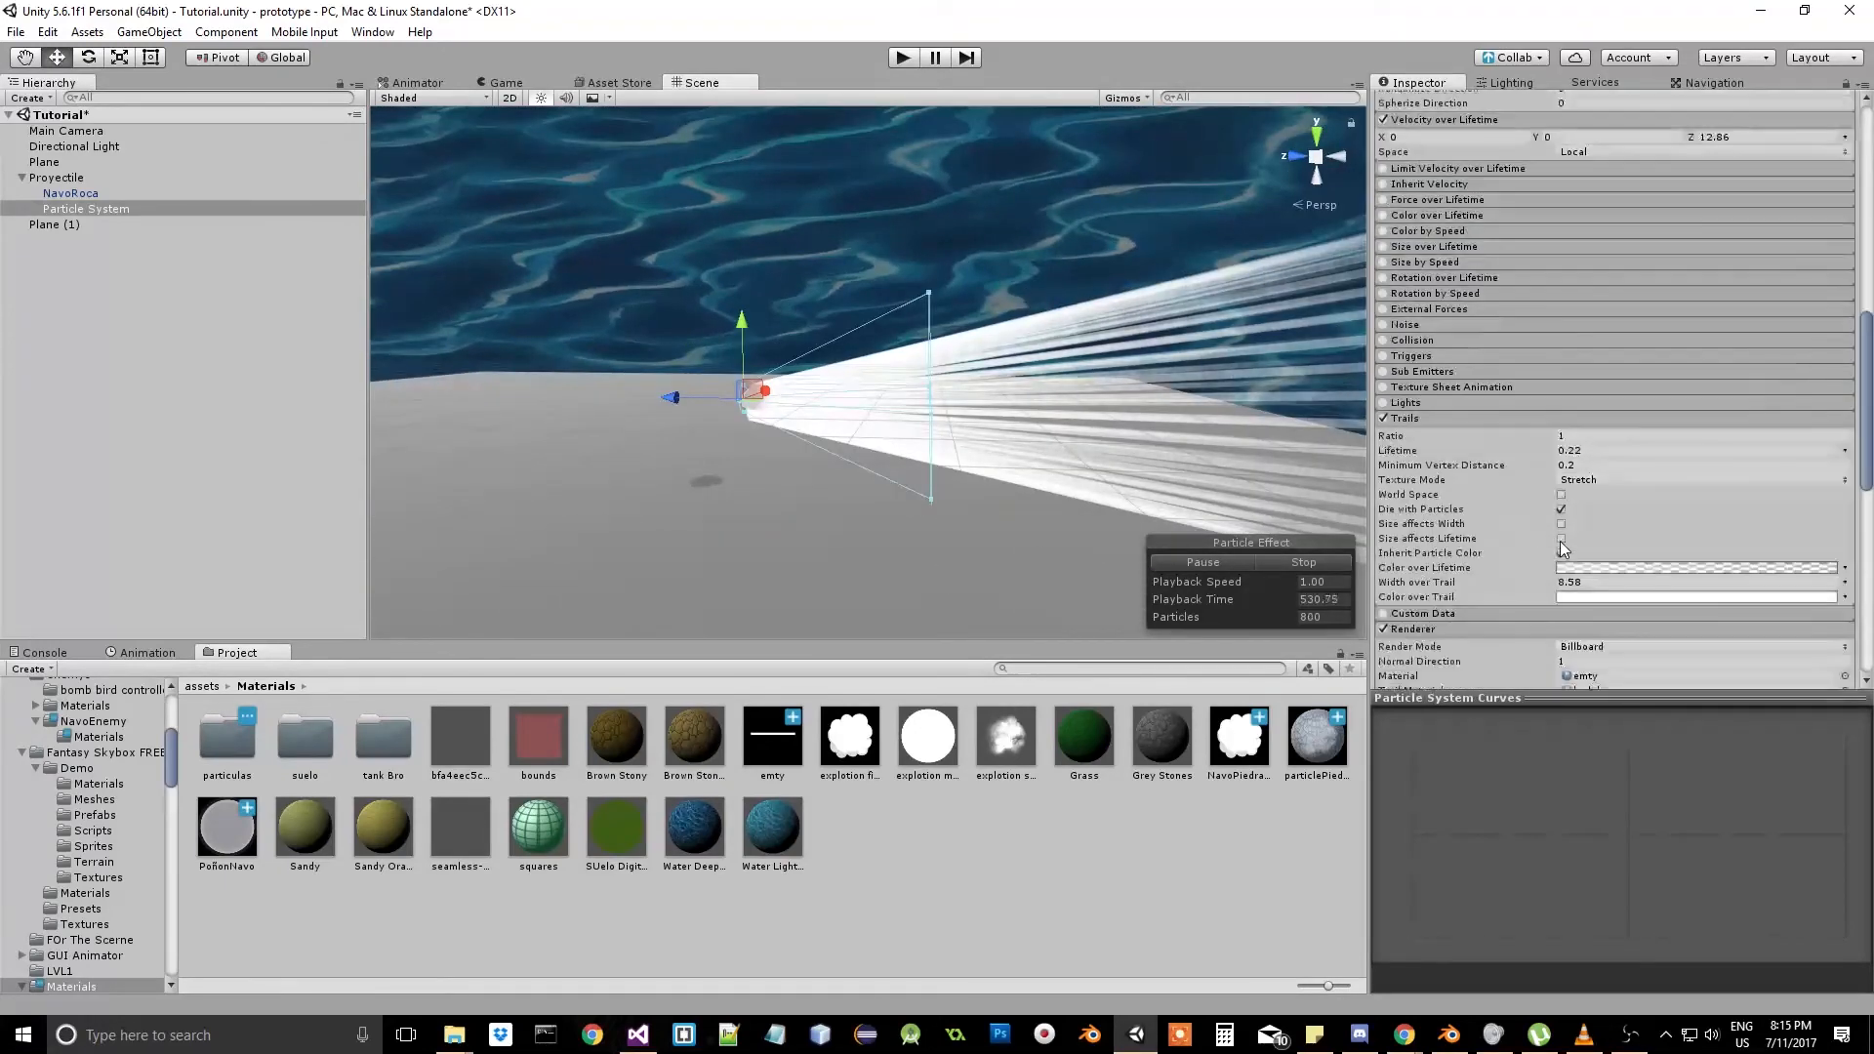
Shorten the particle Trails lifetime to 0.18.
left_click(1691, 450)
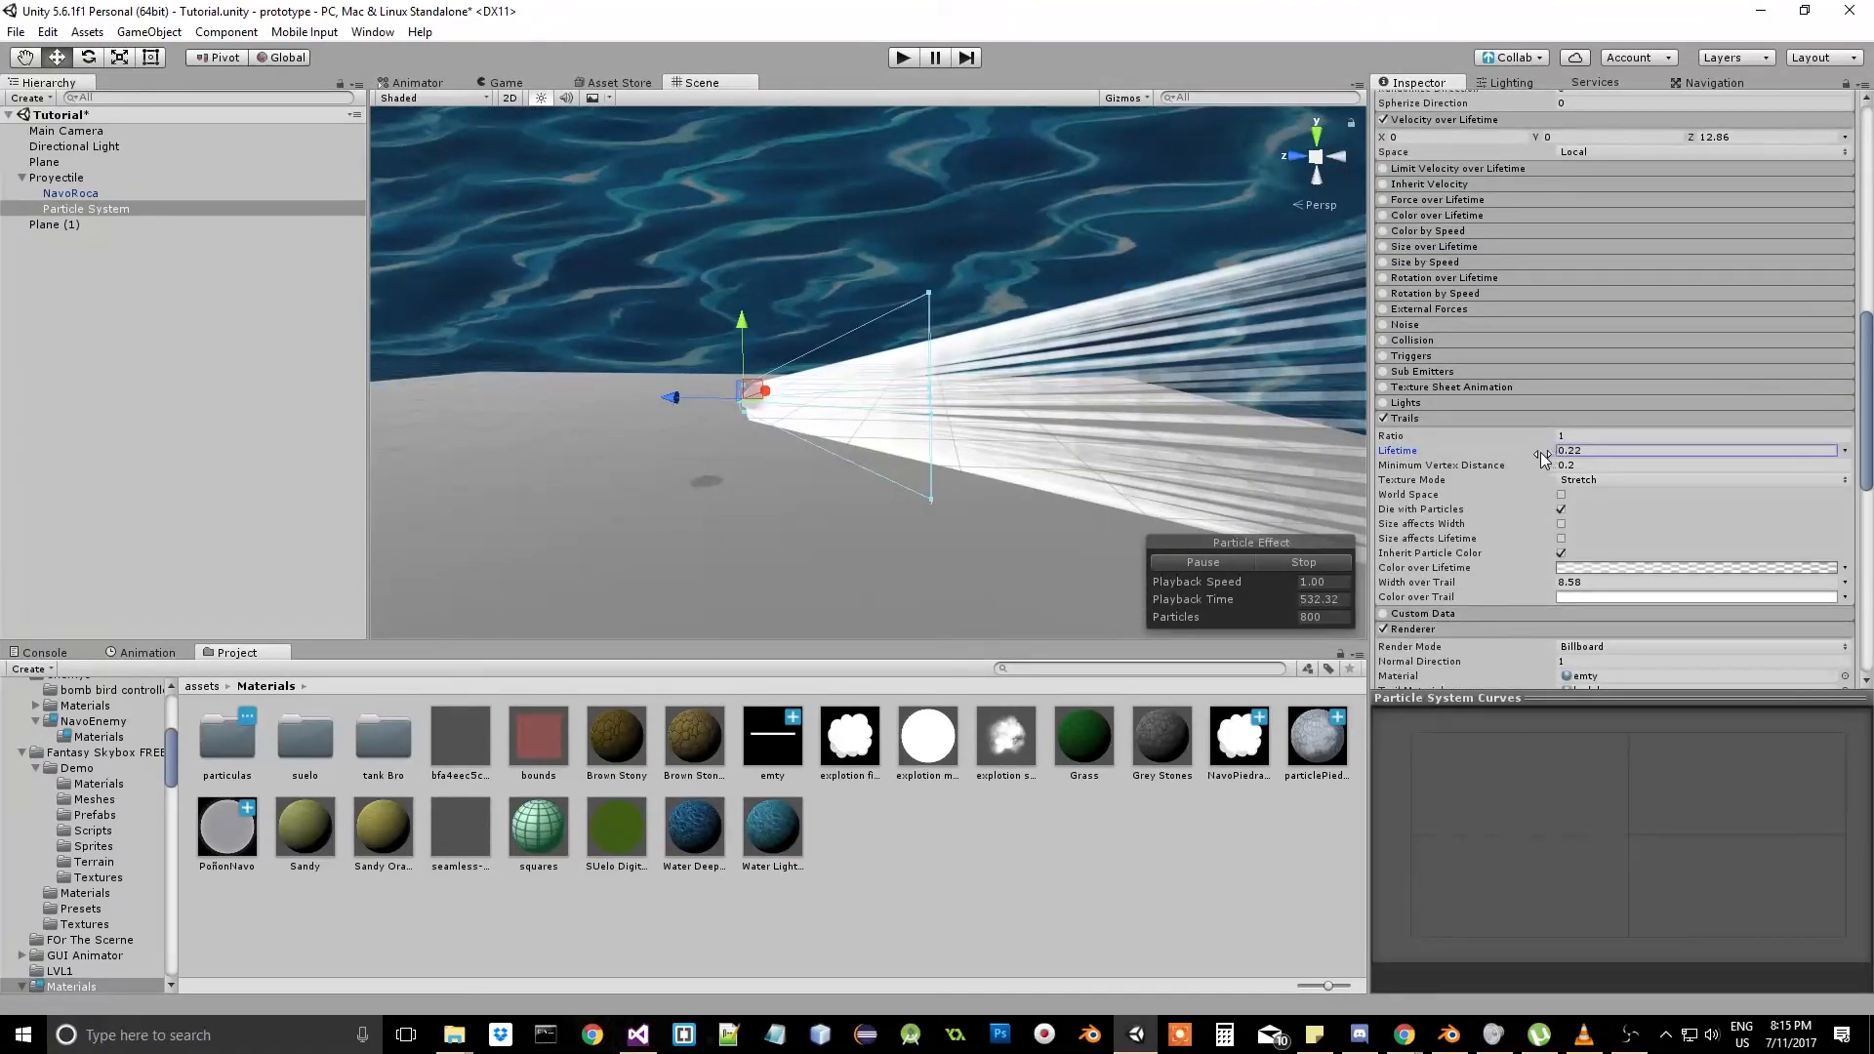
left_click_drag(1548, 451, 1542, 458)
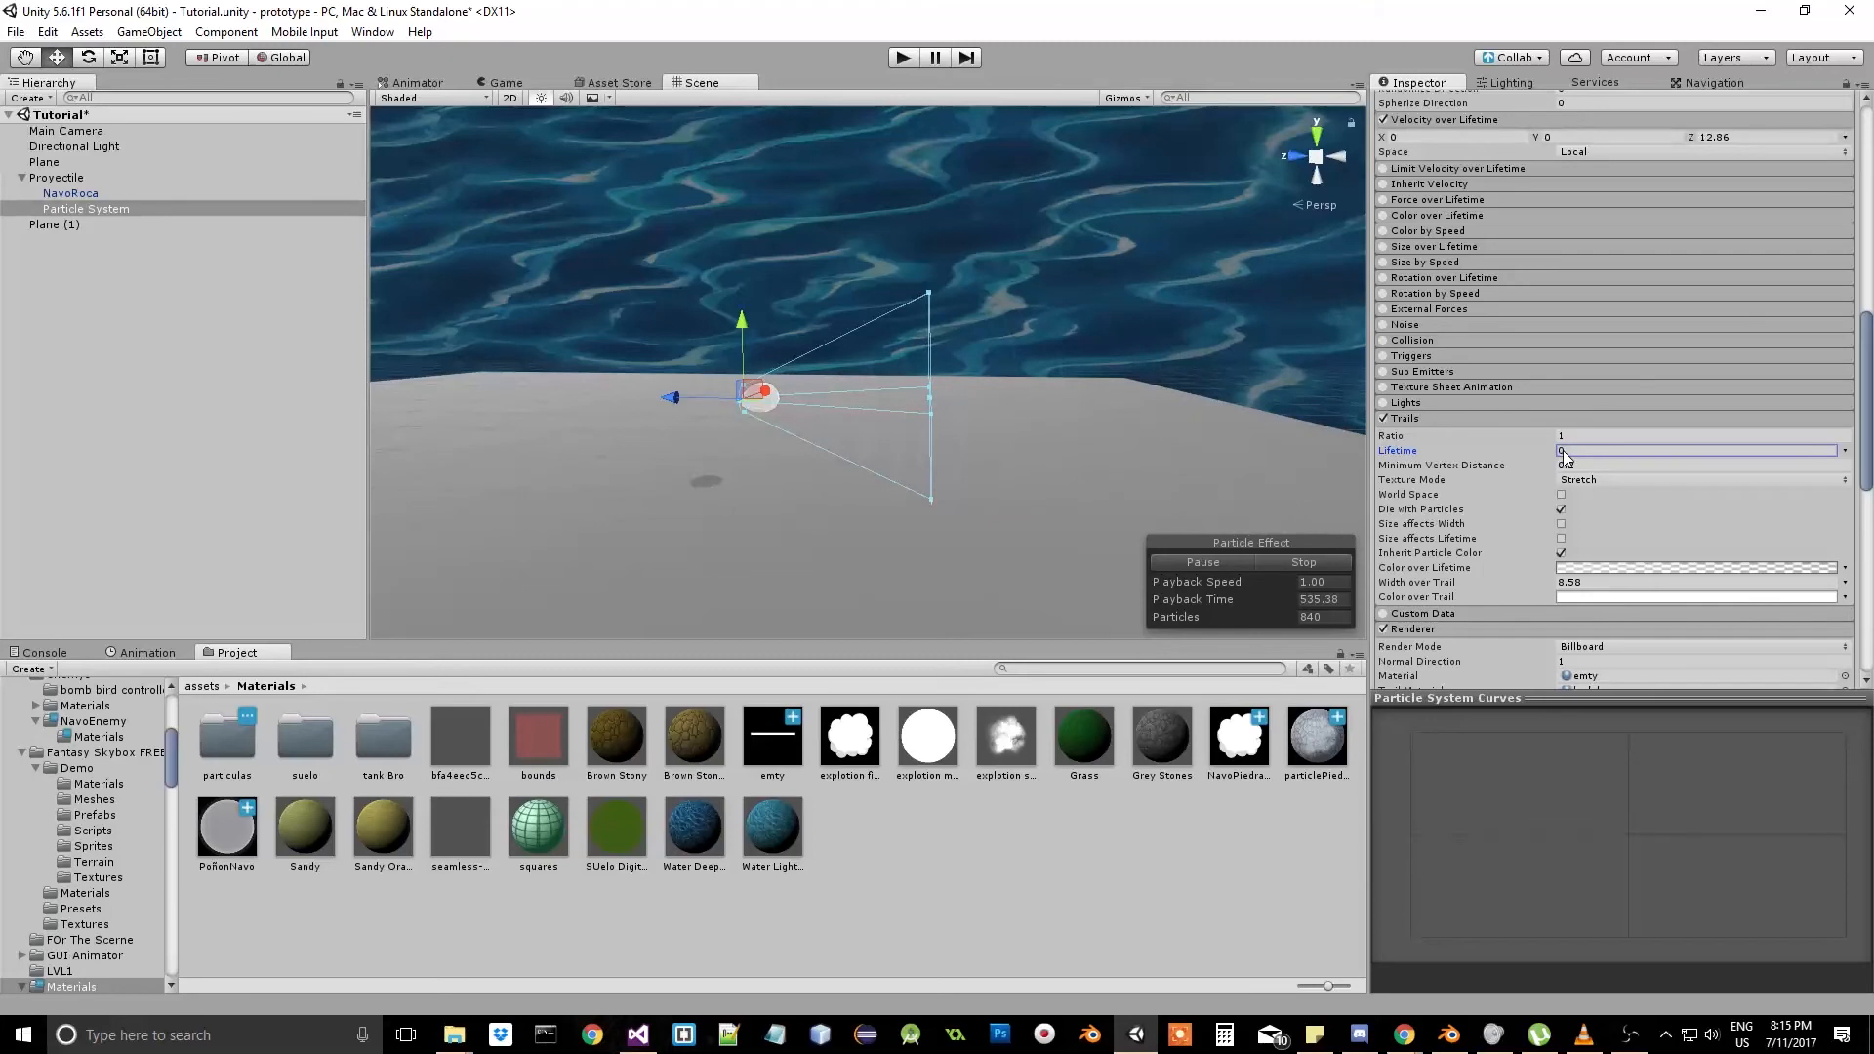
type("0.06")
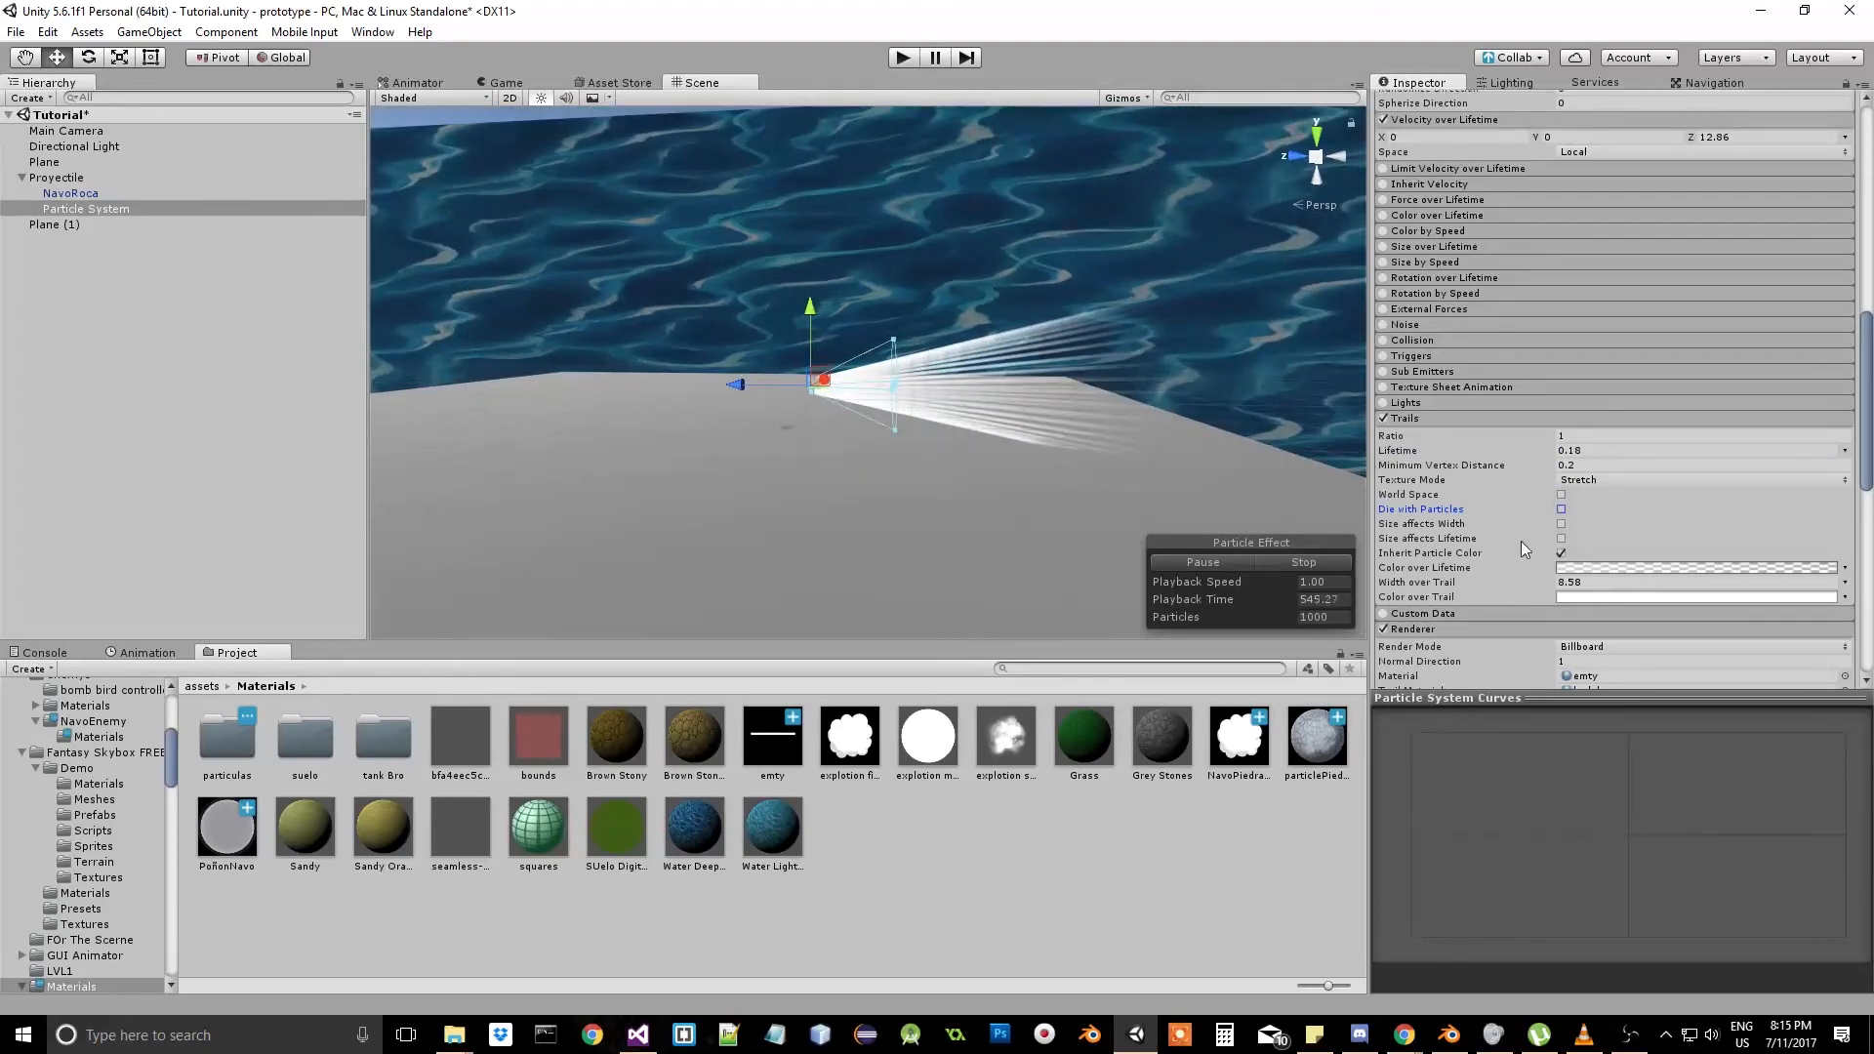
left_click(1561, 509)
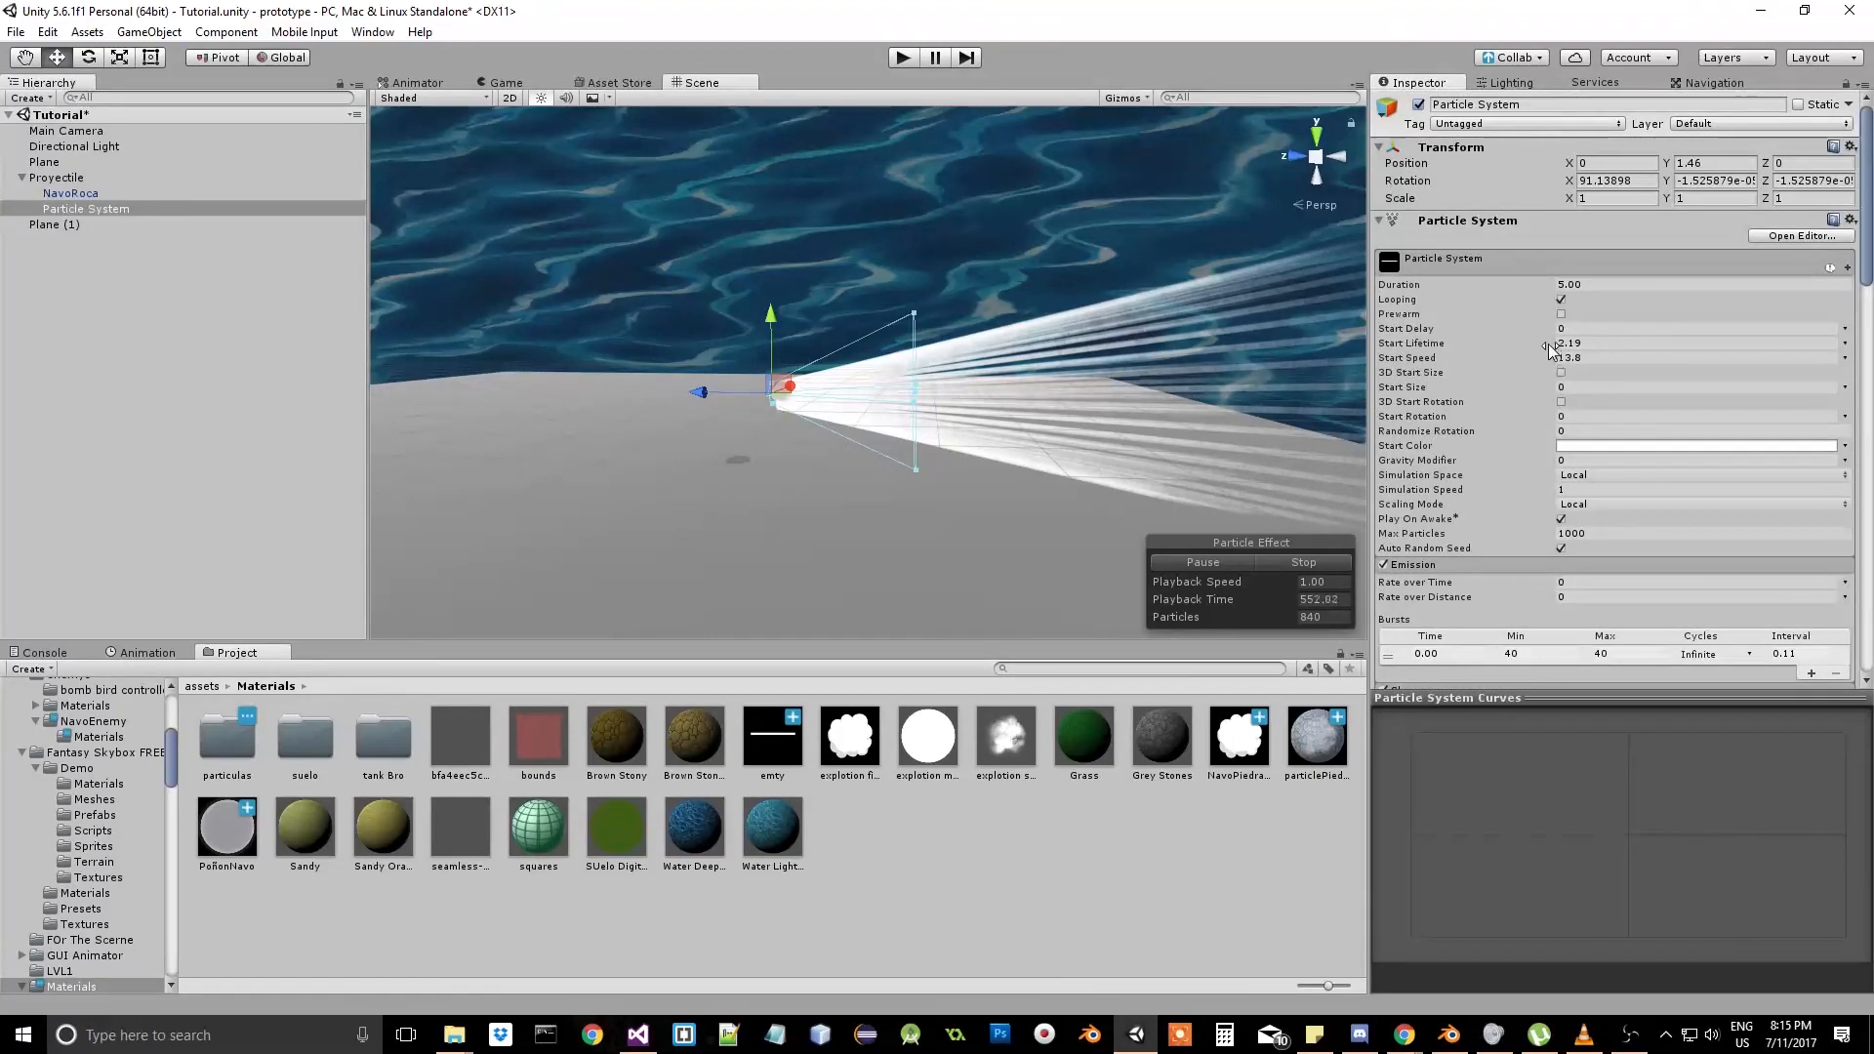
Set Start Lifetime to 1.5, nudge the emitter, and run Play mode.
left_click(1697, 342)
type("1.5")
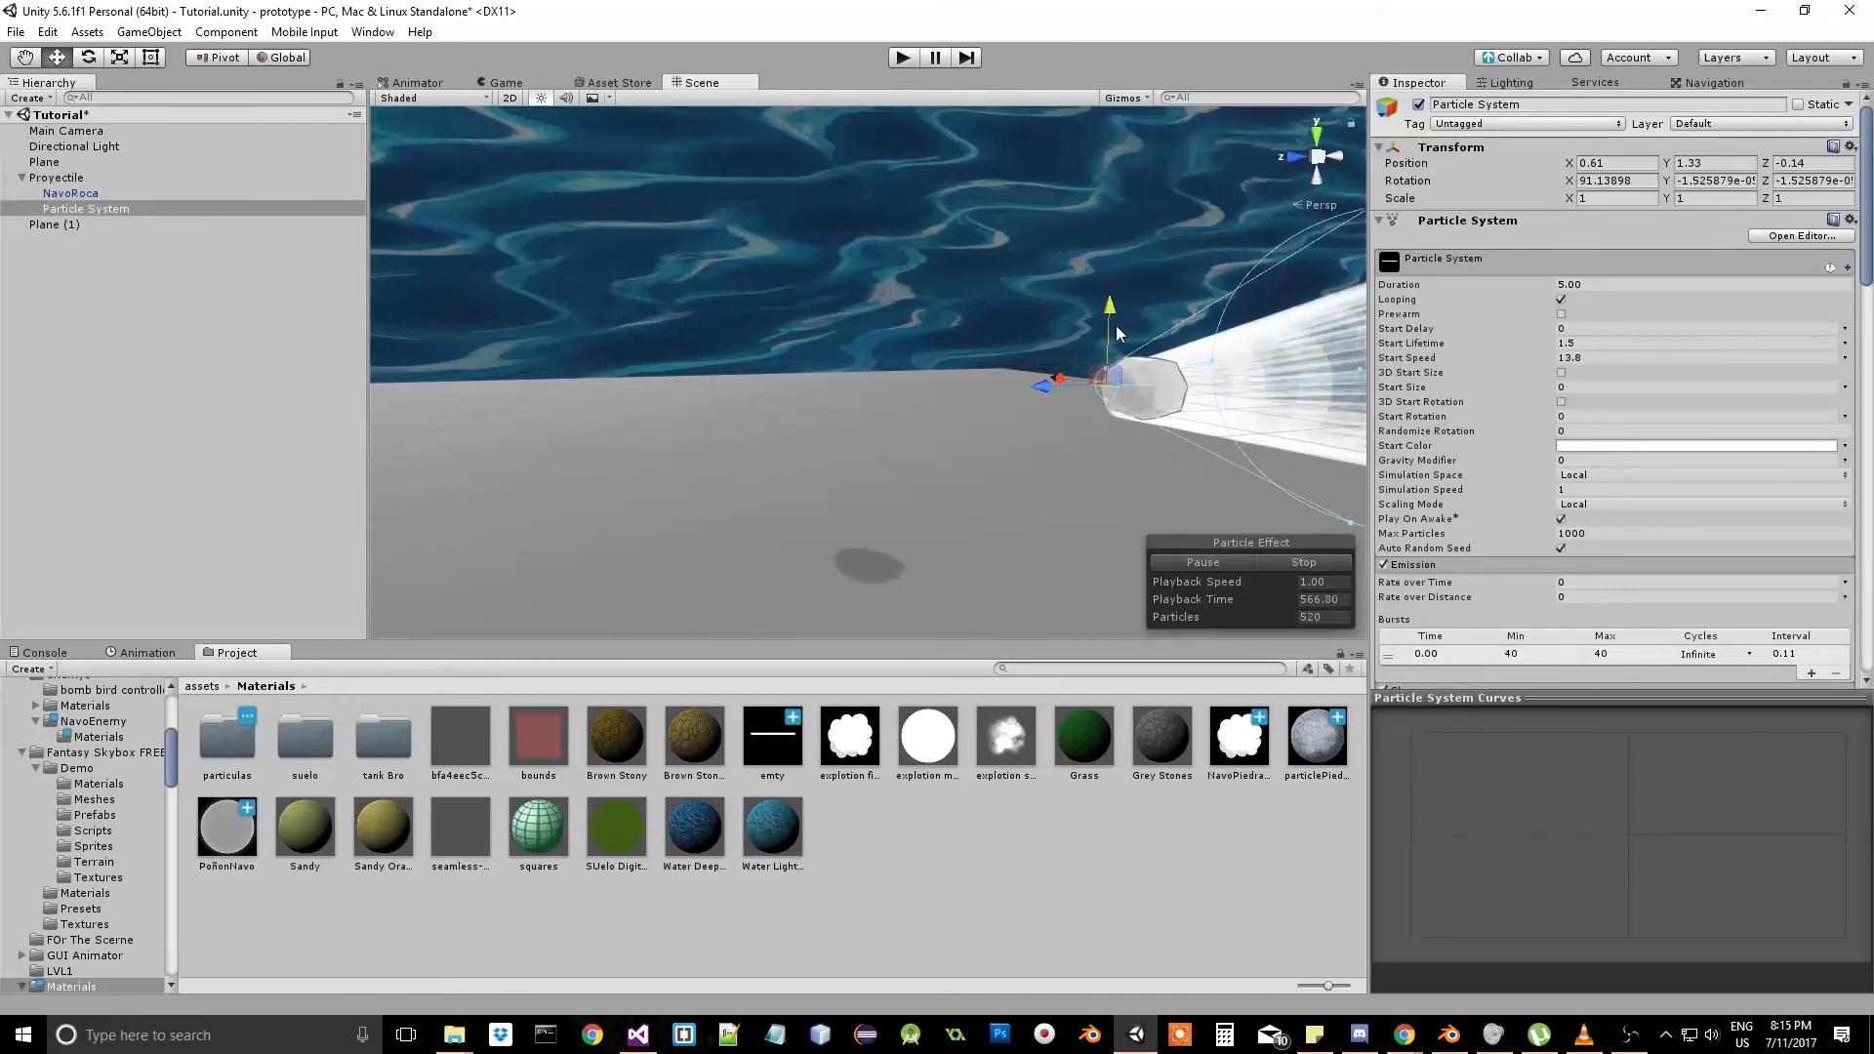
left_click_drag(1118, 335, 1086, 377)
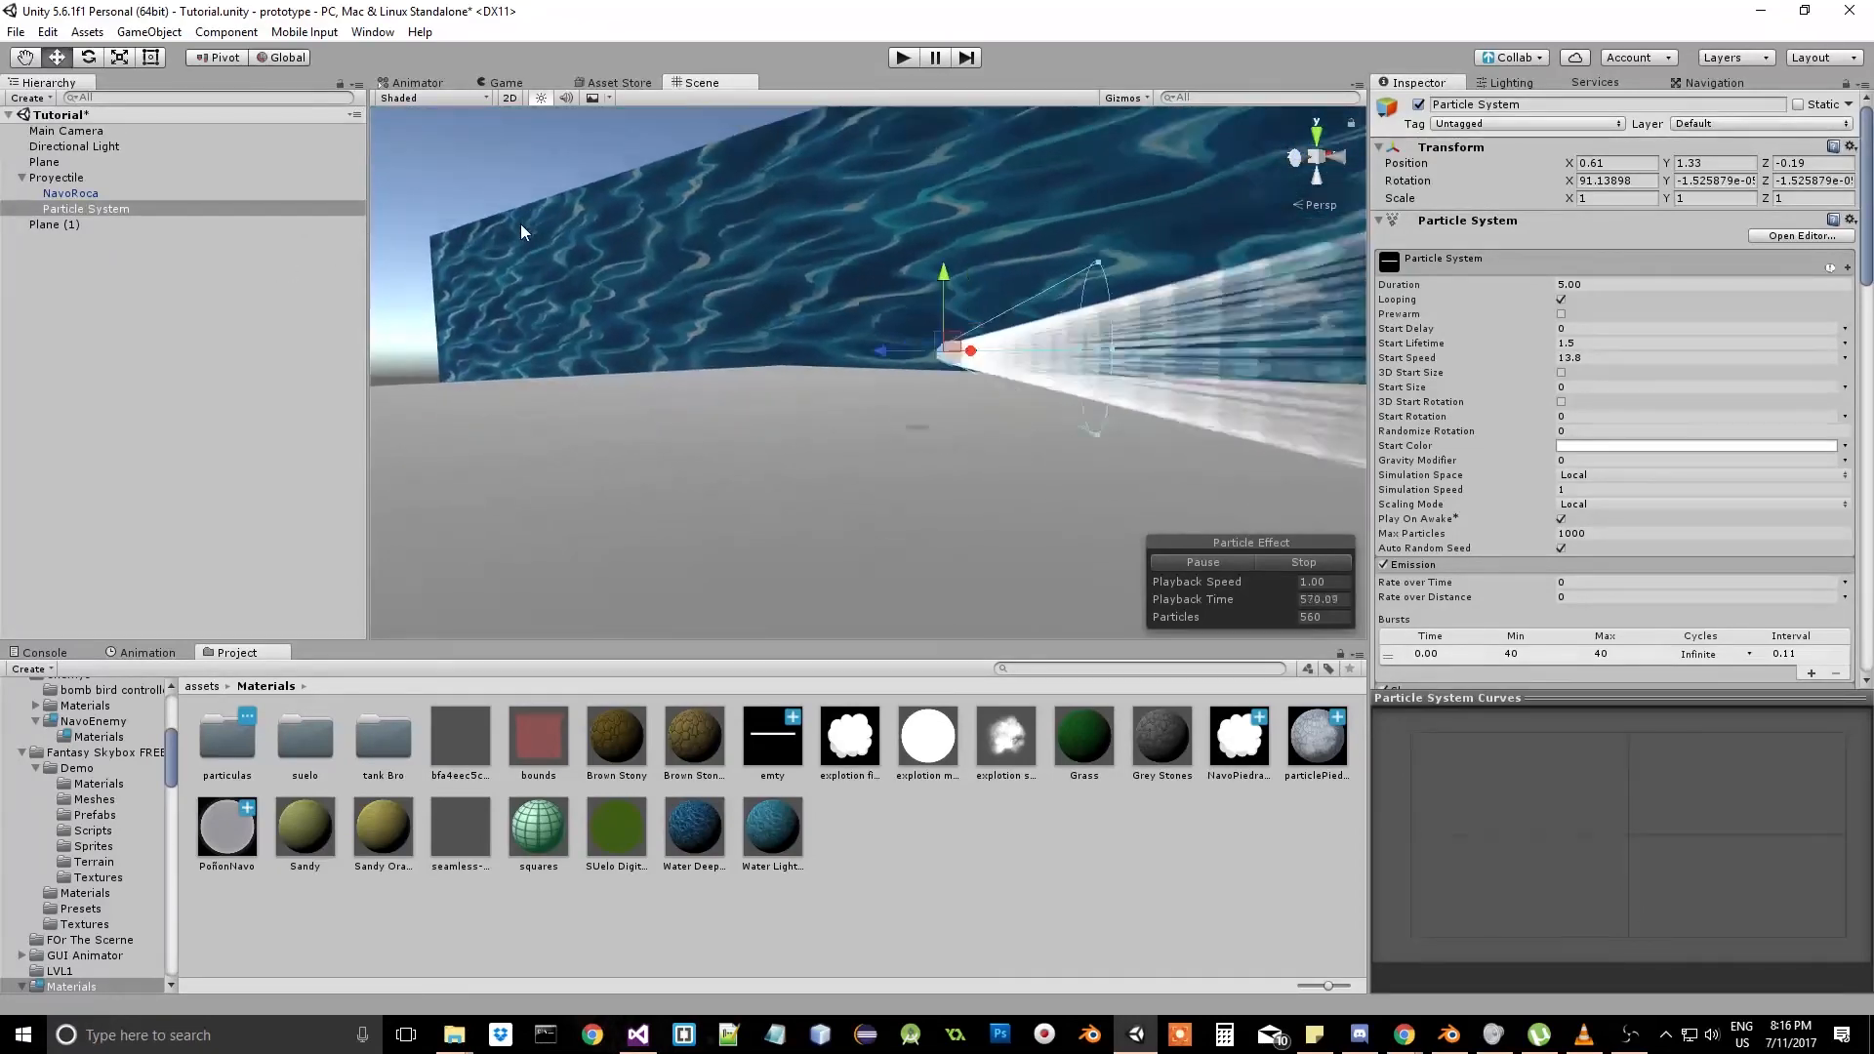
left_click(902, 57)
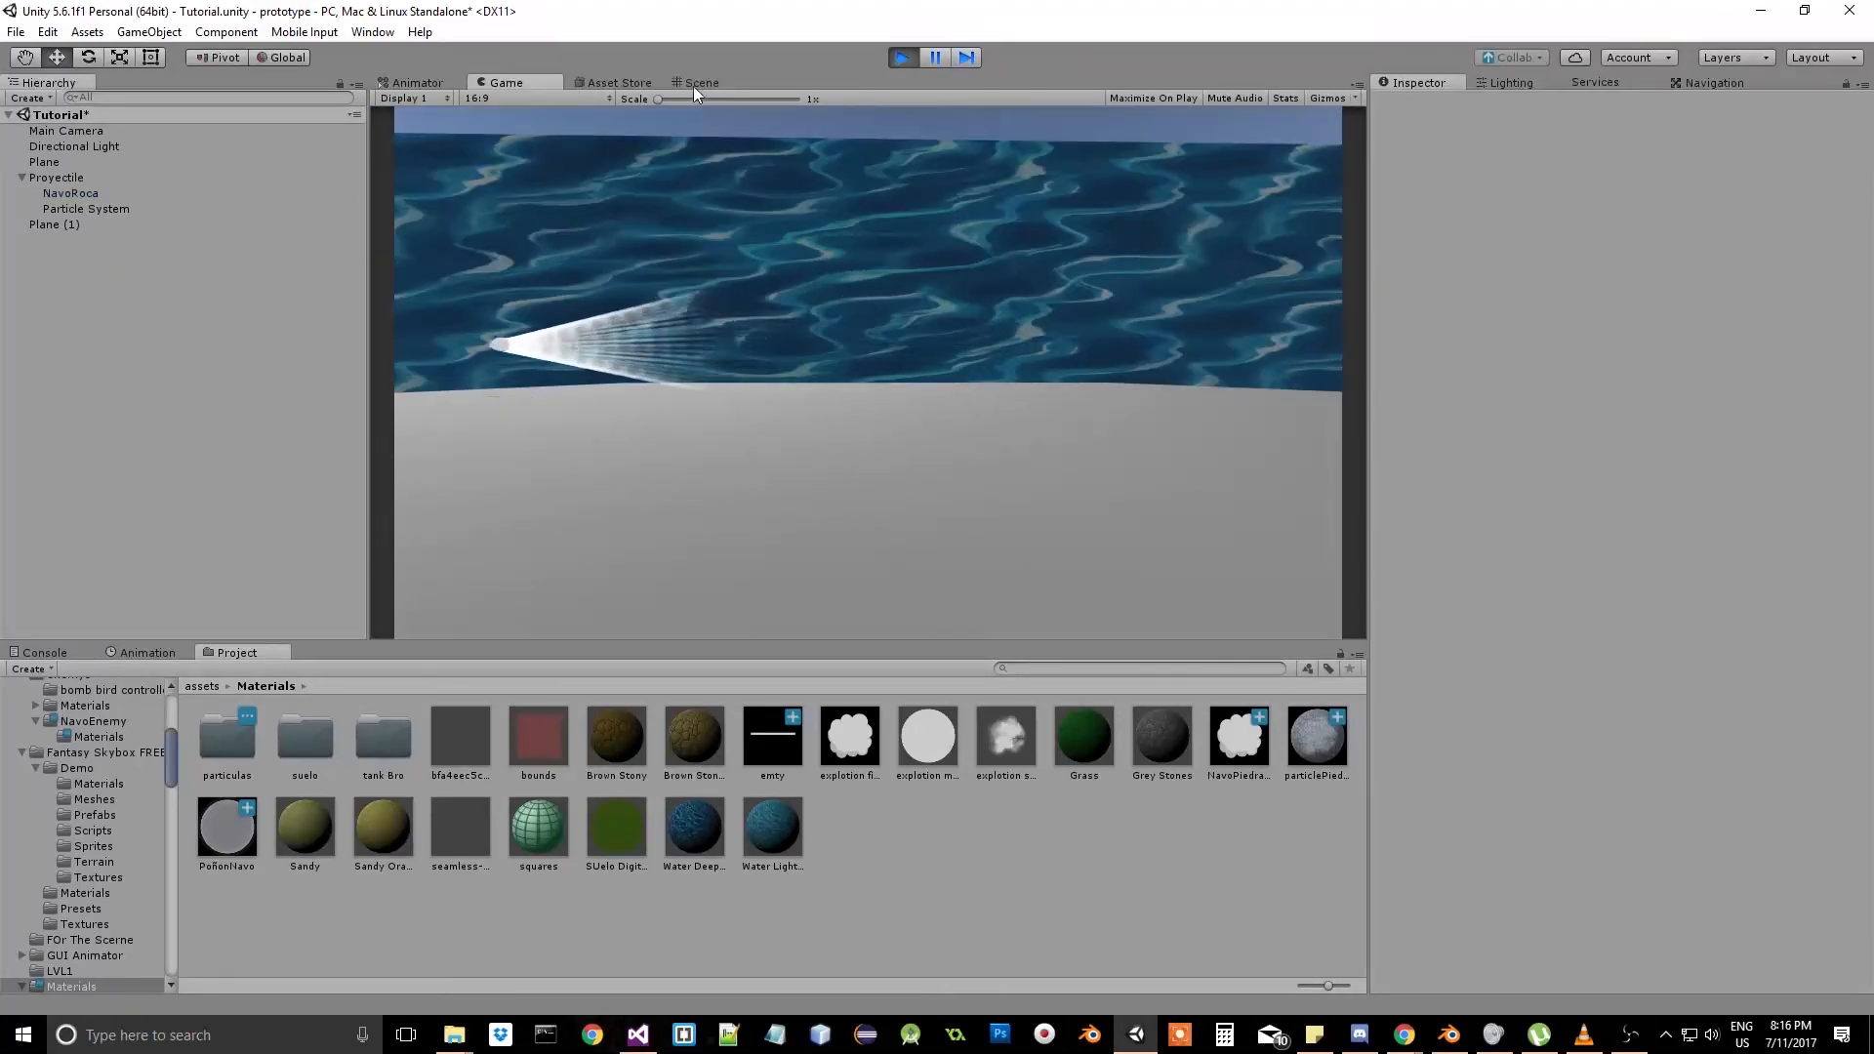
Stop Play mode and reselect the Particle System in the Hierarchy.
left_click(700, 82)
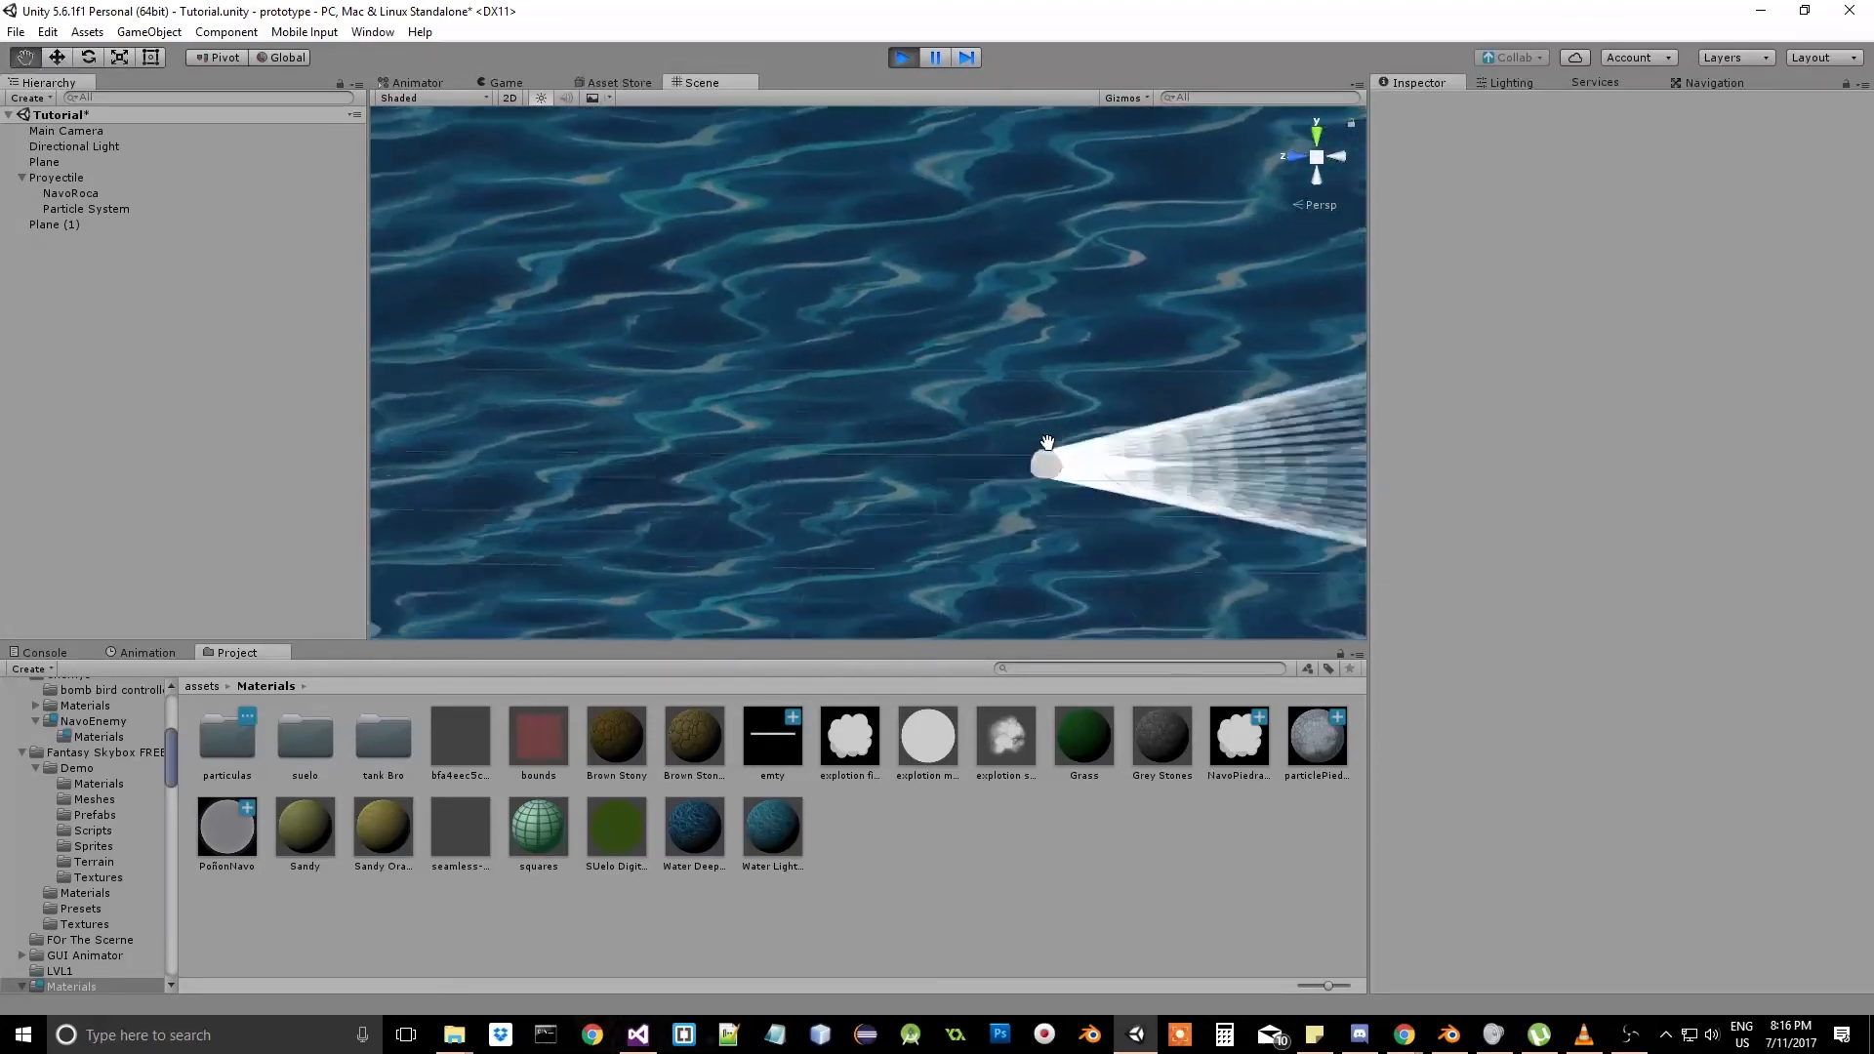
left_click(53, 223)
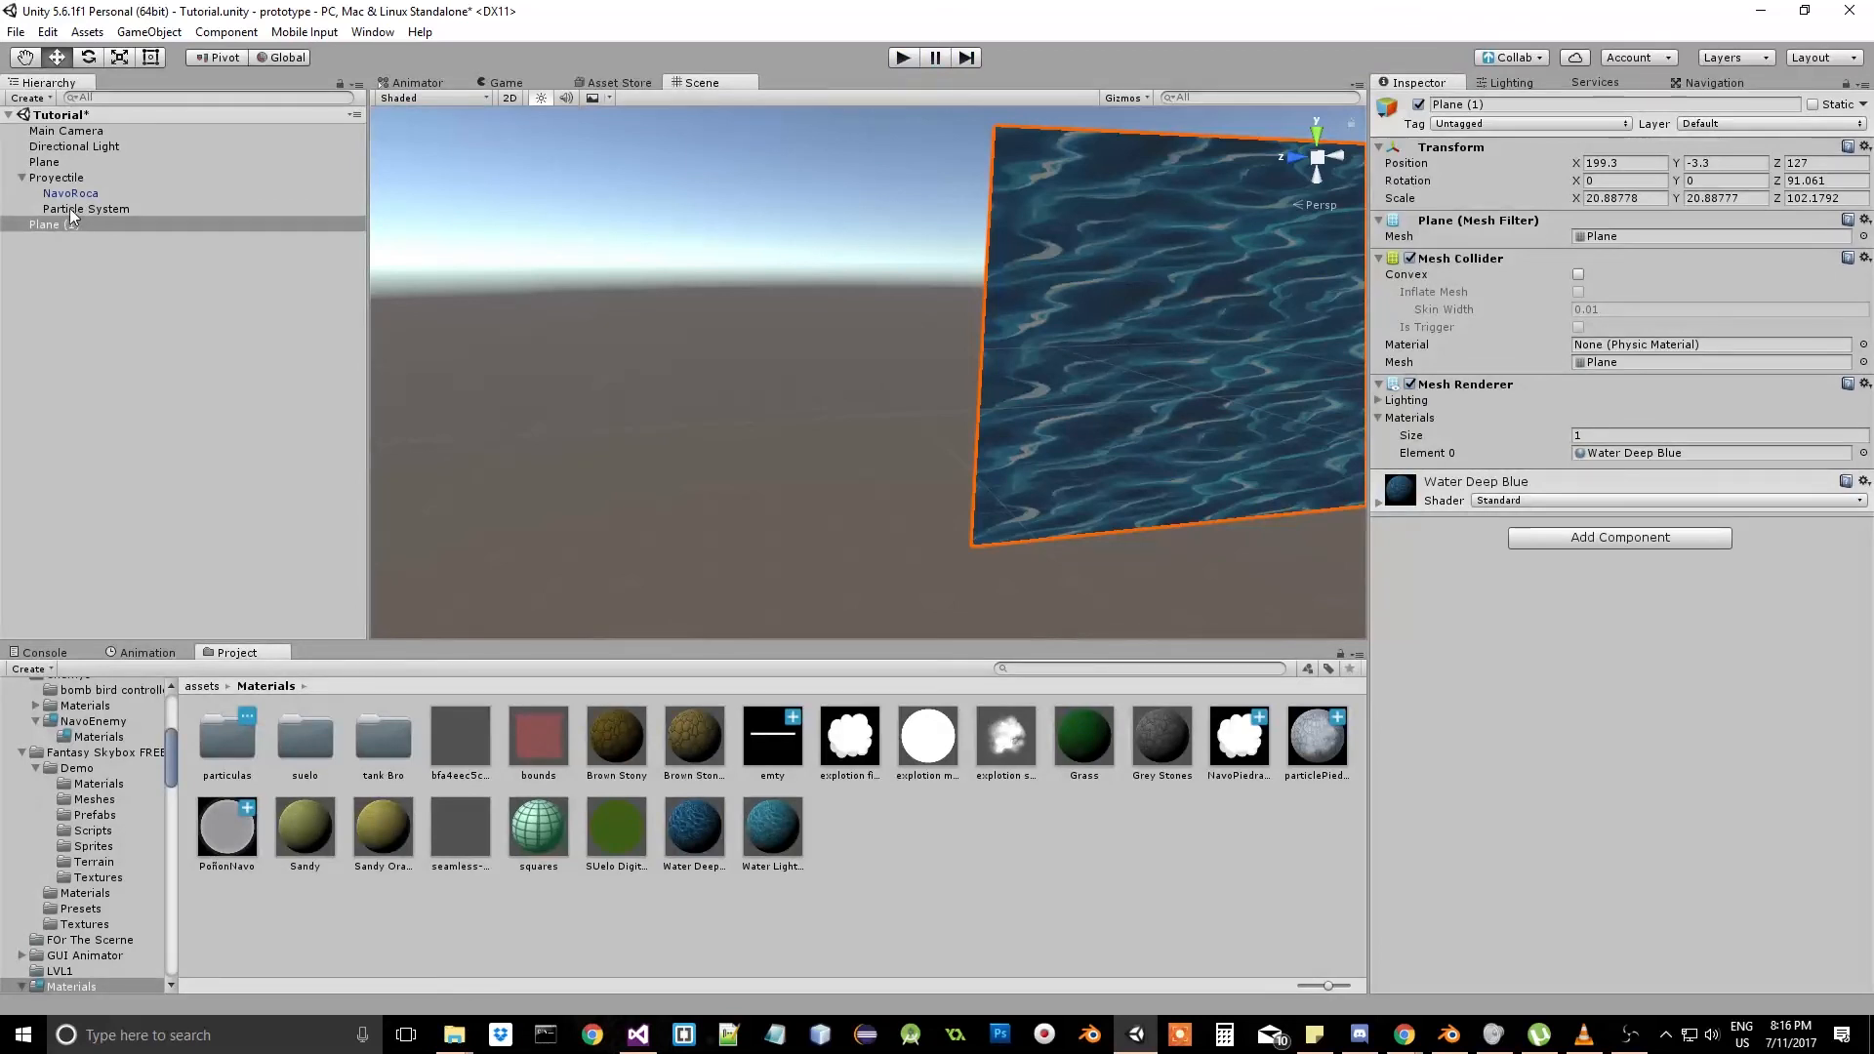
left_click(85, 207)
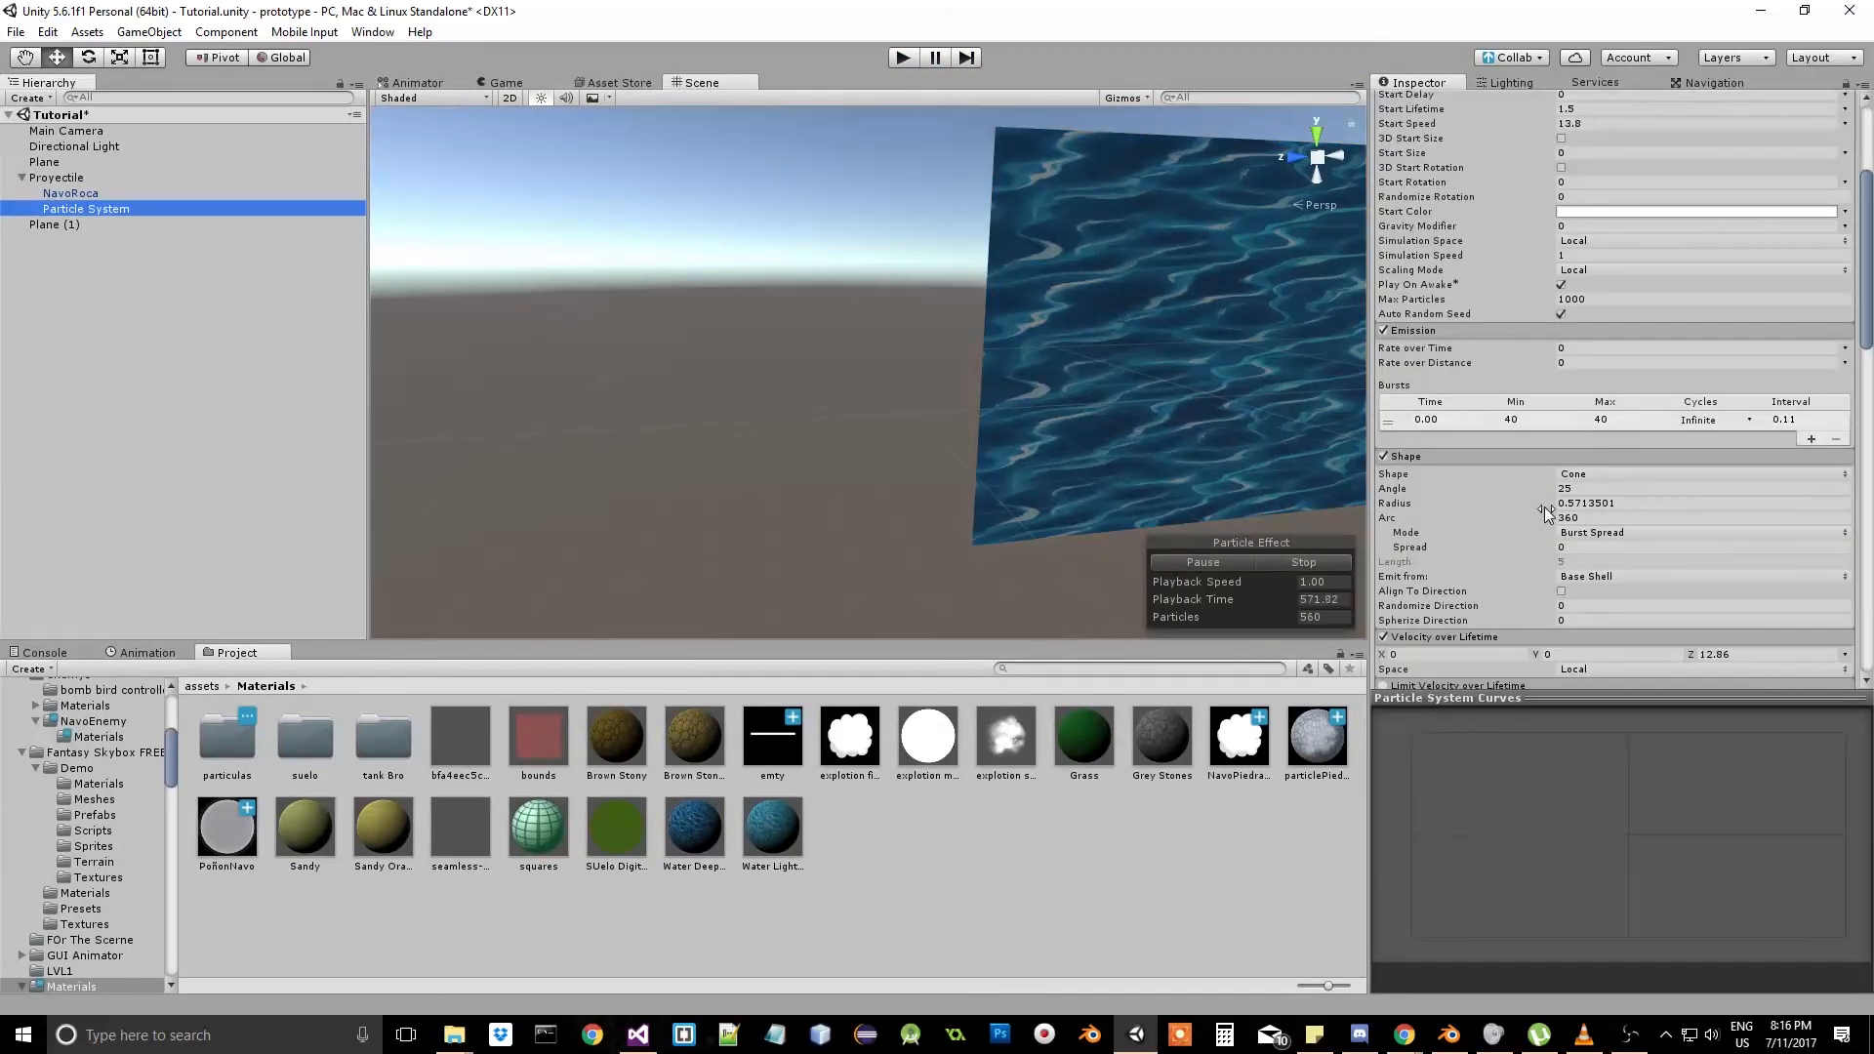
Emit particles from a circle's edge and raise Z velocity over lifetime to 17.09.
scroll("down", 3)
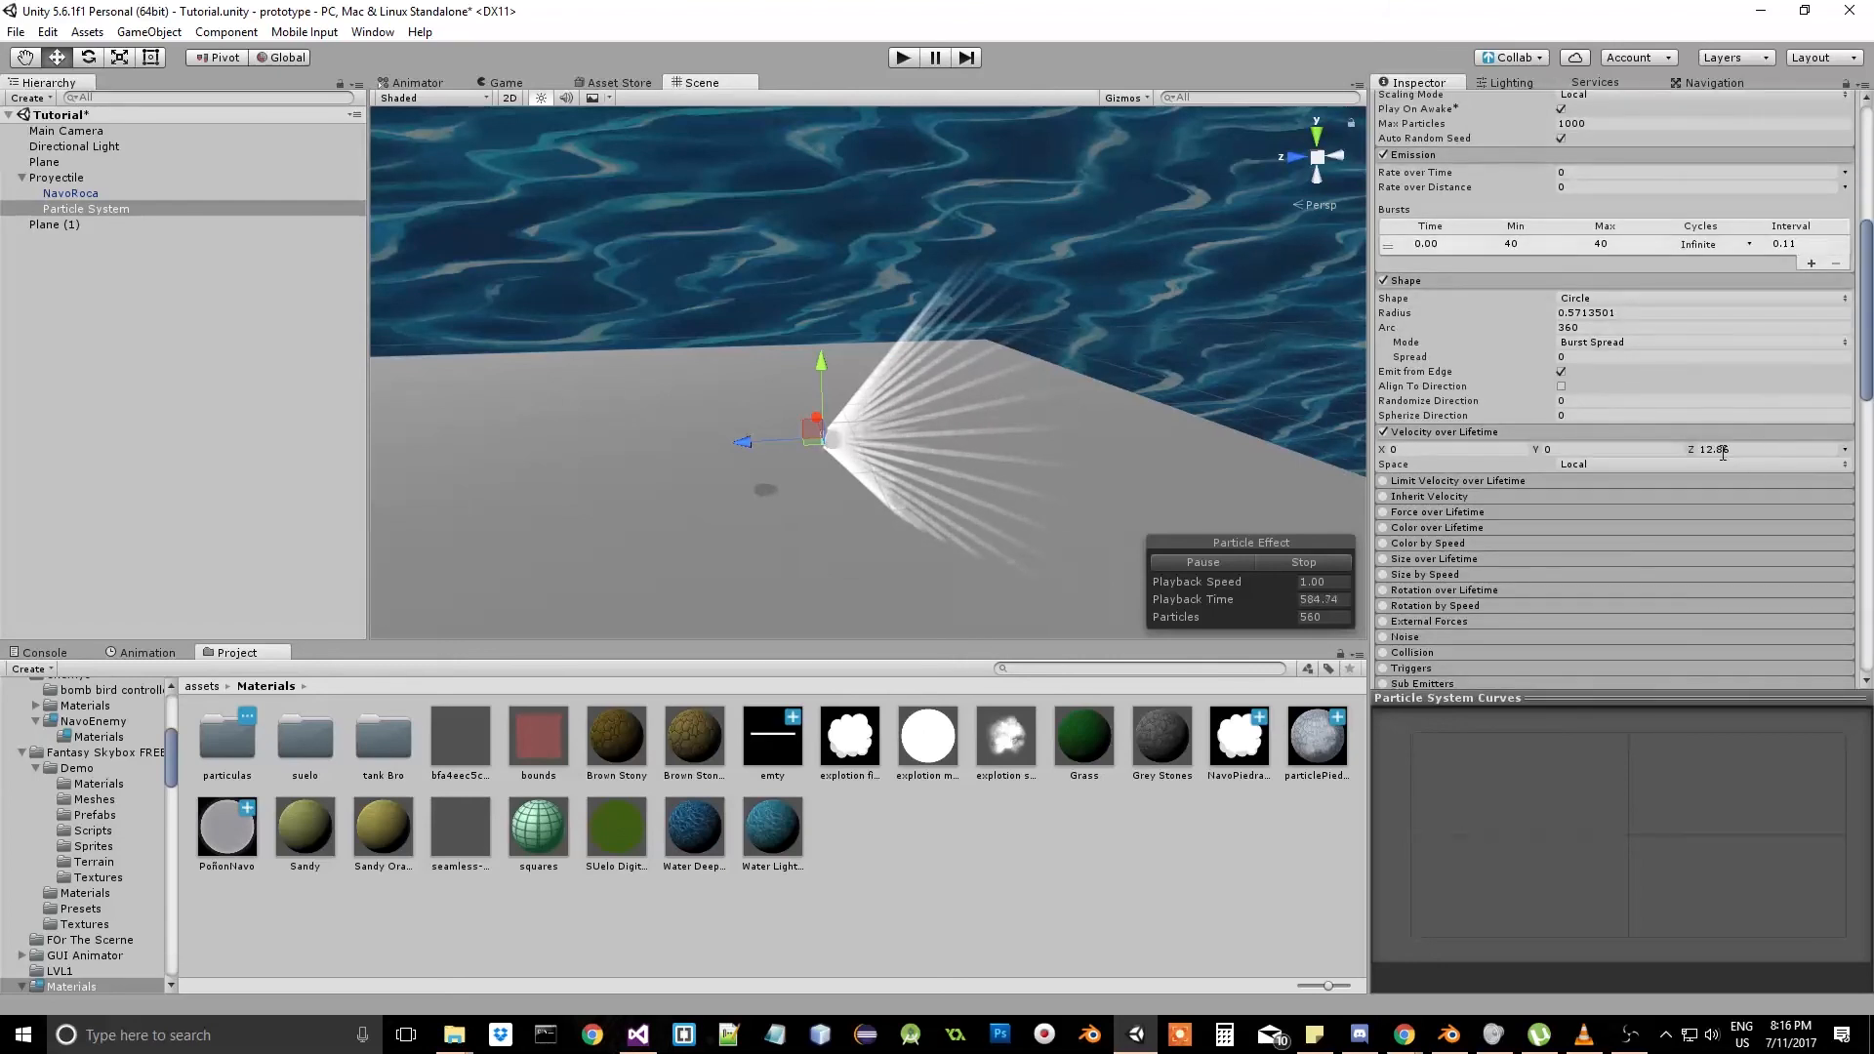
left_click(1756, 449)
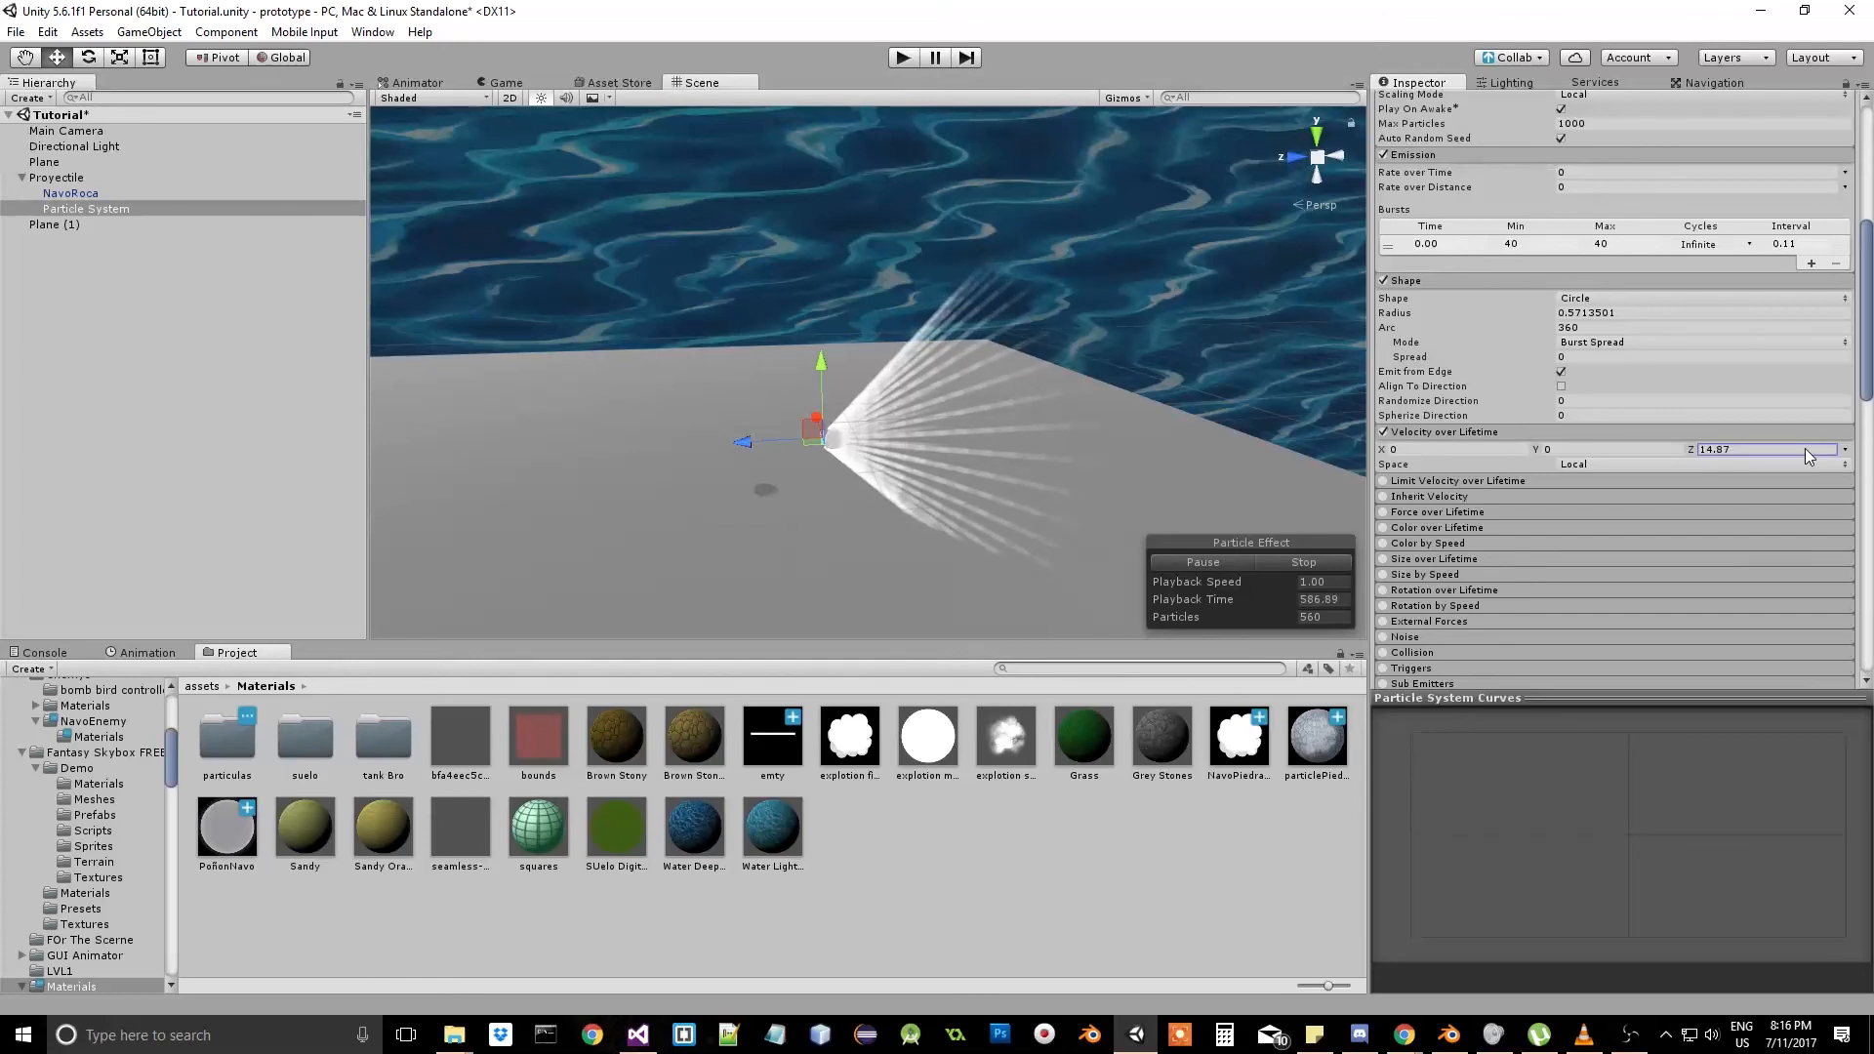
left_click_drag(1769, 448, 1828, 448)
type("17.09")
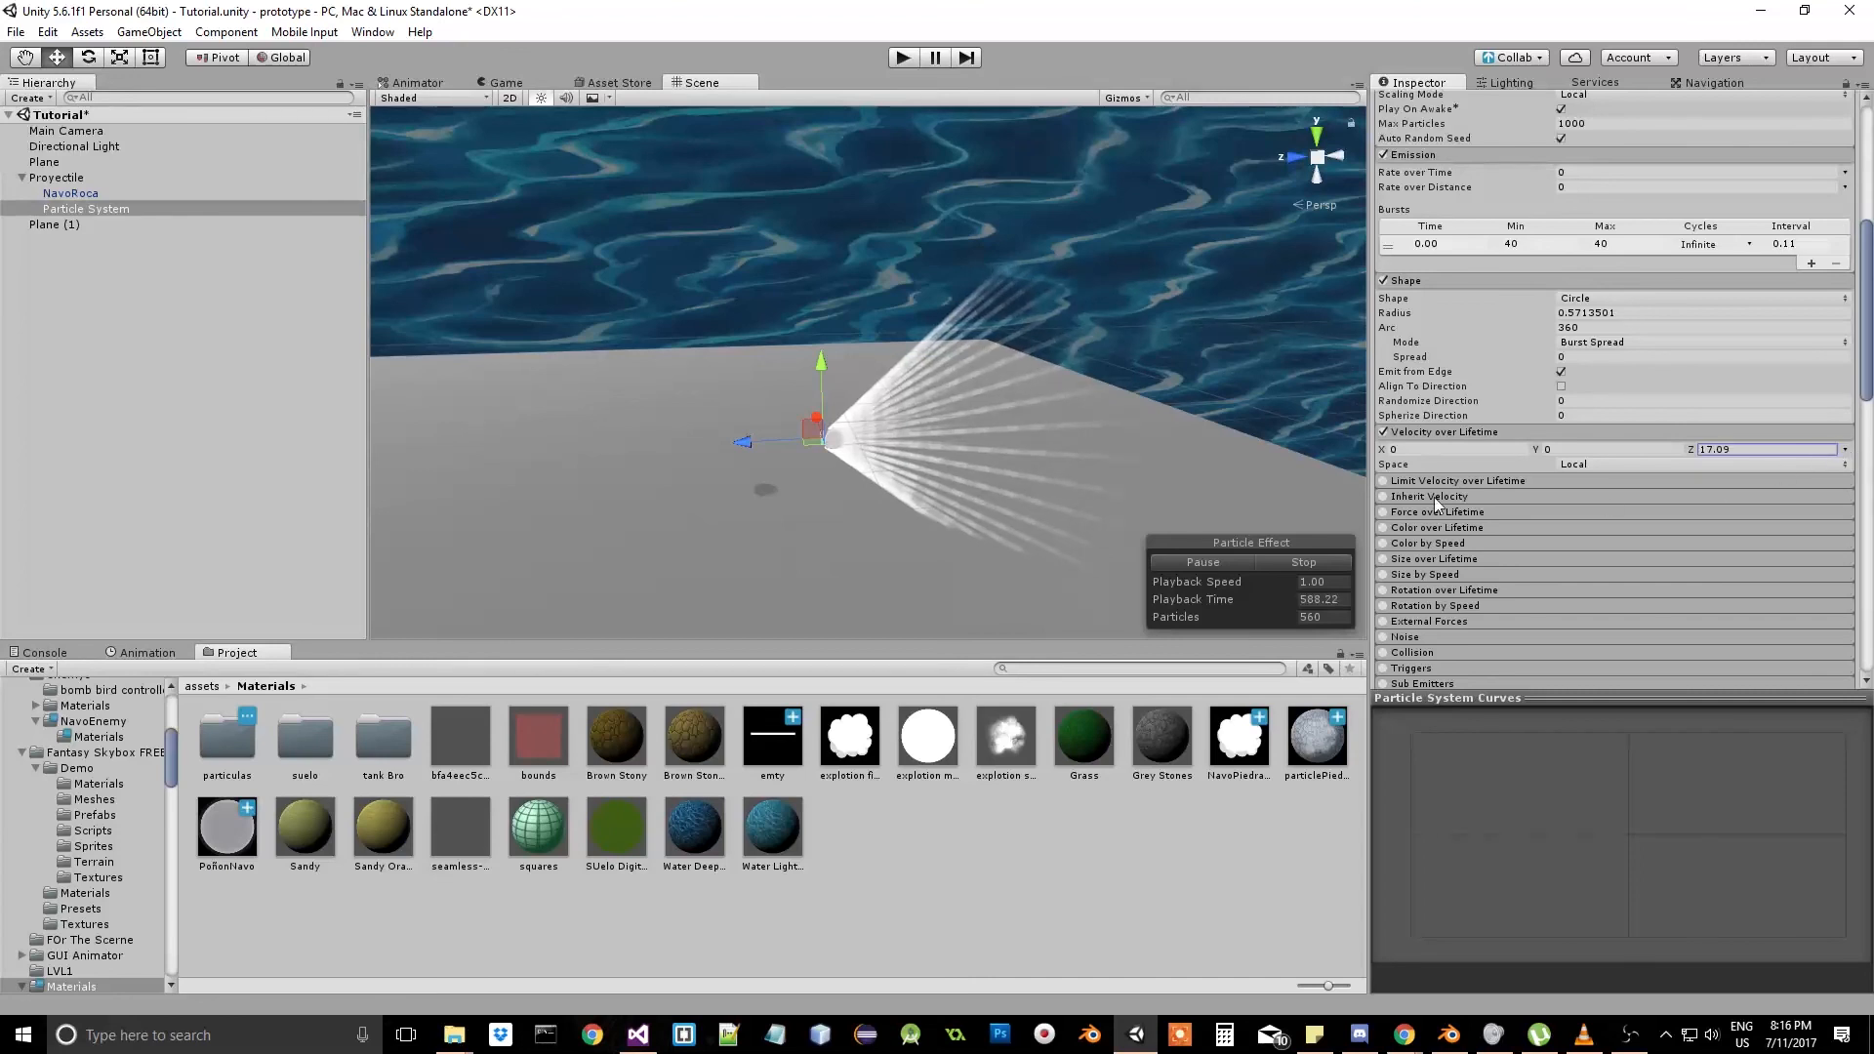
scroll("down", 3)
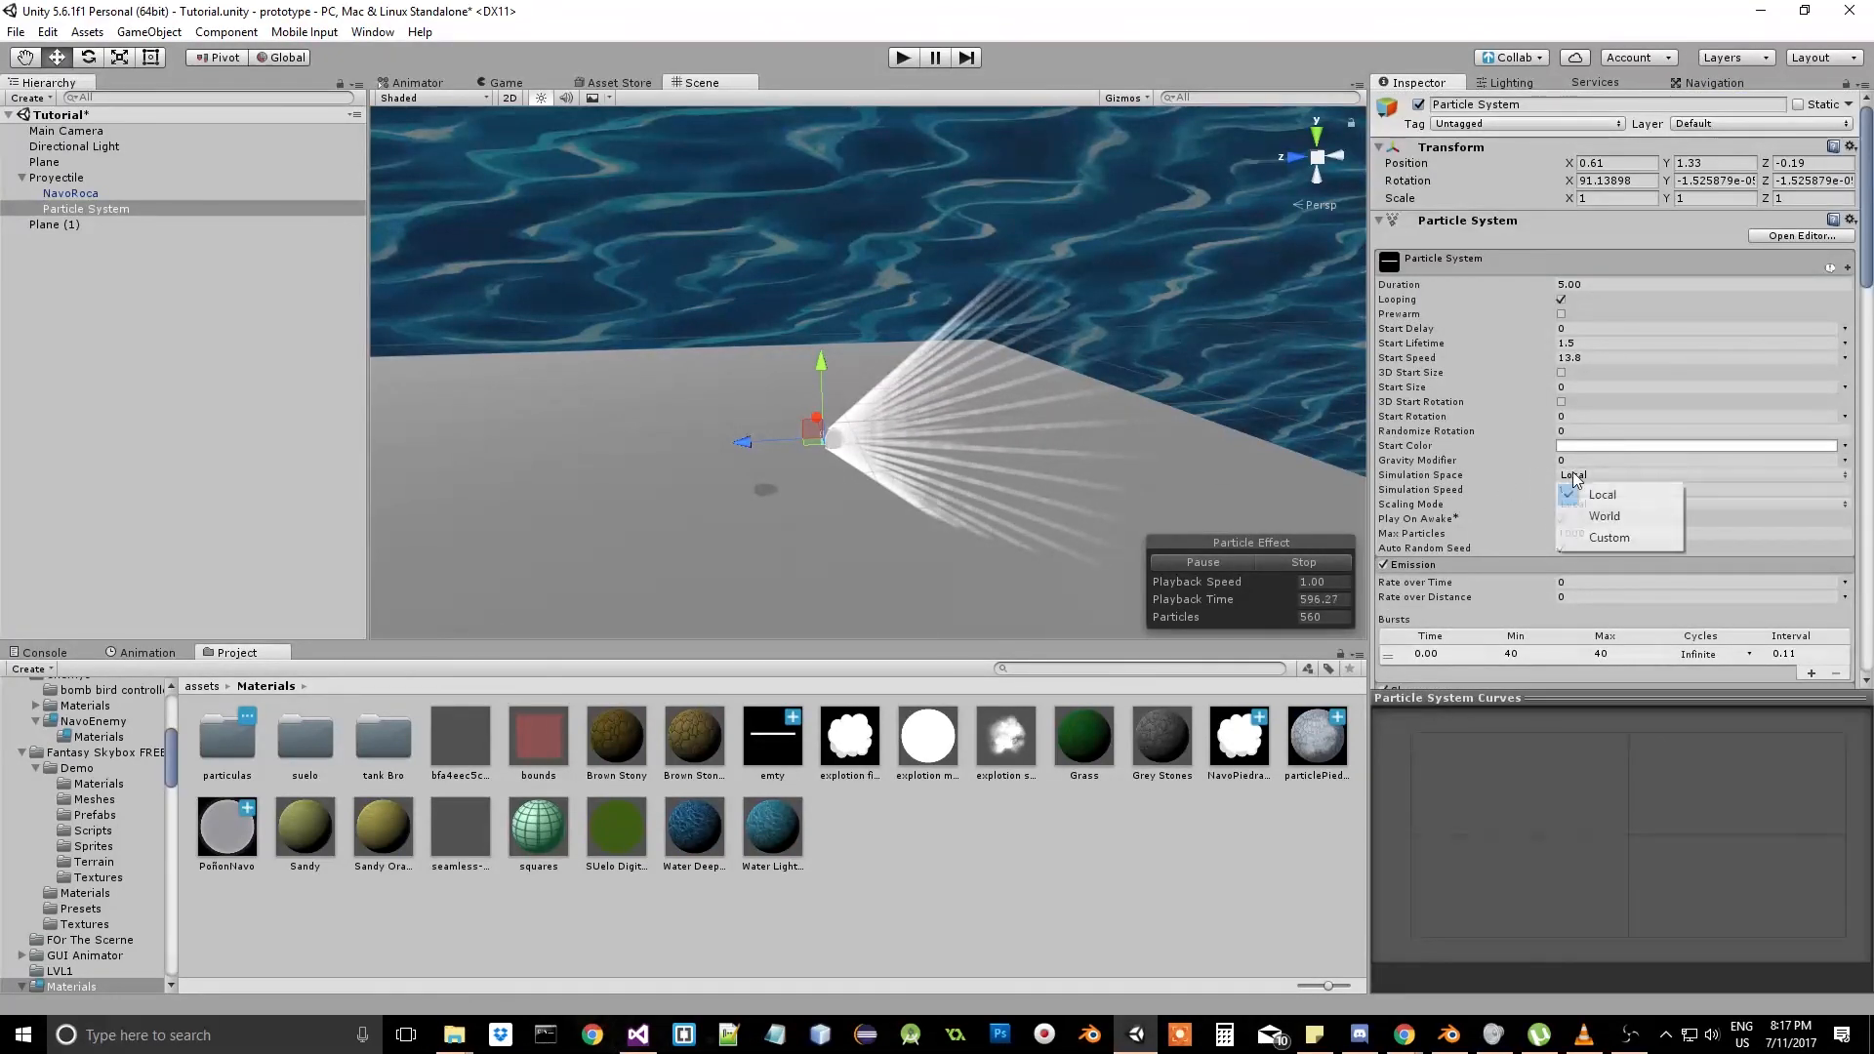
Switch Simulation Space to World and run a Play-mode test of the projectile.
left_click(1604, 515)
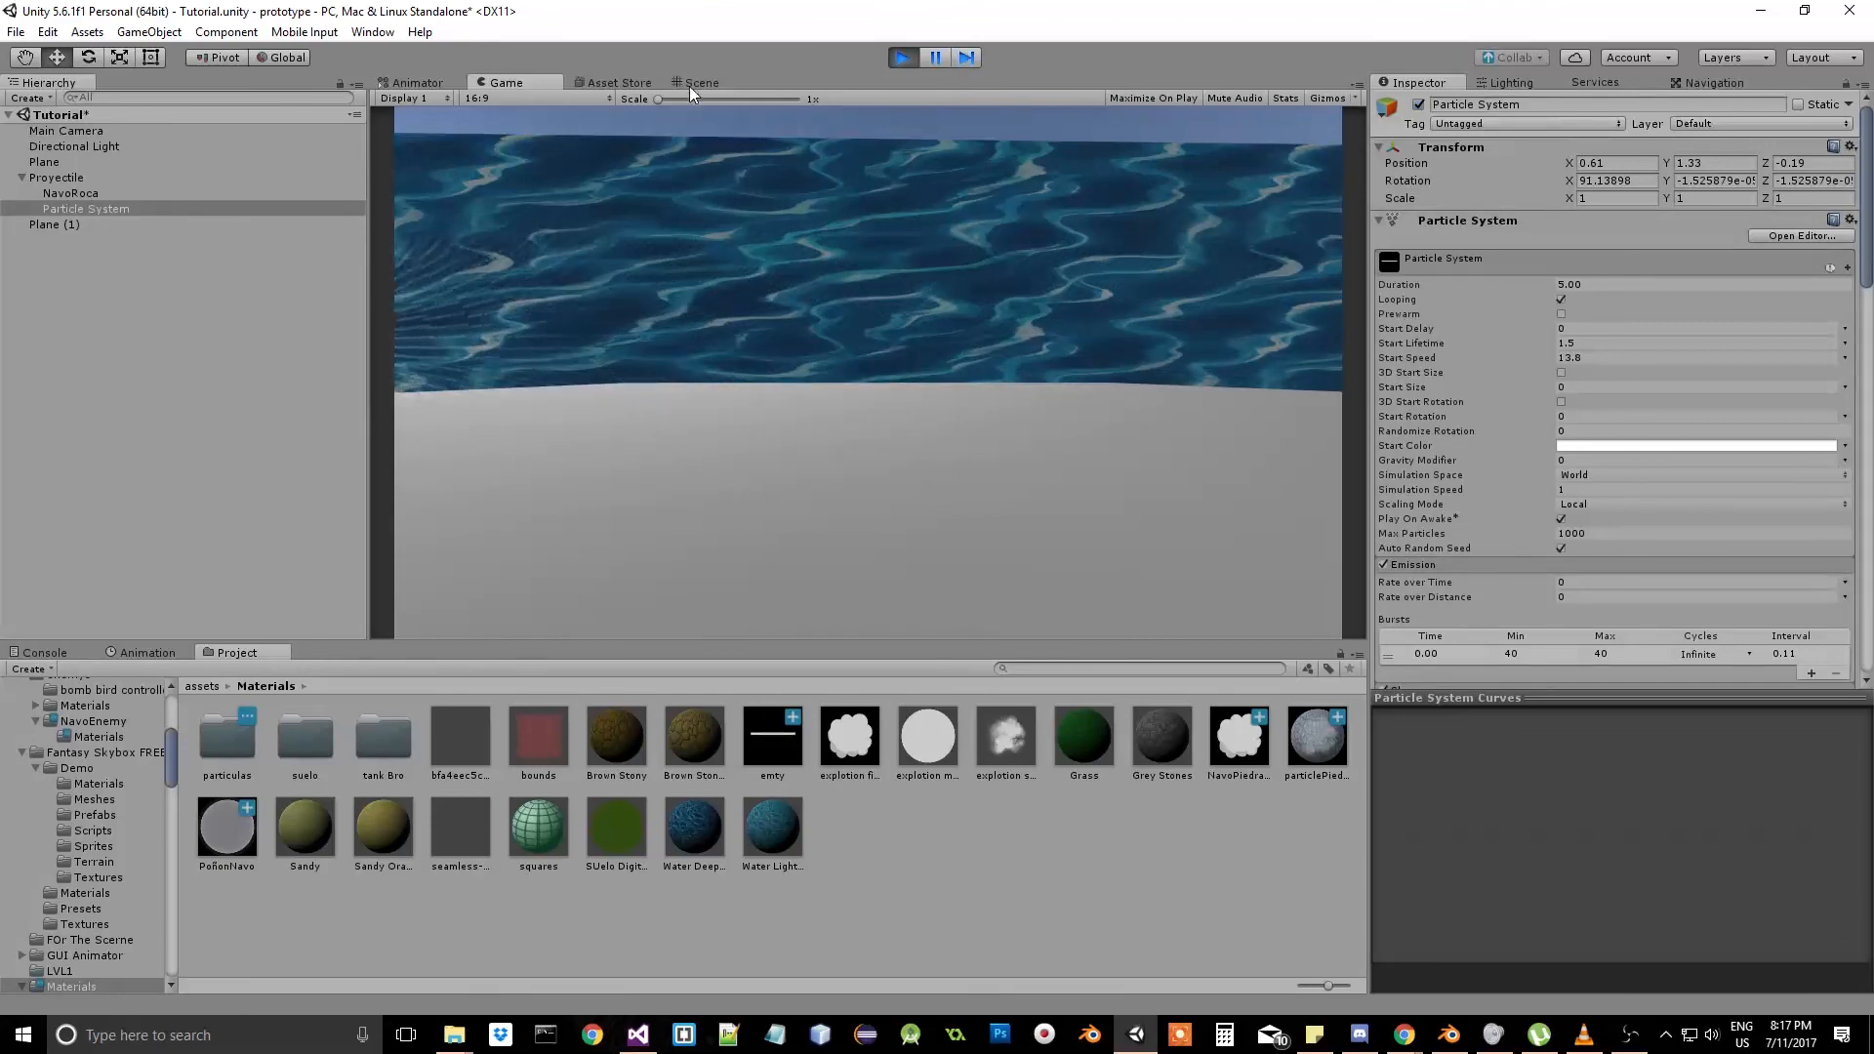
left_click(701, 82)
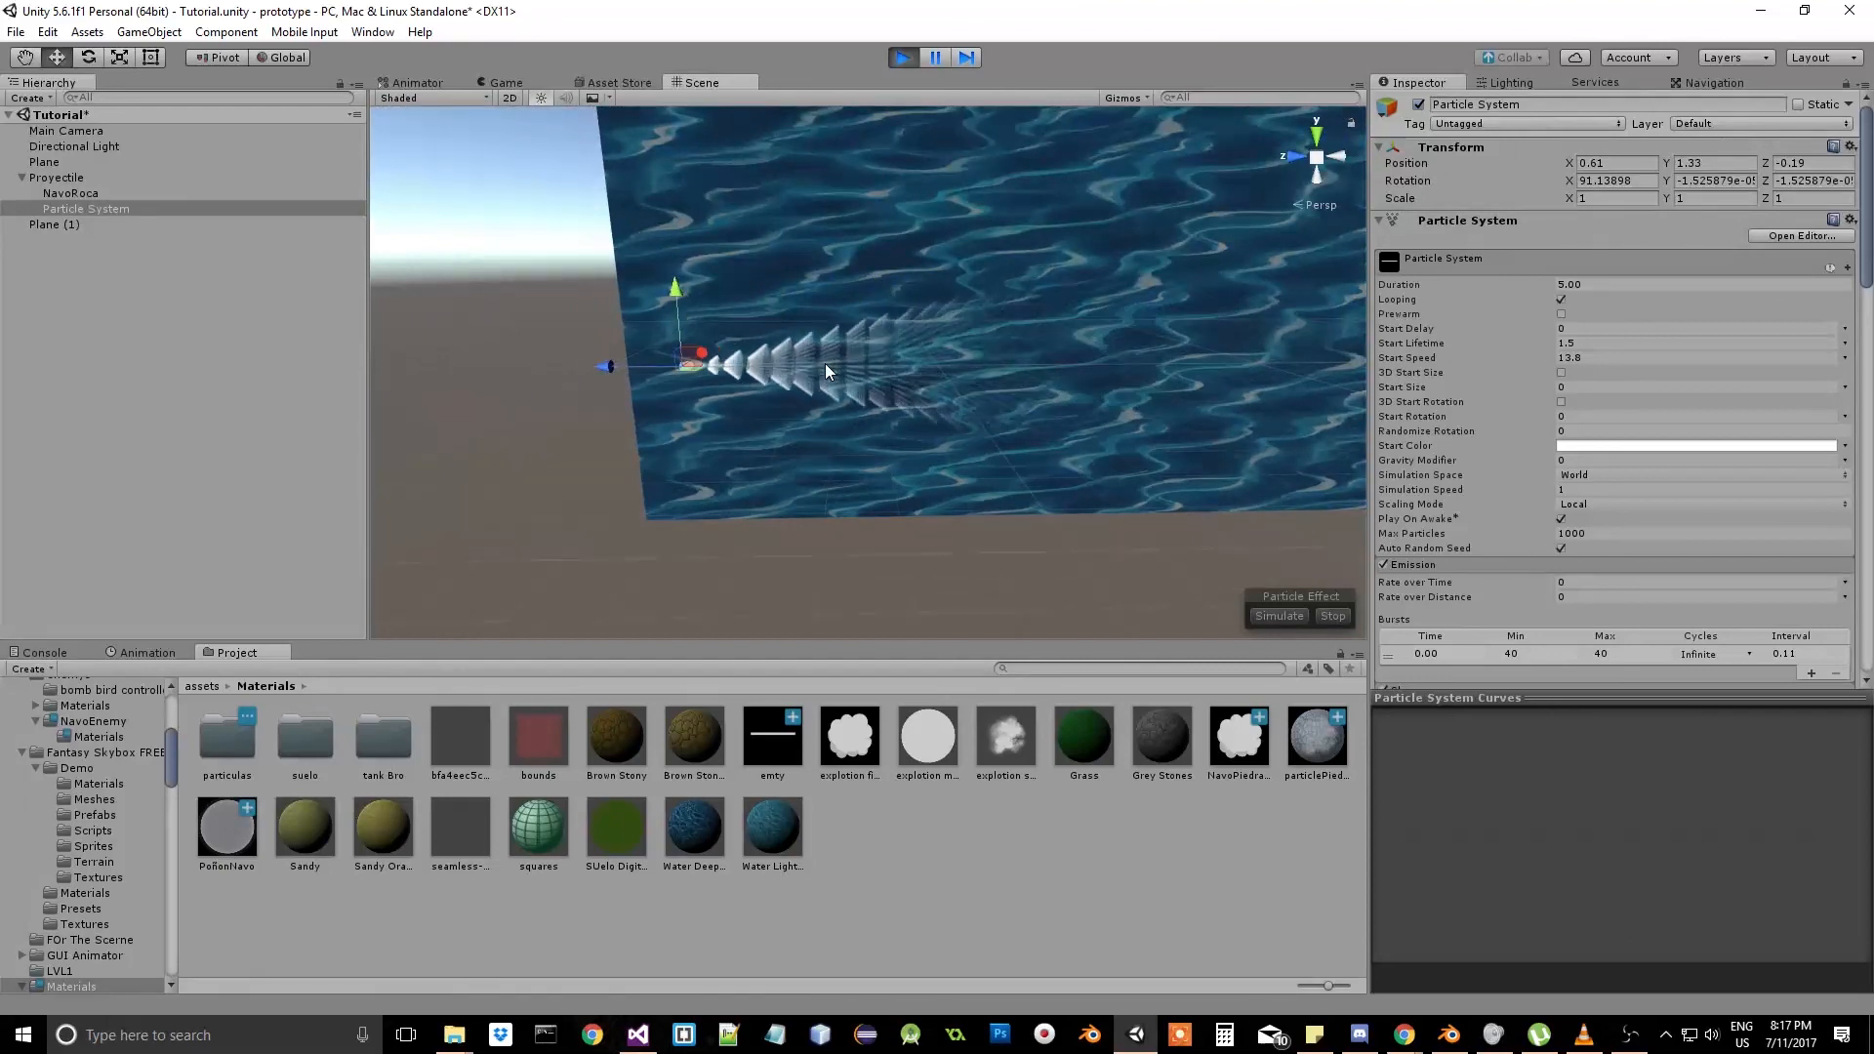
left_click(901, 56)
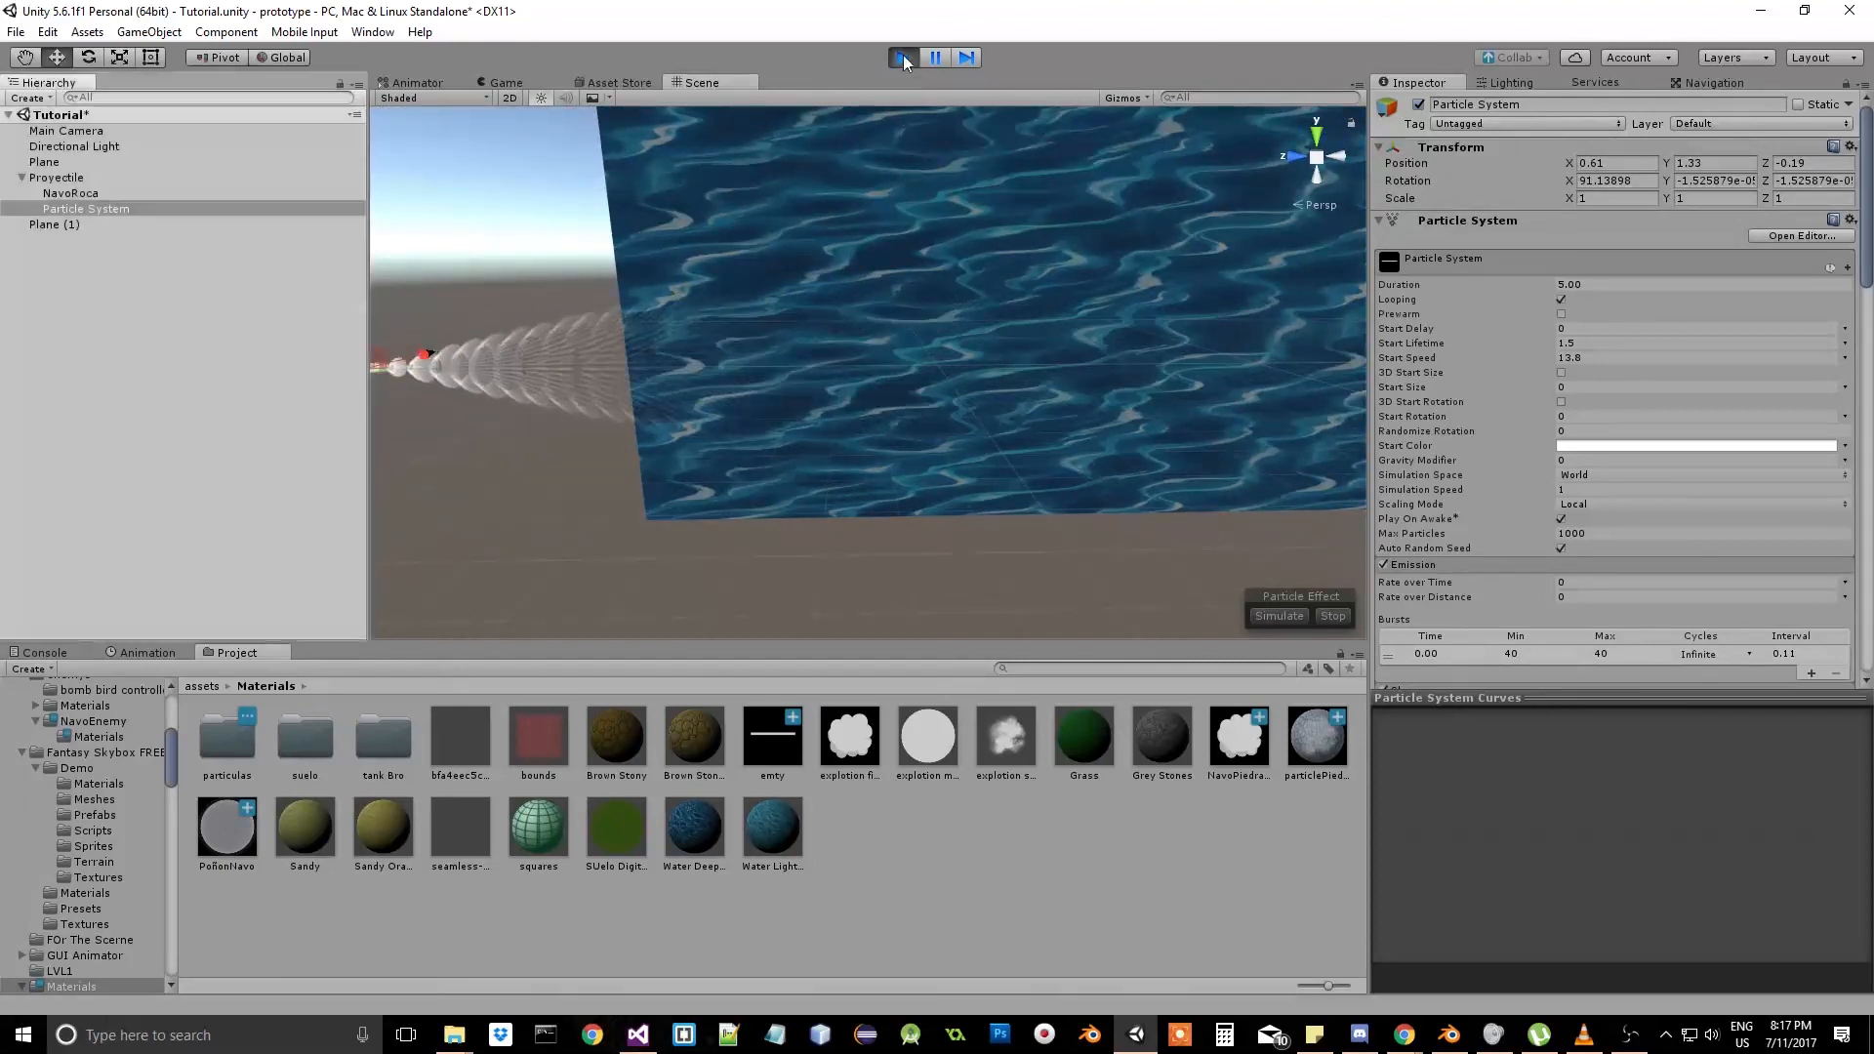
left_click(902, 57)
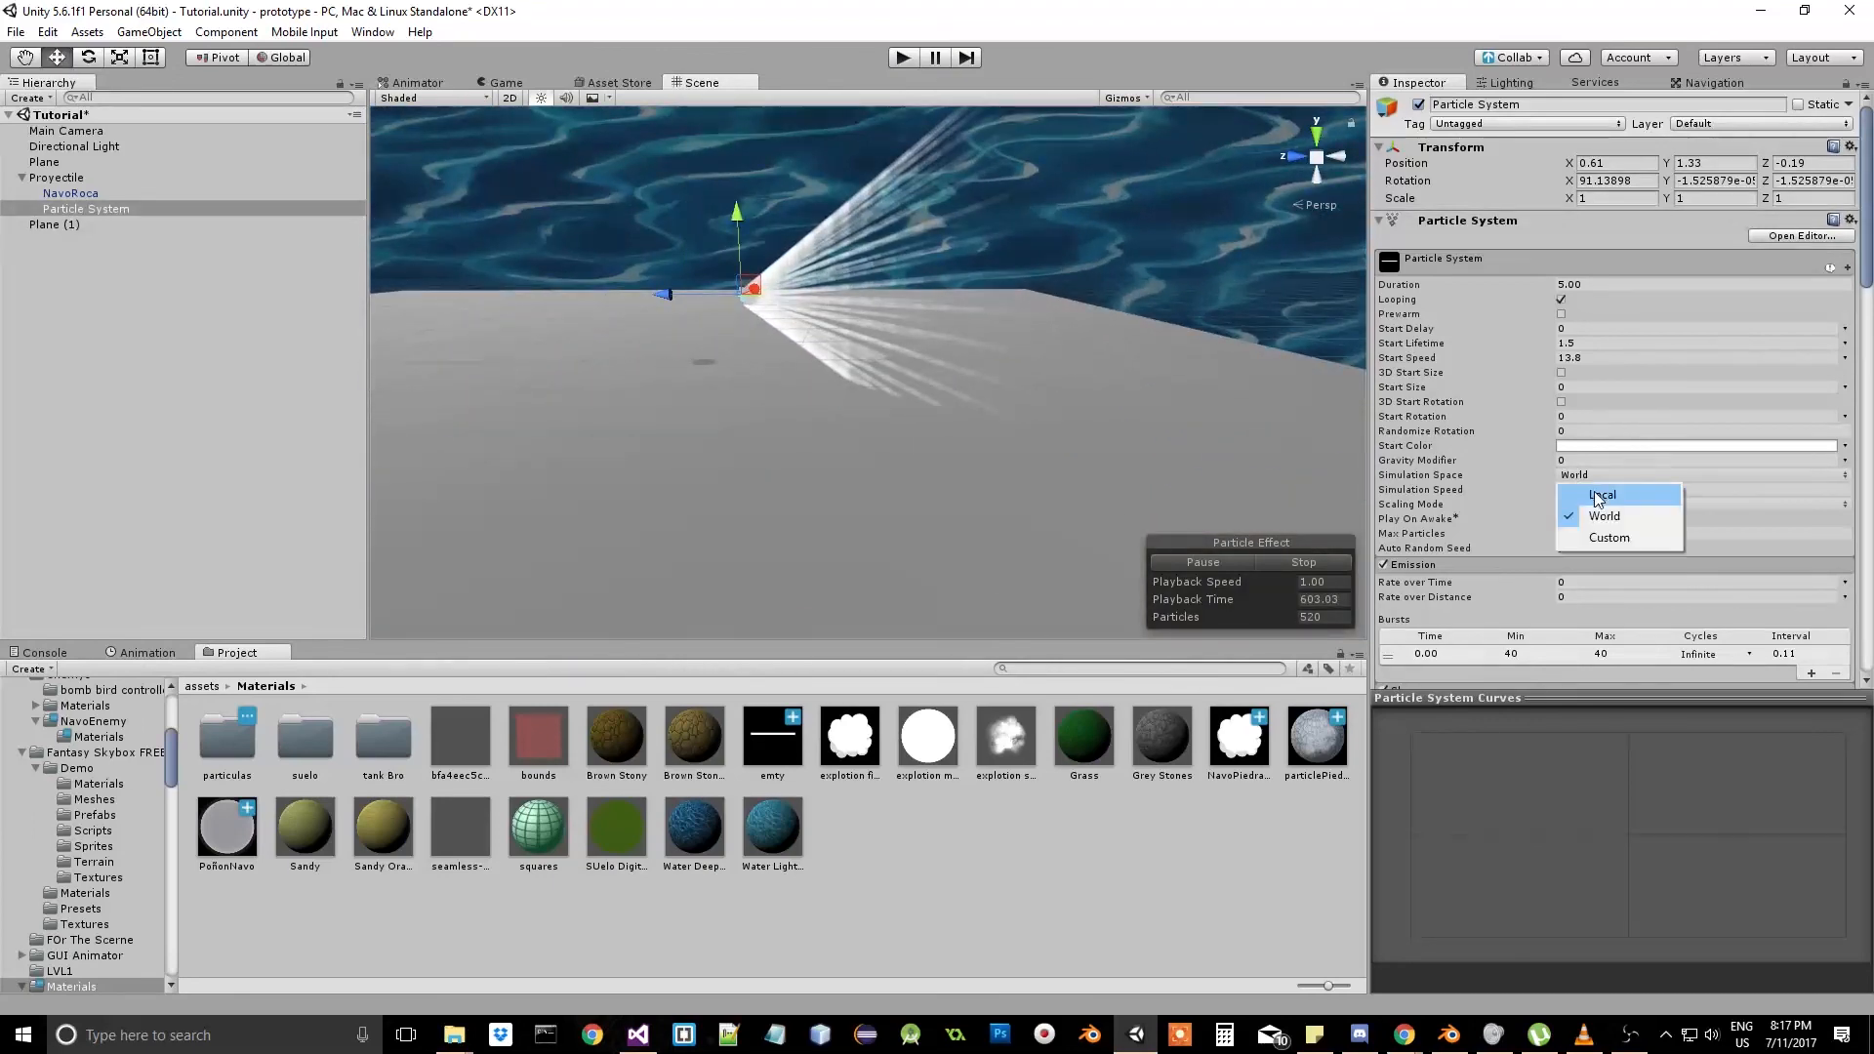
Set the particle system's Simulation Space to Local so streaks follow the emitter.
left_click(1603, 494)
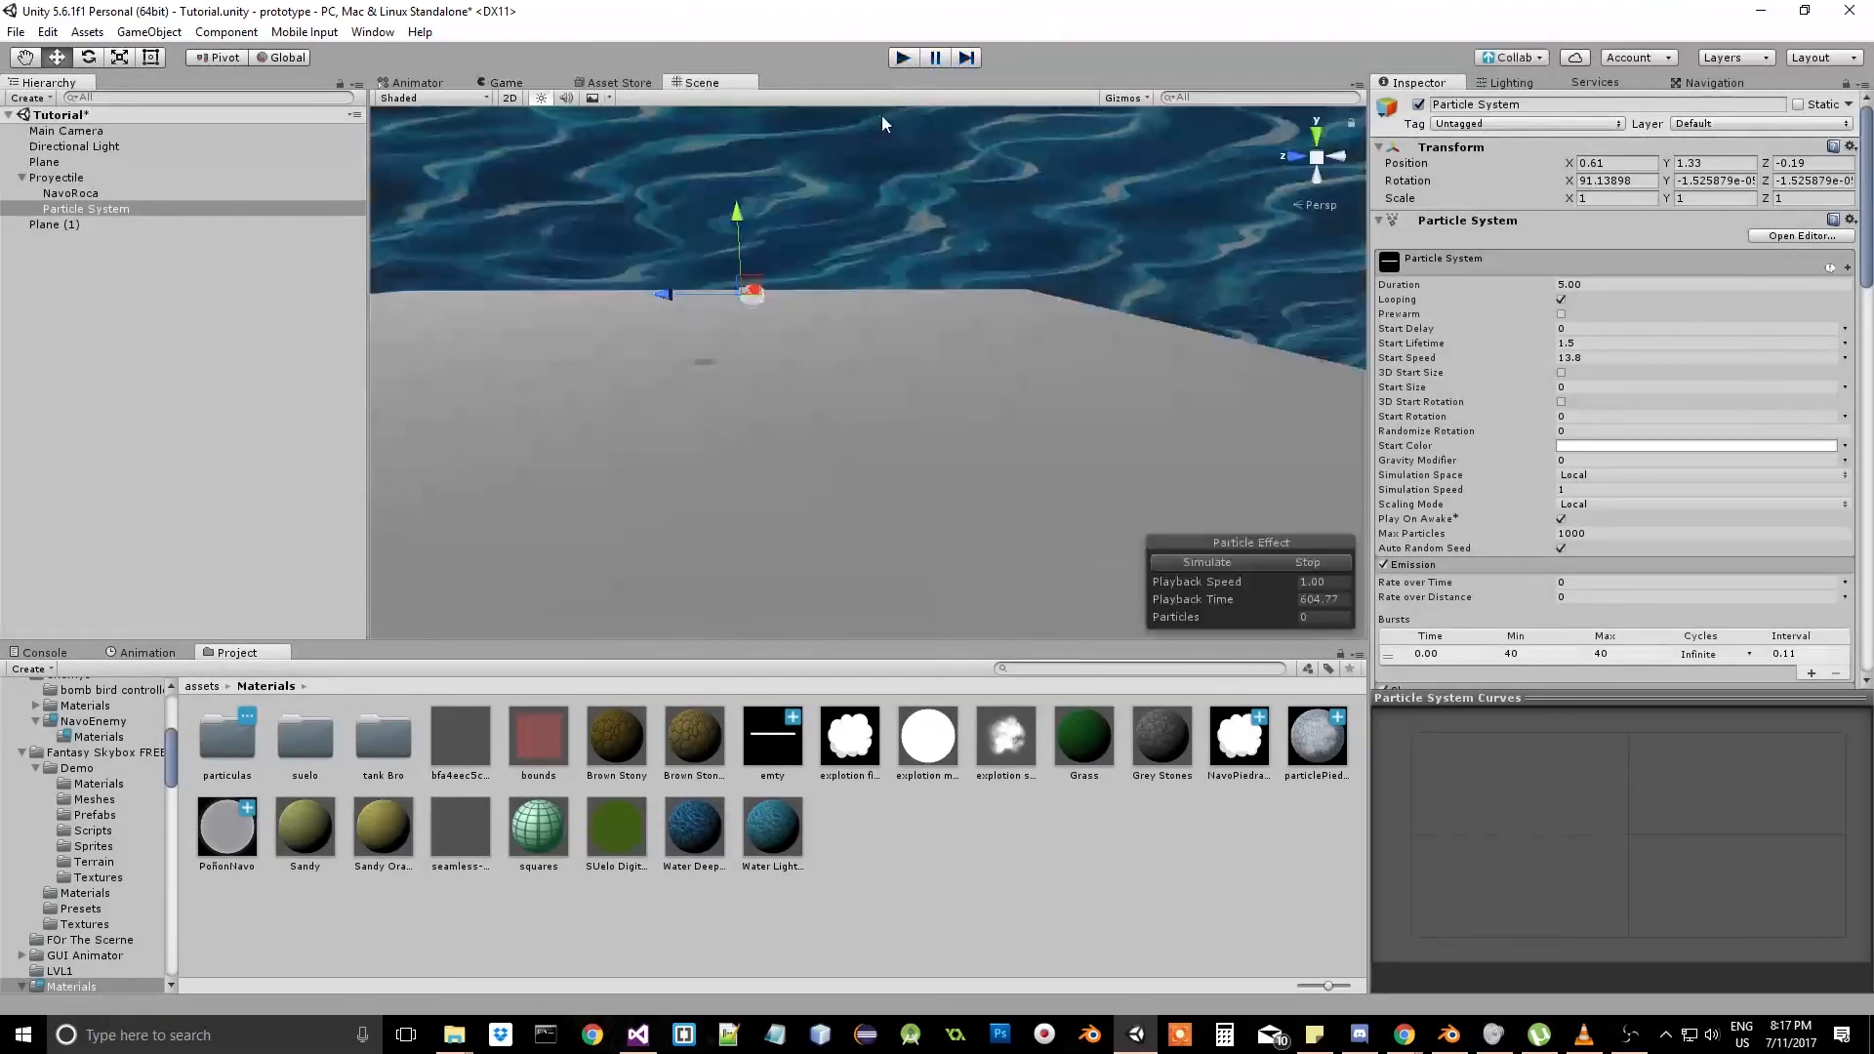
left_click(1206, 562)
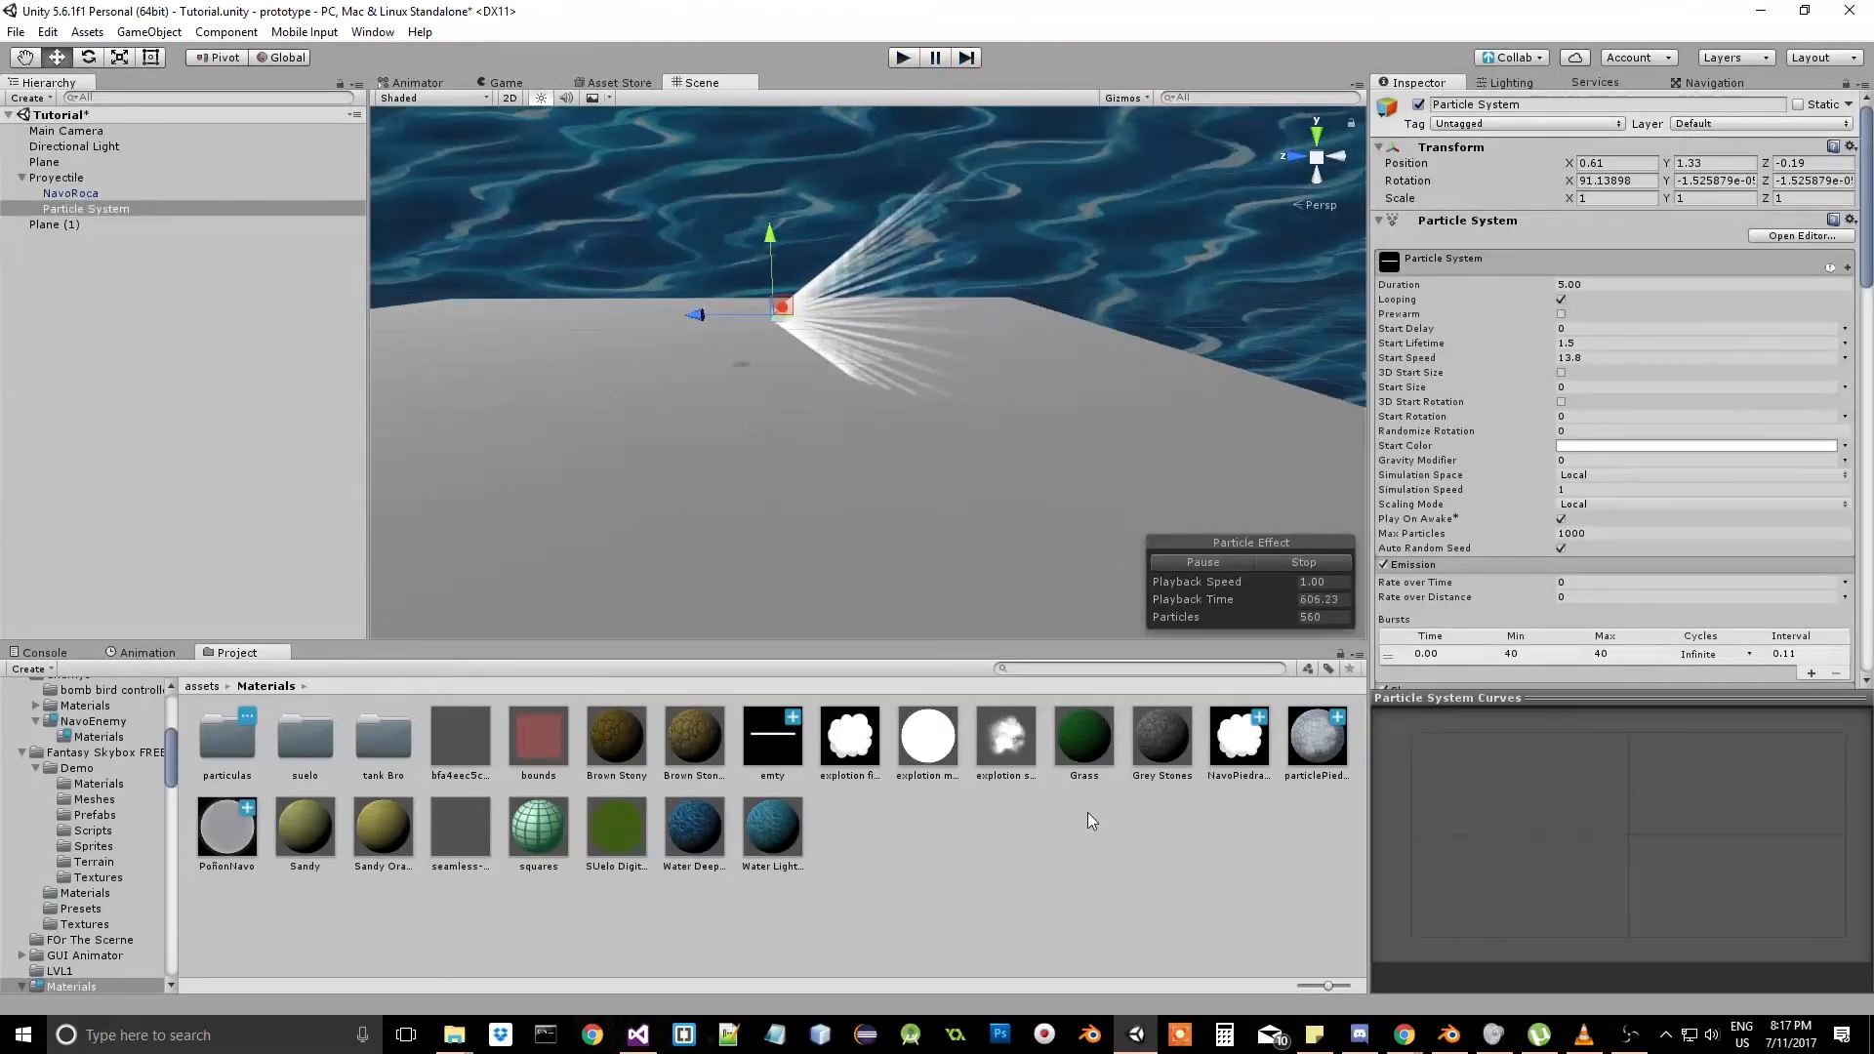
mouse_move(1607, 986)
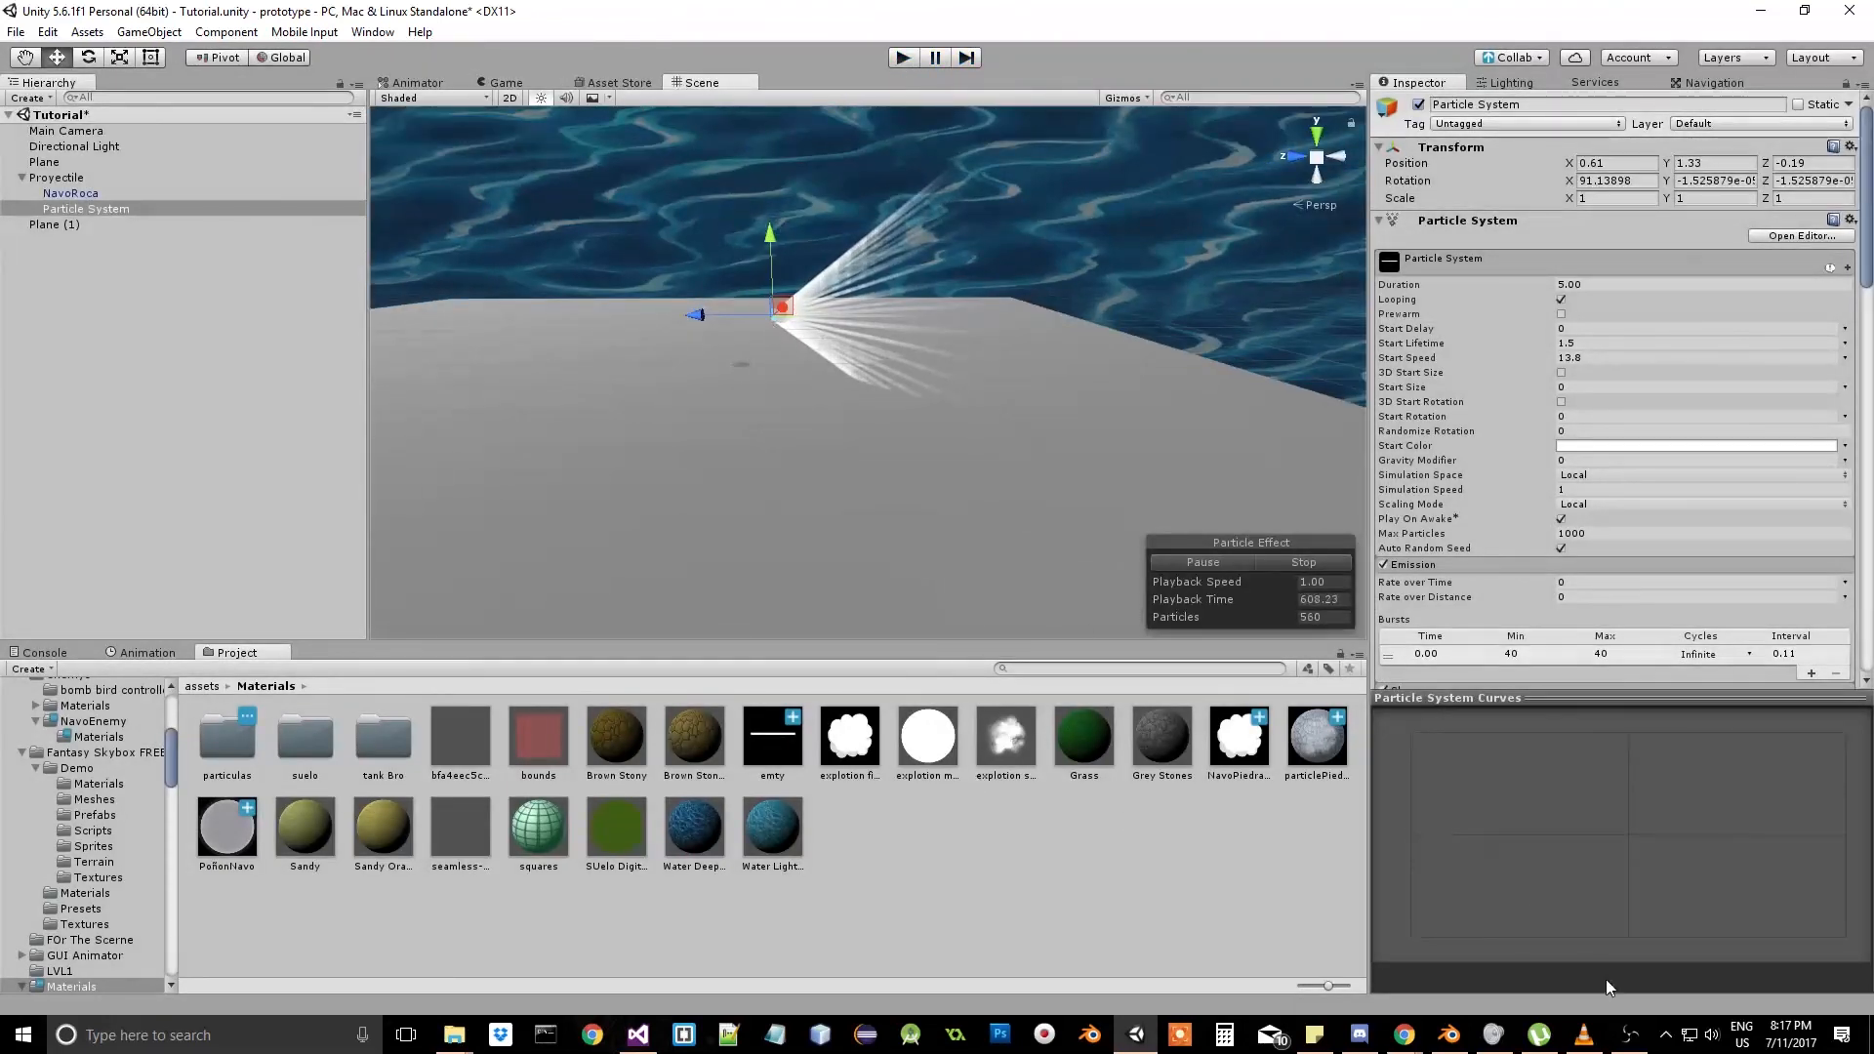